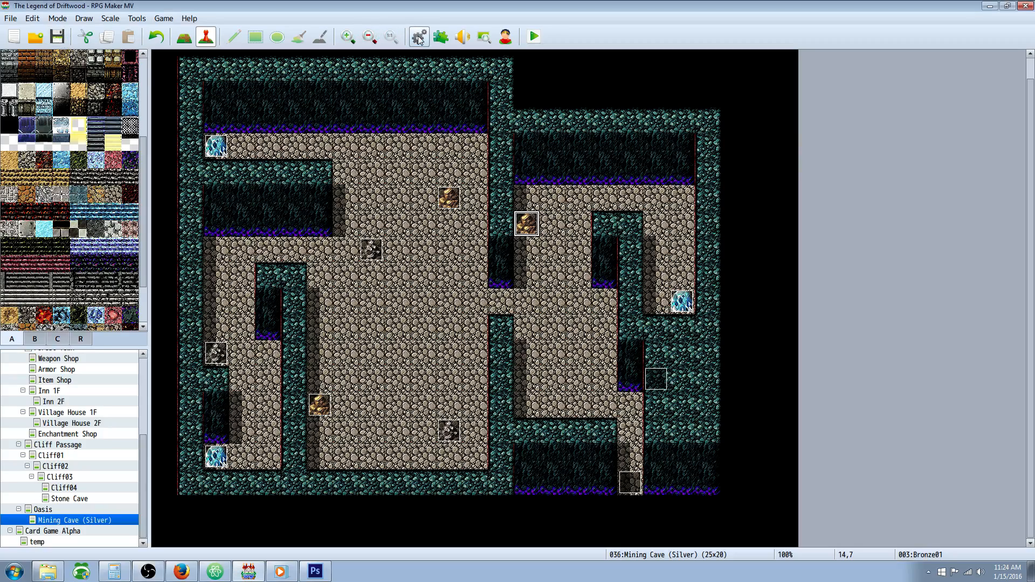
Open the Database Items and review Iron, Mythril, Espergite, Obsidian, Morphite, Knebisite and Aegisite Ore
{"action": "left_click", "coordinate": [417, 36]}
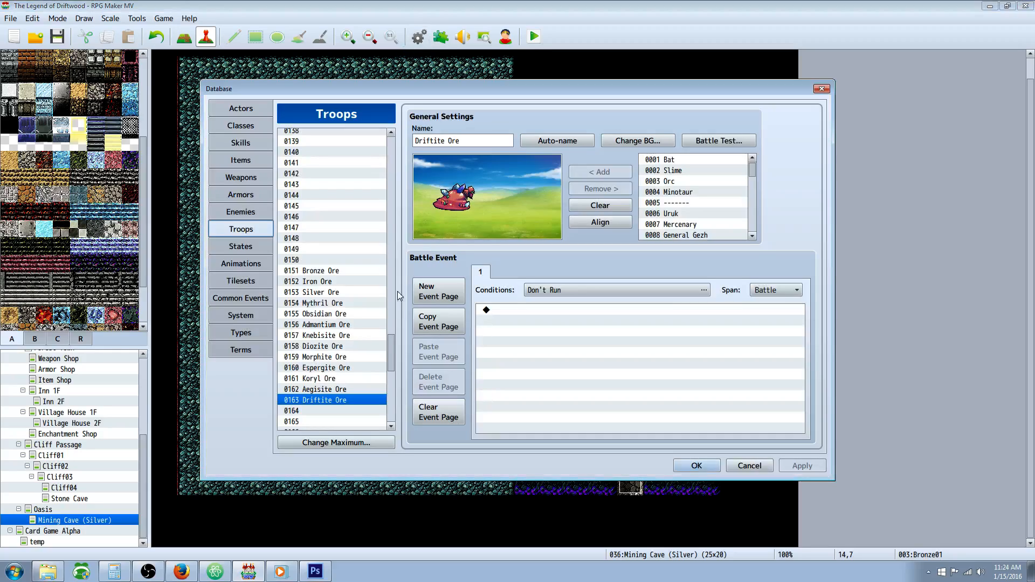
{"action": "left_click", "coordinate": [240, 159]}
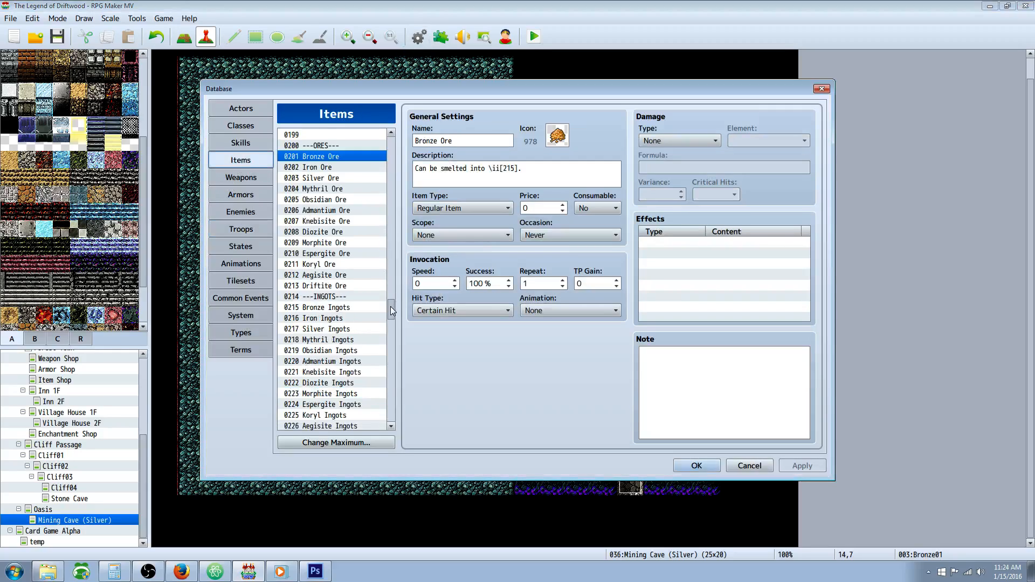
{"action": "left_click", "coordinate": [318, 167]}
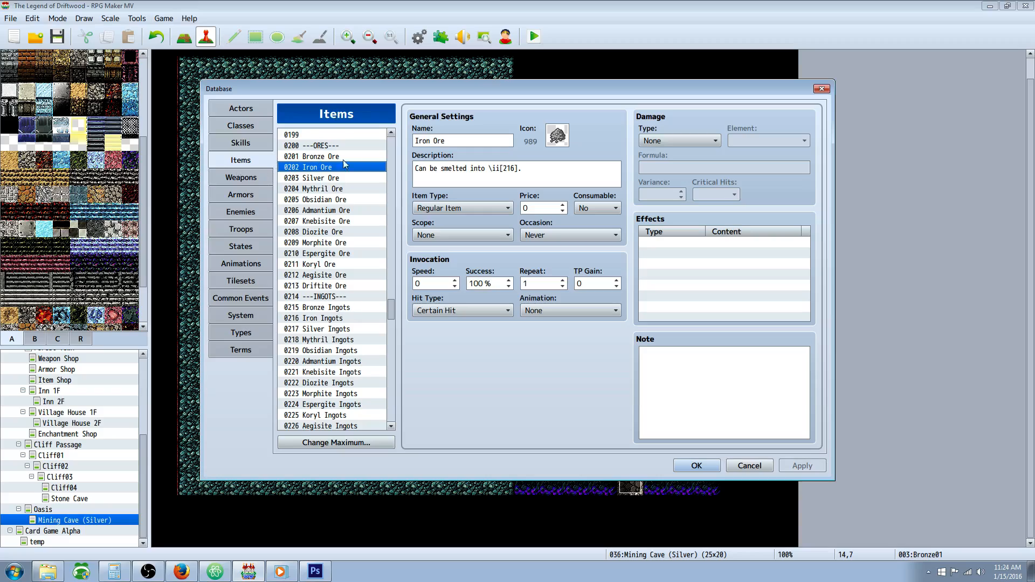
{"action": "left_click", "coordinate": [320, 188]}
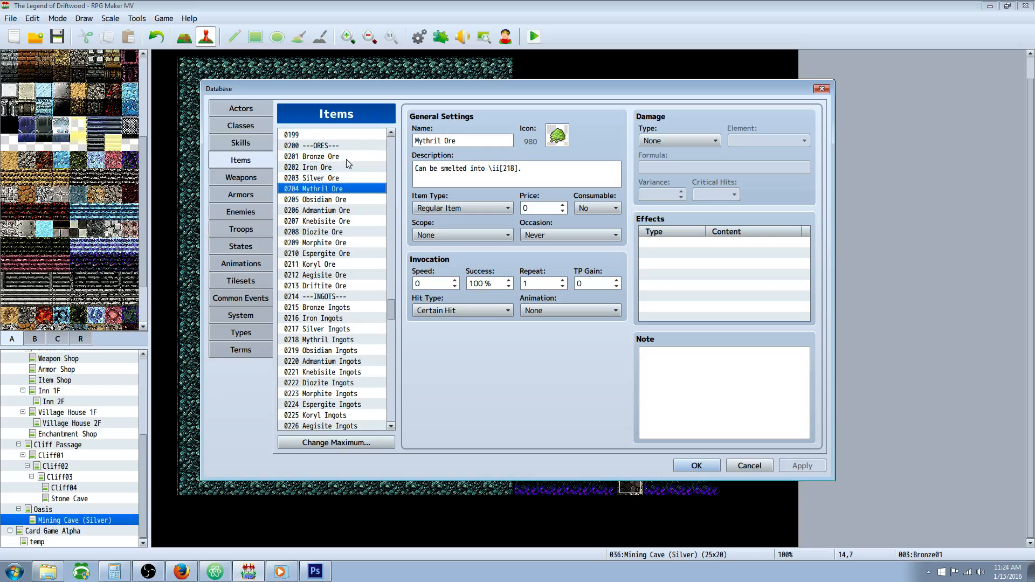
{"action": "left_click", "coordinate": [318, 253]}
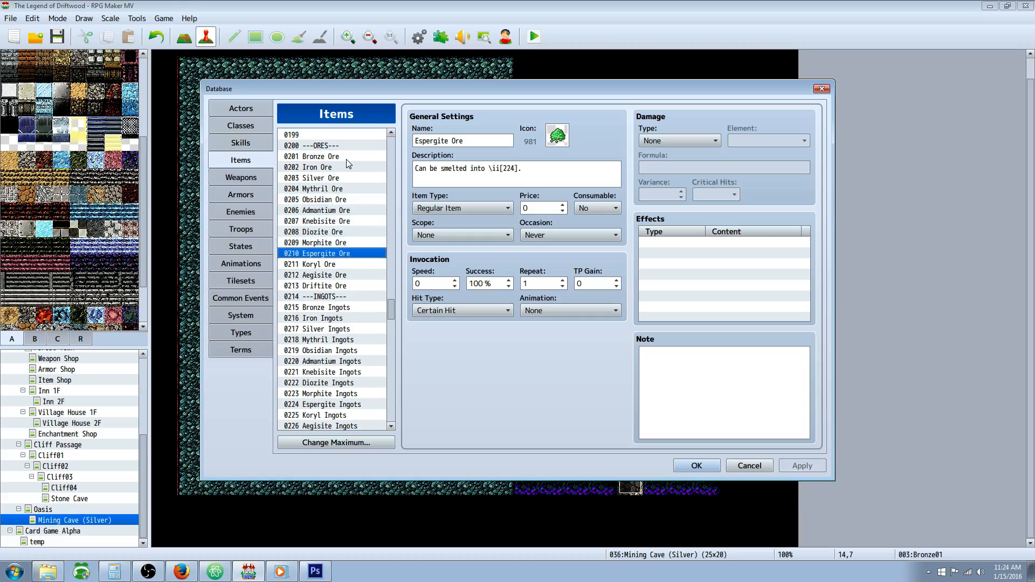
{"action": "left_click", "coordinate": [323, 199]}
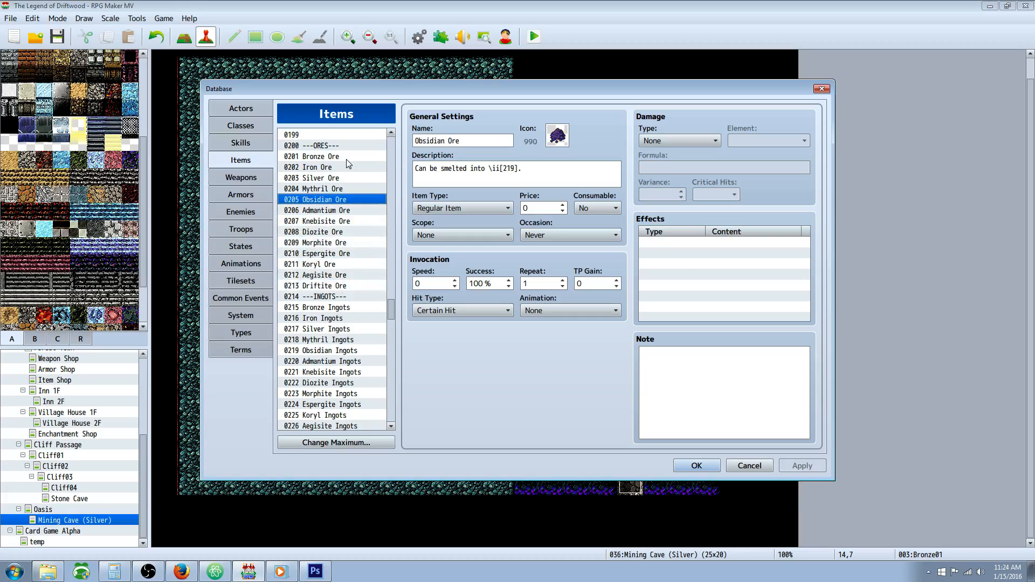
{"action": "left_click", "coordinate": [321, 242]}
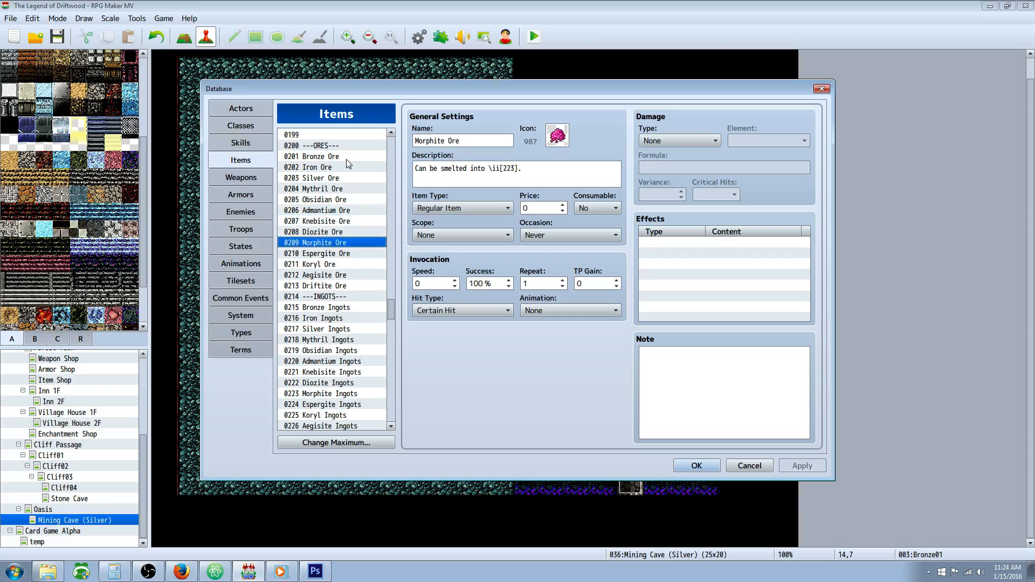
{"action": "left_click", "coordinate": [324, 200]}
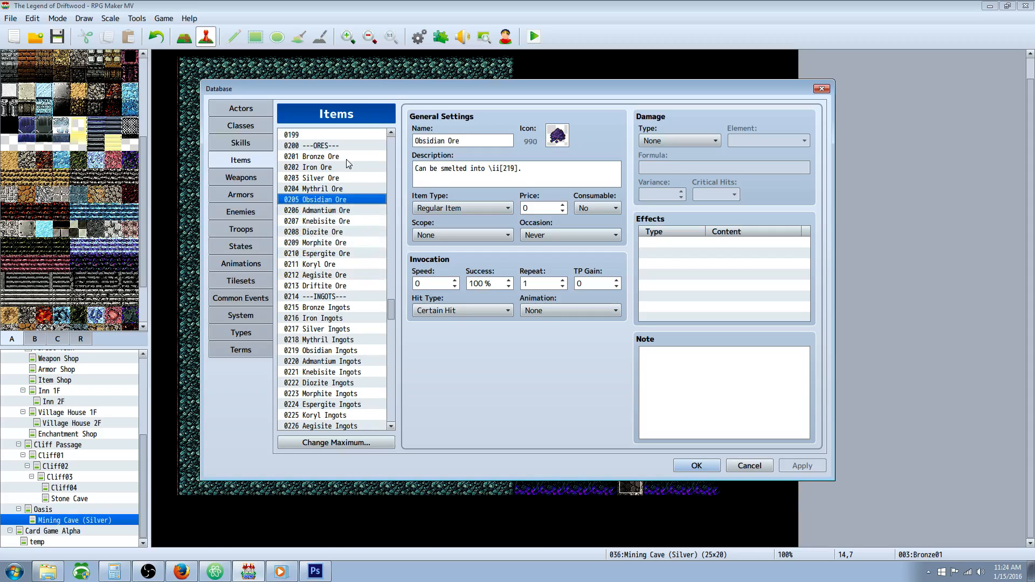
{"action": "left_click", "coordinate": [317, 221]}
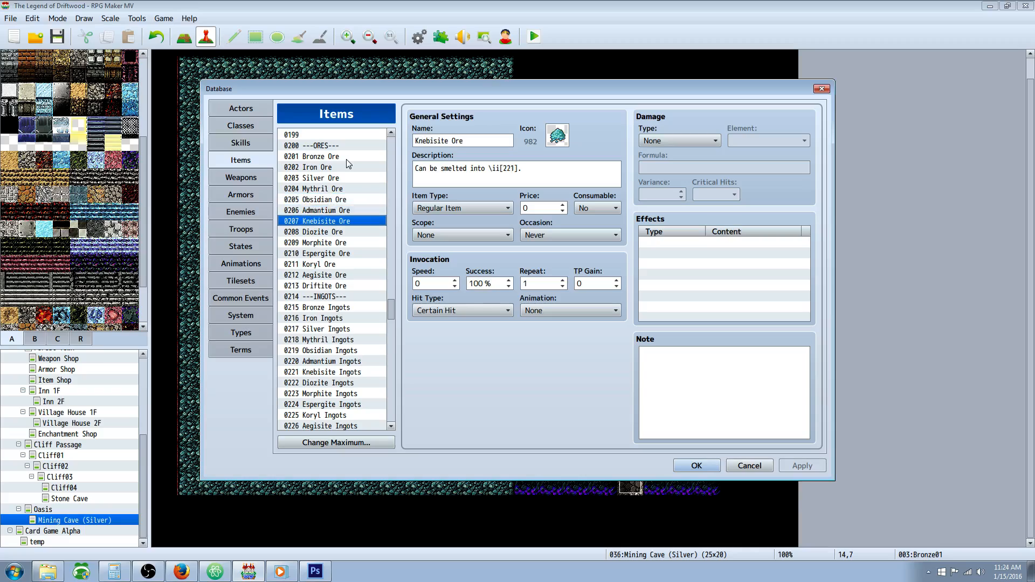
{"action": "left_click", "coordinate": [324, 275]}
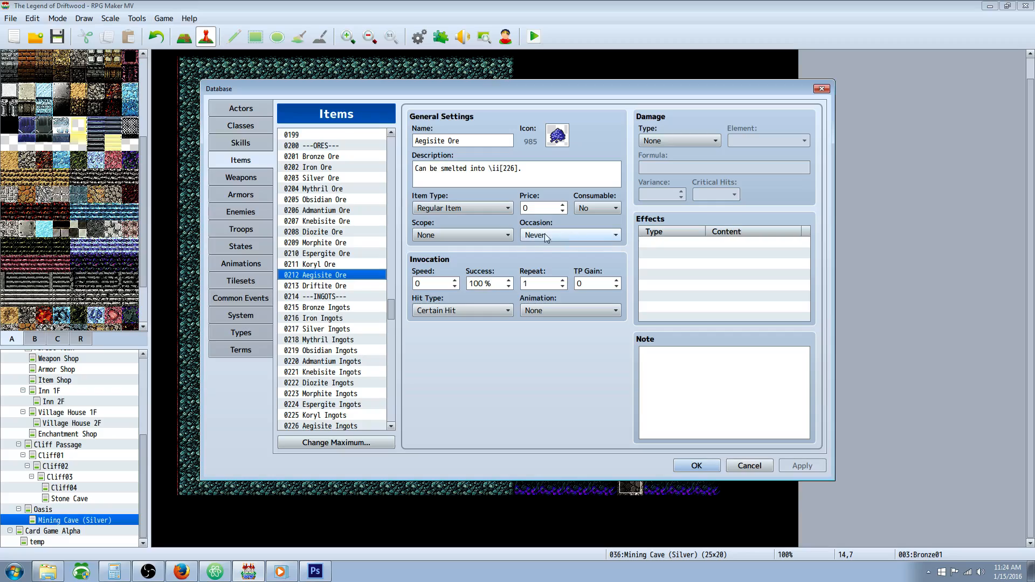
{"action": "mouse_move", "coordinate": [485, 212]}
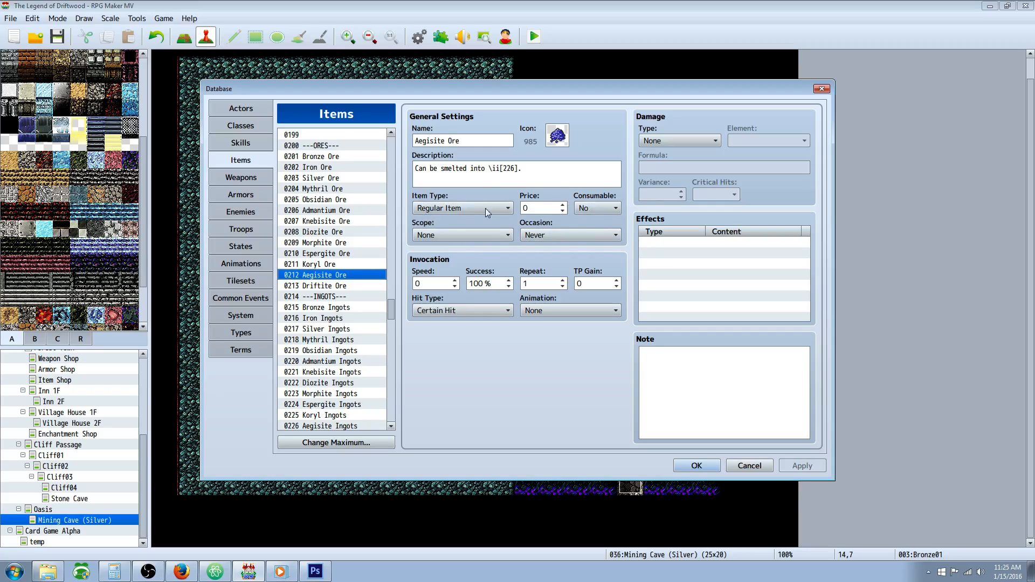
{"action": "mouse_move", "coordinate": [324, 231]}
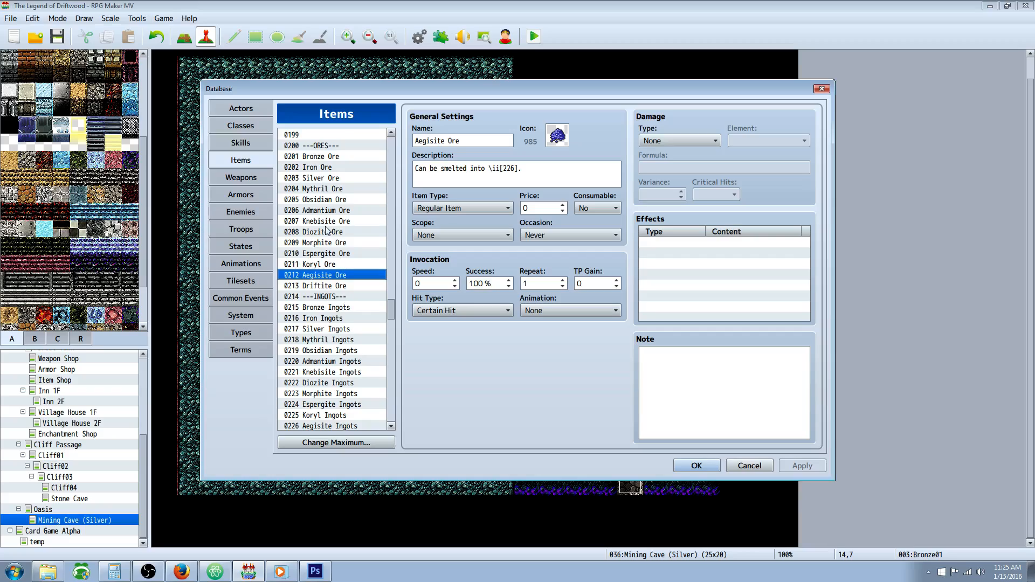
{"action": "mouse_move", "coordinate": [344, 308]}
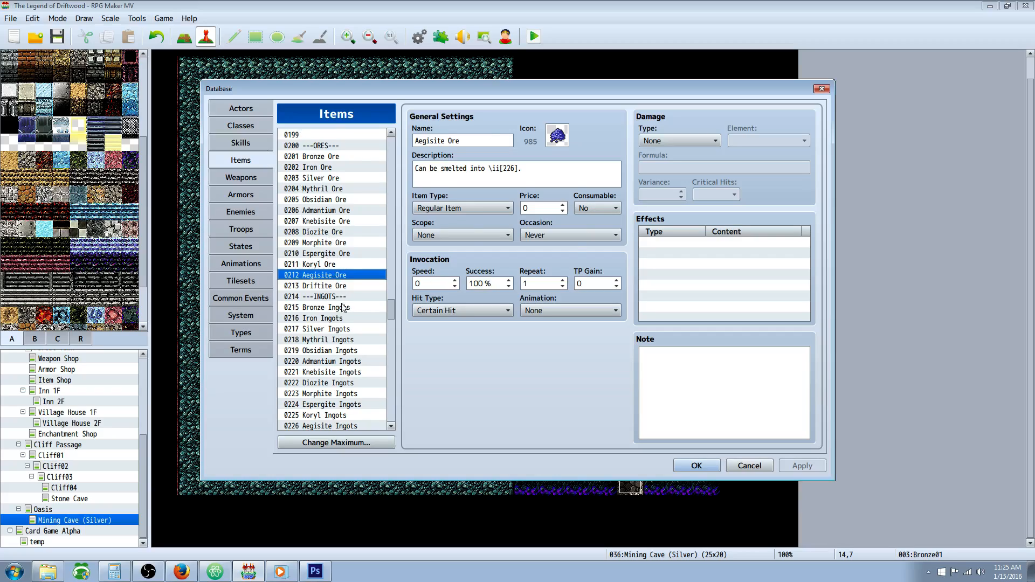
Review the Bronze, Silver and Koryl Ingots recipe notes, then view Iron Ingots
{"action": "left_click", "coordinate": [323, 307]}
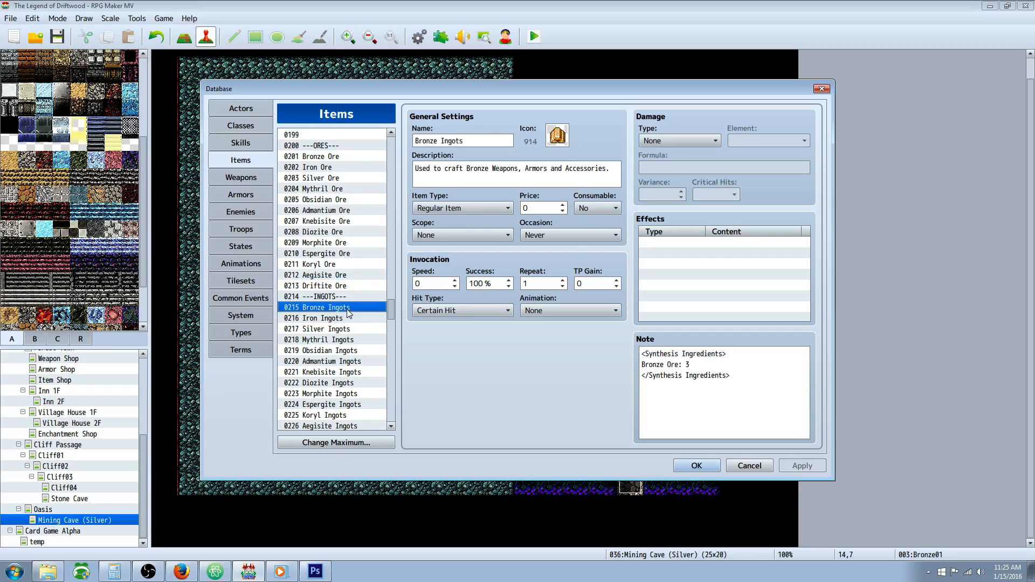
{"action": "left_click", "coordinate": [319, 329]}
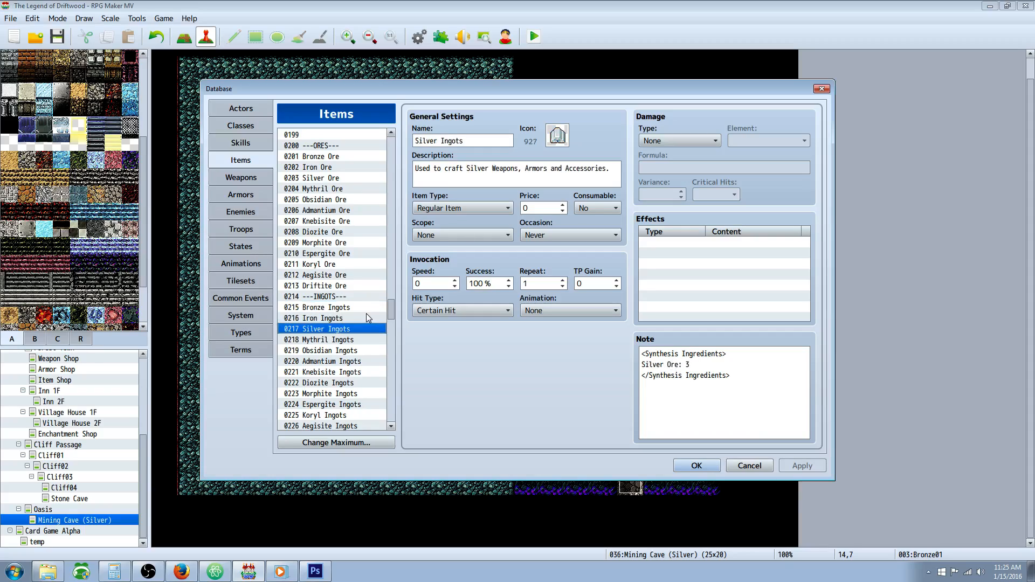
{"action": "left_click", "coordinate": [332, 415]}
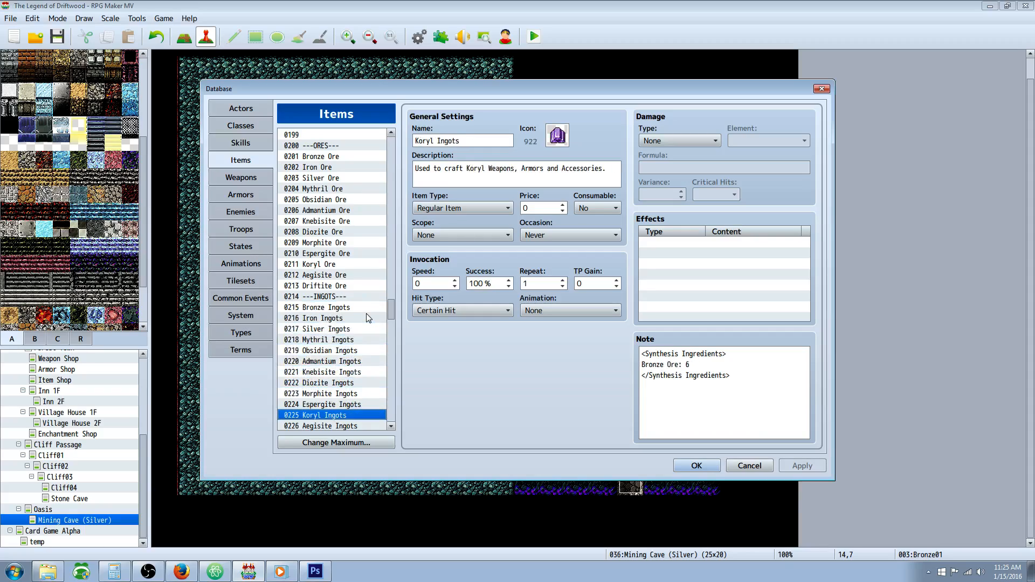
{"action": "left_click", "coordinate": [317, 307]}
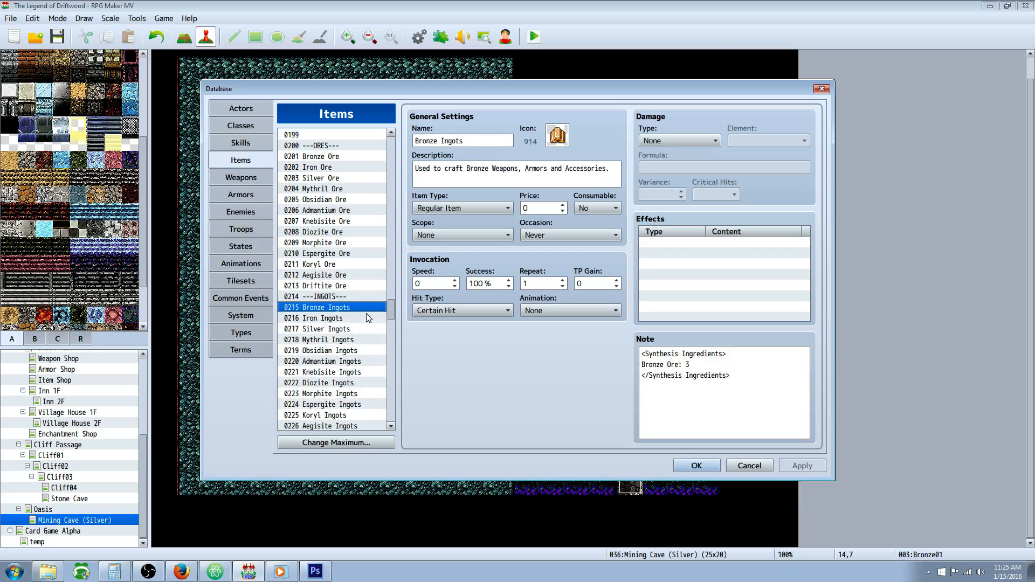
{"action": "left_click", "coordinate": [731, 391]}
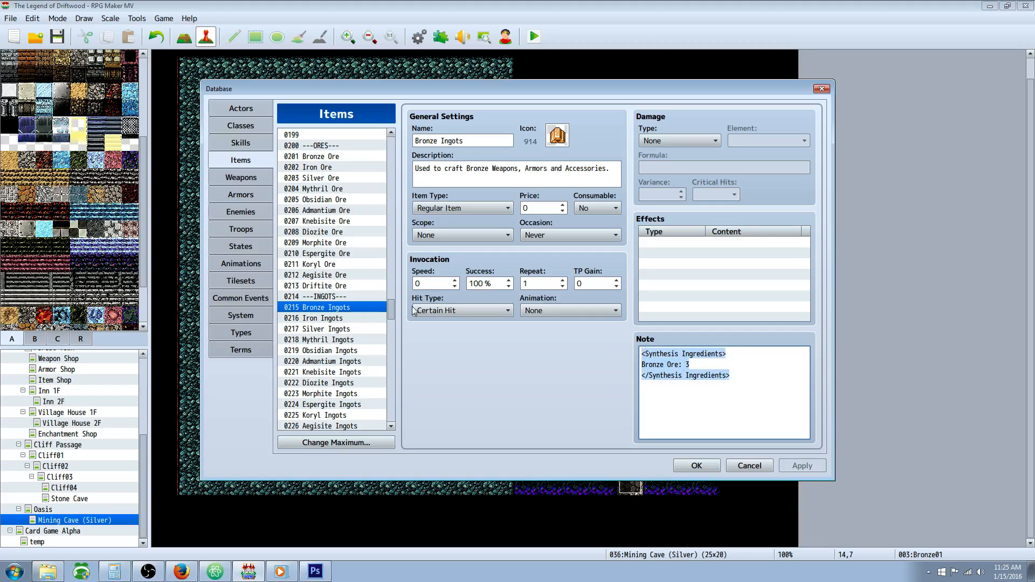
{"action": "left_click", "coordinate": [680, 353]}
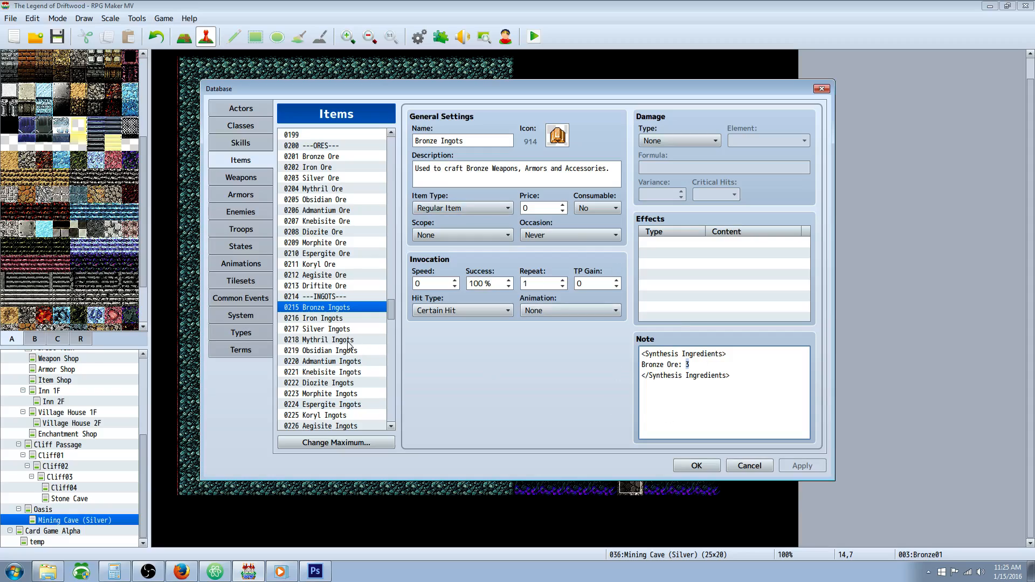
{"action": "left_click", "coordinate": [316, 329]}
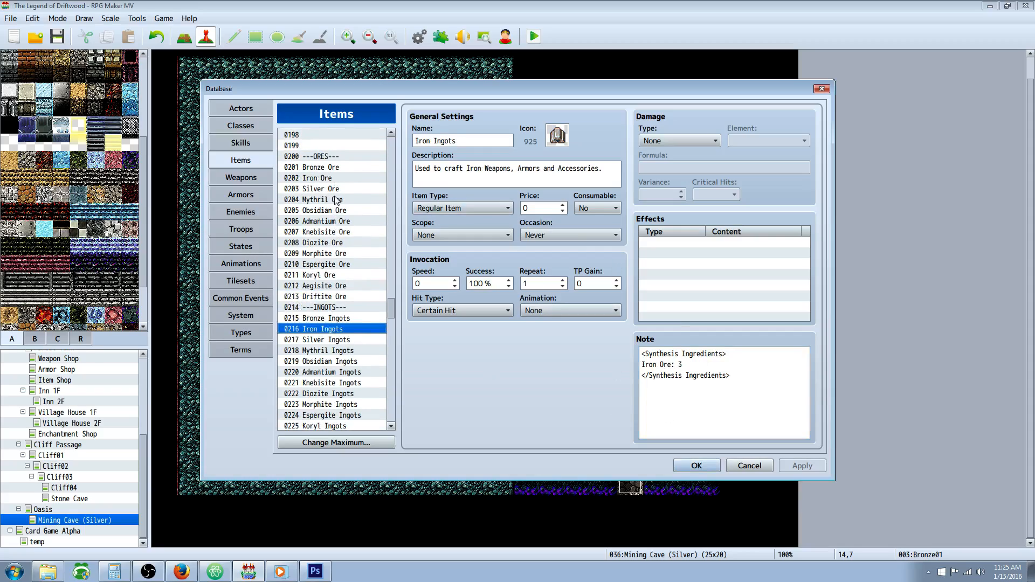
{"action": "scroll", "scroll_direction": "down", "scroll_amount": 3}
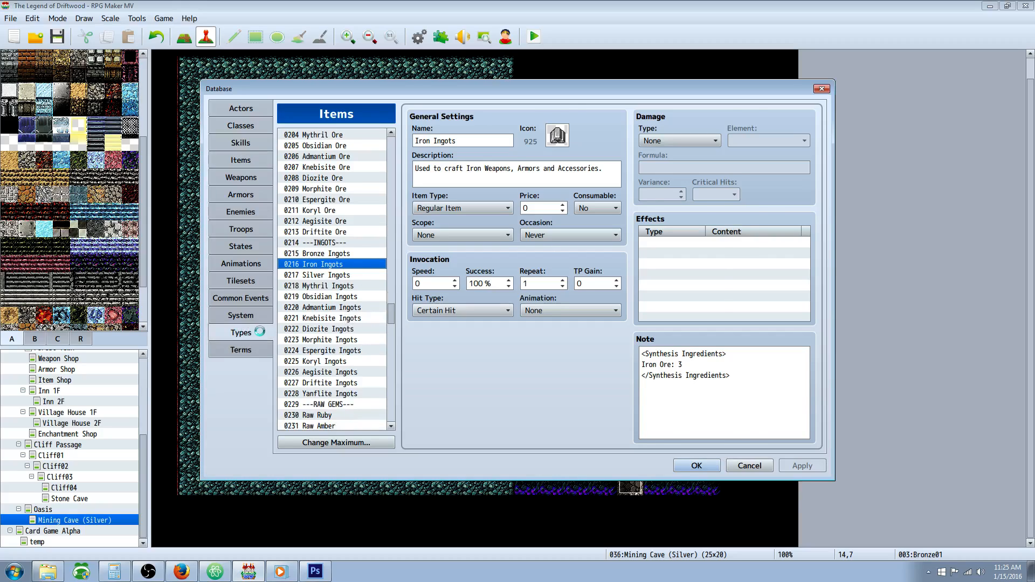
Open the Types tab and view the Mining skill type and Mining weapon type
{"action": "left_click", "coordinate": [240, 332]}
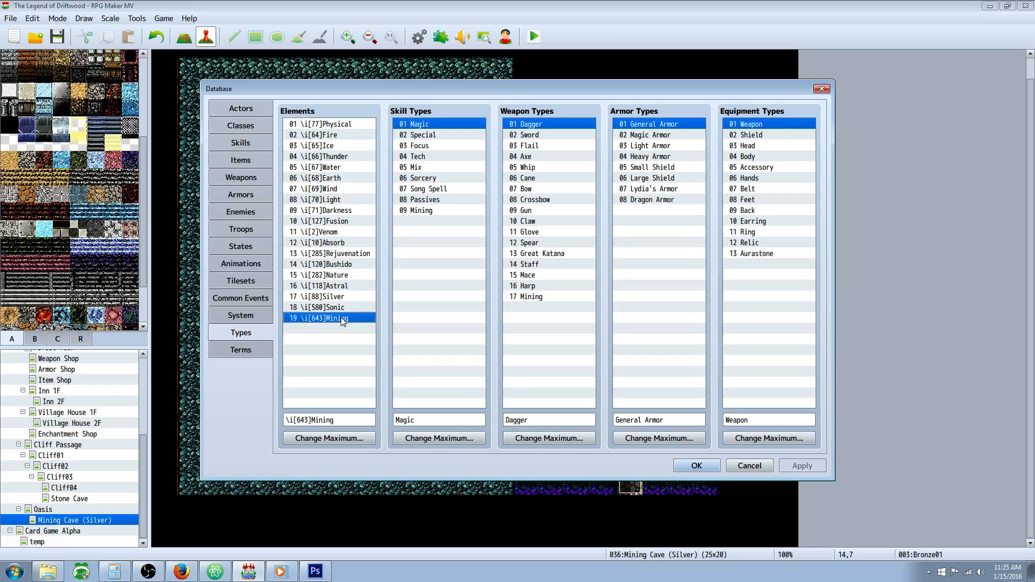
{"action": "mouse_move", "coordinate": [361, 282]}
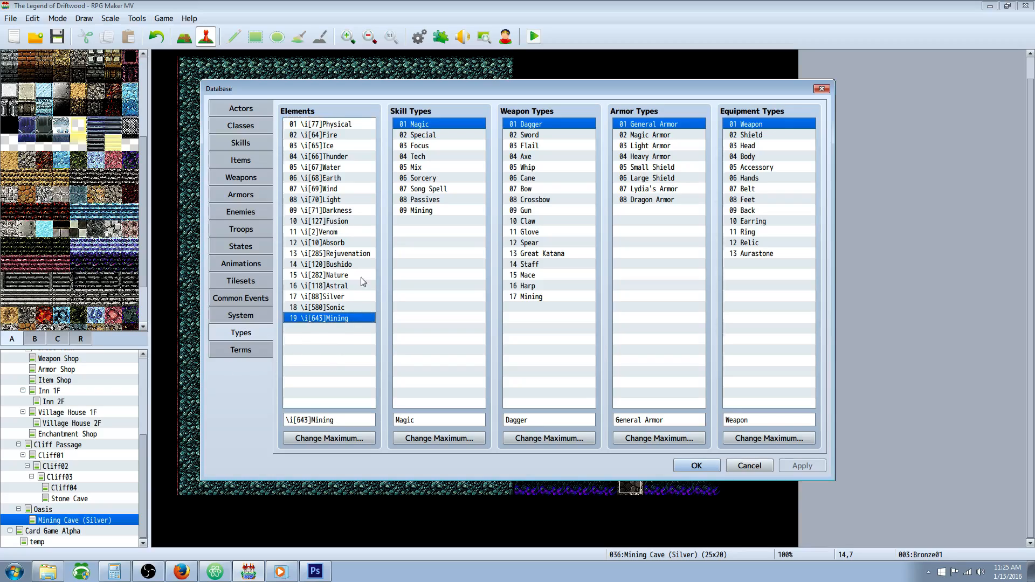
{"action": "left_click", "coordinate": [421, 210]}
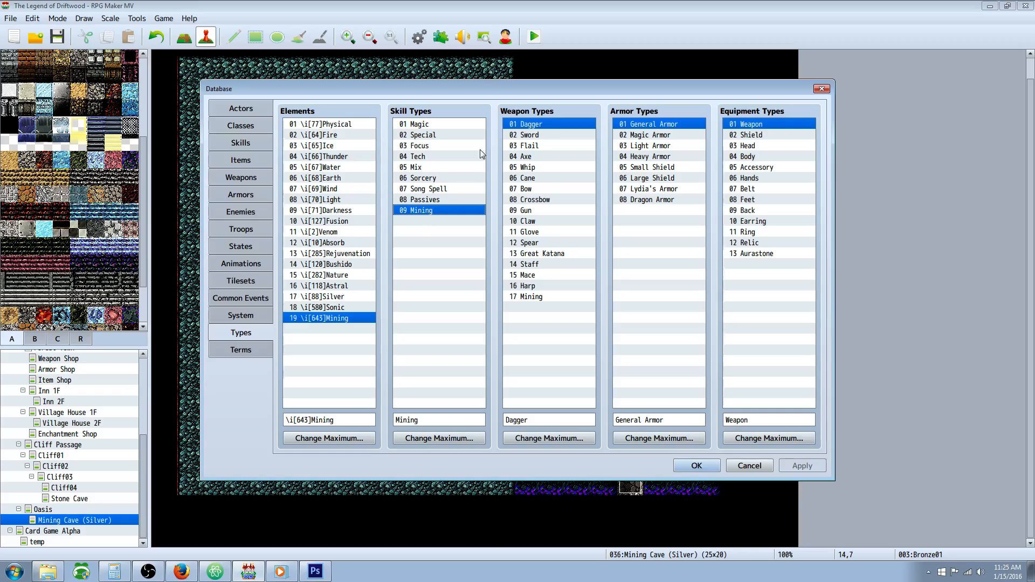
{"action": "left_click", "coordinate": [527, 297]}
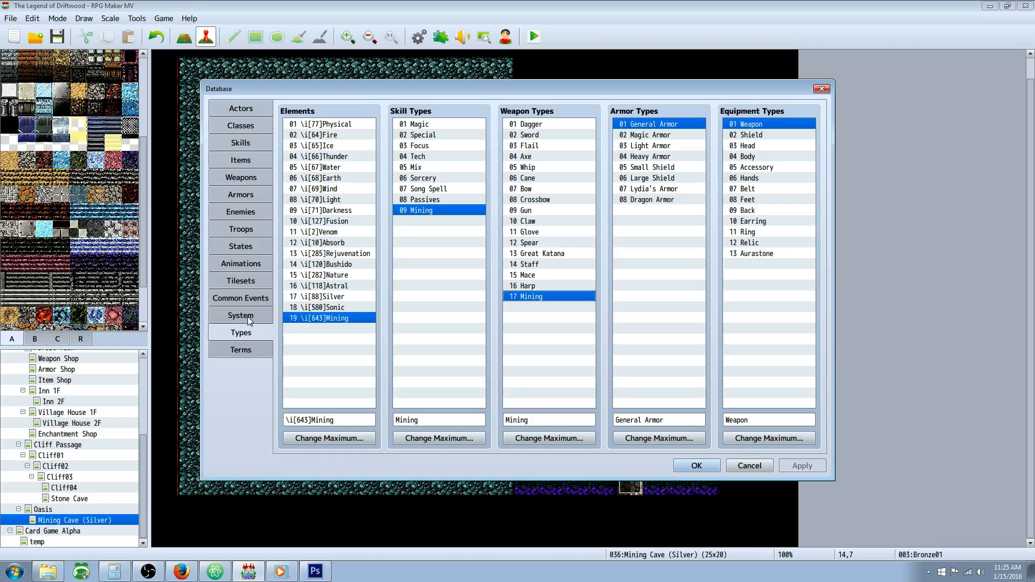
{"action": "mouse_move", "coordinate": [256, 238]}
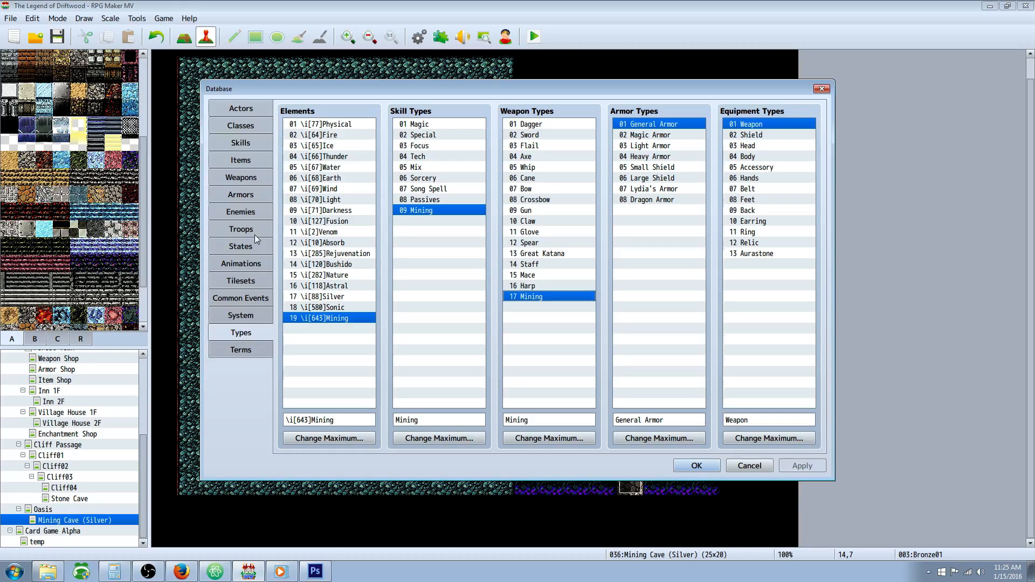
View the Miner's Potion state, confirm element 19 is Mining, then return to States
{"action": "left_click", "coordinate": [241, 246]}
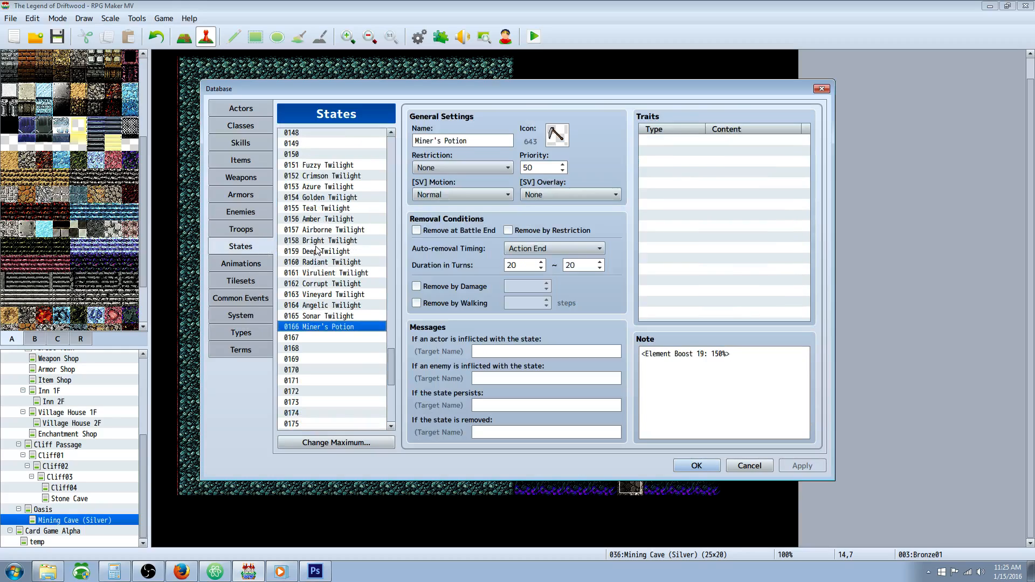
{"action": "mouse_move", "coordinate": [333, 269]}
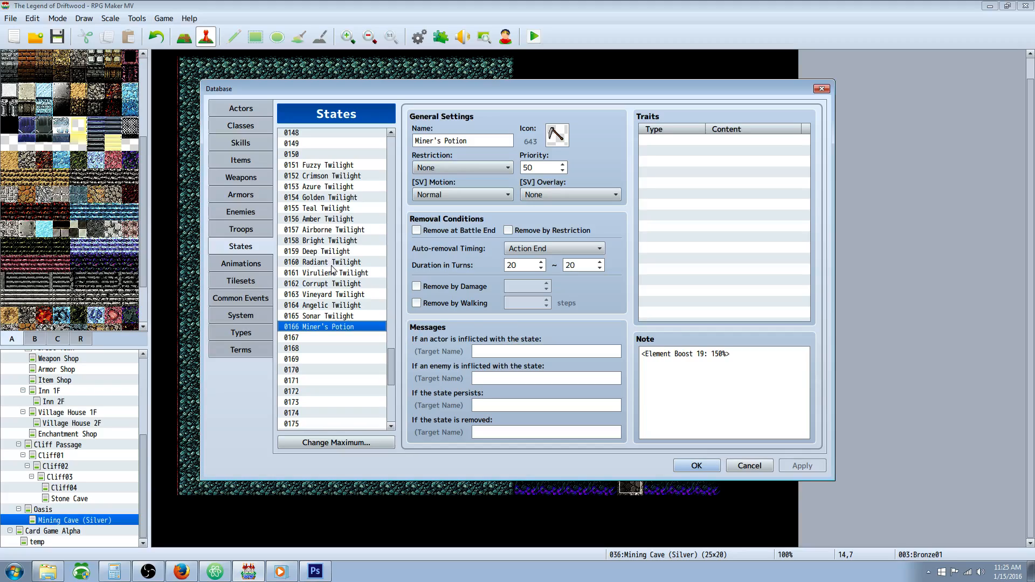
{"action": "mouse_move", "coordinate": [295, 338]}
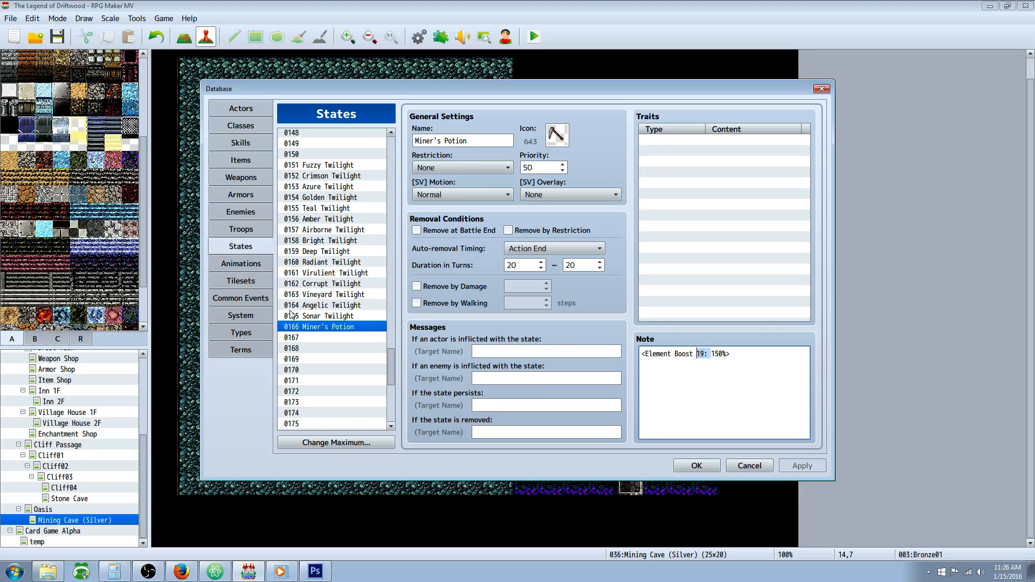
{"action": "left_click", "coordinate": [241, 332]}
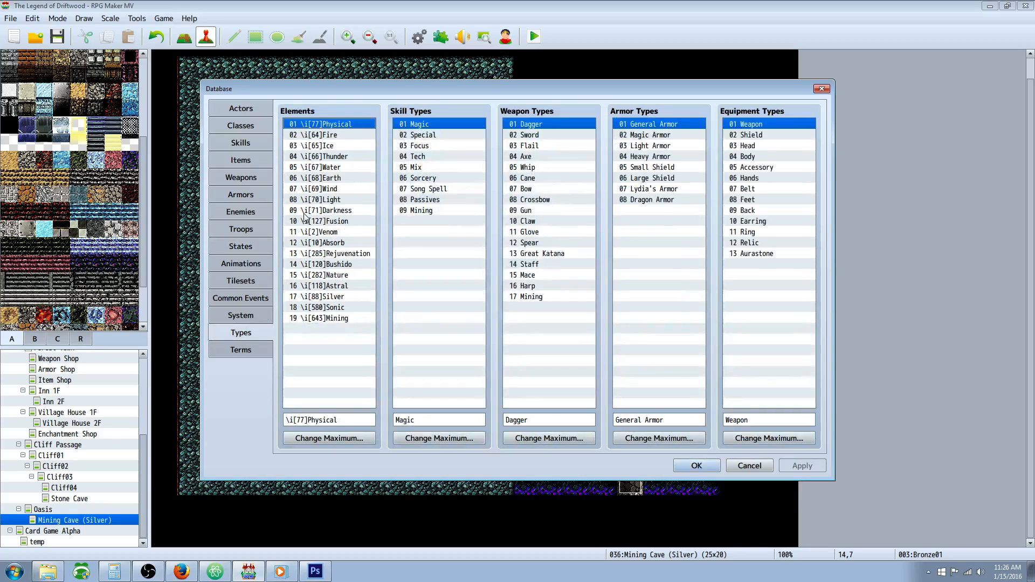
{"action": "left_click", "coordinate": [327, 317]}
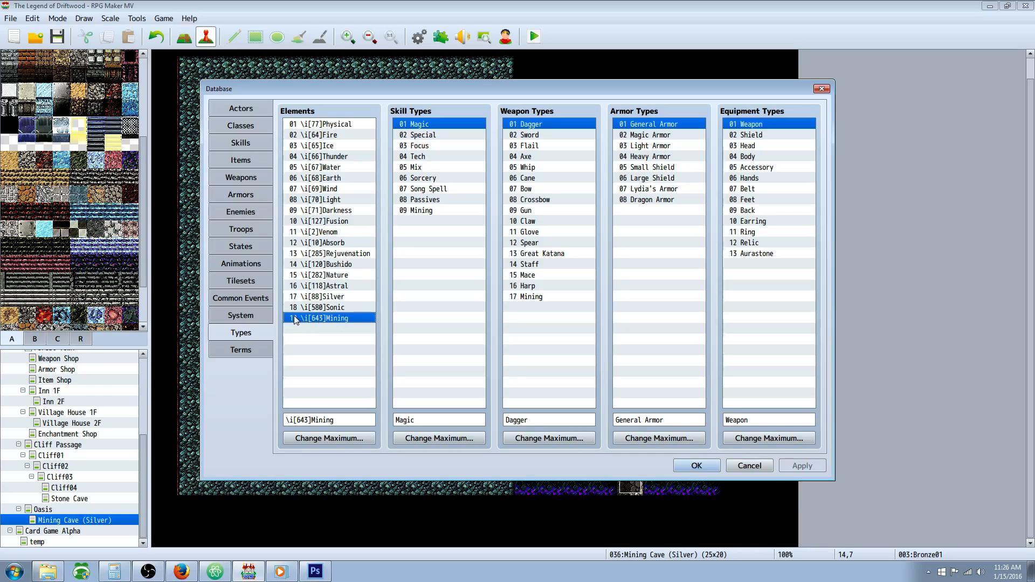
{"action": "left_click", "coordinate": [322, 167]}
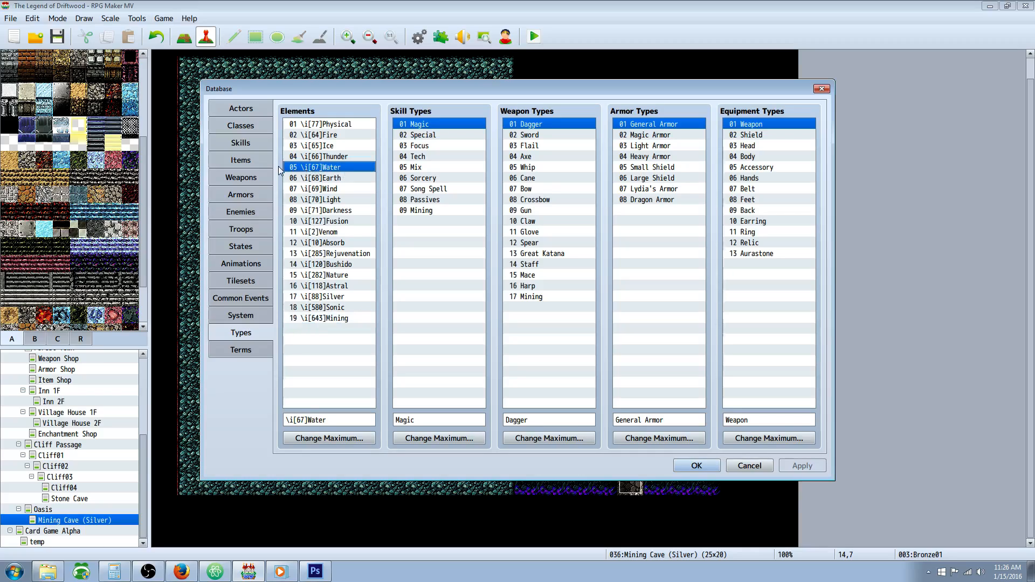
{"action": "left_click", "coordinate": [328, 318]}
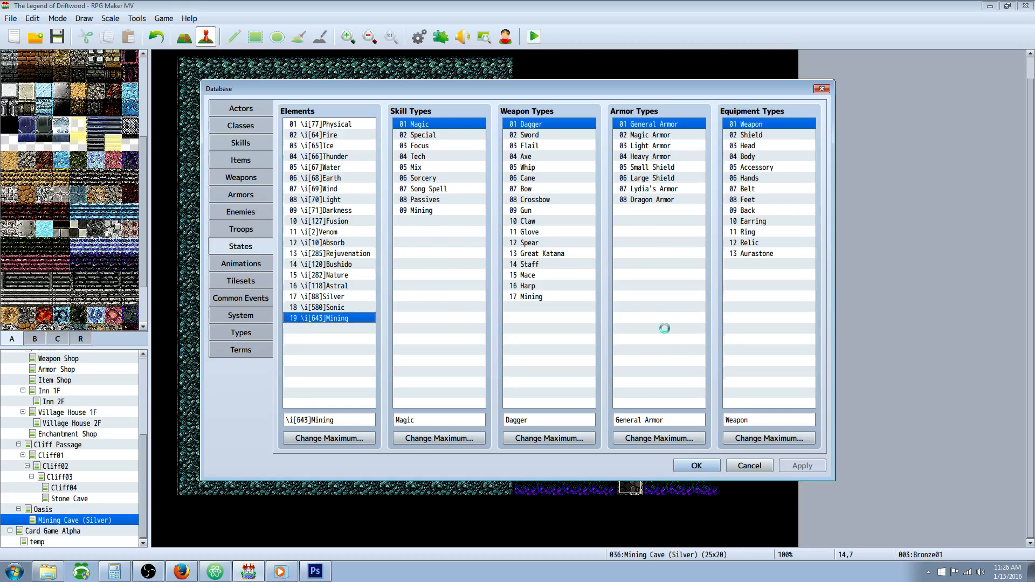
{"action": "left_click", "coordinate": [241, 247]}
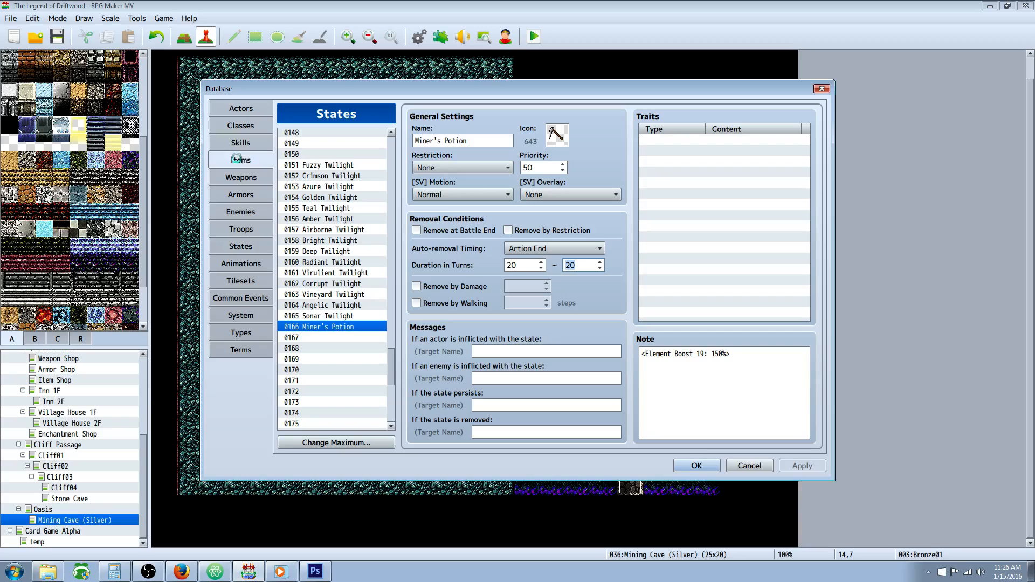
Select the Miner's Potion item and review its Add State effect without changes
{"action": "left_click", "coordinate": [241, 159]}
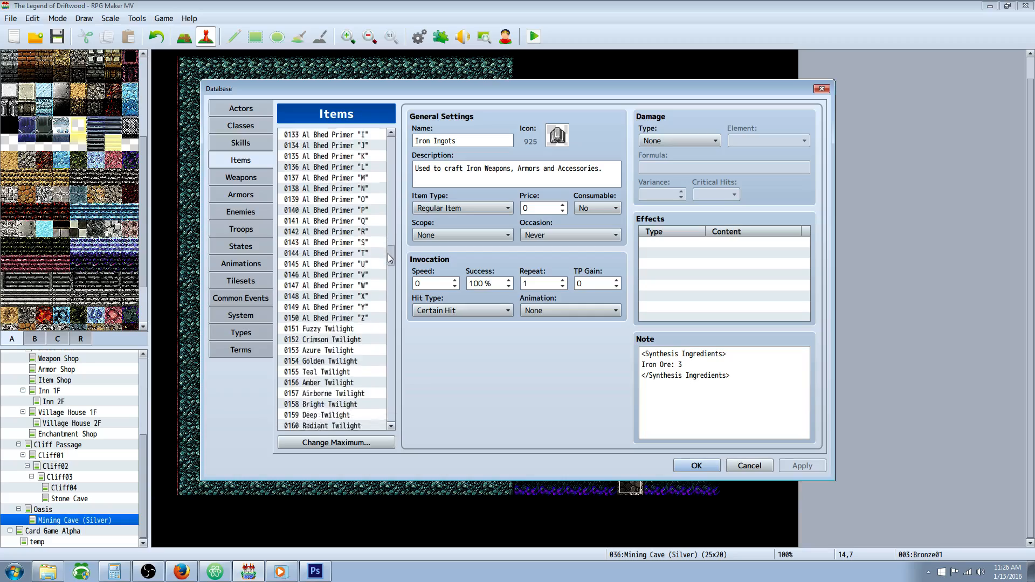
{"action": "left_click", "coordinate": [319, 326]}
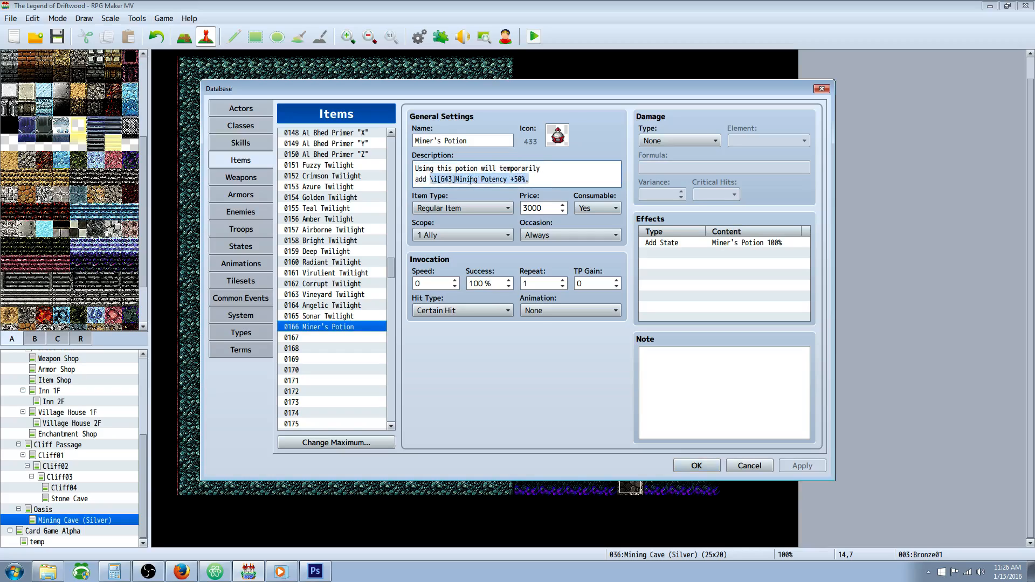
{"action": "left_click", "coordinate": [543, 208]}
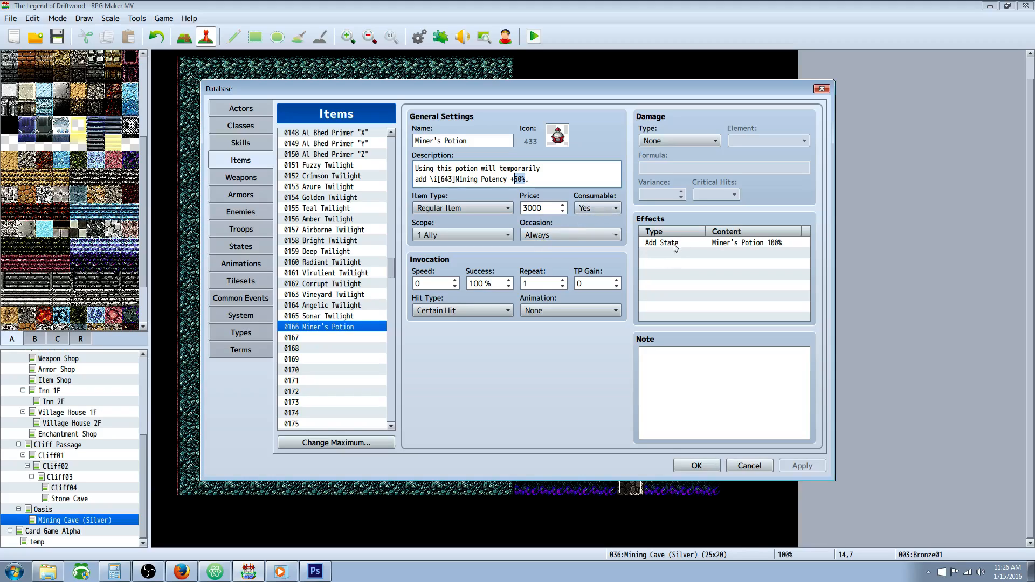
{"action": "double_click", "coordinate": [660, 243]}
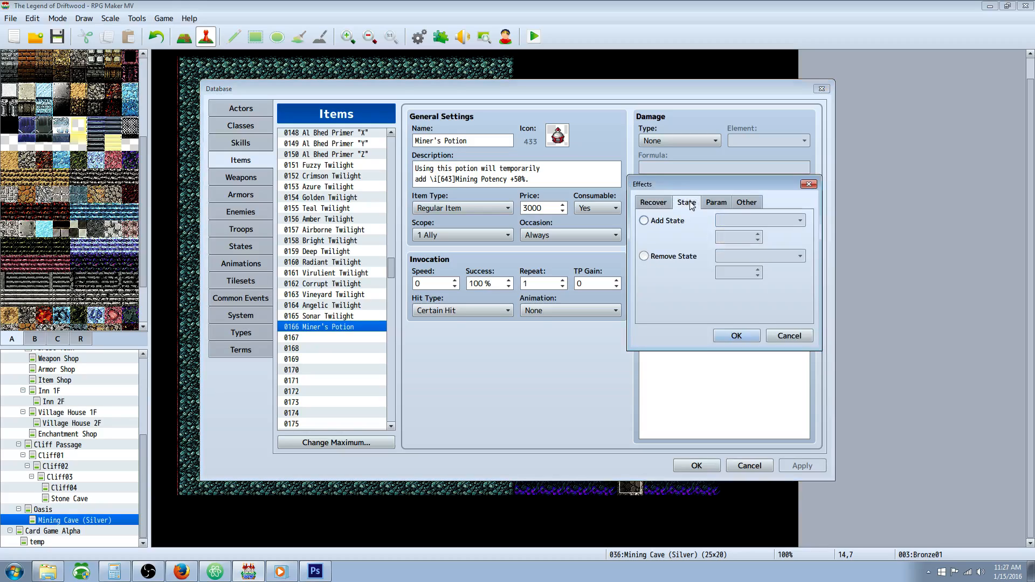
{"action": "left_click", "coordinate": [644, 221]}
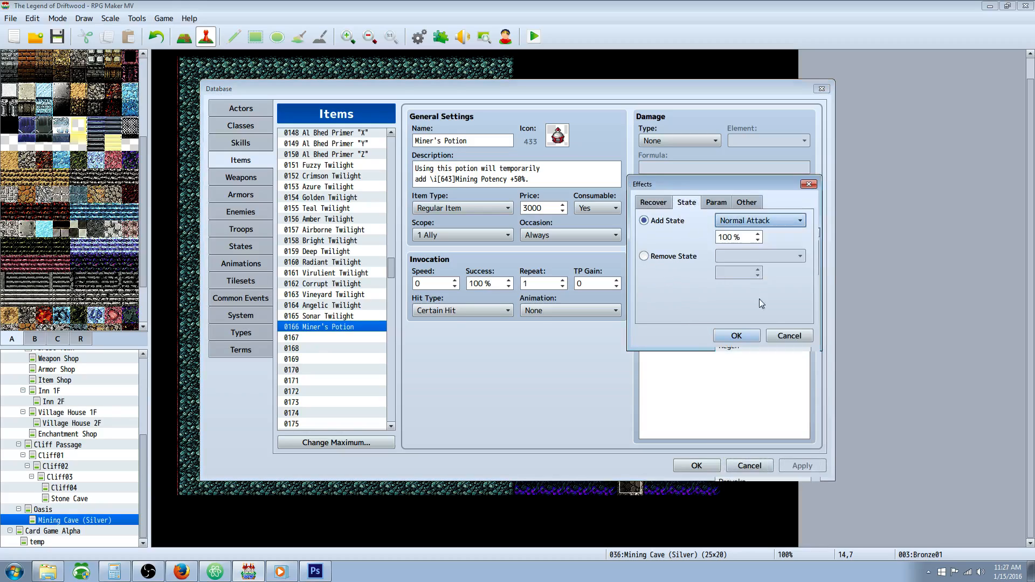
{"action": "left_click", "coordinate": [736, 335]}
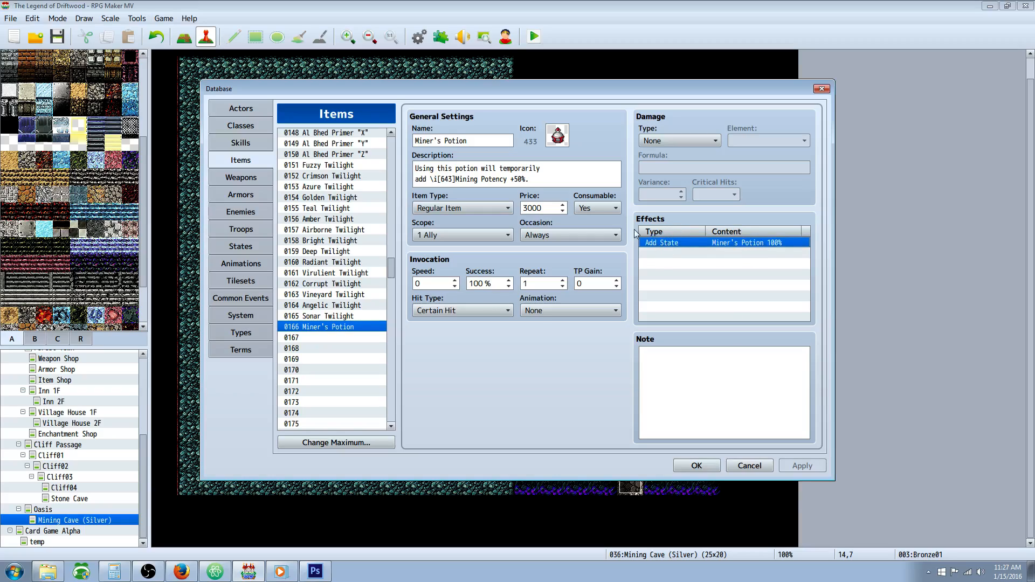
{"action": "mouse_move", "coordinate": [243, 160]}
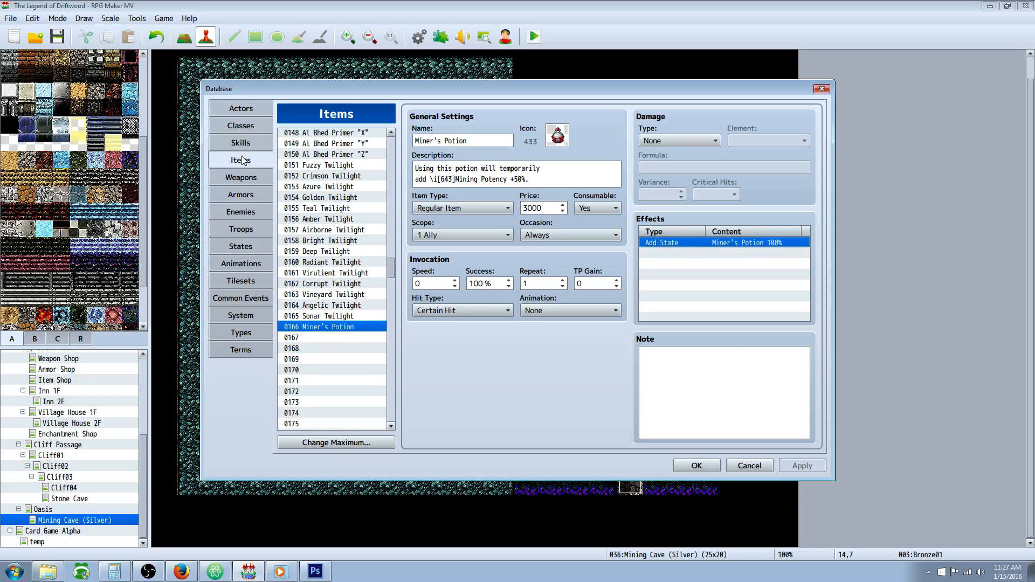
Select the Pickaxe weapon and review its Mining attack element trait and Replace Attack note
{"action": "left_click", "coordinate": [241, 177]}
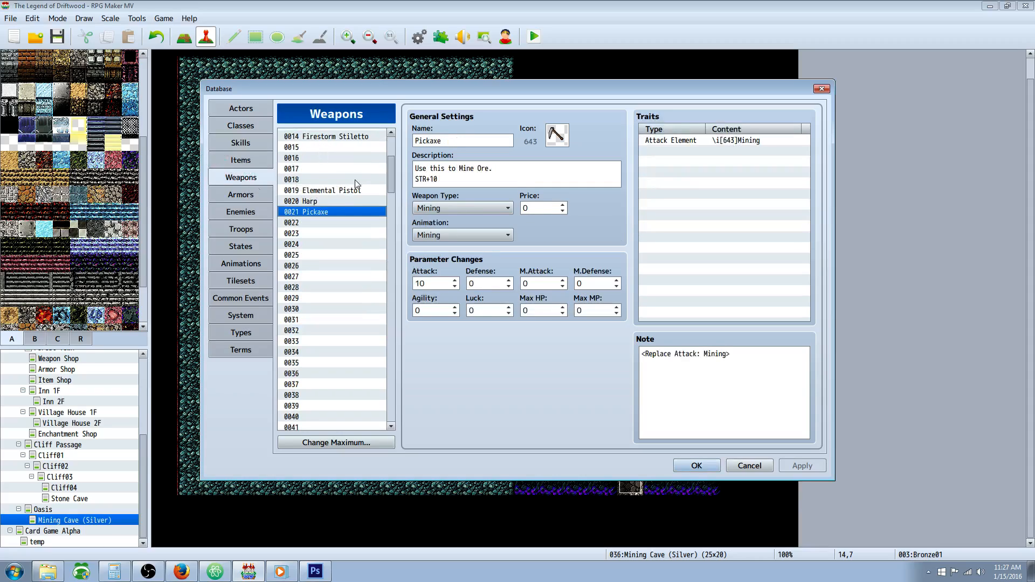
{"action": "mouse_move", "coordinate": [313, 219]}
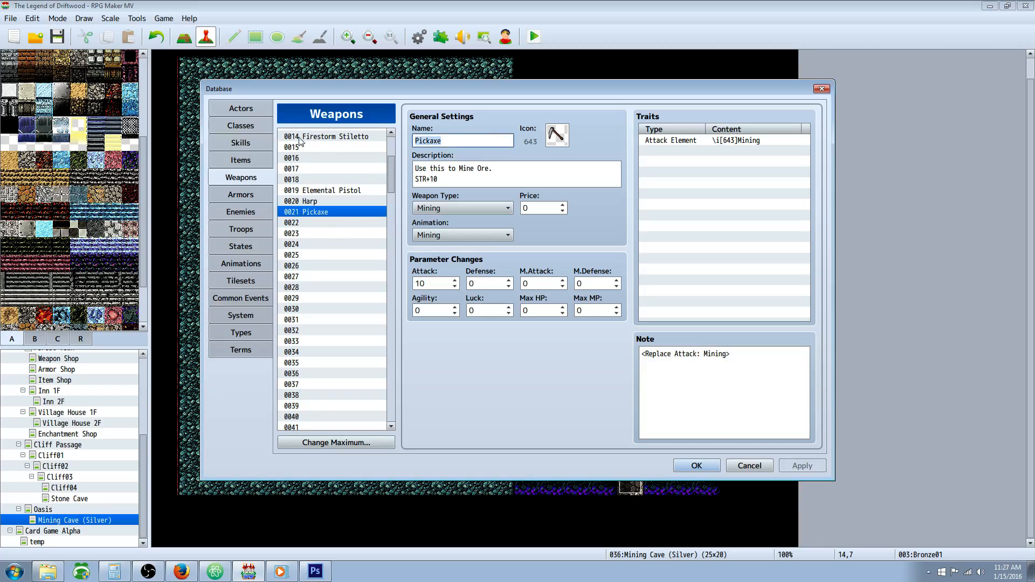
{"action": "left_click", "coordinate": [517, 173]}
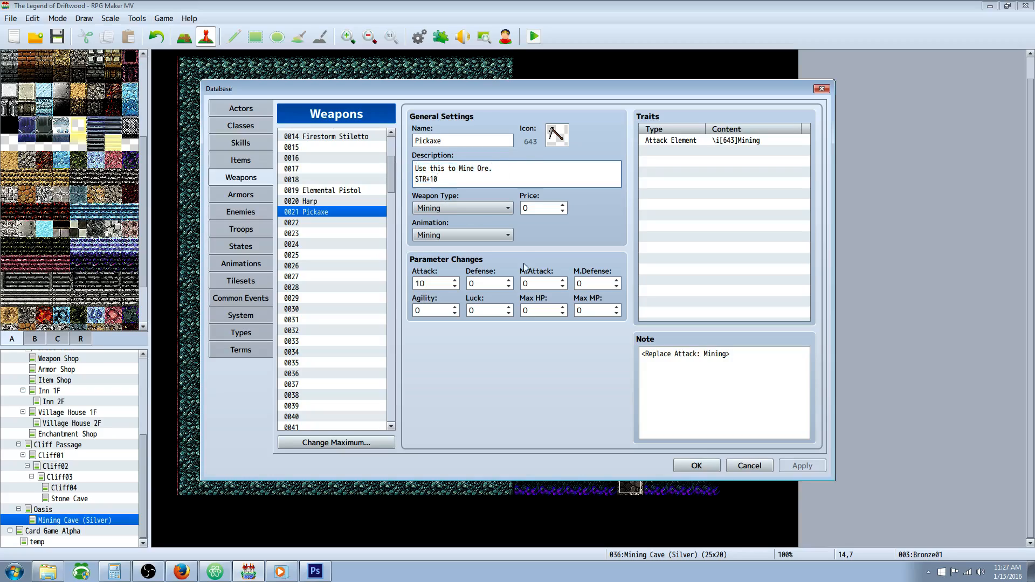
{"action": "left_click", "coordinate": [723, 140]}
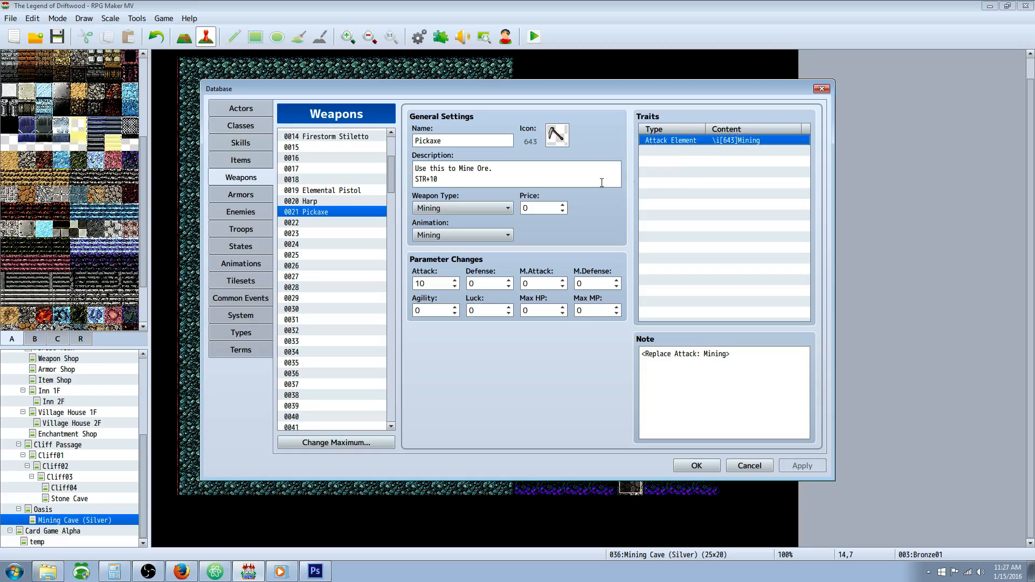
{"action": "mouse_move", "coordinate": [746, 129]}
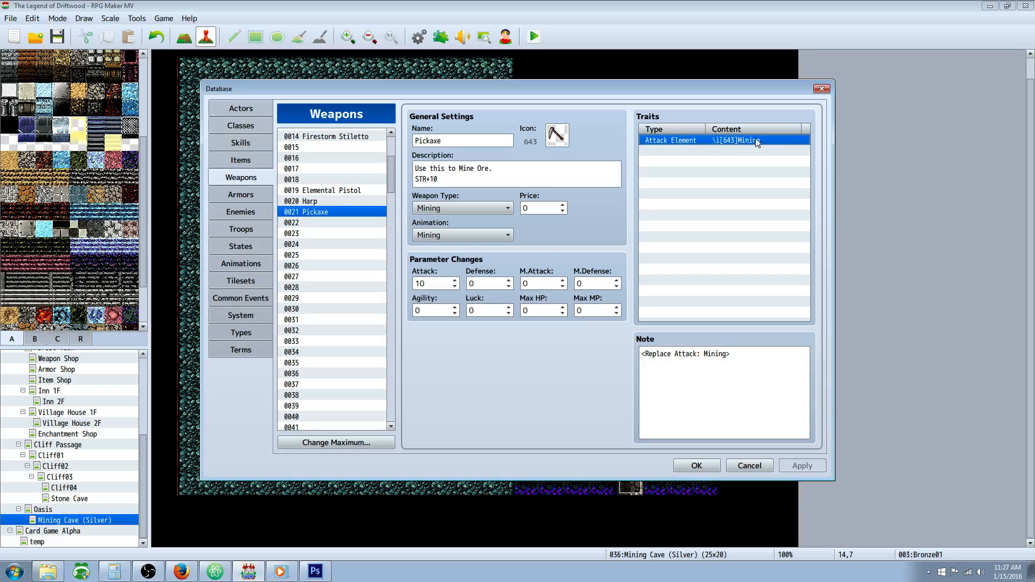
{"action": "mouse_move", "coordinate": [735, 347]}
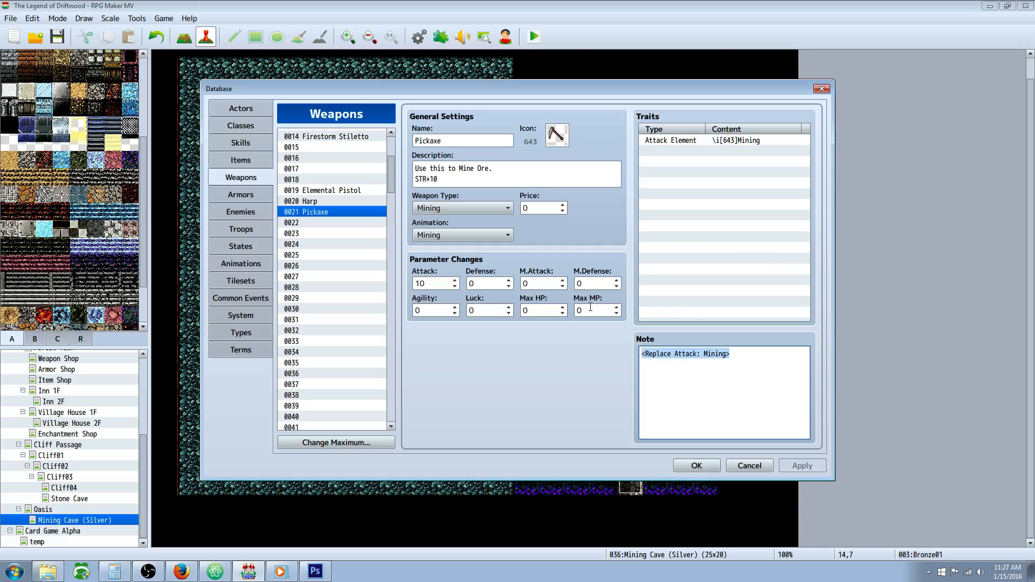
{"action": "left_click", "coordinate": [644, 354]}
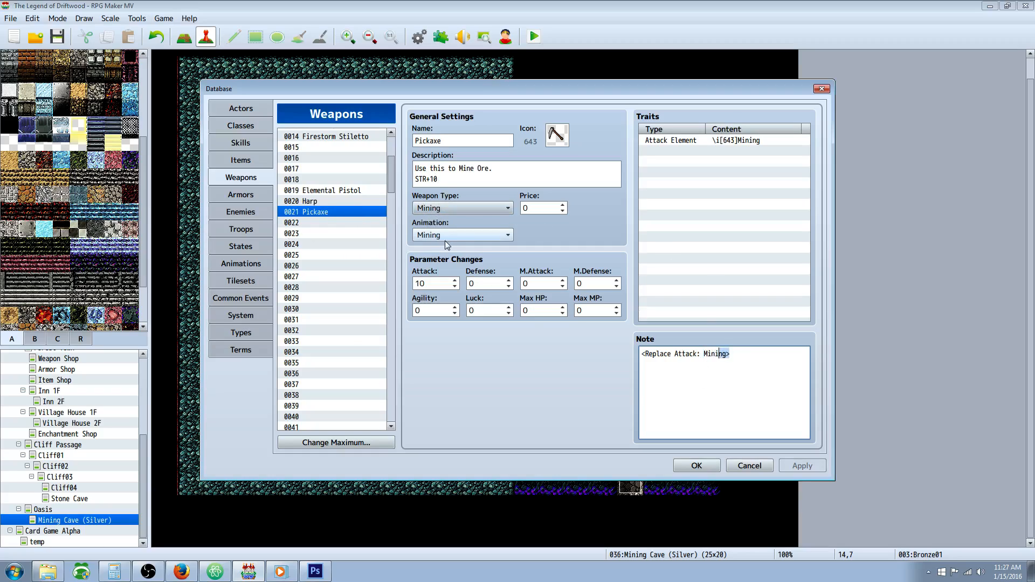
{"action": "mouse_move", "coordinate": [359, 253]}
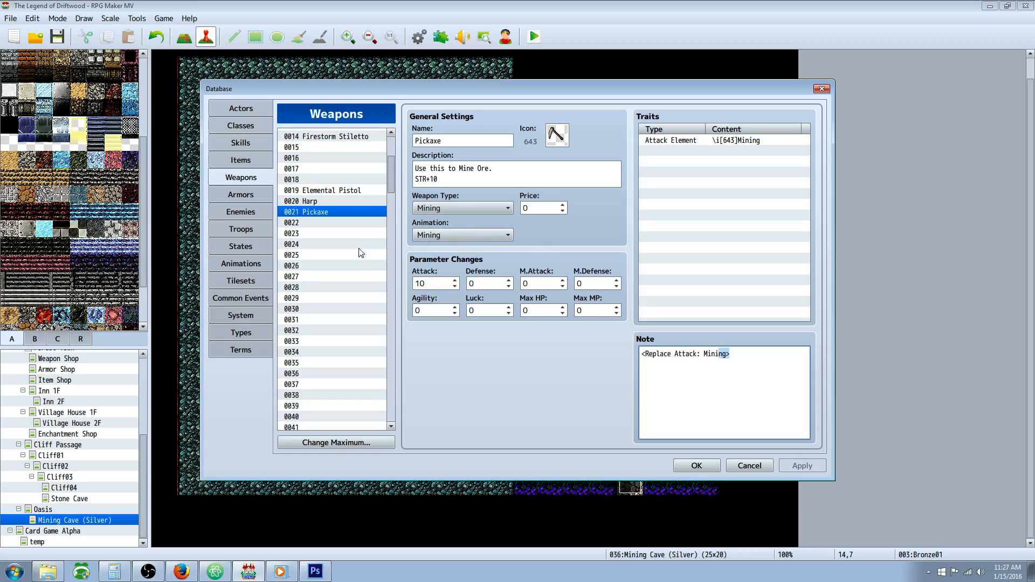
{"action": "mouse_move", "coordinate": [249, 167]}
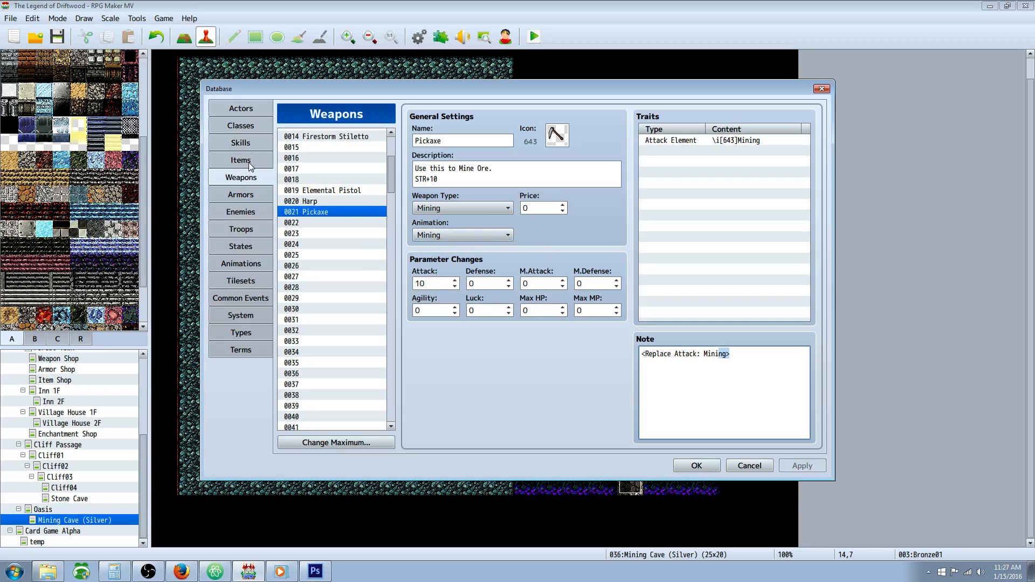
{"action": "mouse_move", "coordinate": [246, 181]}
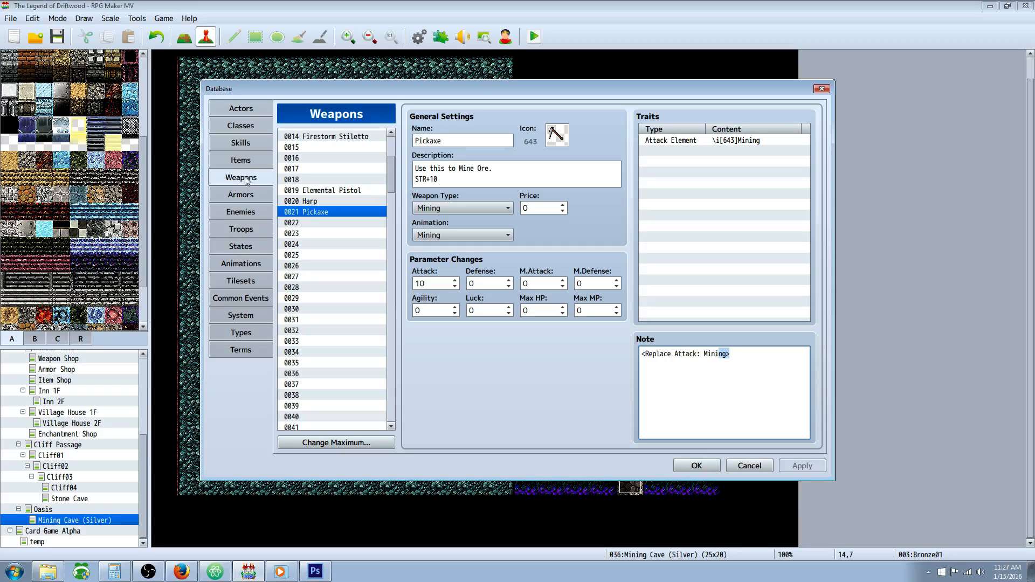
{"action": "mouse_move", "coordinate": [242, 286]}
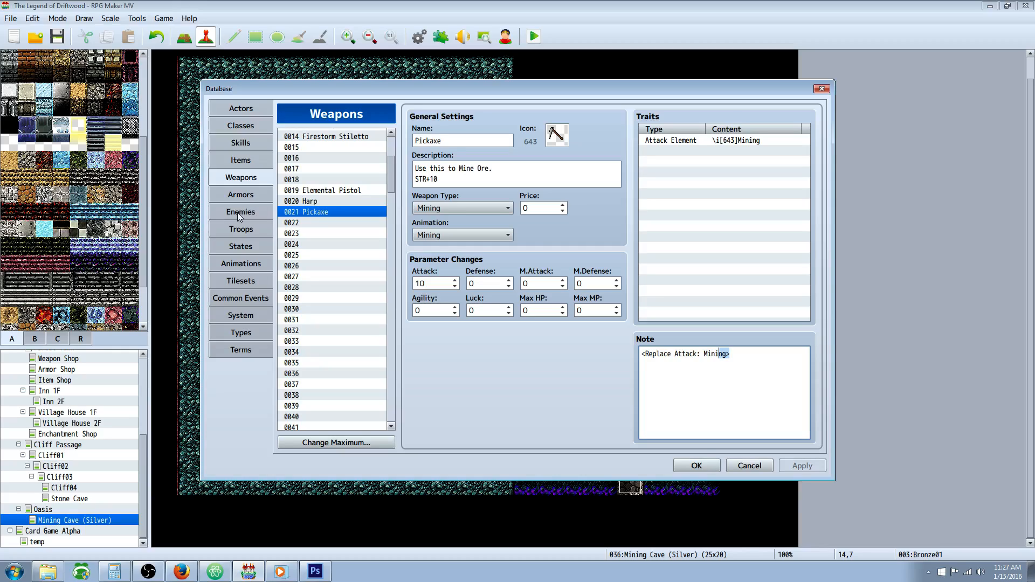
Select the 0151 Bronze Ore enemy and review its stats, action patterns and drops
{"action": "left_click", "coordinate": [241, 211]}
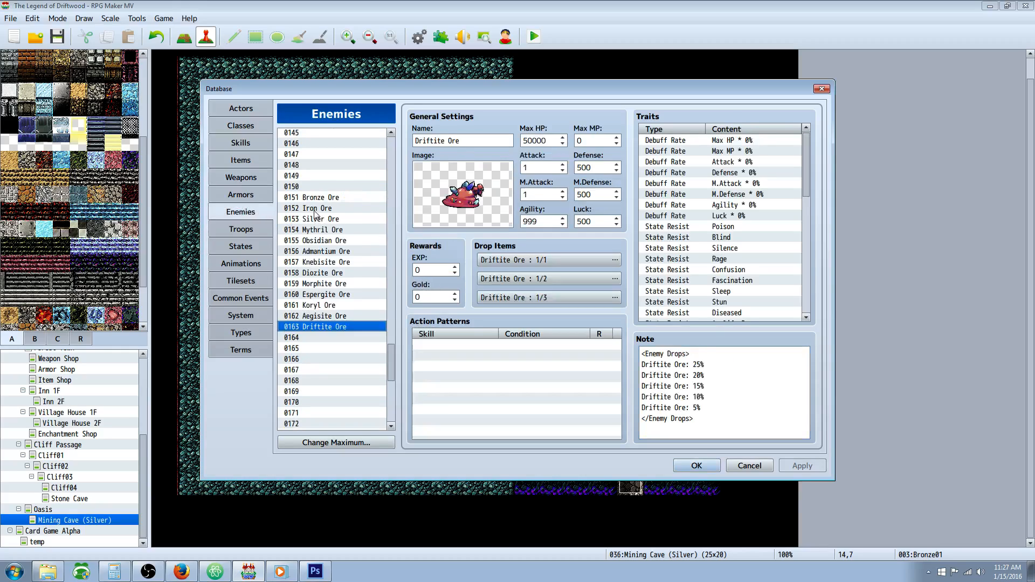
{"action": "left_click", "coordinate": [319, 197]}
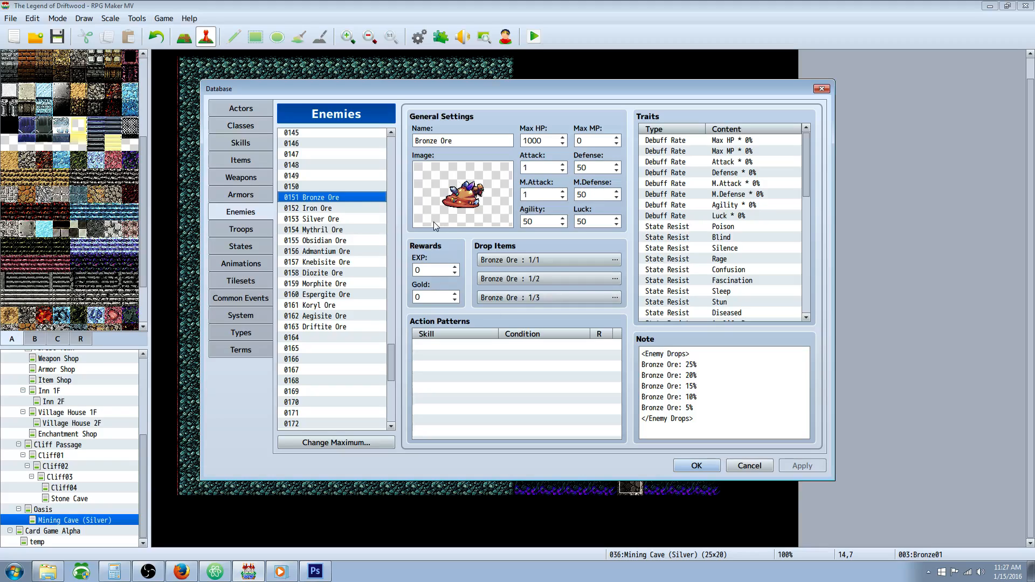
{"action": "mouse_move", "coordinate": [435, 224]}
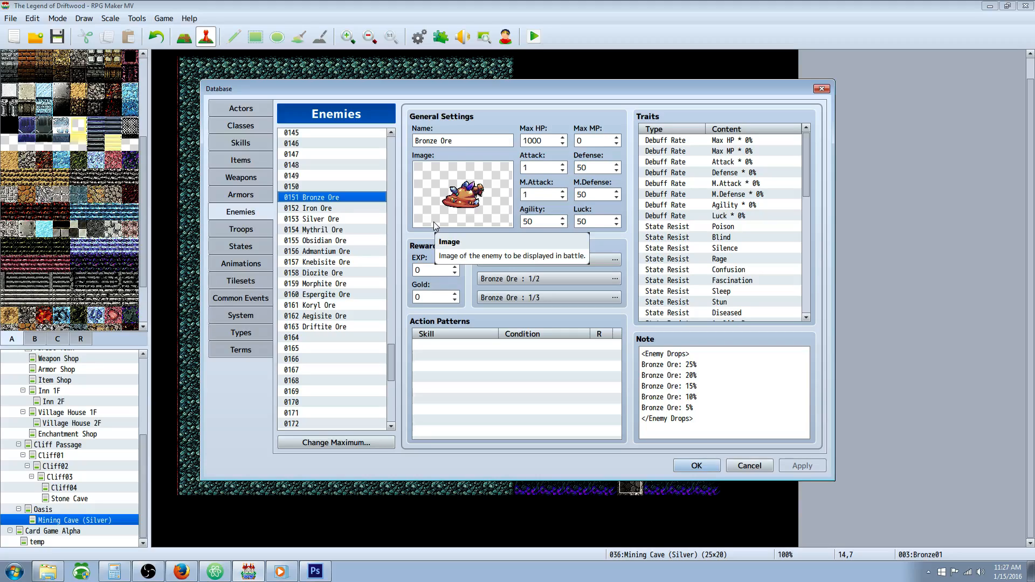
{"action": "mouse_move", "coordinate": [500, 147]}
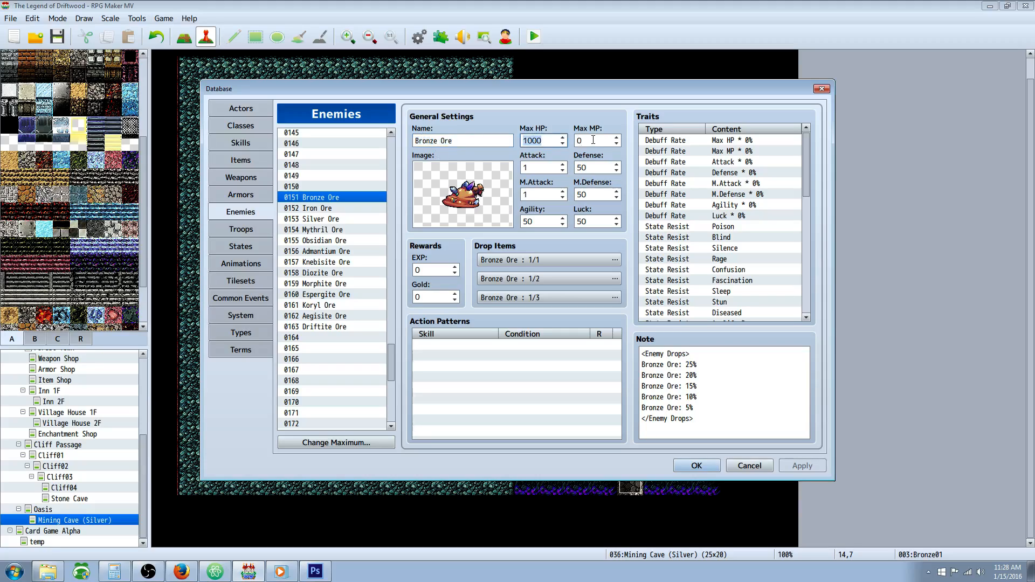
{"action": "left_click", "coordinate": [541, 167]}
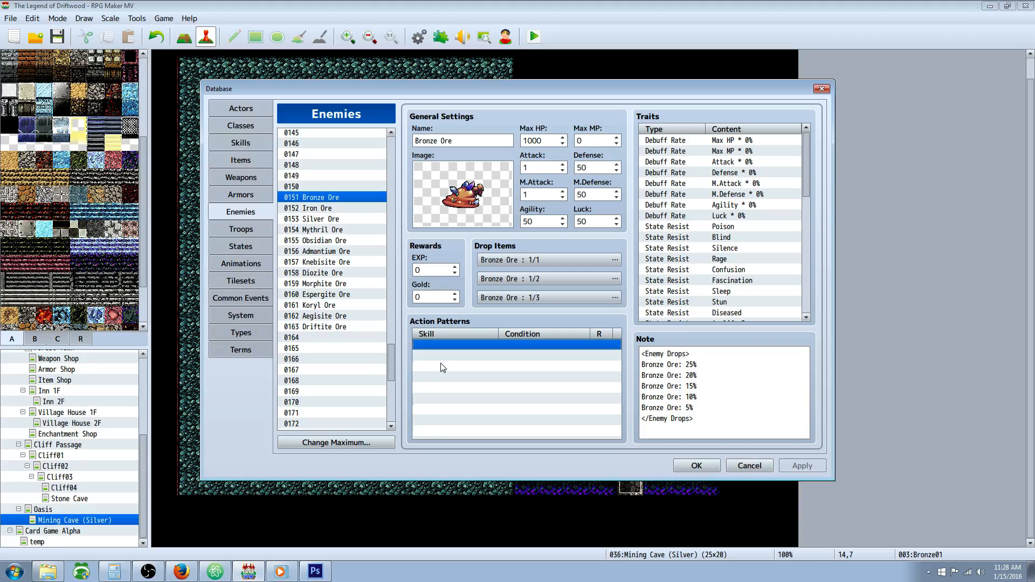
{"action": "mouse_move", "coordinate": [503, 323]}
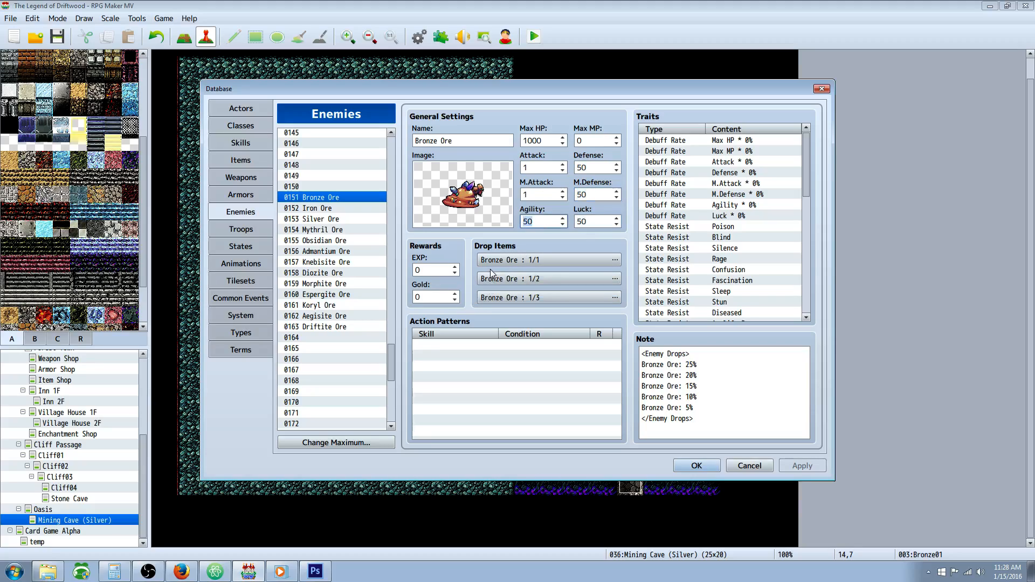
{"action": "mouse_move", "coordinate": [482, 250]}
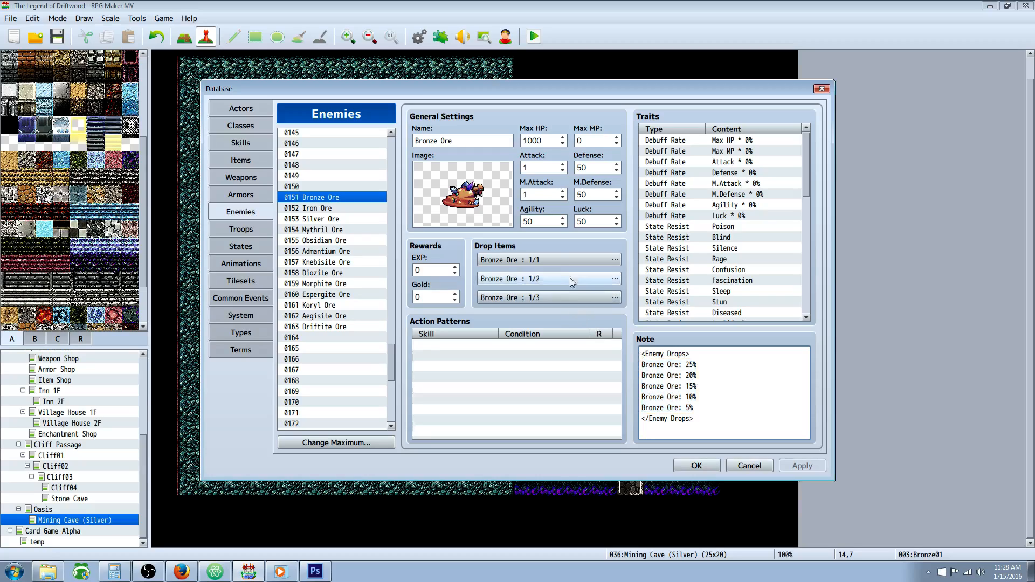
{"action": "mouse_move", "coordinate": [393, 248]}
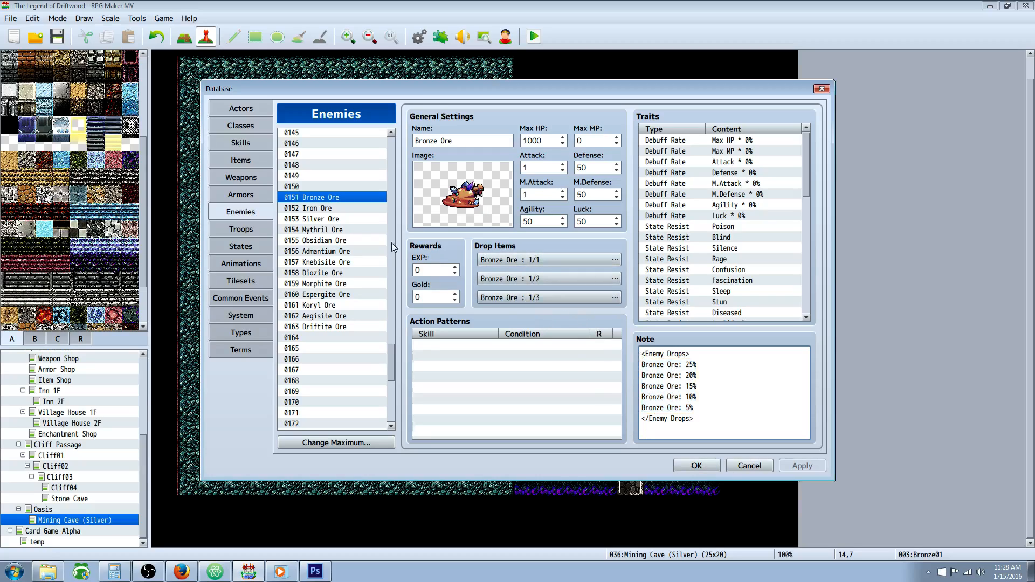
{"action": "left_click", "coordinate": [431, 297]}
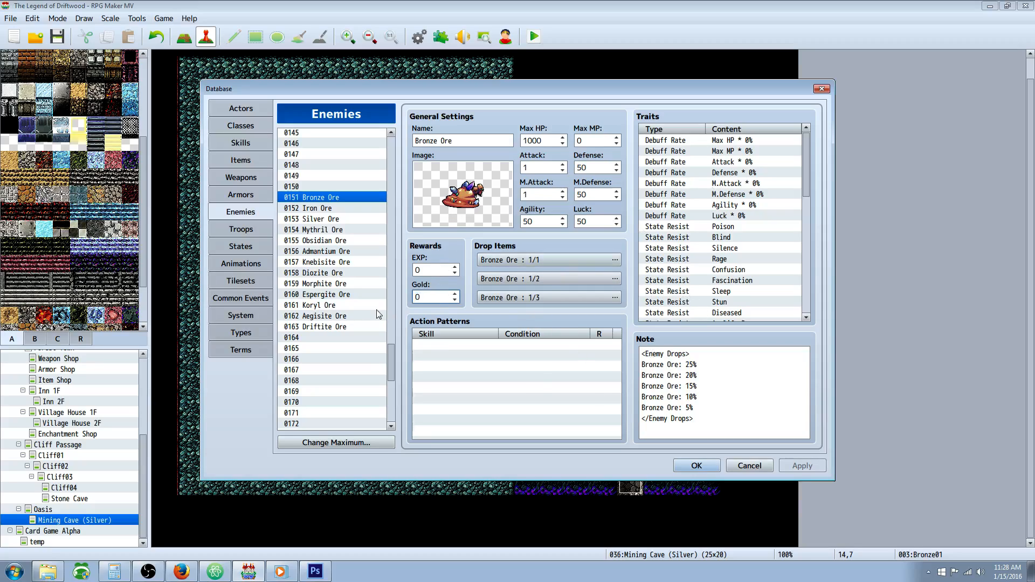
{"action": "left_click", "coordinate": [433, 270]}
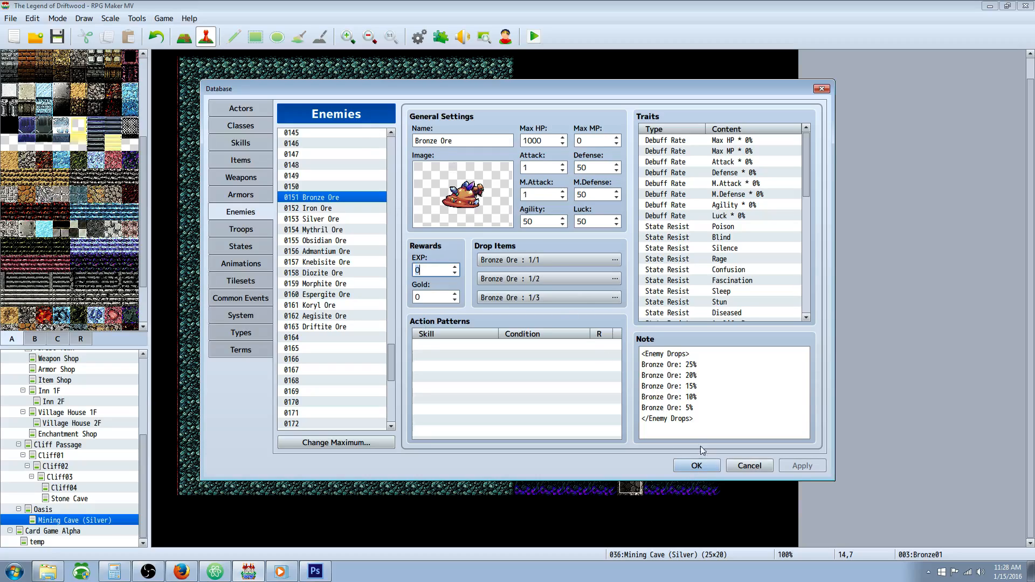
{"action": "mouse_move", "coordinate": [479, 315]}
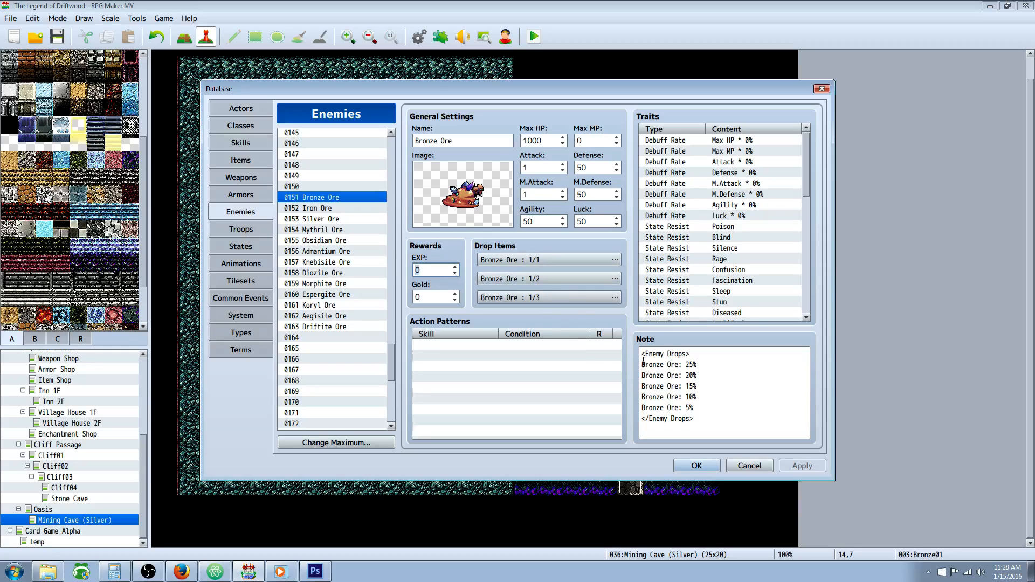
{"action": "scroll", "scroll_direction": "down", "scroll_amount": 3}
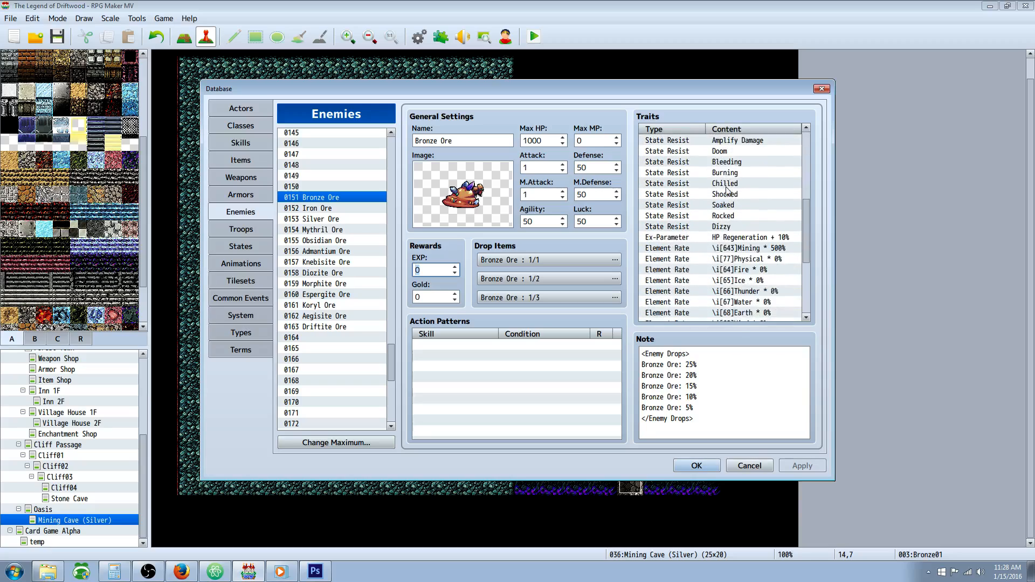
{"action": "scroll", "scroll_direction": "down", "scroll_amount": 3}
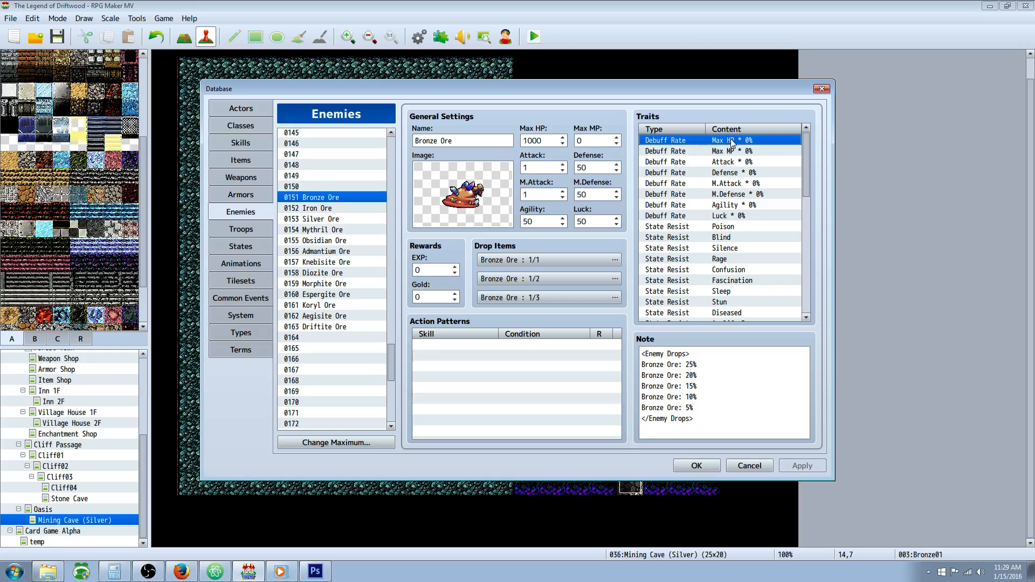
{"action": "mouse_move", "coordinate": [757, 153]}
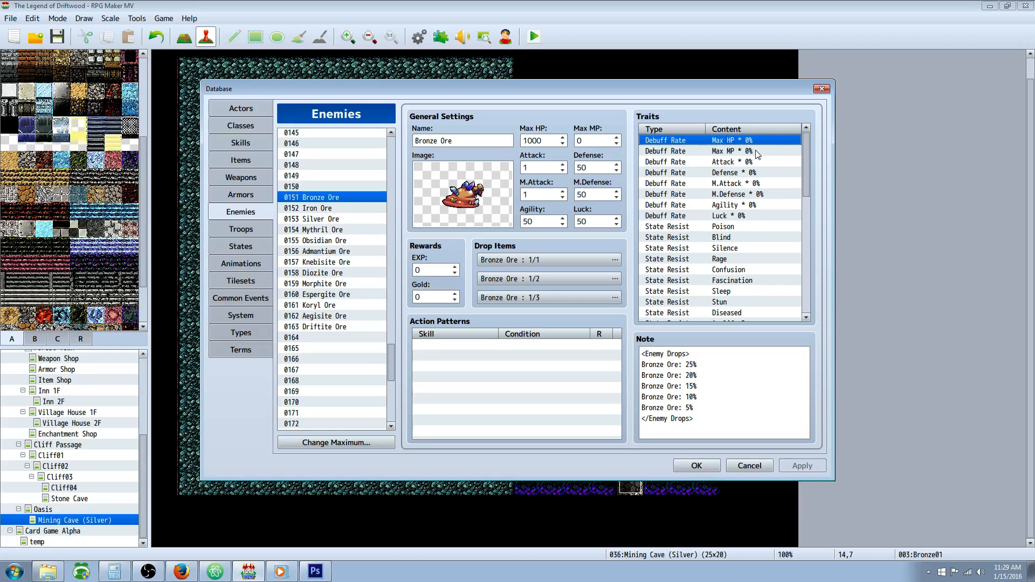
{"action": "left_click", "coordinate": [732, 193]}
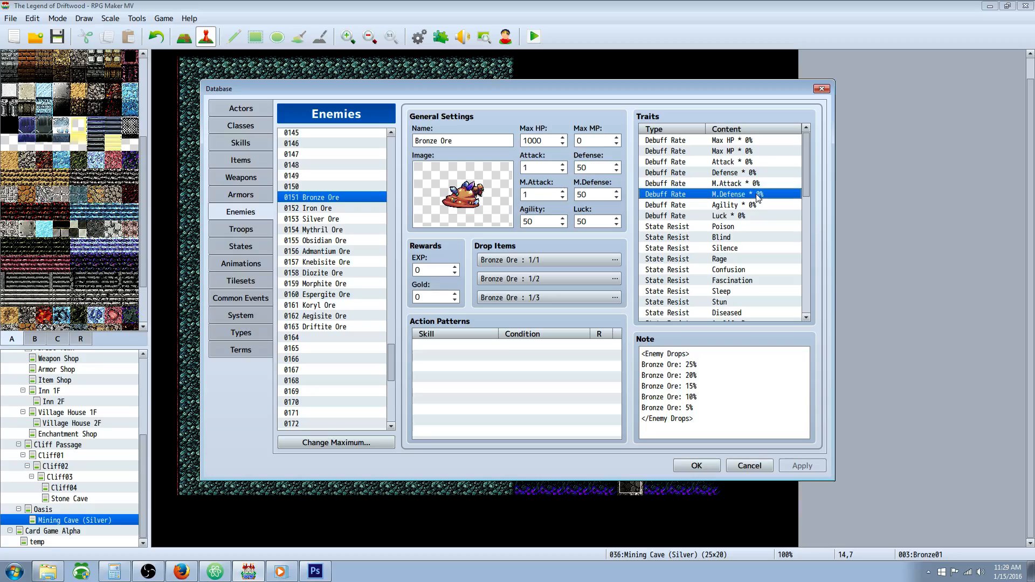
{"action": "left_click", "coordinate": [728, 215]}
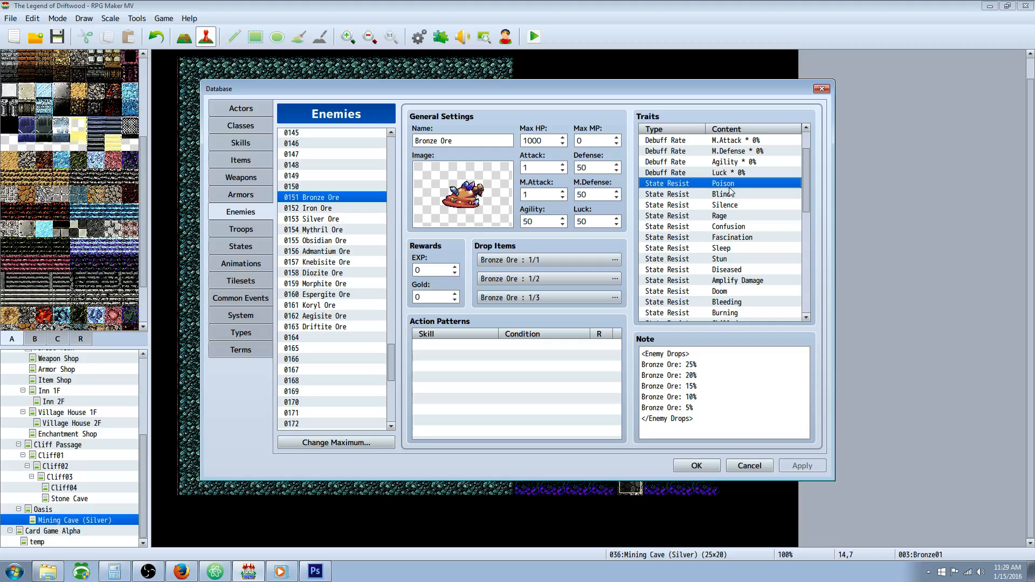
{"action": "mouse_move", "coordinate": [731, 205]}
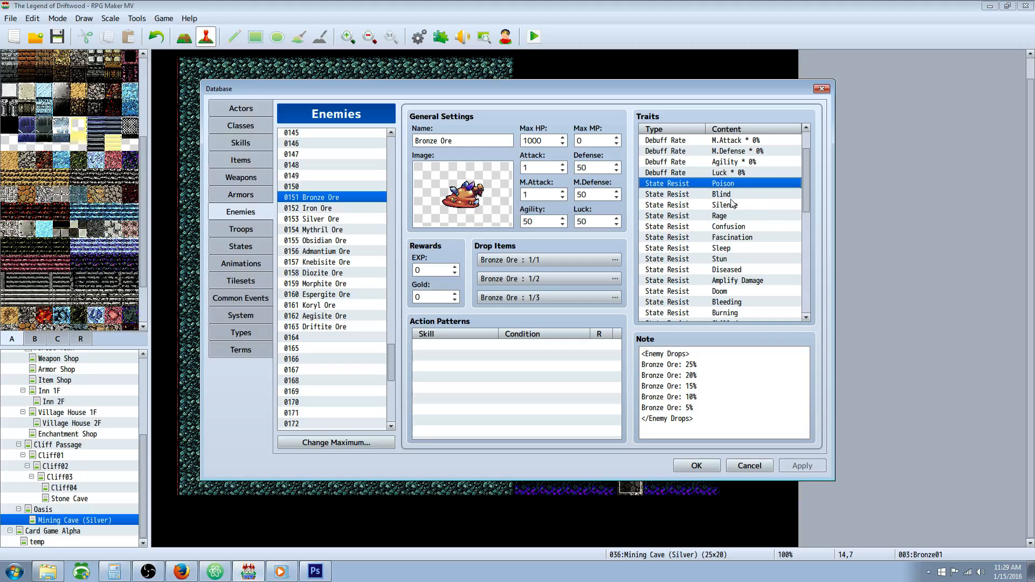
{"action": "mouse_move", "coordinate": [656, 196]}
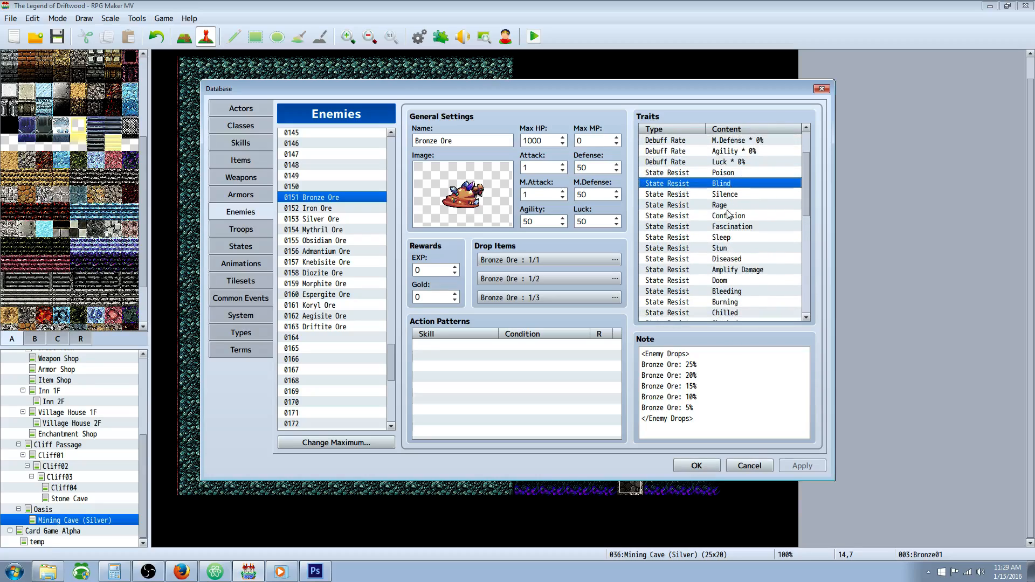
{"action": "scroll", "scroll_direction": "down", "scroll_amount": 3}
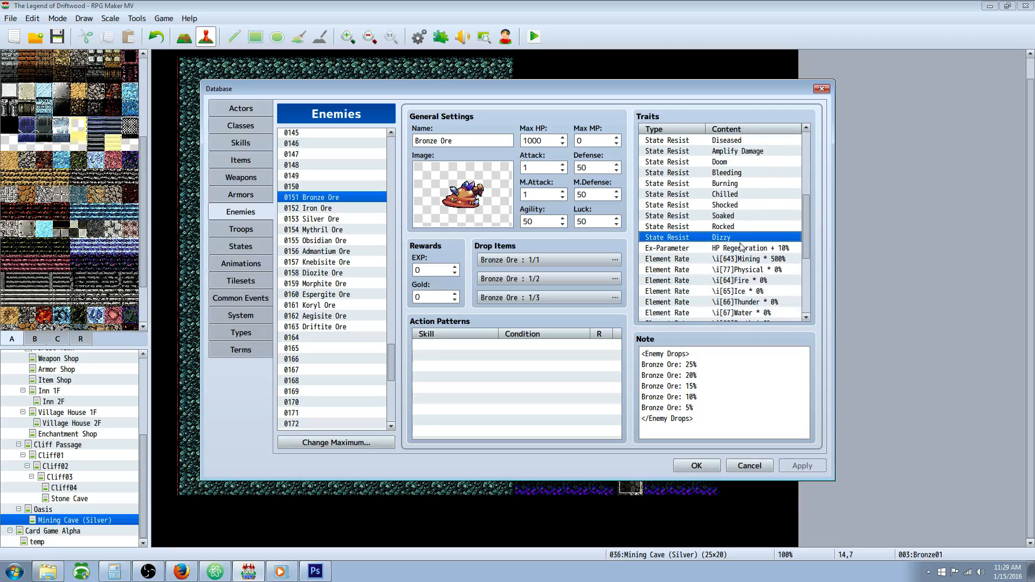
{"action": "left_click", "coordinate": [667, 247]}
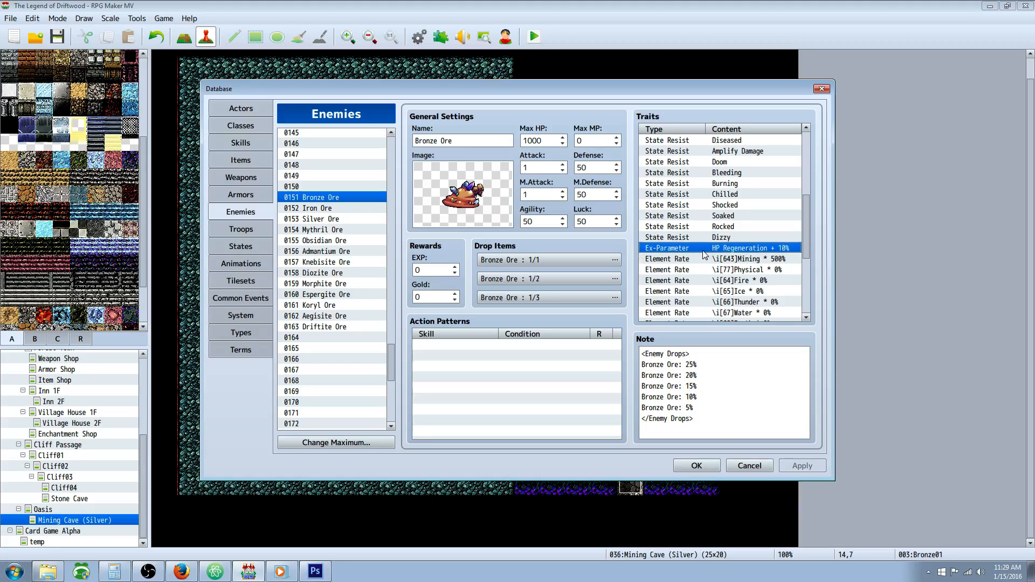
{"action": "mouse_move", "coordinate": [636, 201]}
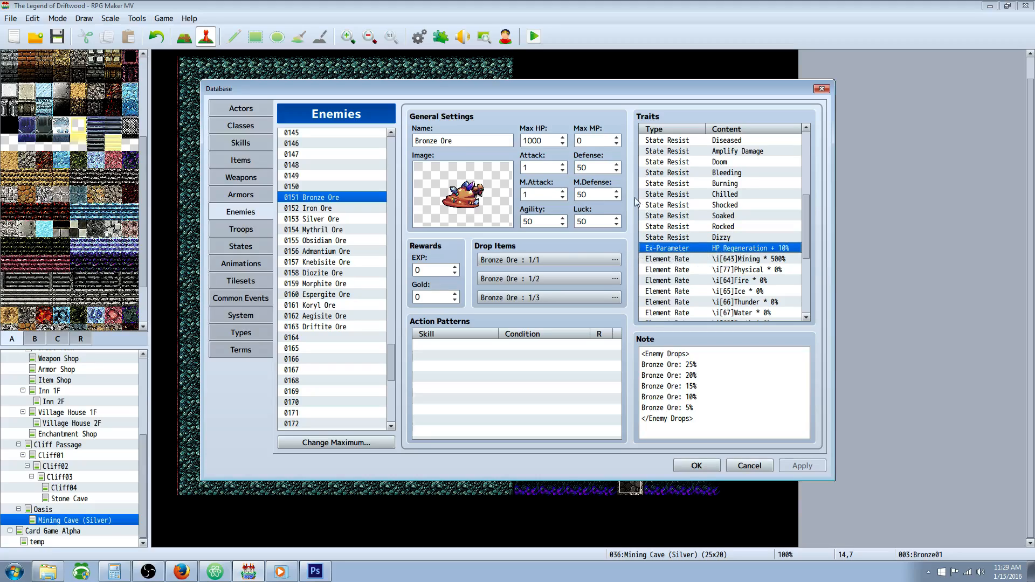
{"action": "mouse_move", "coordinate": [709, 215]}
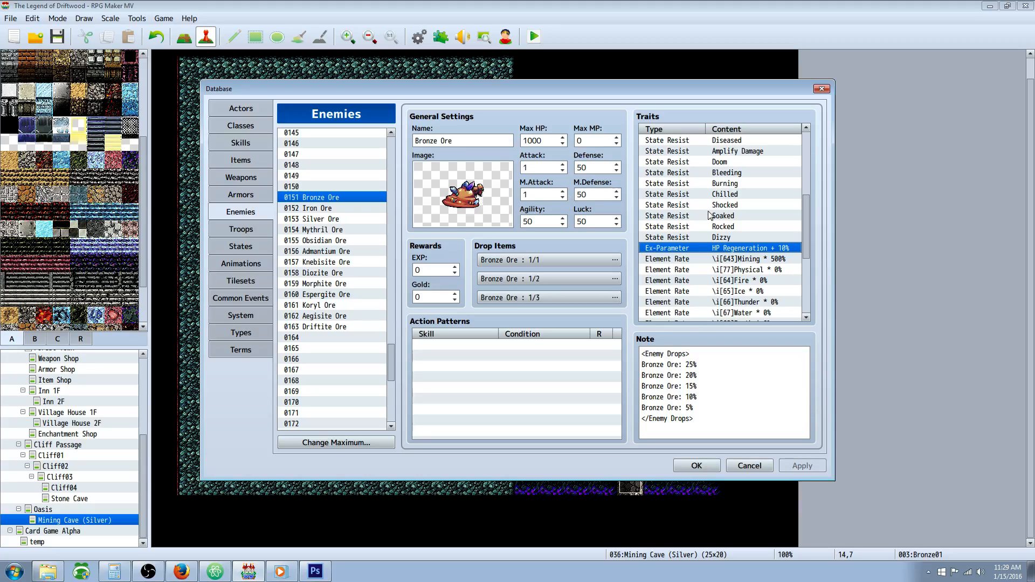
{"action": "mouse_move", "coordinate": [710, 253]}
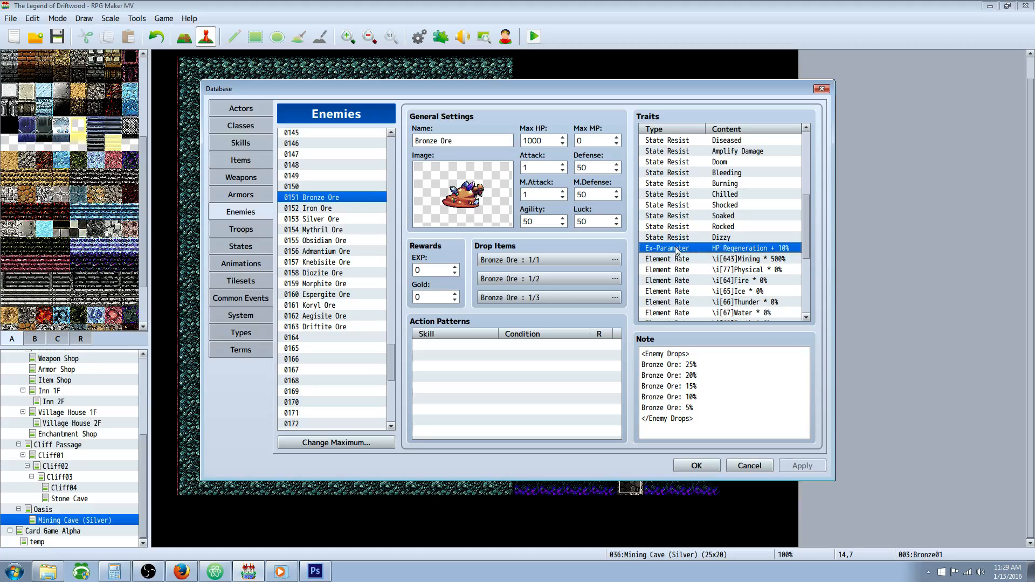
{"action": "mouse_move", "coordinate": [733, 258]}
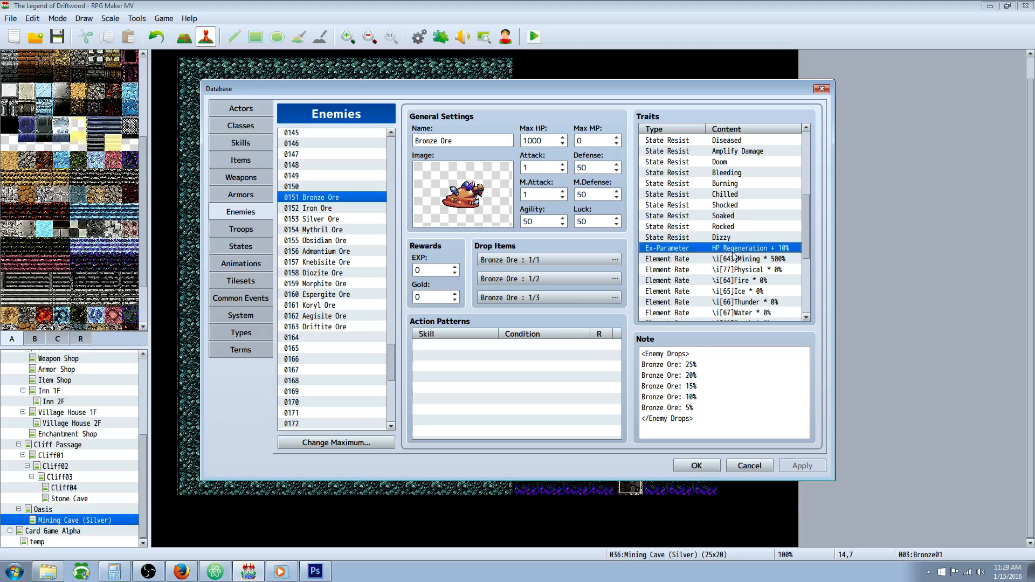
{"action": "mouse_move", "coordinate": [650, 251]}
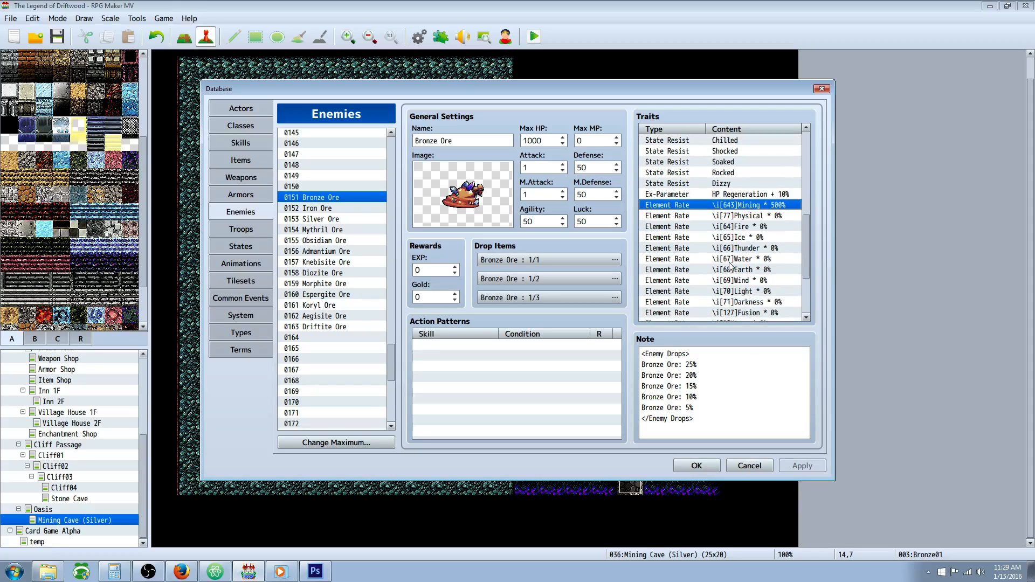
{"action": "scroll", "scroll_direction": "down", "scroll_amount": 3}
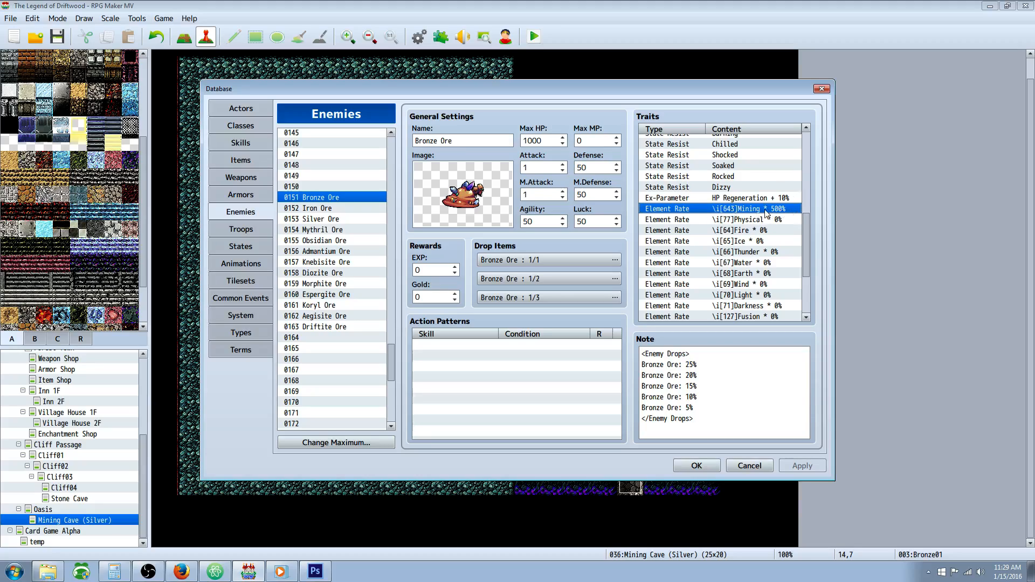
{"action": "mouse_move", "coordinate": [437, 207]}
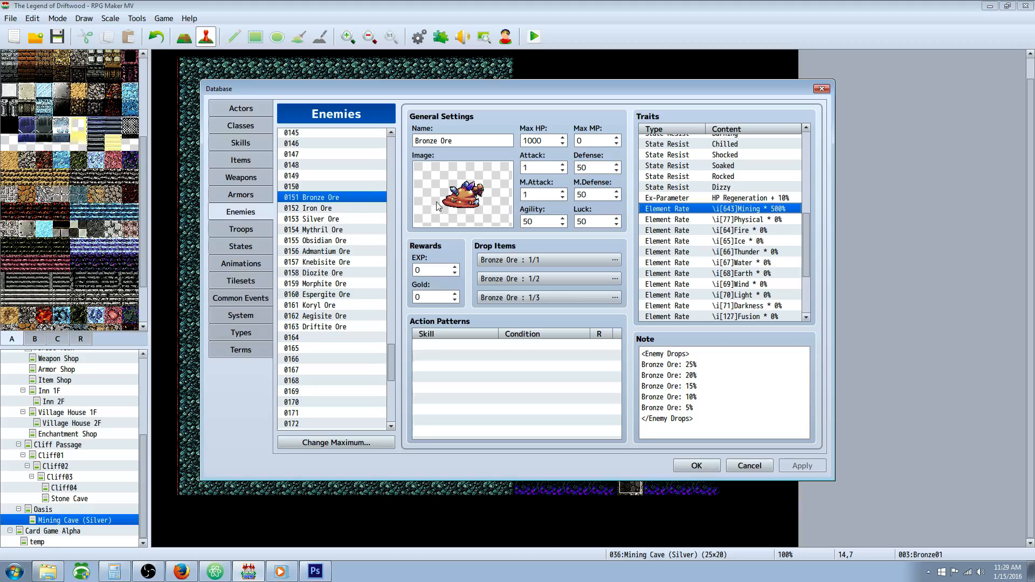
{"action": "left_click", "coordinate": [310, 208]}
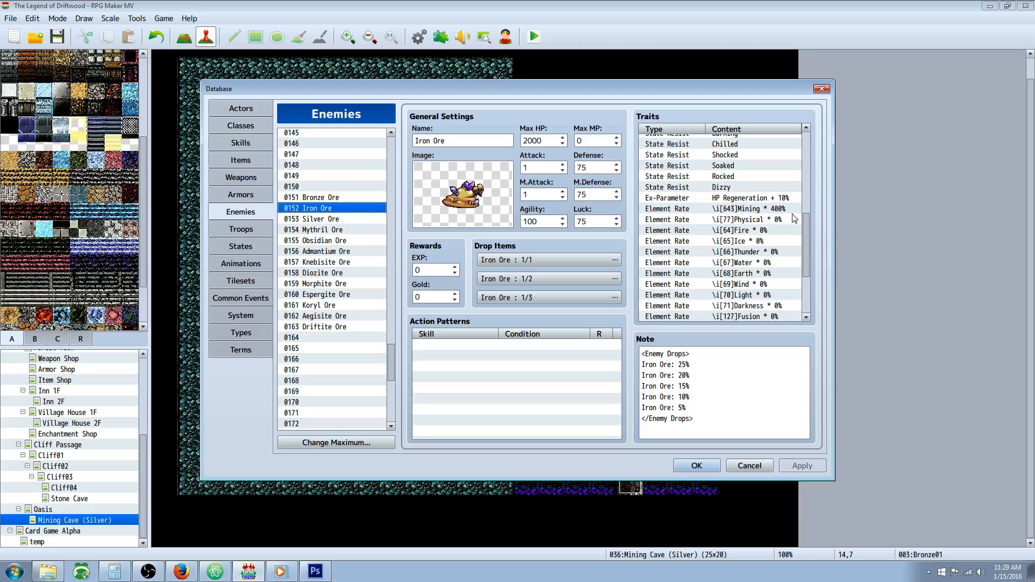
{"action": "left_click", "coordinate": [313, 219]}
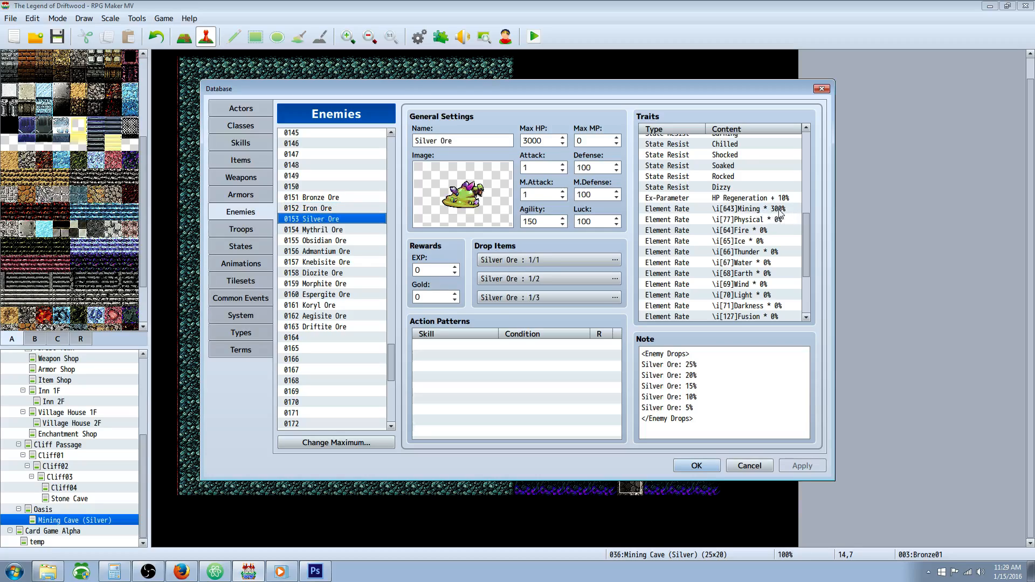
{"action": "left_click", "coordinate": [320, 261]}
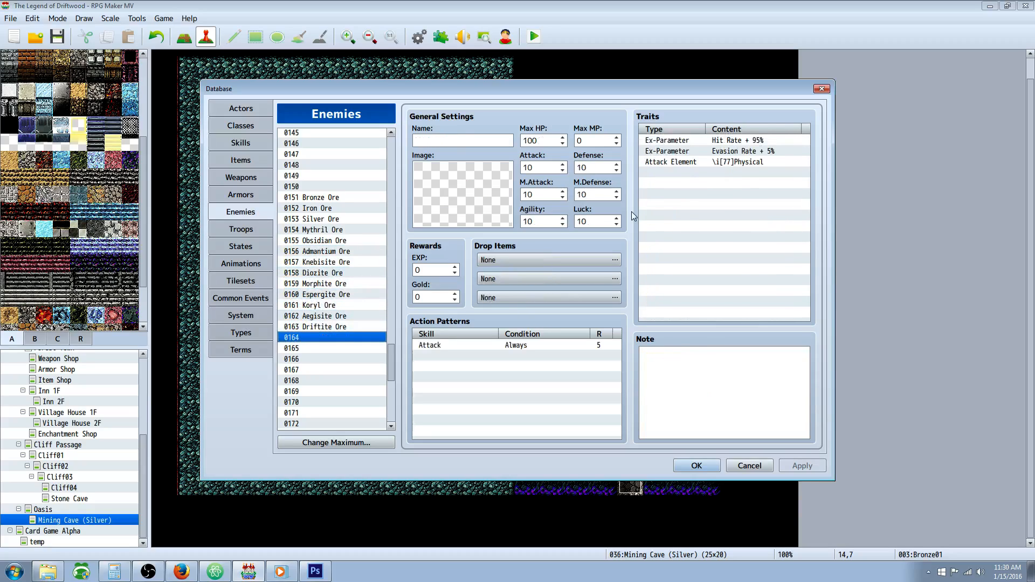
{"action": "left_click", "coordinate": [318, 251]}
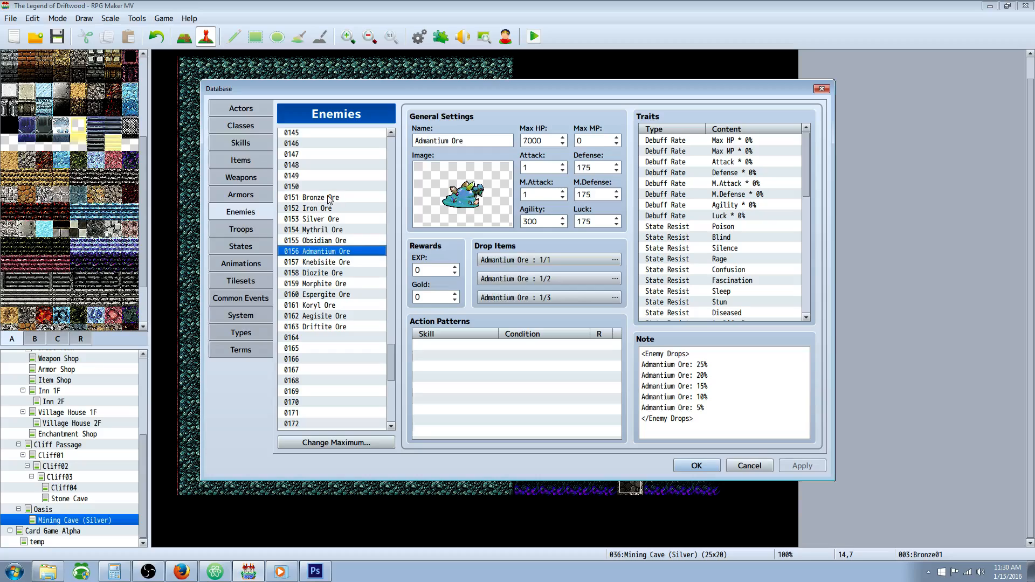
{"action": "left_click", "coordinate": [323, 196]}
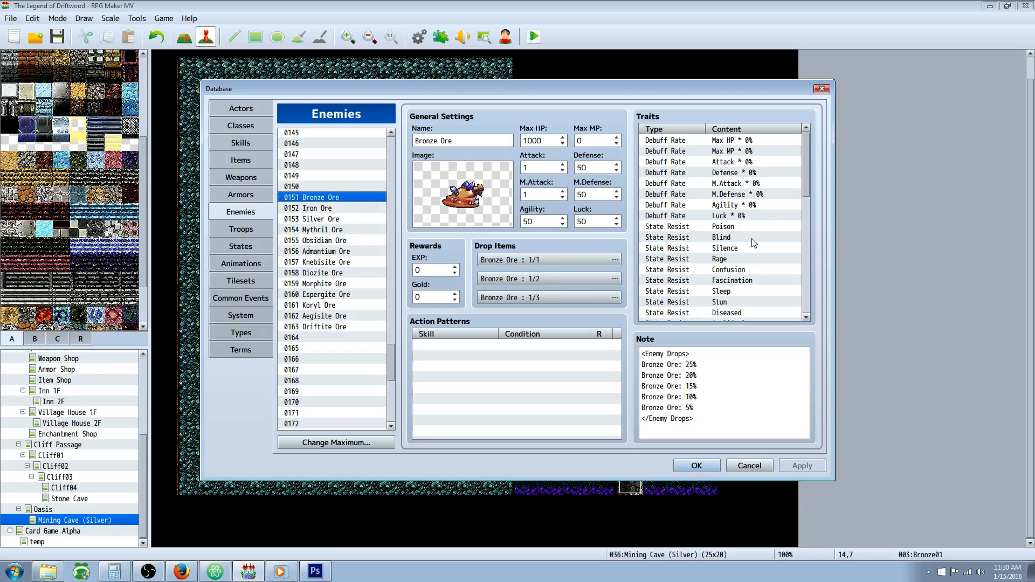
{"action": "mouse_move", "coordinate": [751, 241]}
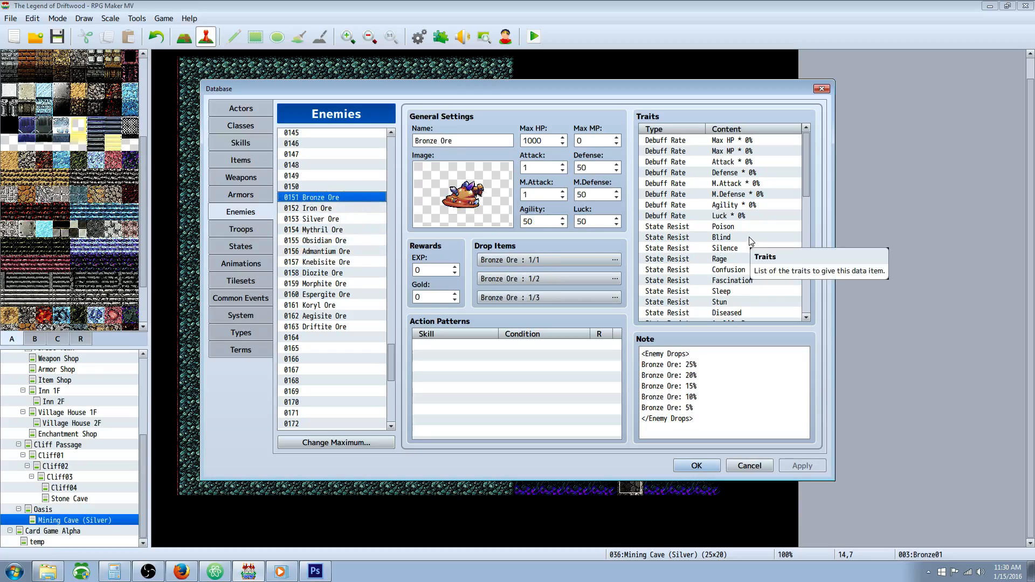
{"action": "scroll", "scroll_direction": "down", "scroll_amount": 3}
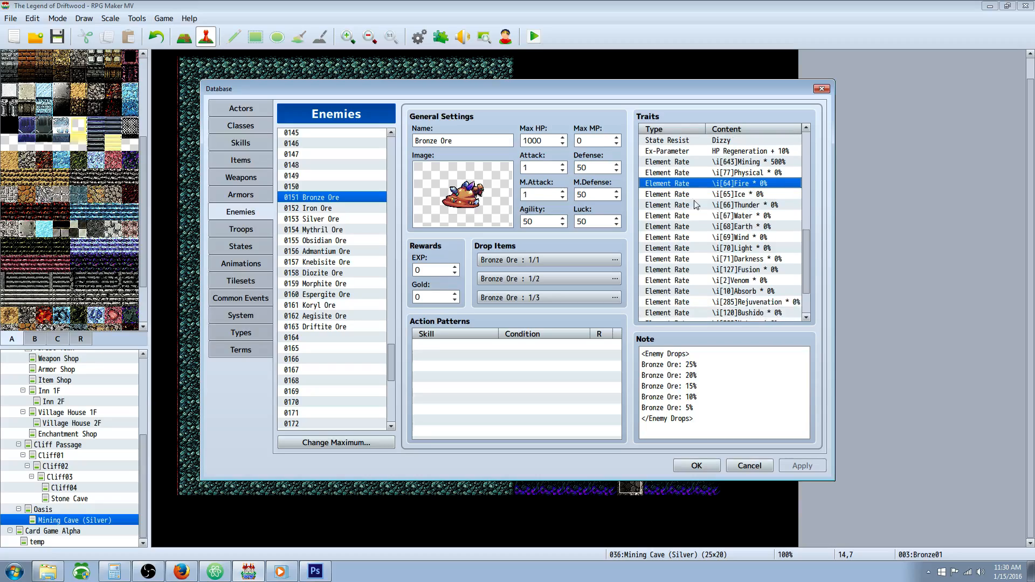
{"action": "left_click", "coordinate": [740, 194]}
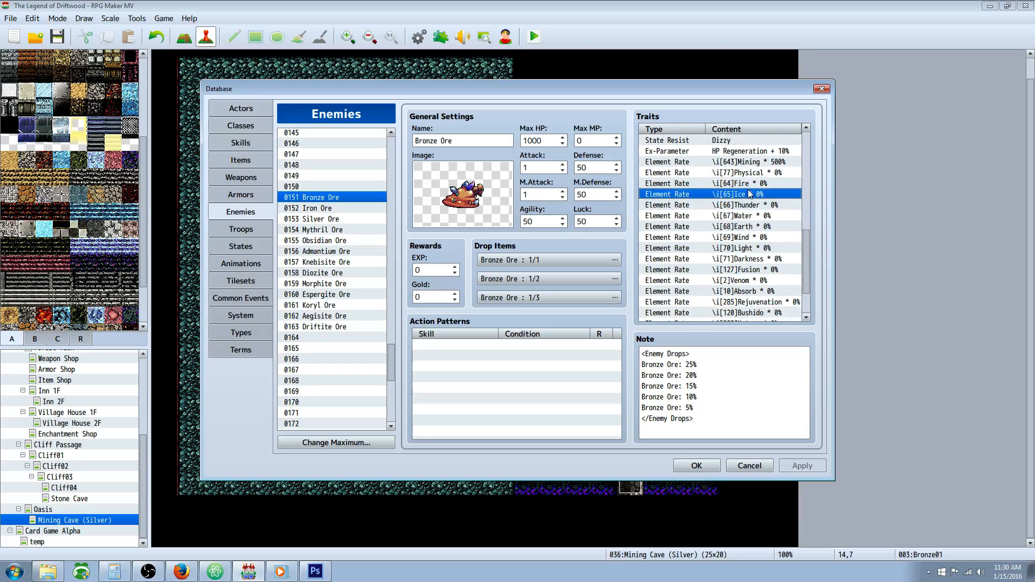
{"action": "scroll", "scroll_direction": "up", "scroll_amount": 3}
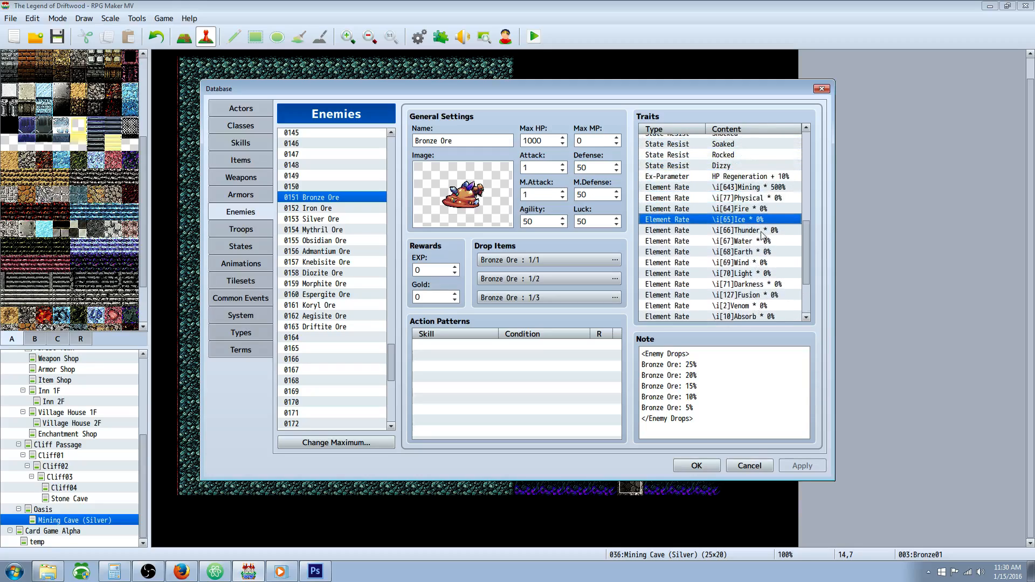
{"action": "left_click", "coordinate": [740, 187]}
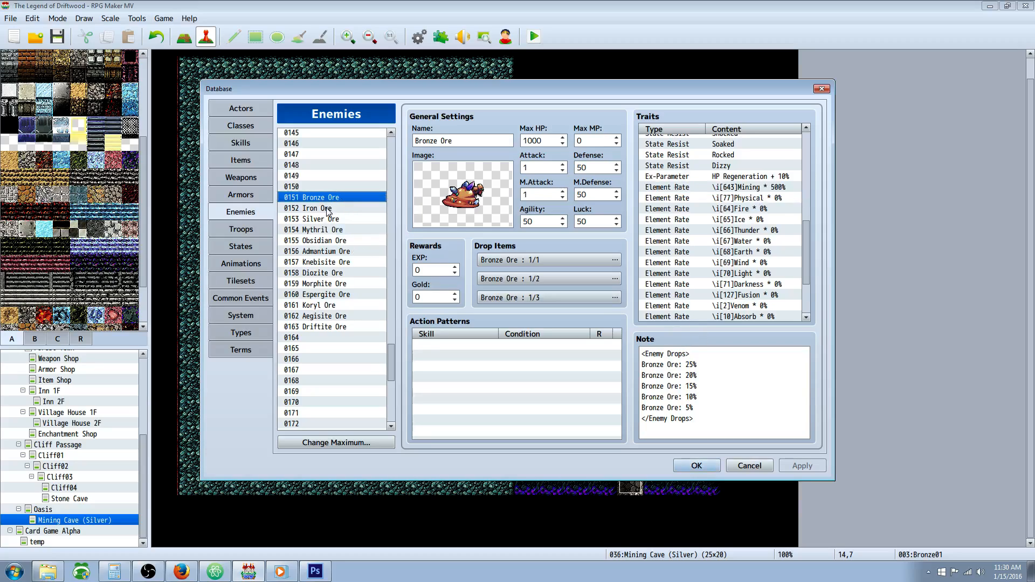
{"action": "left_click", "coordinate": [313, 208]}
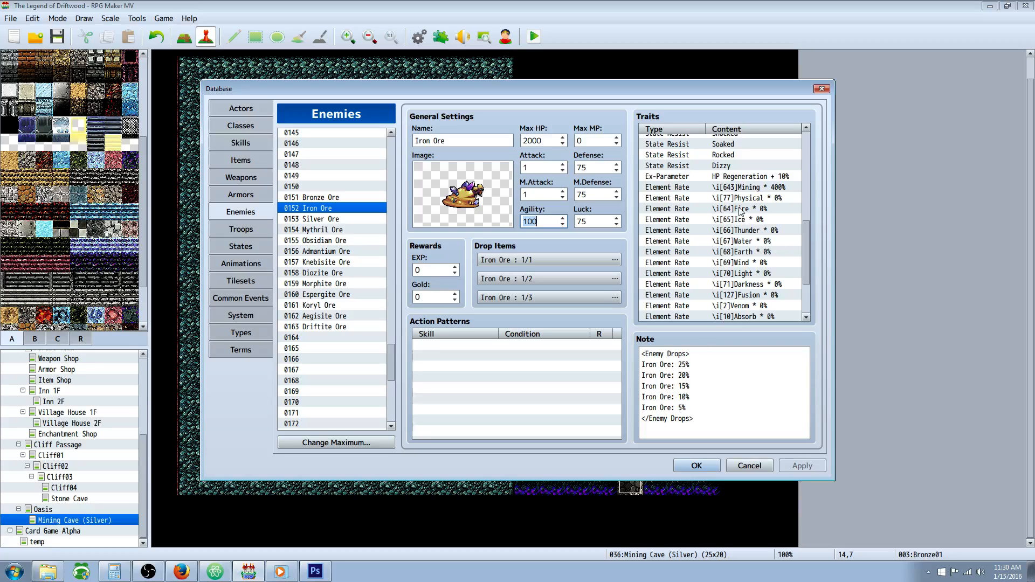
{"action": "left_click", "coordinate": [740, 187]}
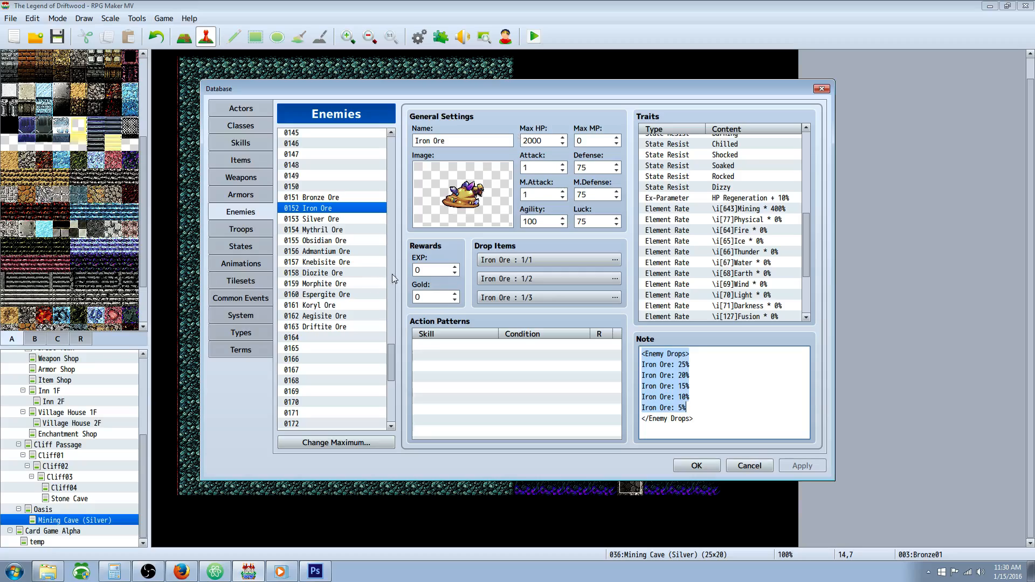
{"action": "left_click", "coordinate": [723, 198]}
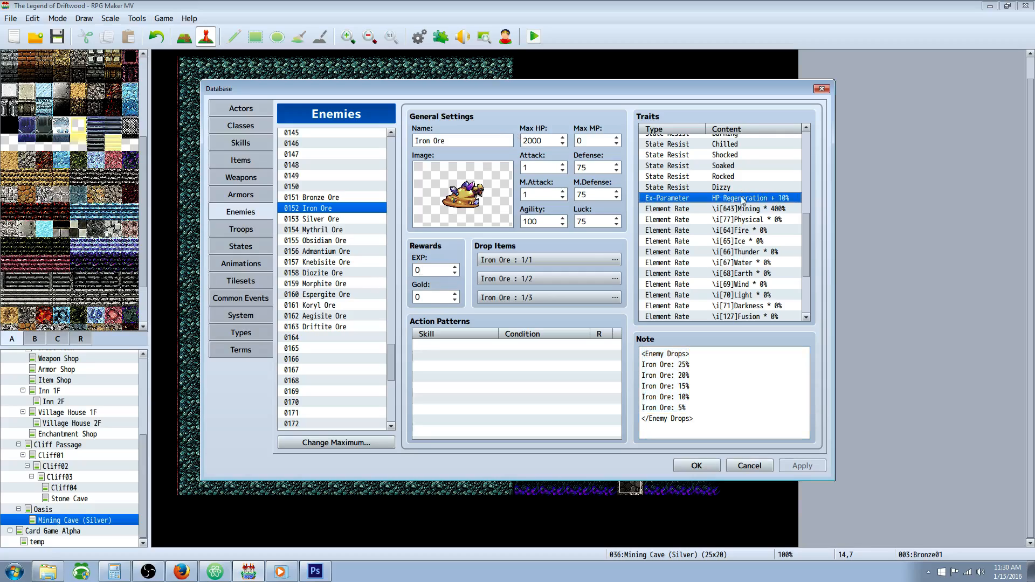
{"action": "left_click", "coordinate": [316, 218]}
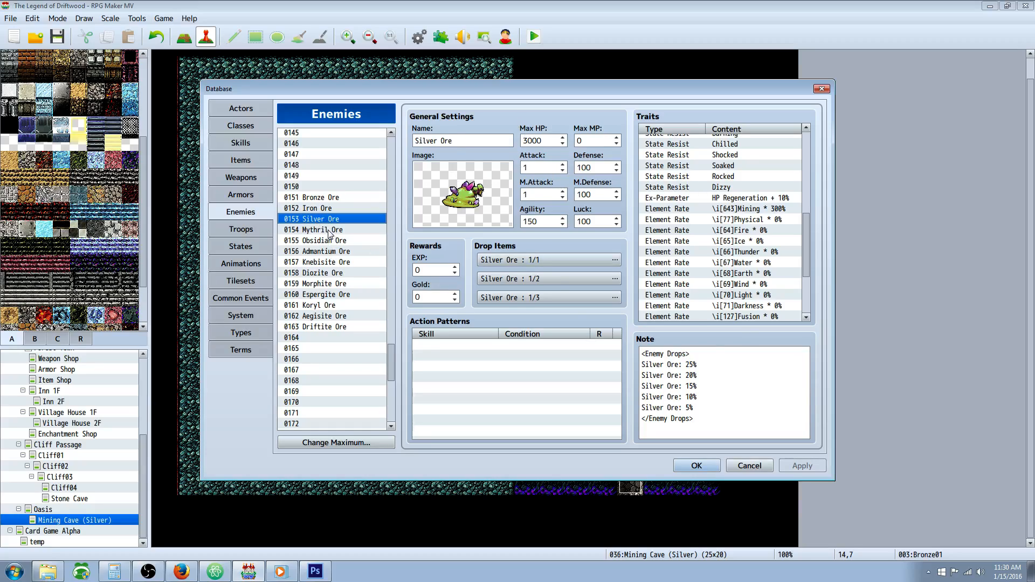
{"action": "left_click", "coordinate": [320, 229]}
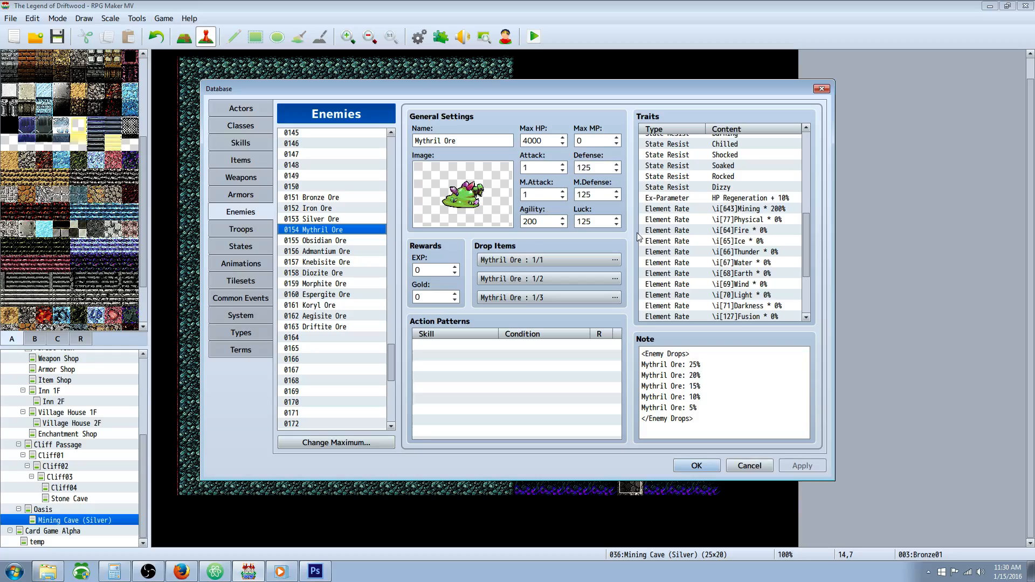
{"action": "left_click", "coordinate": [317, 239]}
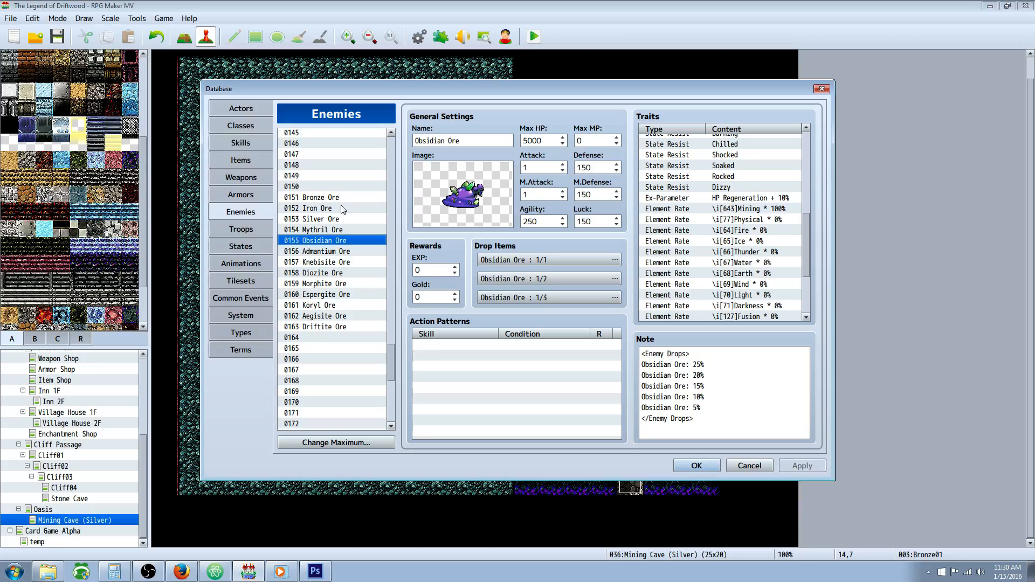
{"action": "left_click", "coordinate": [323, 250]}
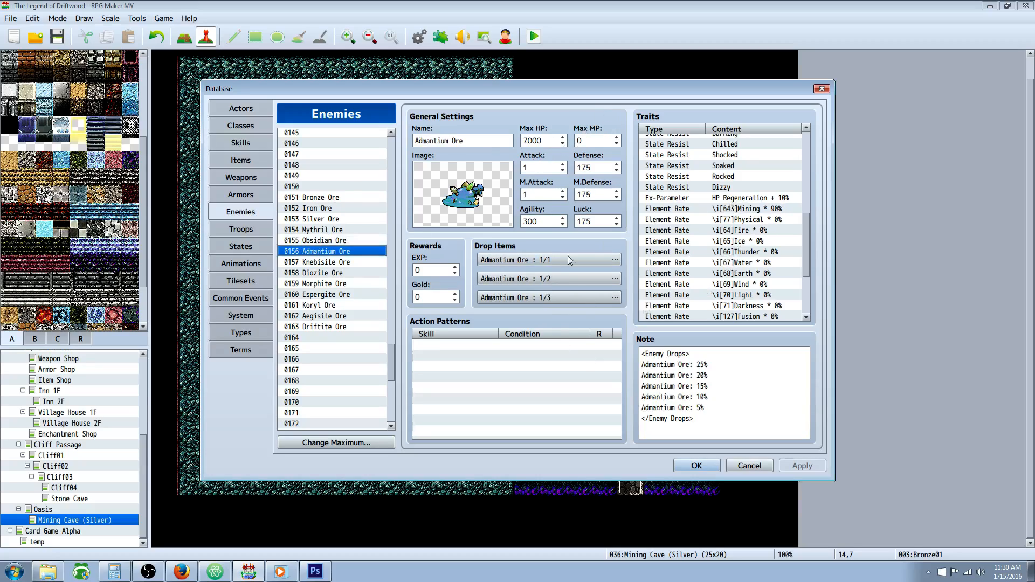
{"action": "mouse_move", "coordinate": [548, 259]}
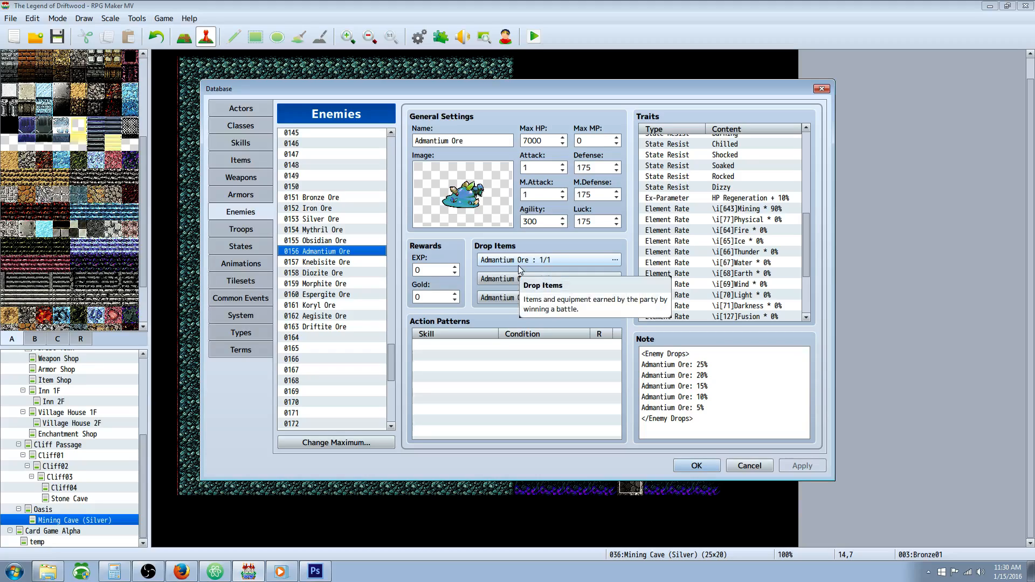
{"action": "left_click", "coordinate": [320, 261]}
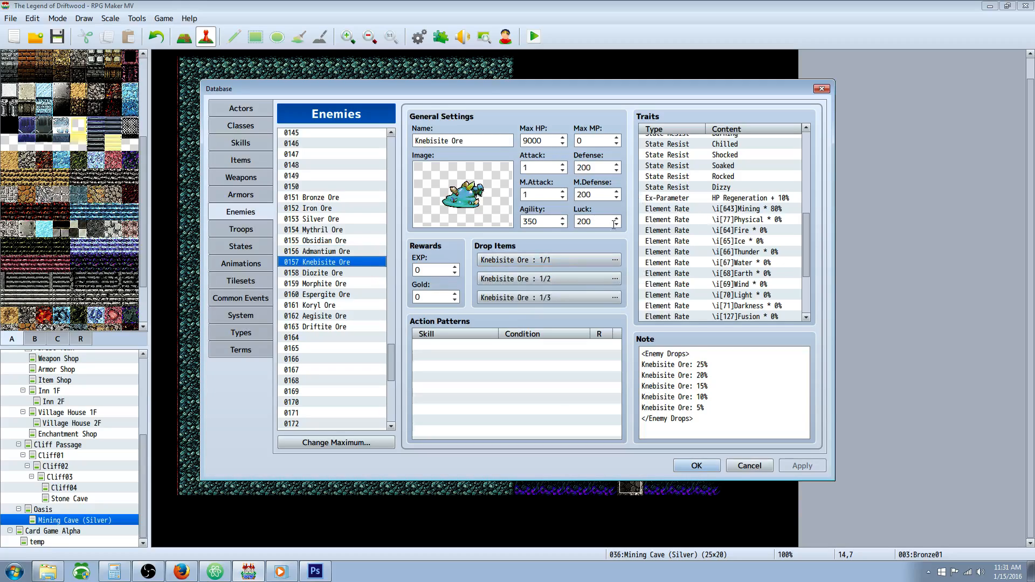
{"action": "left_click", "coordinate": [316, 283]}
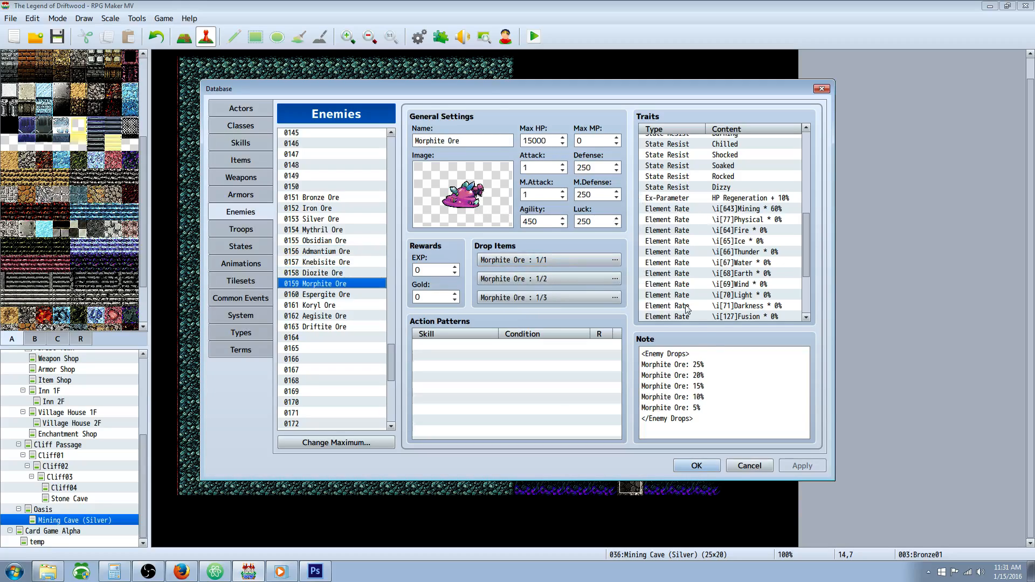
{"action": "left_click", "coordinate": [317, 294]}
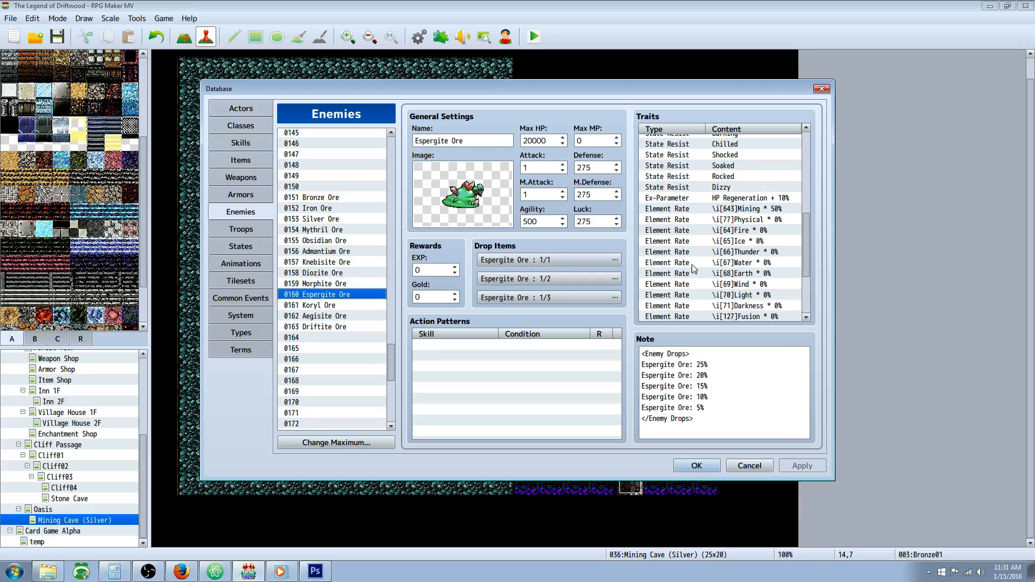
{"action": "left_click", "coordinate": [310, 305]}
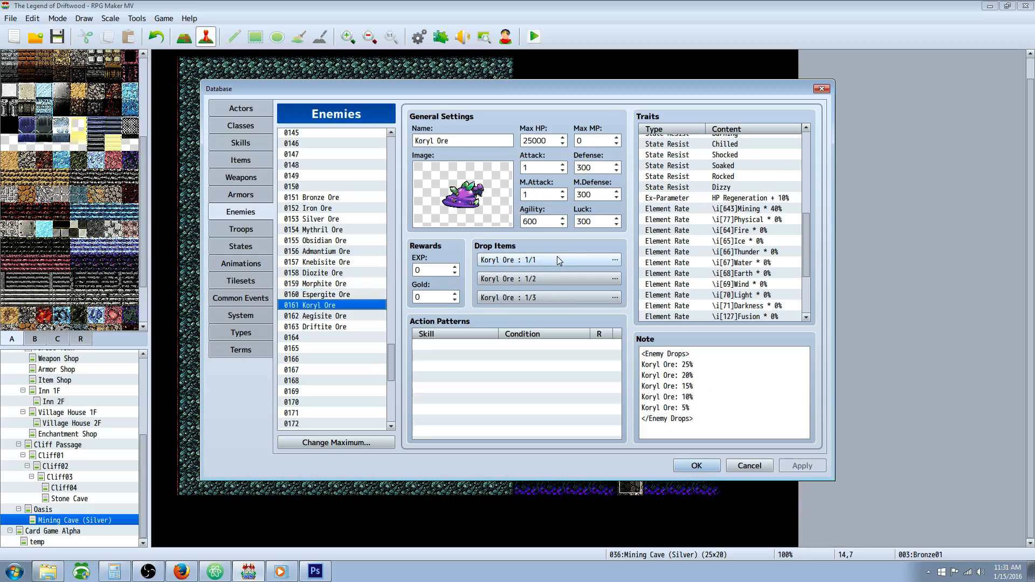
{"action": "left_click", "coordinate": [323, 315]}
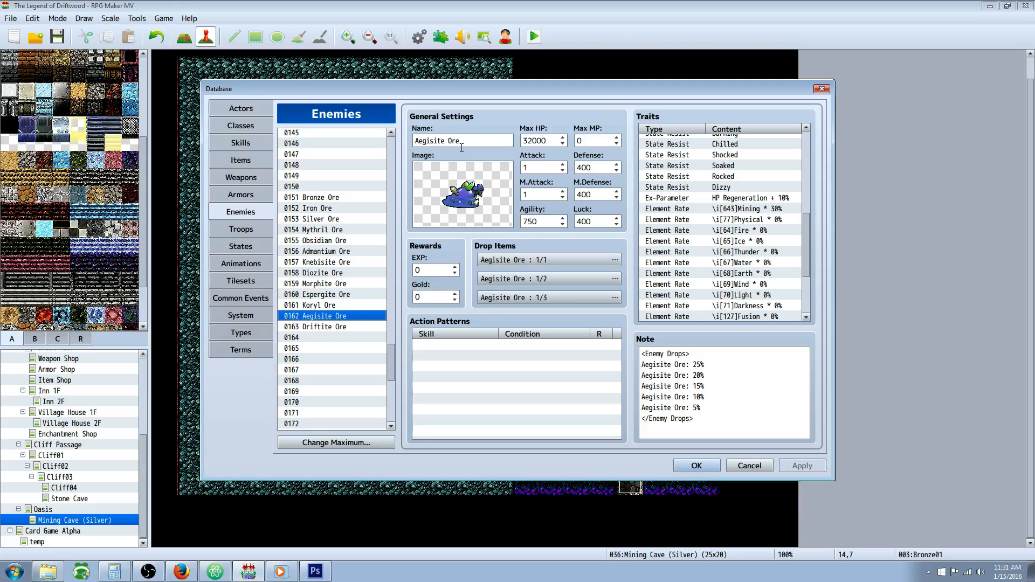
{"action": "left_click", "coordinate": [315, 326]}
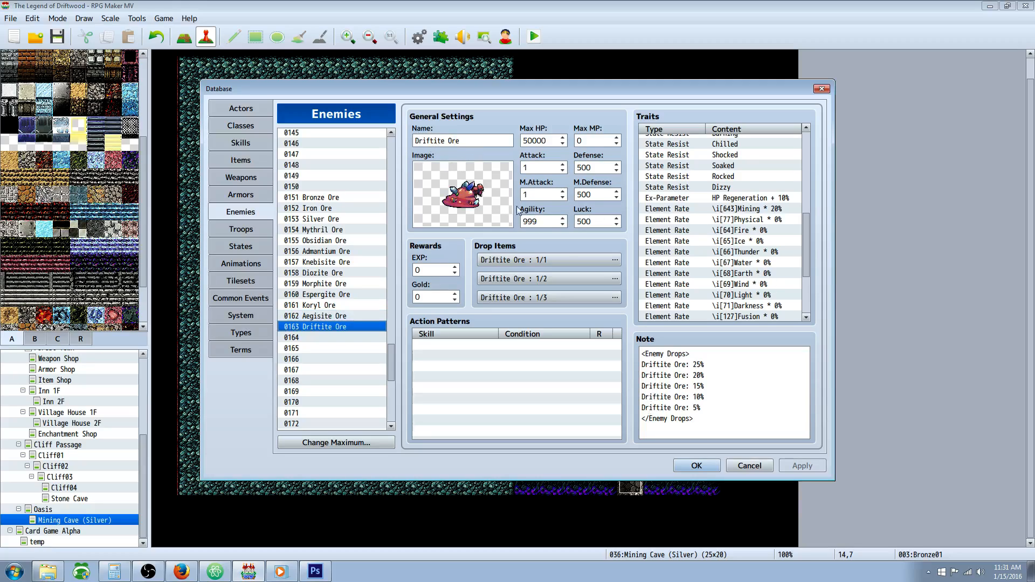
{"action": "mouse_move", "coordinate": [264, 183]}
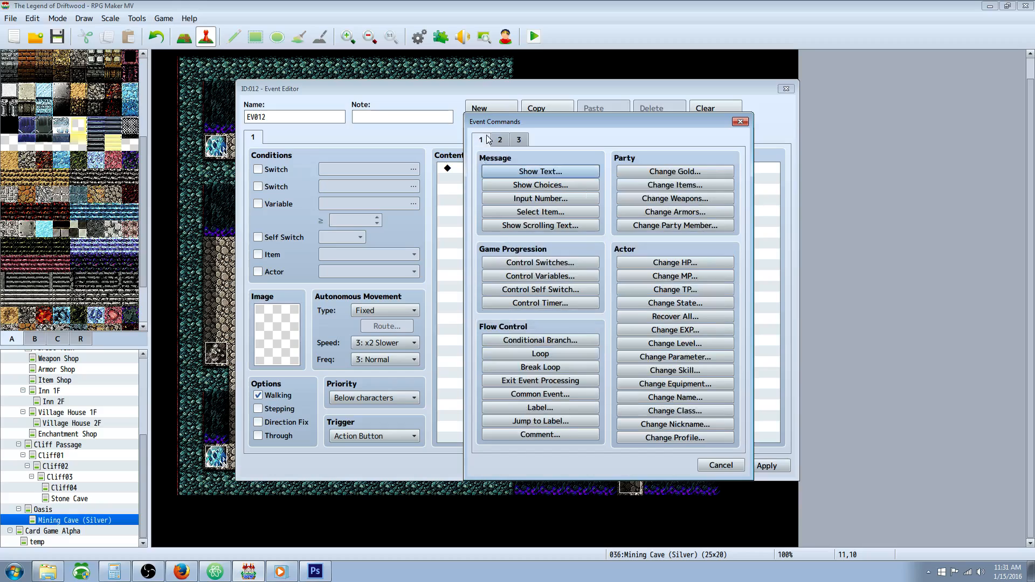
{"action": "mouse_move", "coordinate": [539, 276]}
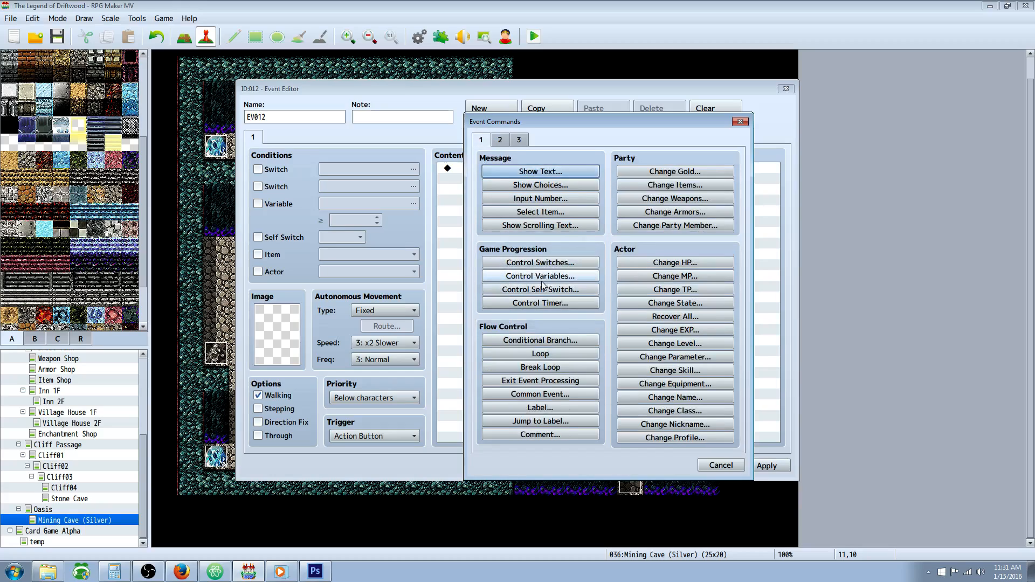
Add a Control Variables command setting 0030 Mining Skill to 0, then confirm the event
{"action": "left_click", "coordinate": [539, 276]}
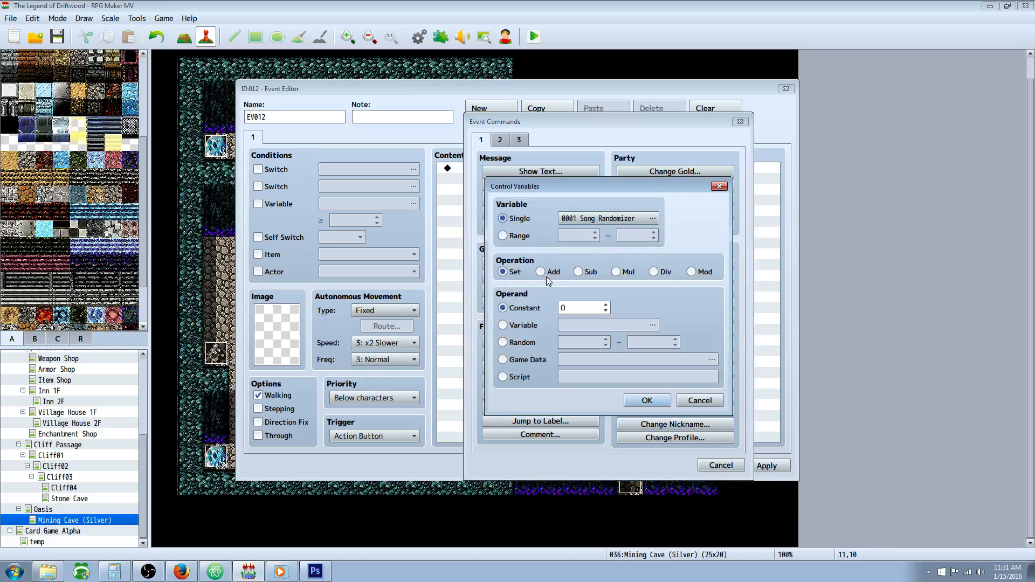
{"action": "left_click", "coordinate": [652, 218]}
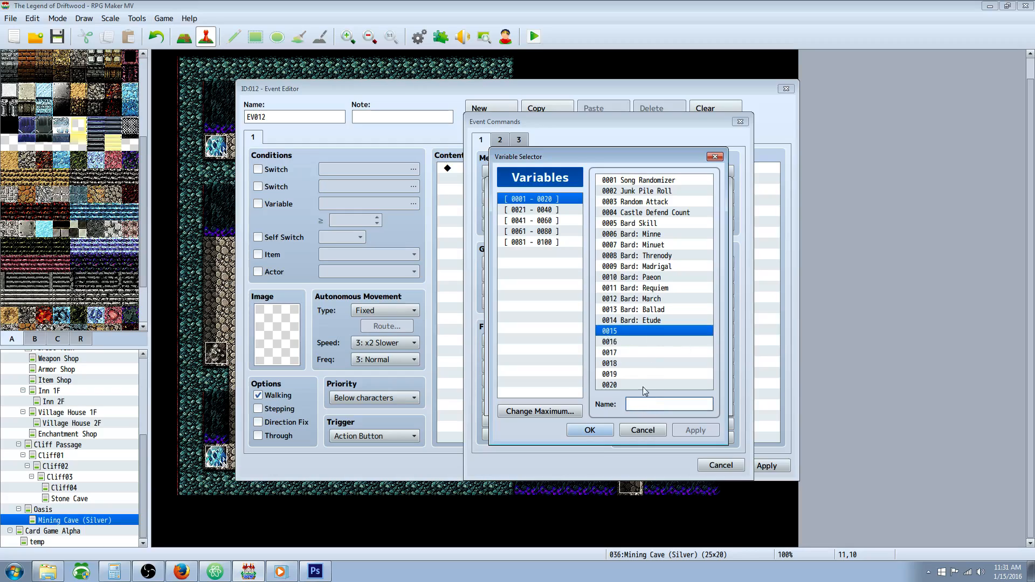
{"action": "left_click", "coordinate": [532, 210]}
{"action": "type", "text": "Mining Skill"}
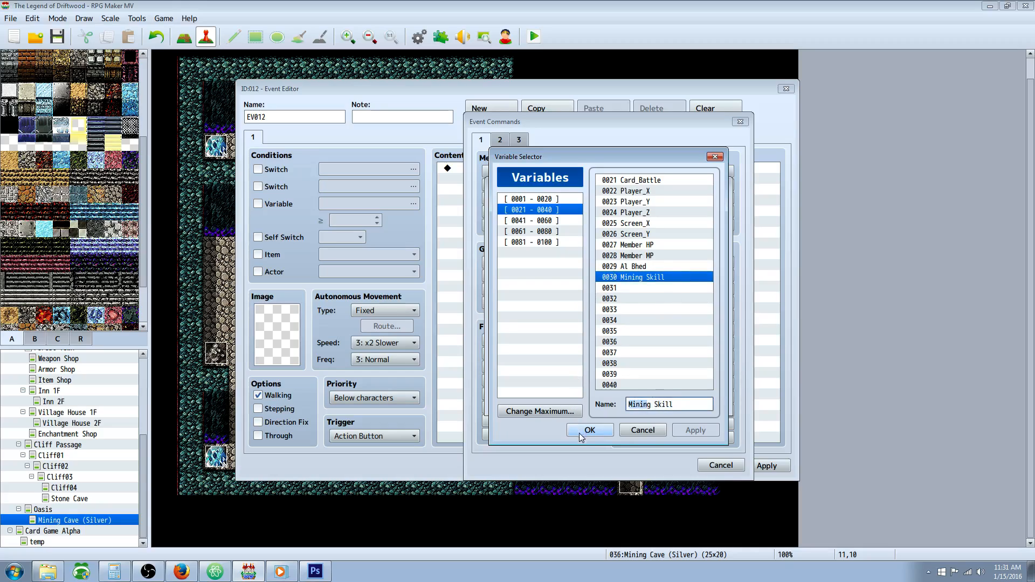
{"action": "left_click", "coordinate": [588, 430]}
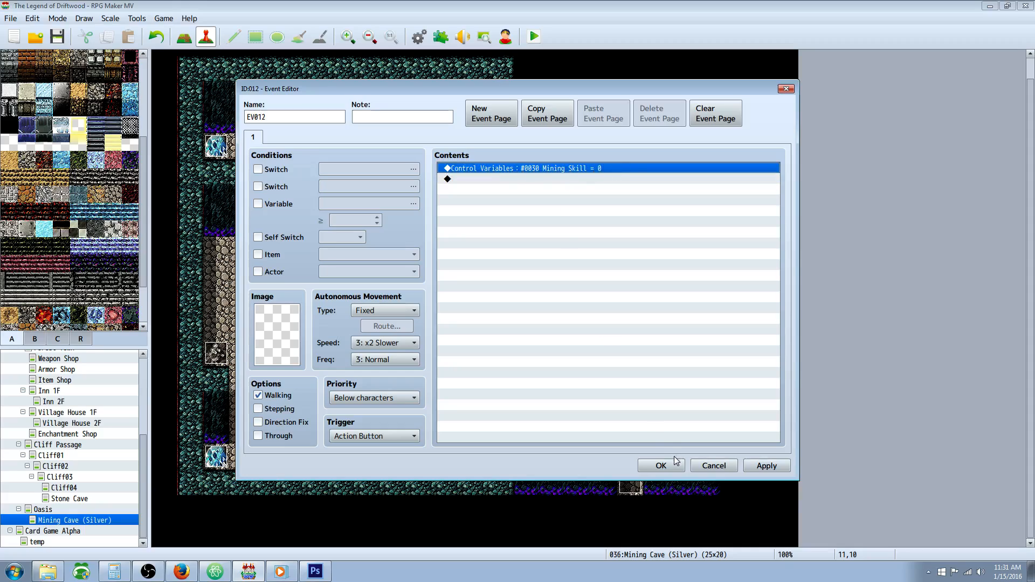
{"action": "left_click", "coordinate": [660, 466]}
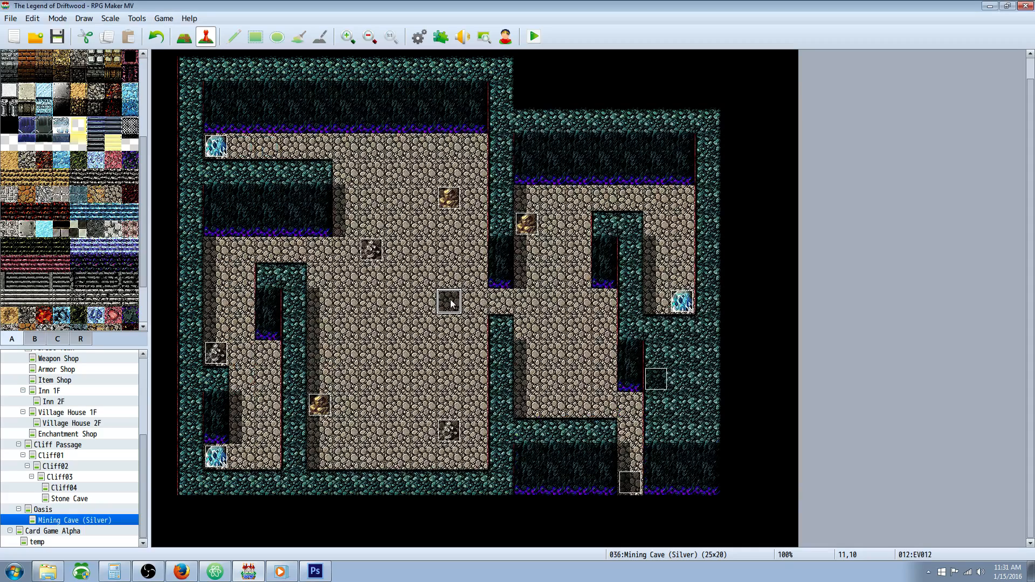
{"action": "mouse_move", "coordinate": [450, 301]}
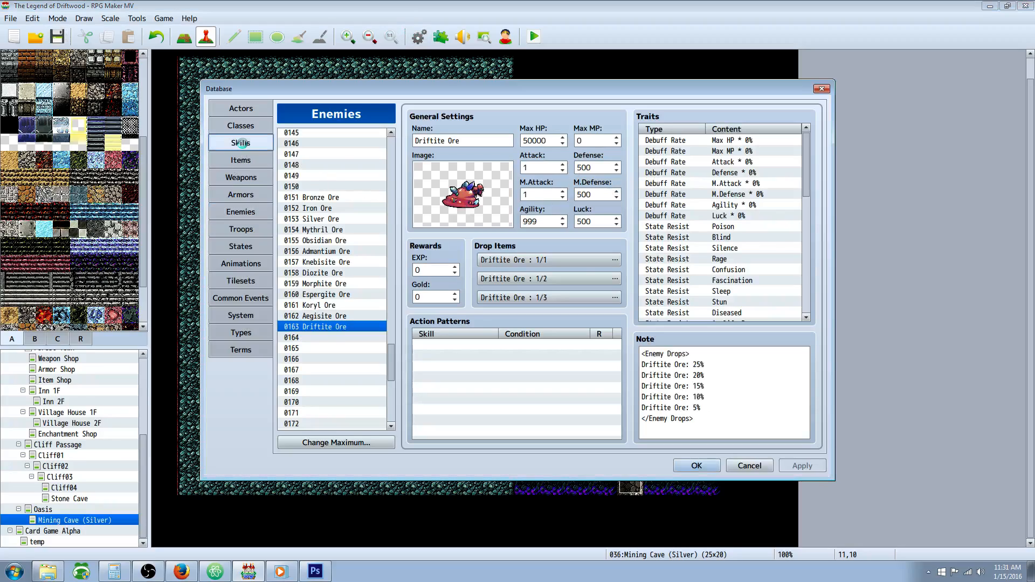
Check the Pickaxe weapon, then set the Mining skill's Required Weapon Type 1 to Mining
{"action": "left_click", "coordinate": [240, 142]}
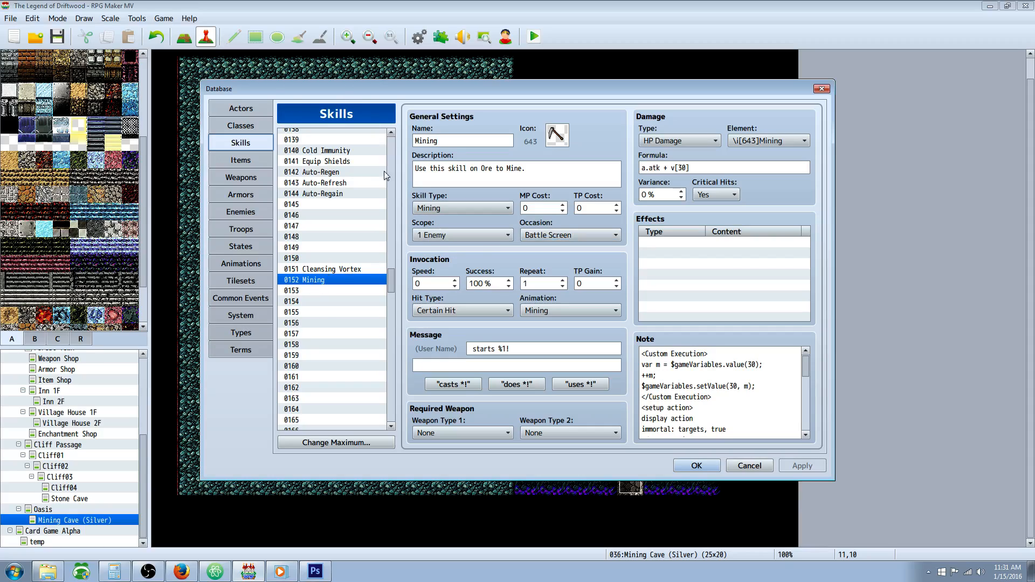
{"action": "mouse_move", "coordinate": [256, 165]}
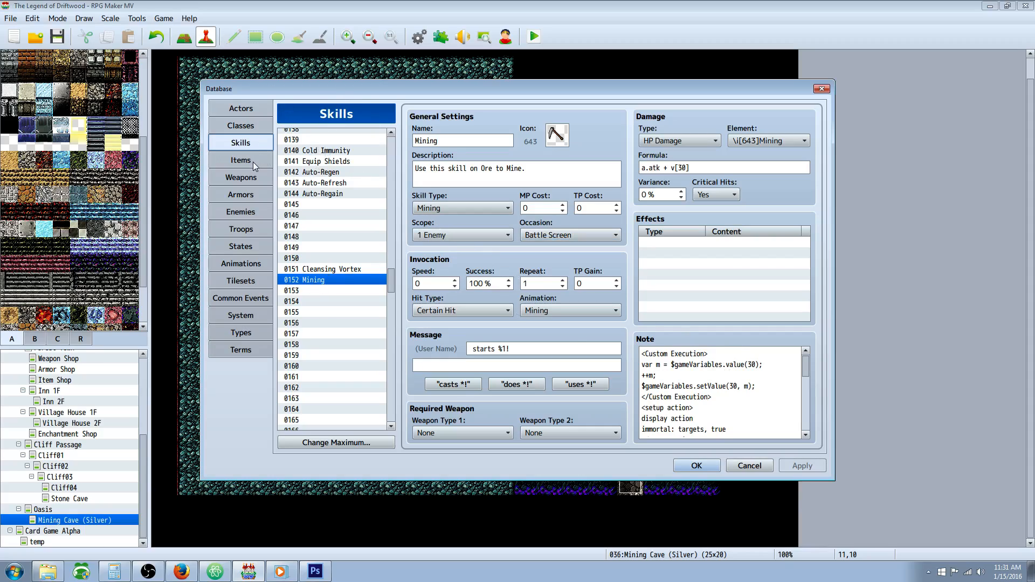
{"action": "left_click", "coordinate": [240, 177]}
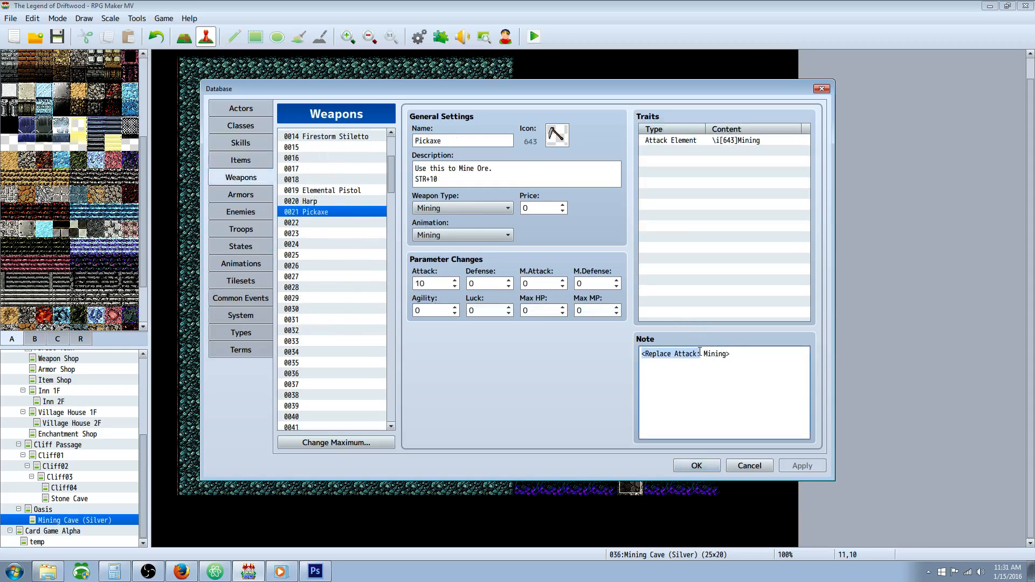
{"action": "left_click", "coordinate": [240, 142]}
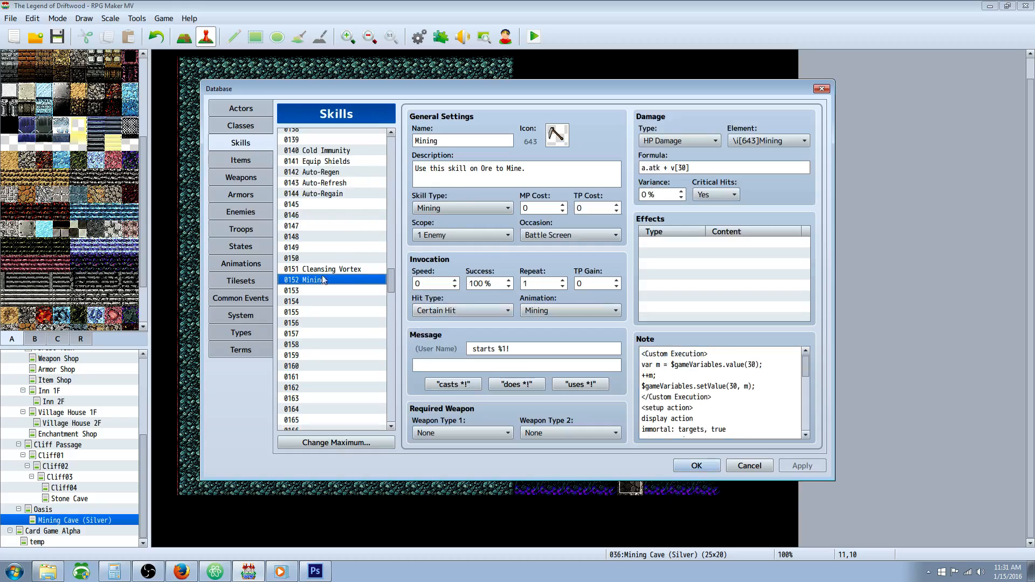
{"action": "mouse_move", "coordinate": [373, 203]}
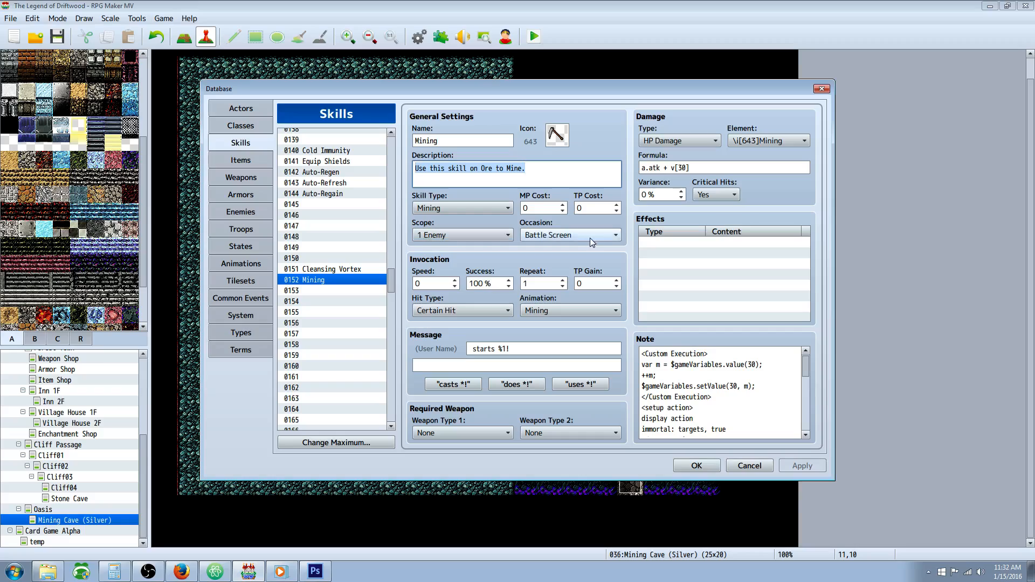
{"action": "mouse_move", "coordinate": [569, 244]}
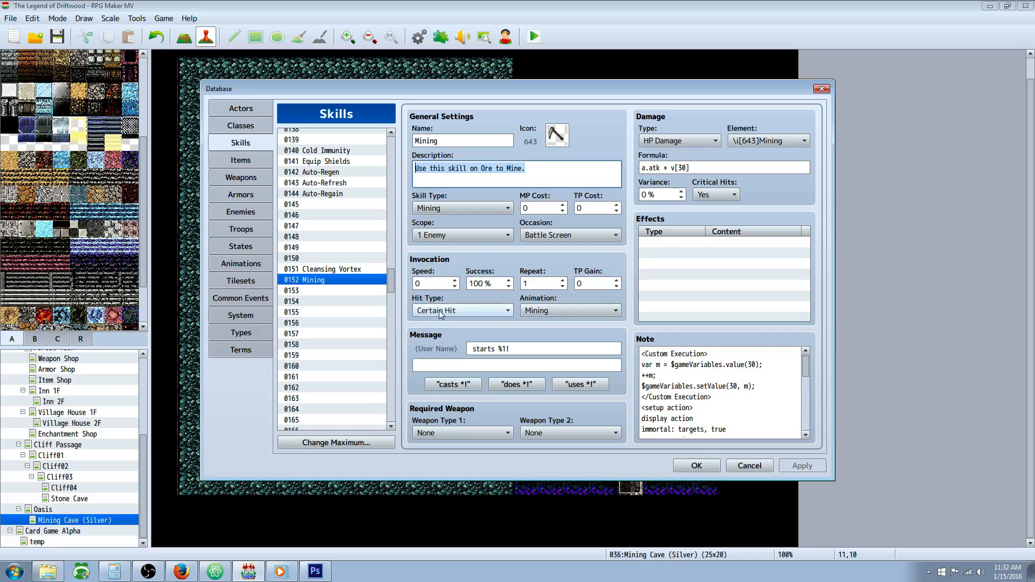
{"action": "mouse_move", "coordinate": [535, 319]}
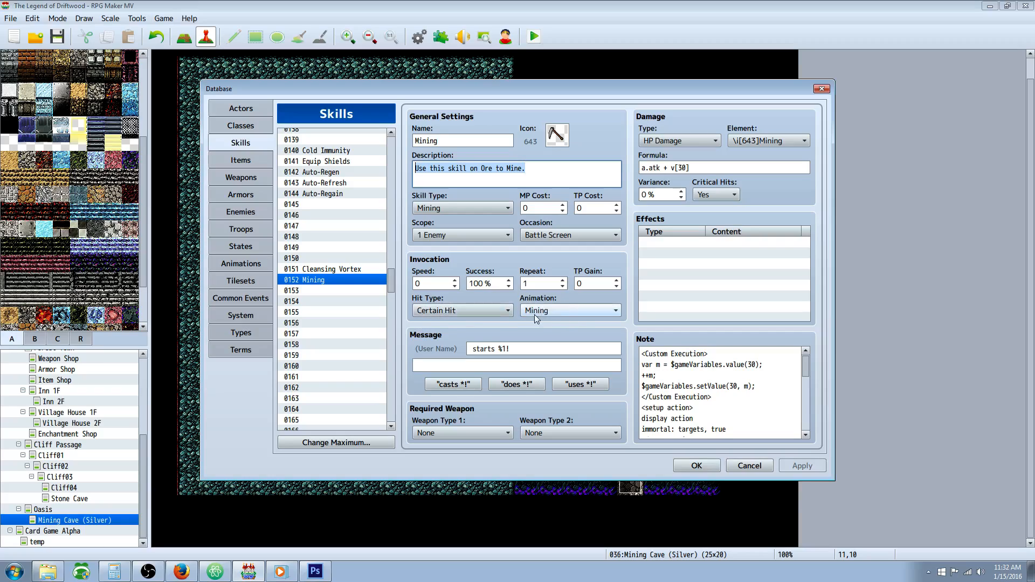
{"action": "mouse_move", "coordinate": [559, 262]}
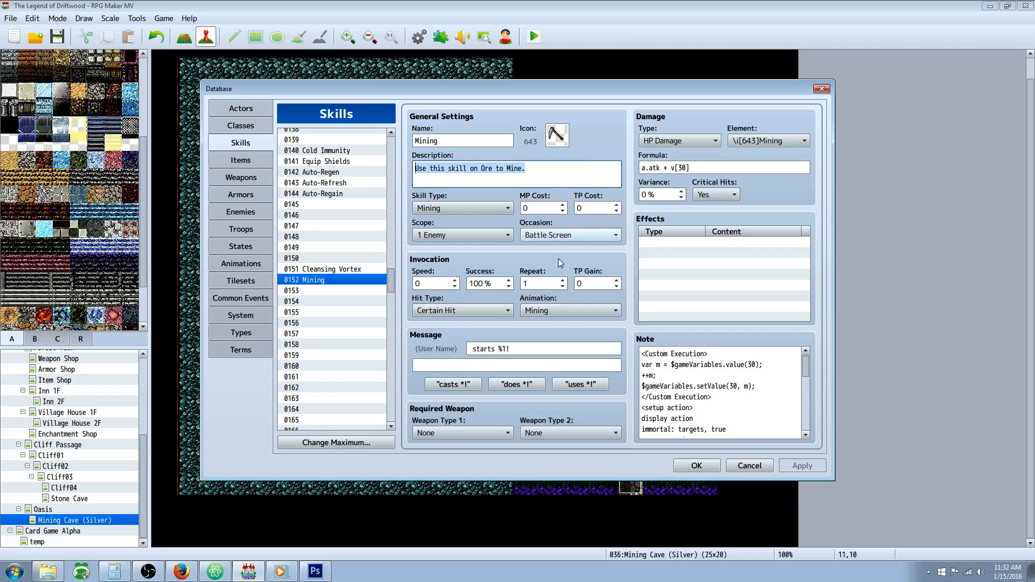
{"action": "left_click", "coordinate": [461, 432]}
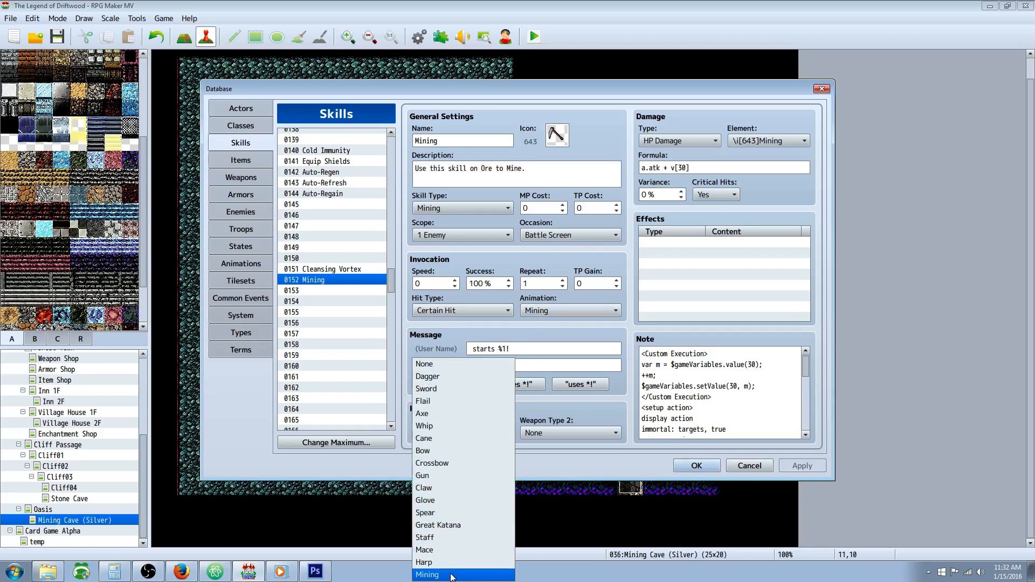
{"action": "left_click", "coordinate": [428, 574]}
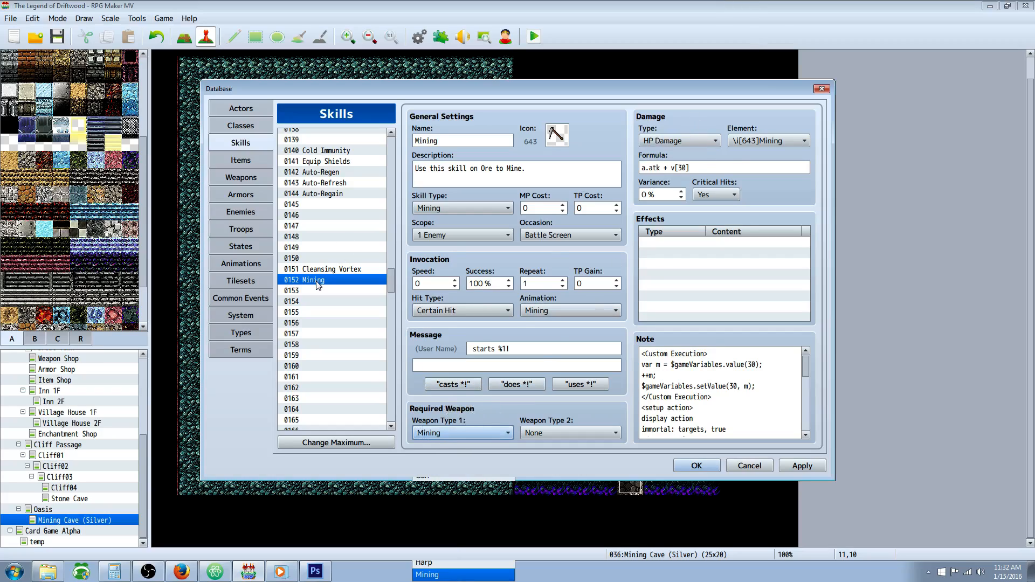
{"action": "mouse_move", "coordinate": [145, 307]}
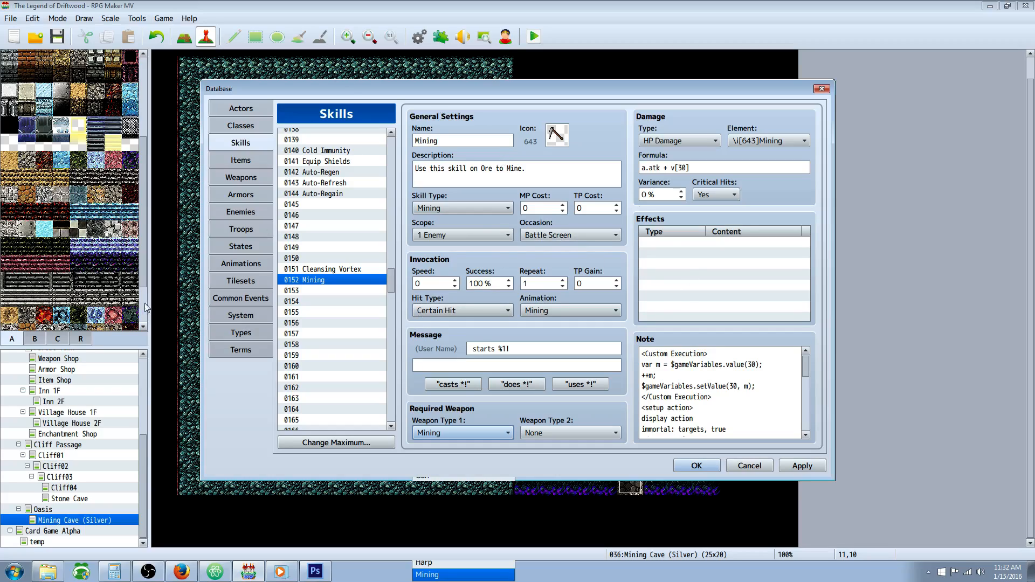
{"action": "mouse_move", "coordinate": [654, 117]}
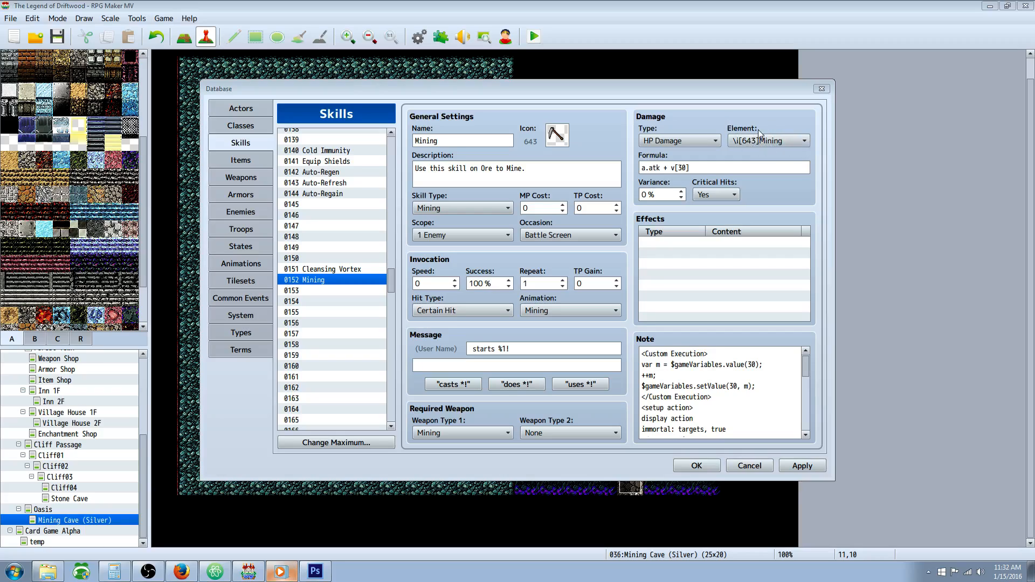
{"action": "left_click", "coordinate": [696, 168]}
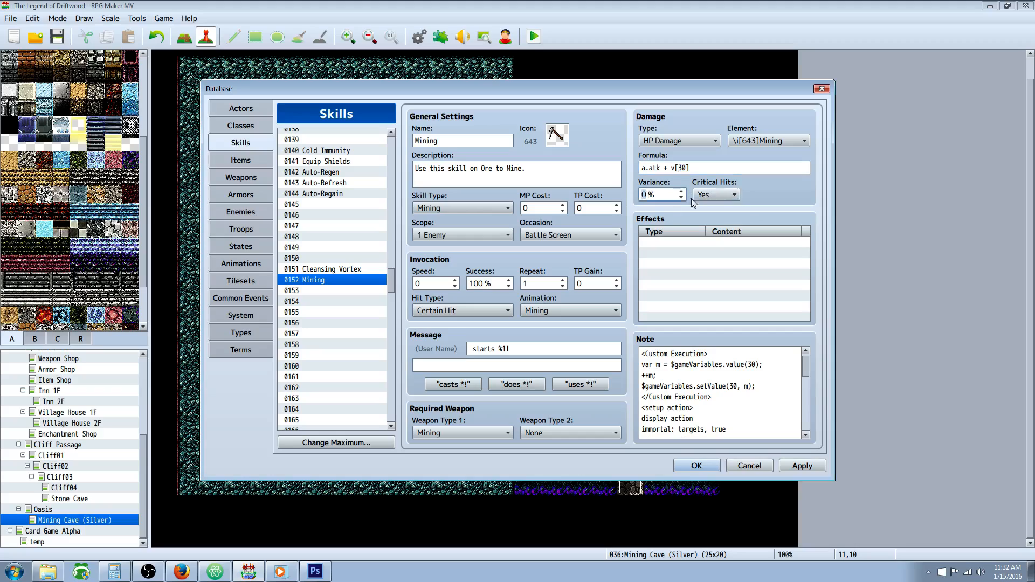
{"action": "mouse_move", "coordinate": [721, 188]}
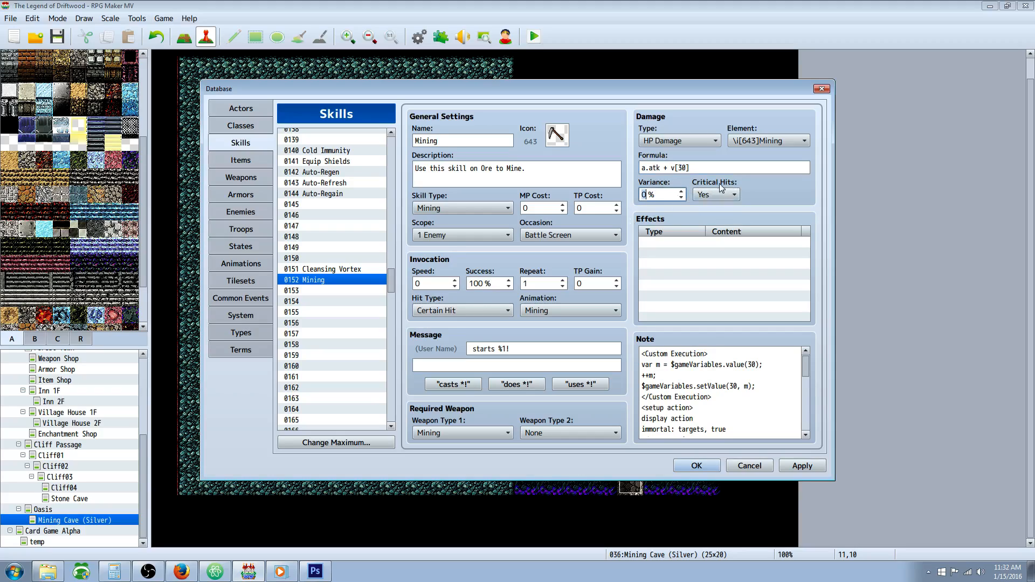
{"action": "left_click", "coordinate": [723, 244]}
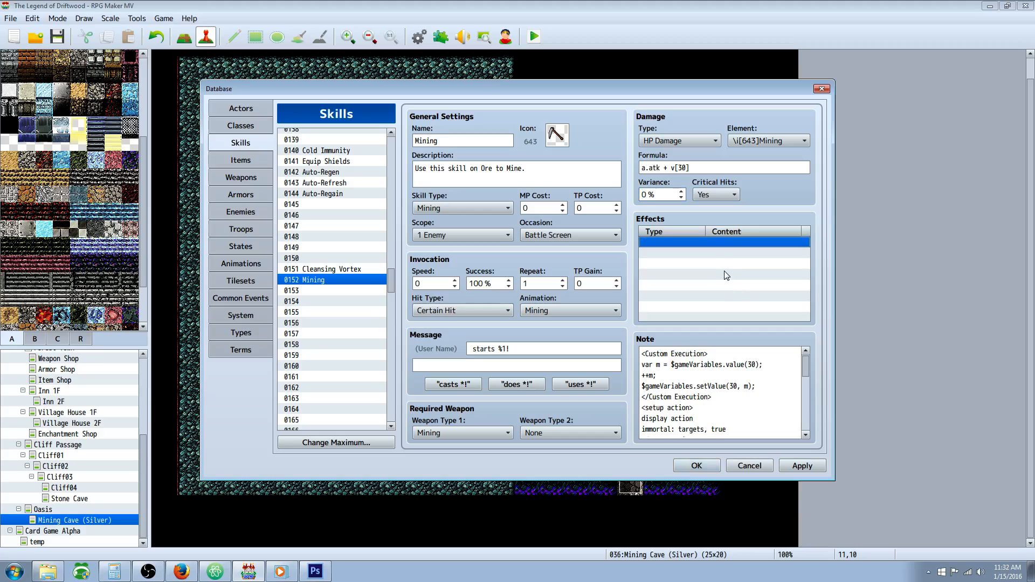
{"action": "mouse_move", "coordinate": [726, 364]}
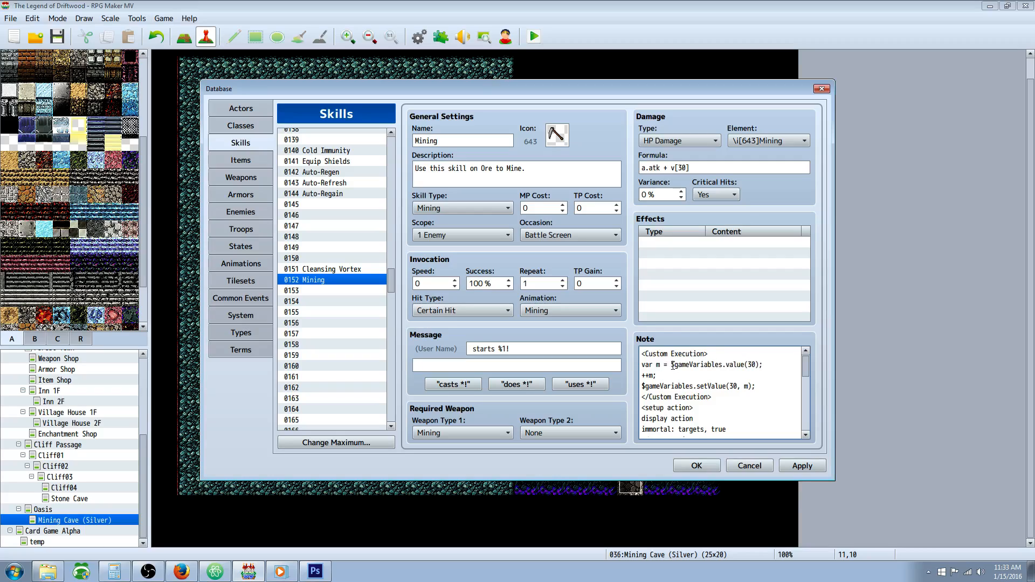
Scroll through the Mining skill note's setup and target action sequence tags
{"action": "scroll", "scroll_direction": "down", "scroll_amount": 3}
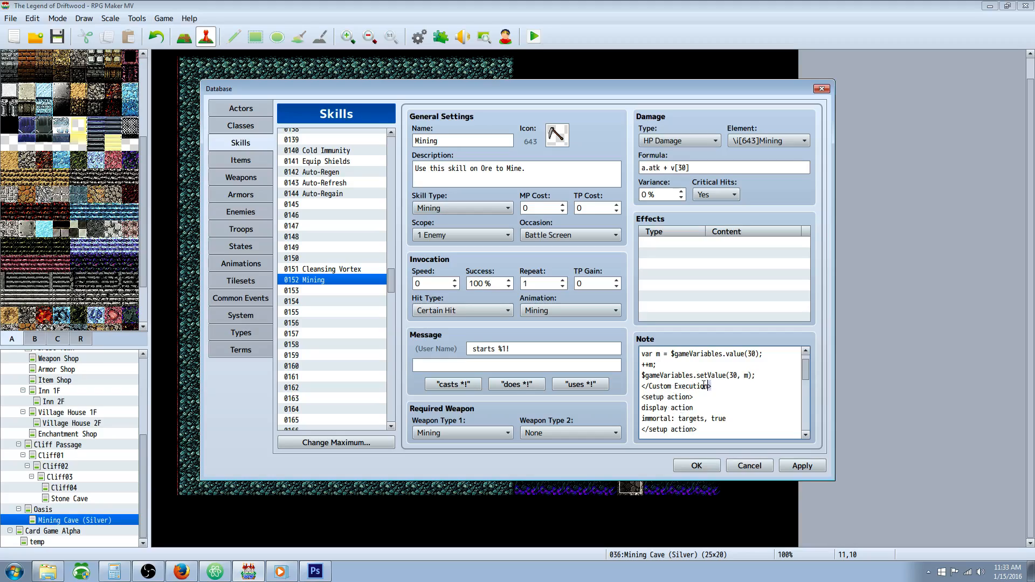
{"action": "double_click", "coordinate": [673, 386]}
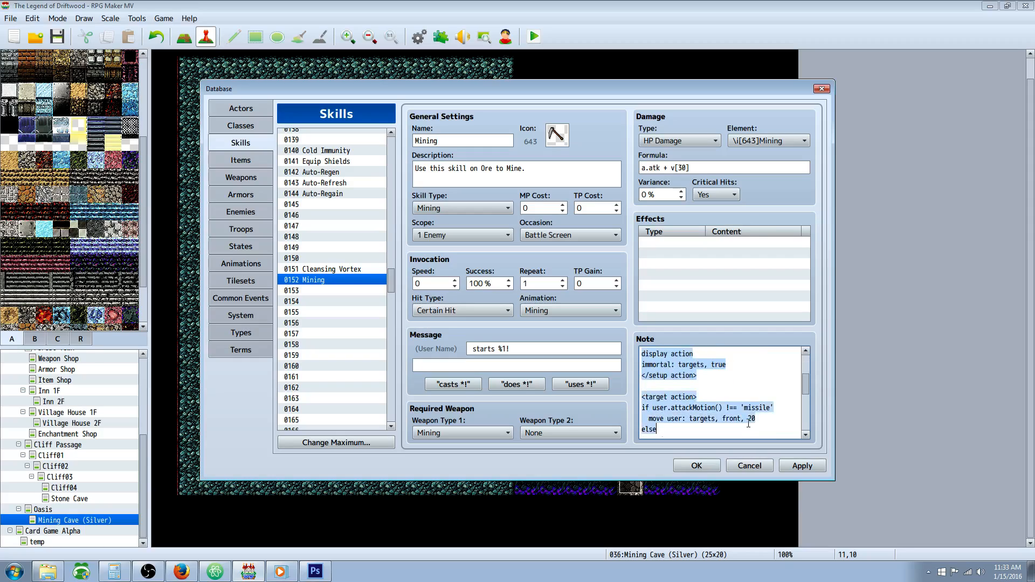
{"action": "scroll", "scroll_direction": "down", "scroll_amount": 3}
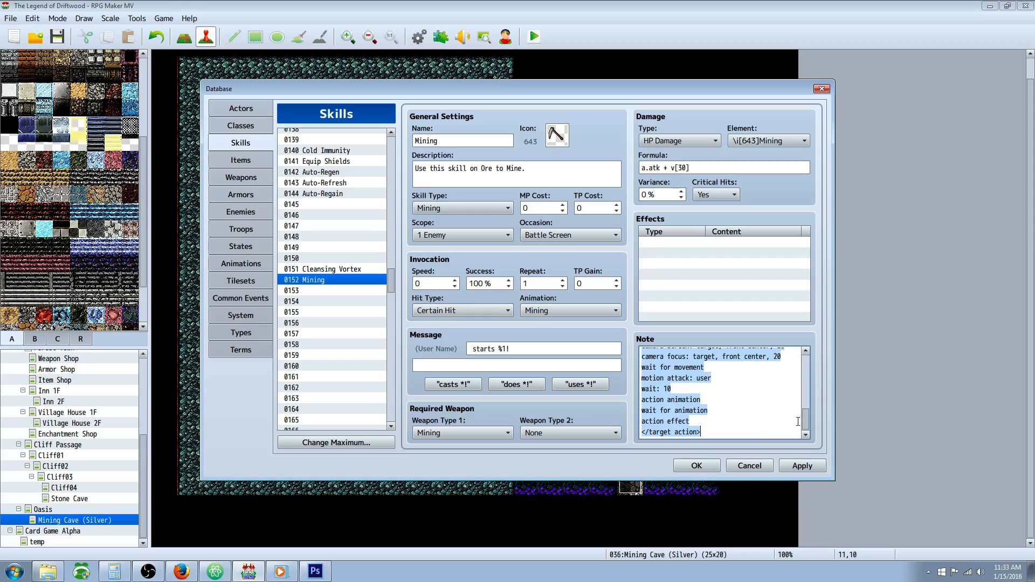
{"action": "scroll", "scroll_direction": "up", "scroll_amount": 3}
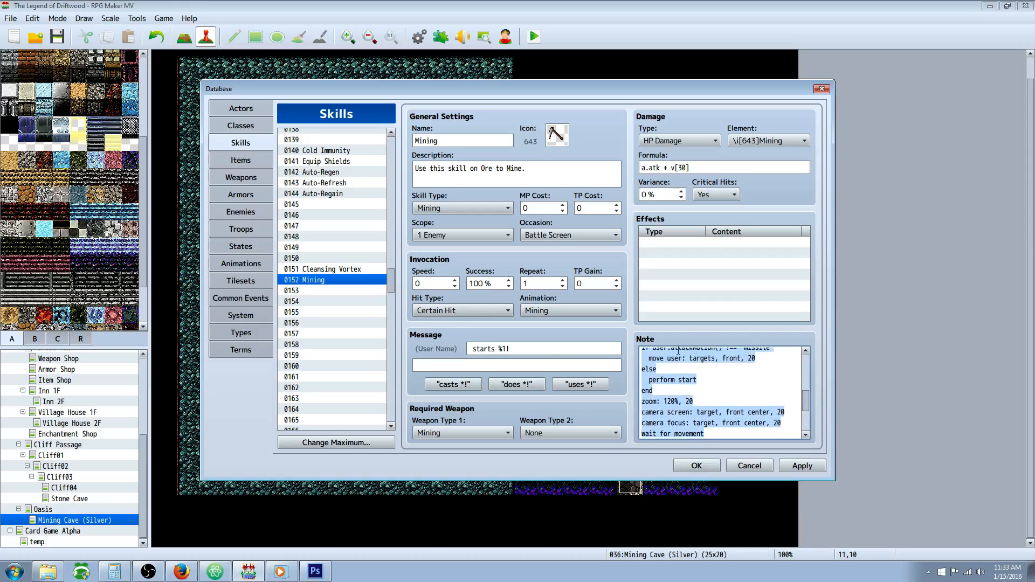
{"action": "scroll", "scroll_direction": "up", "scroll_amount": 3}
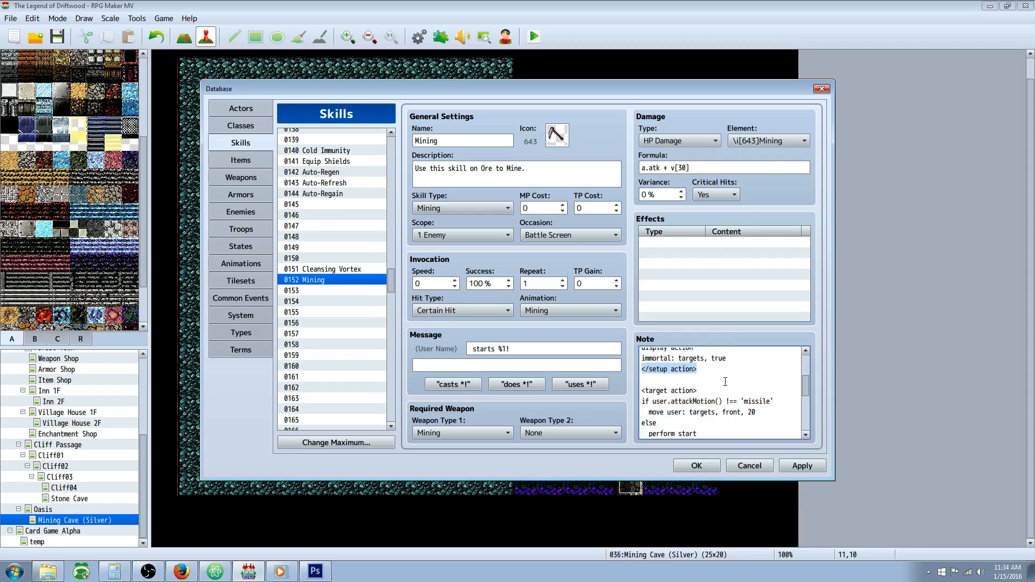
{"action": "scroll", "scroll_direction": "down", "scroll_amount": 3}
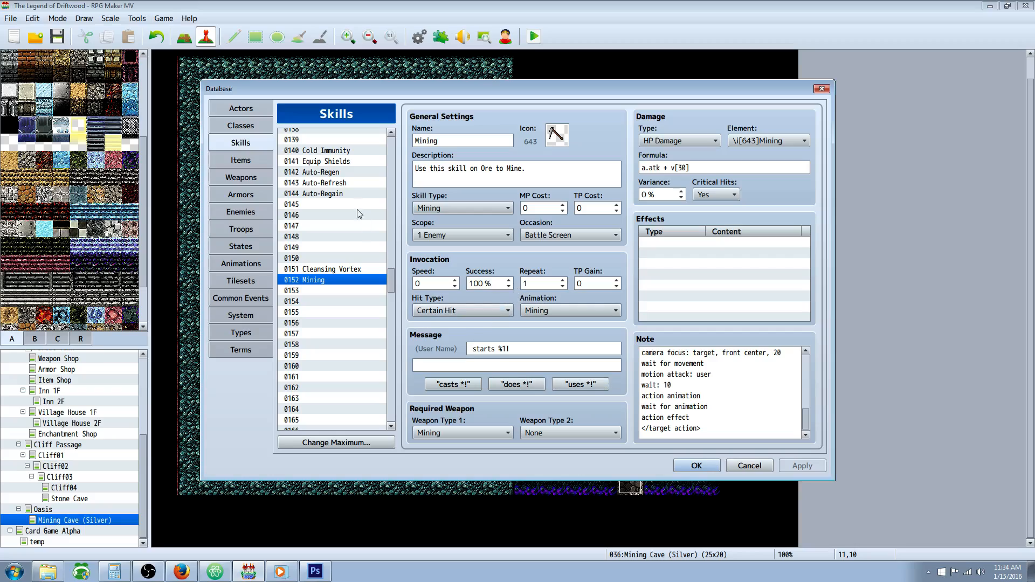
{"action": "mouse_move", "coordinate": [343, 263]}
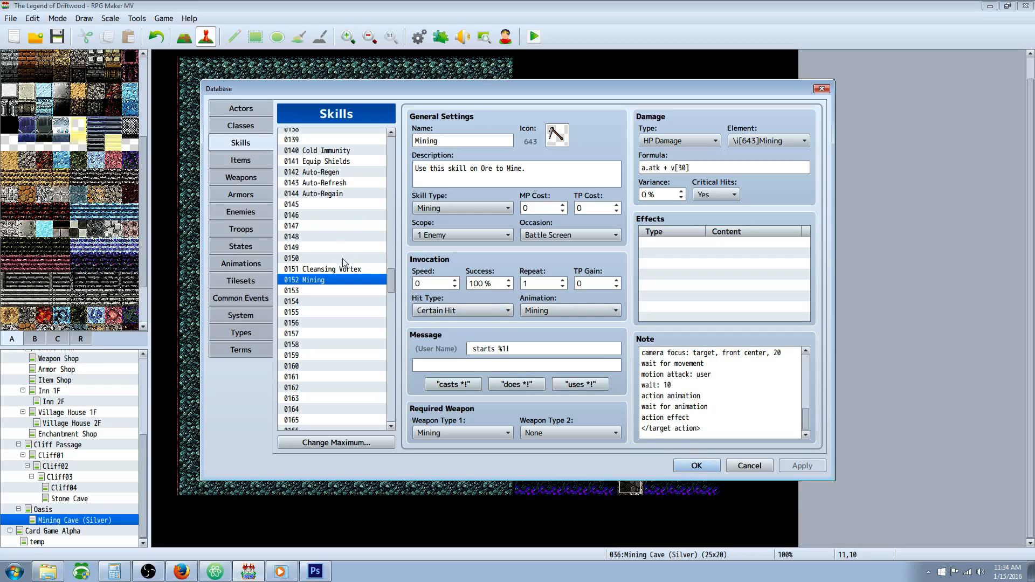
{"action": "mouse_move", "coordinate": [255, 165]}
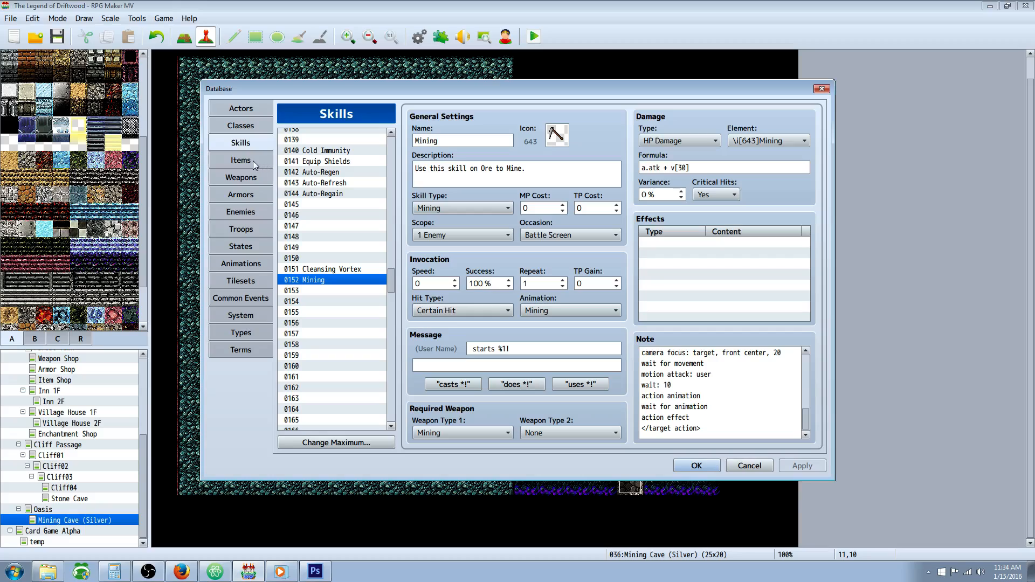
Review the Miner's Potion item, Pickaxe weapon, and Bronze Ore enemy with its ore drops
{"action": "left_click", "coordinate": [240, 160]}
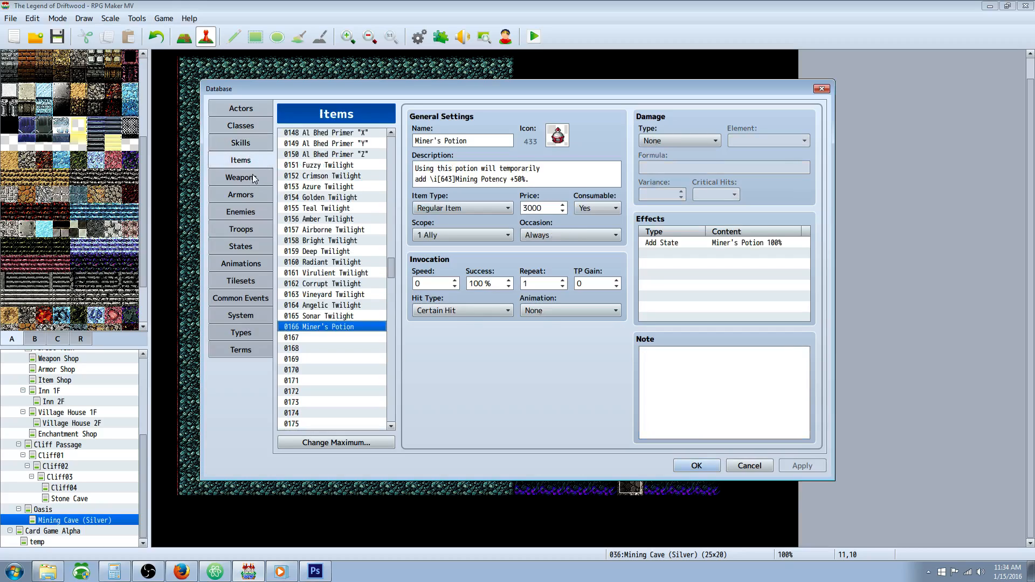
{"action": "left_click", "coordinate": [241, 177]}
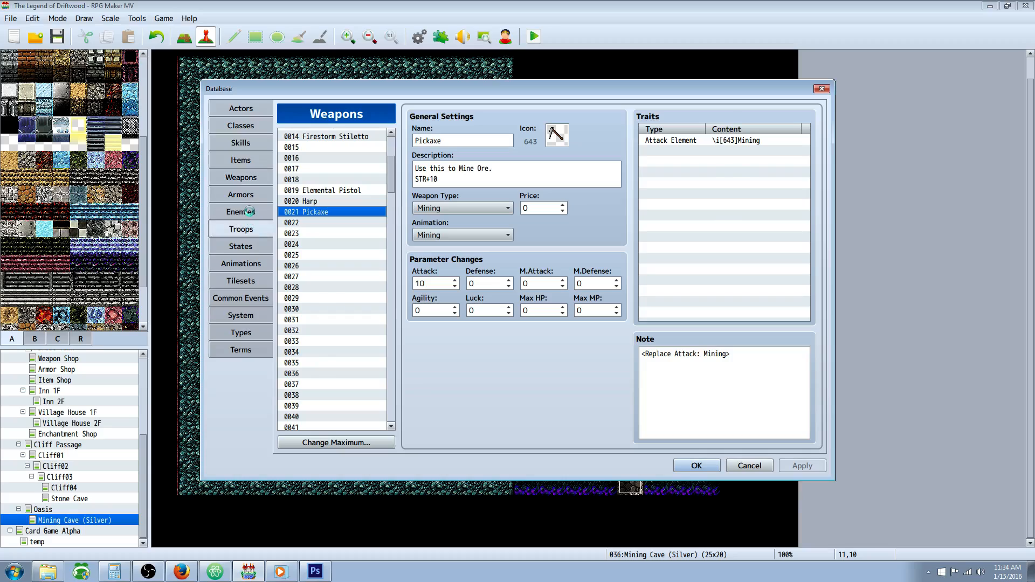
{"action": "left_click", "coordinate": [241, 211]}
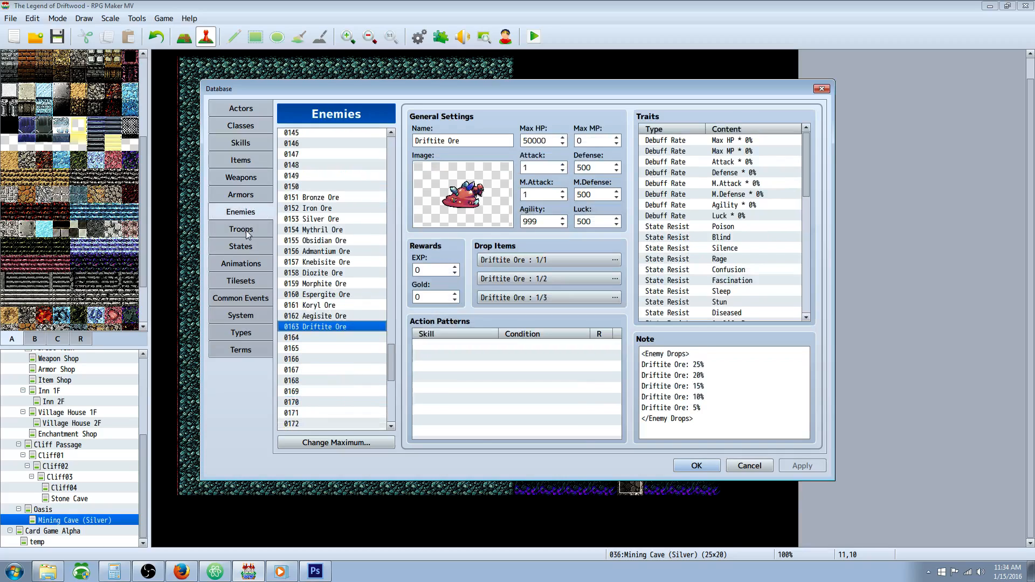
{"action": "left_click", "coordinate": [317, 197]}
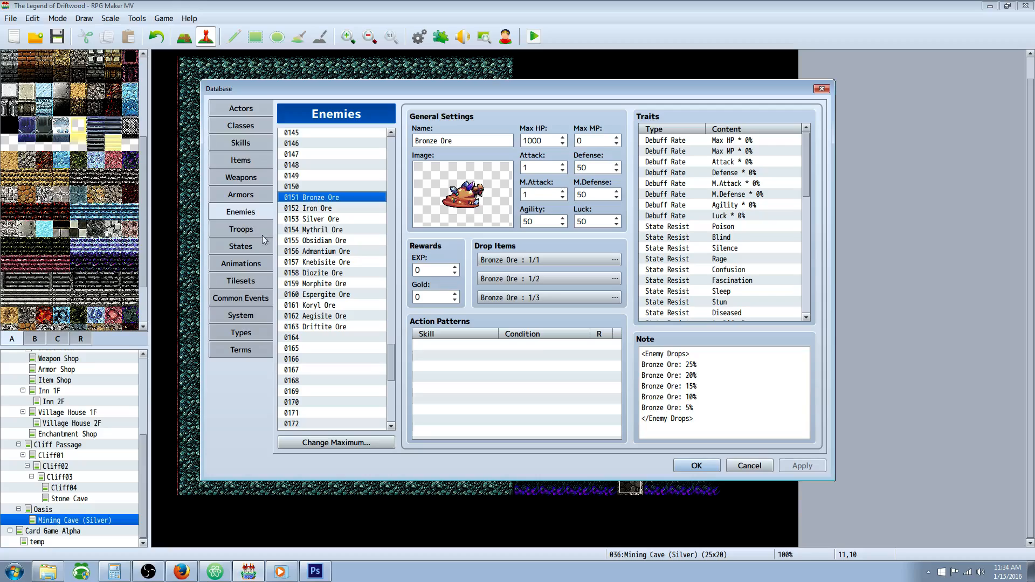
Step through the Bronze, Iron, Obsidian and Driftite Ore troops
{"action": "left_click", "coordinate": [241, 228]}
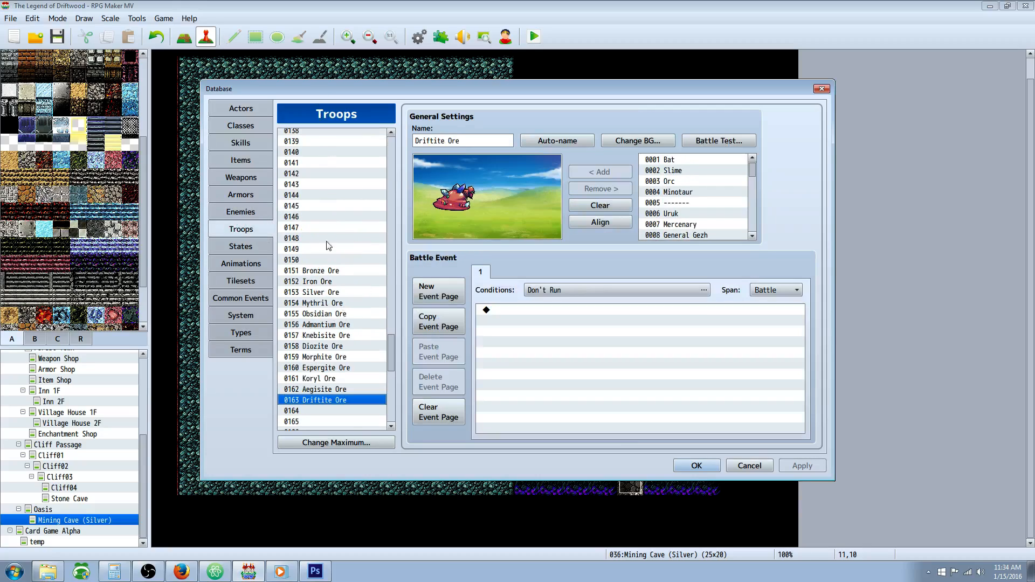
{"action": "left_click", "coordinate": [320, 270]}
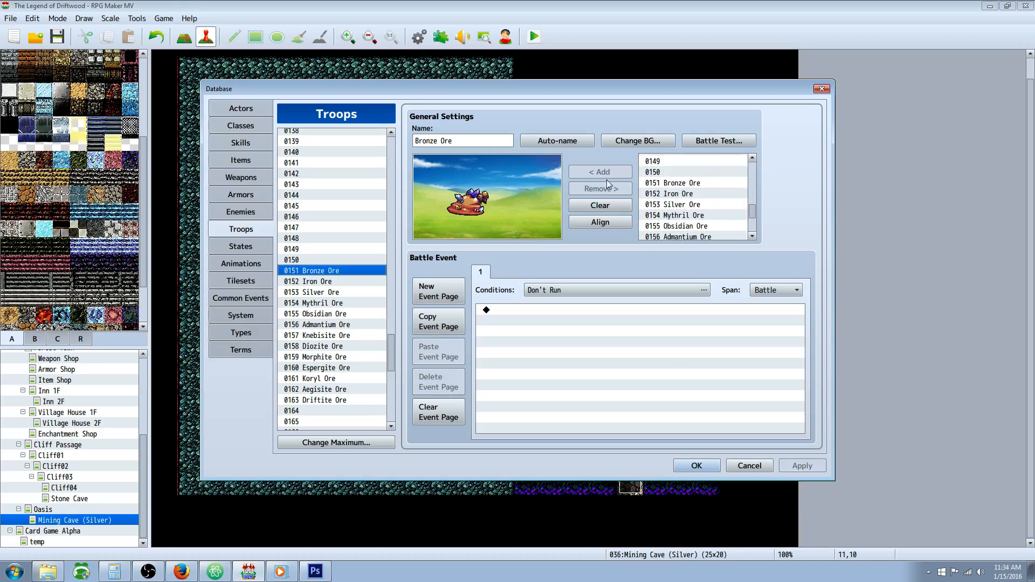
{"action": "left_click", "coordinate": [314, 282]}
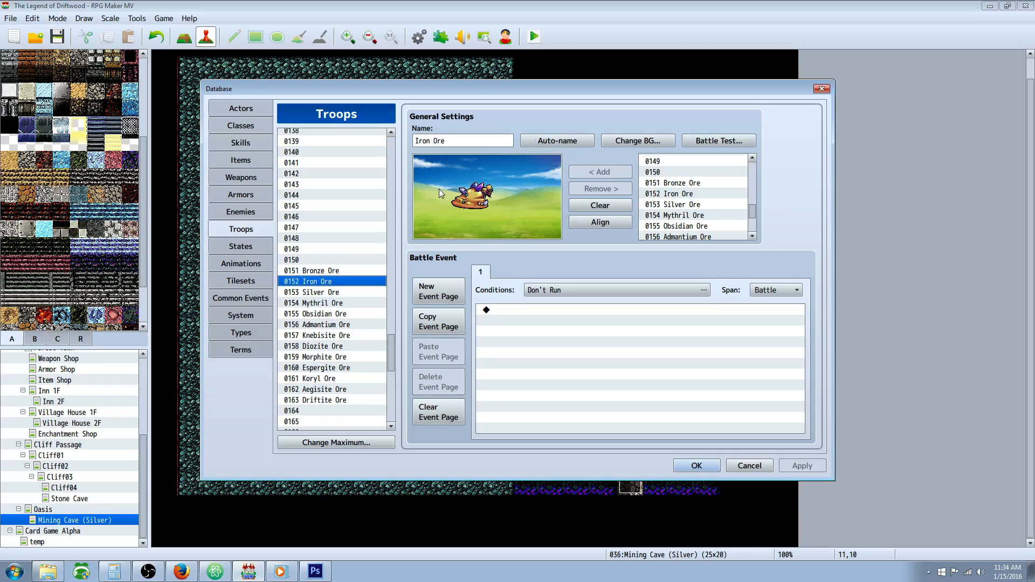
{"action": "left_click", "coordinate": [321, 313]}
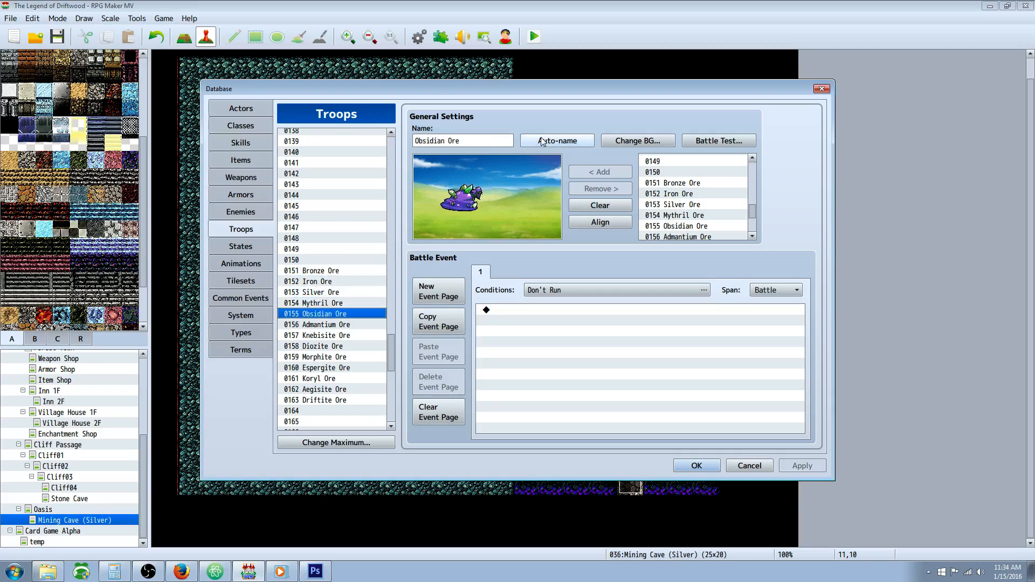
{"action": "left_click", "coordinate": [321, 399]}
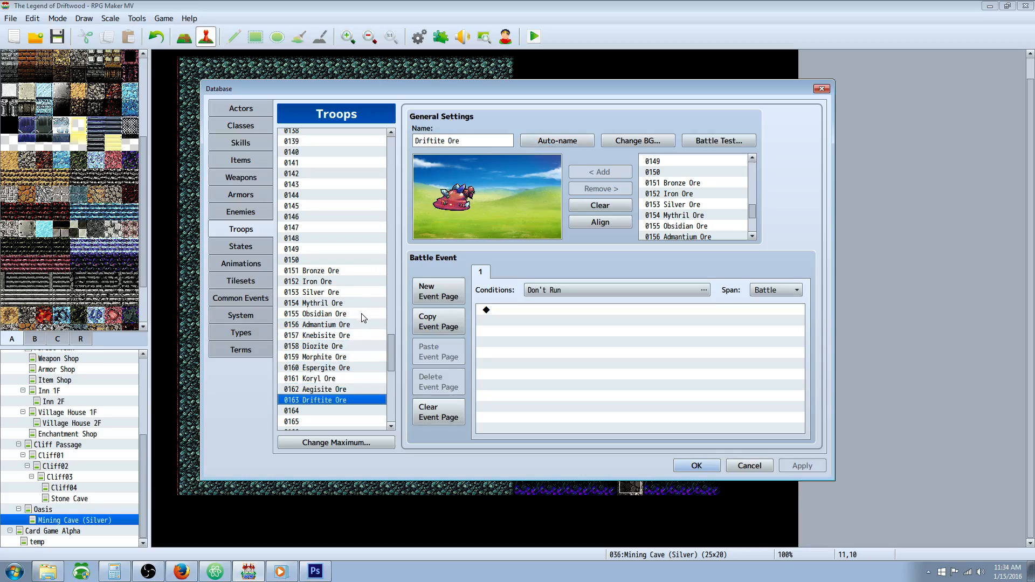
{"action": "mouse_move", "coordinate": [592, 454]}
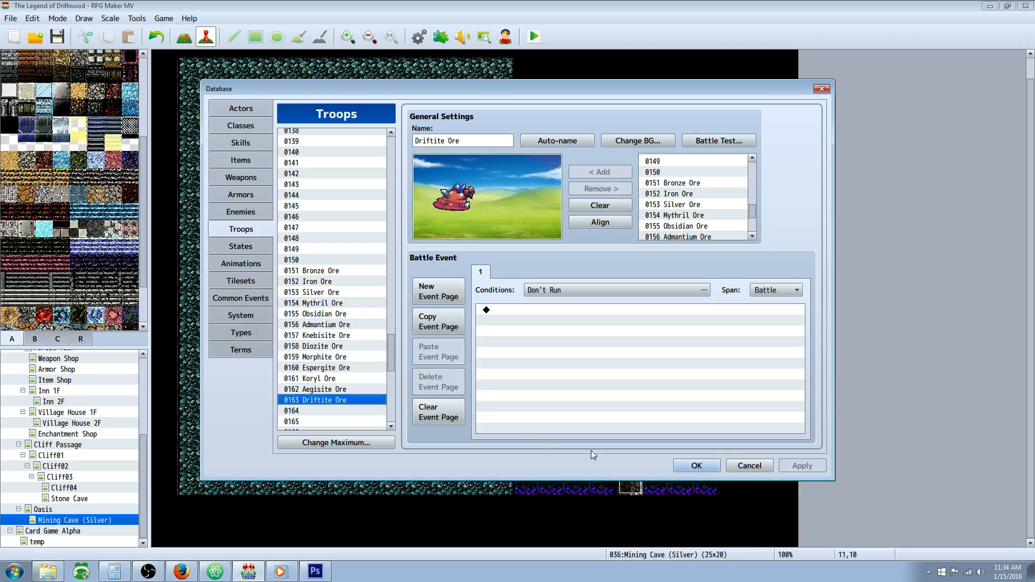
View the 0166 Miner's Potion state, then close the database
{"action": "left_click", "coordinate": [239, 246]}
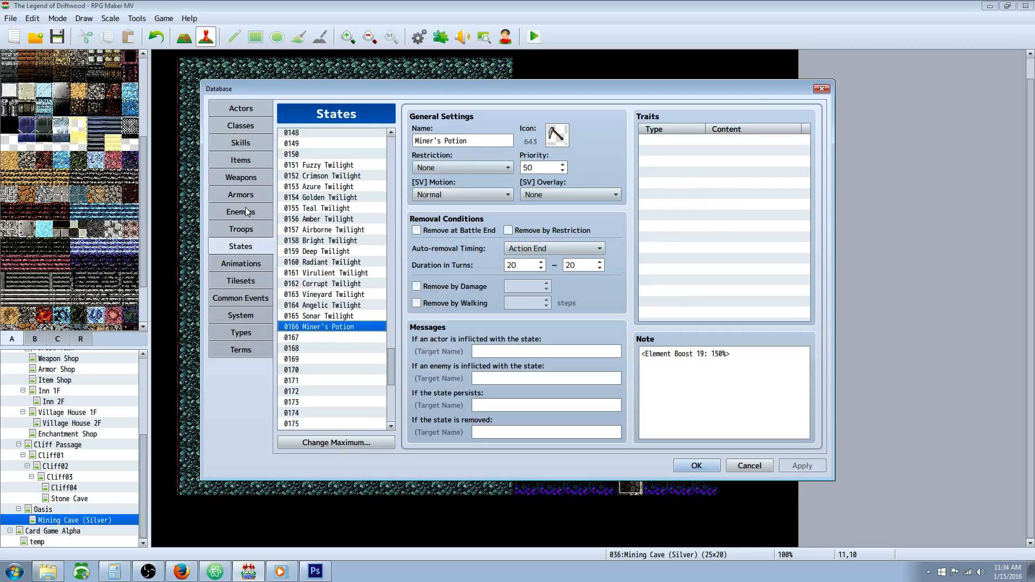
{"action": "left_click", "coordinate": [241, 160]}
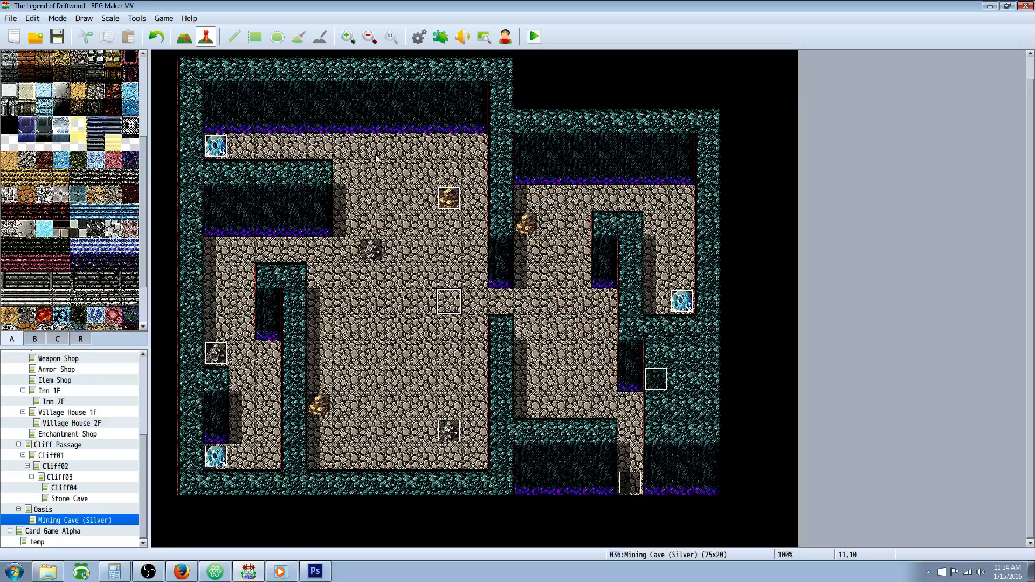
Open the Bronze01 ore event in the Event Editor and select its commands
{"action": "right_click", "coordinate": [526, 224]}
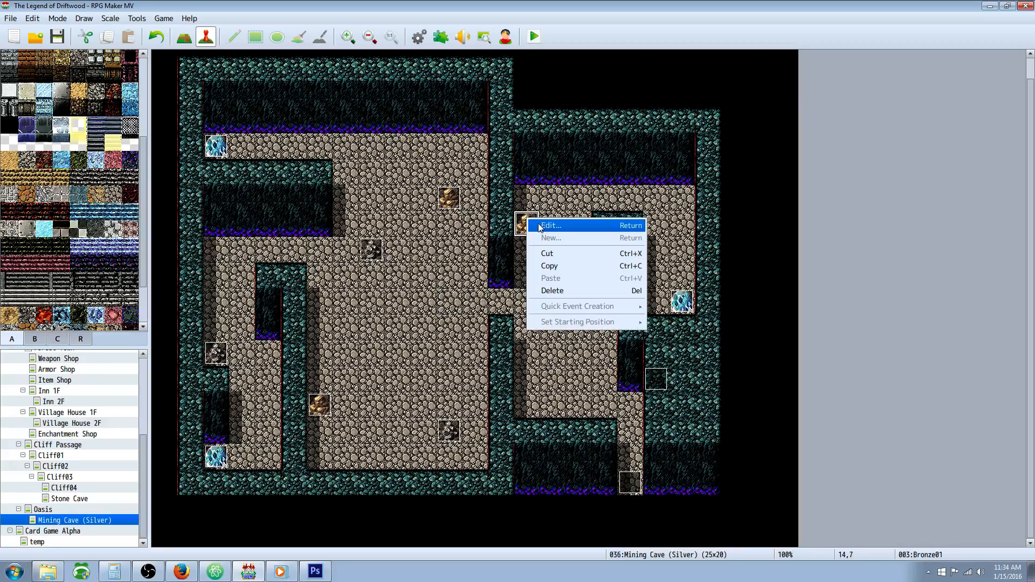
{"action": "left_click", "coordinate": [551, 226]}
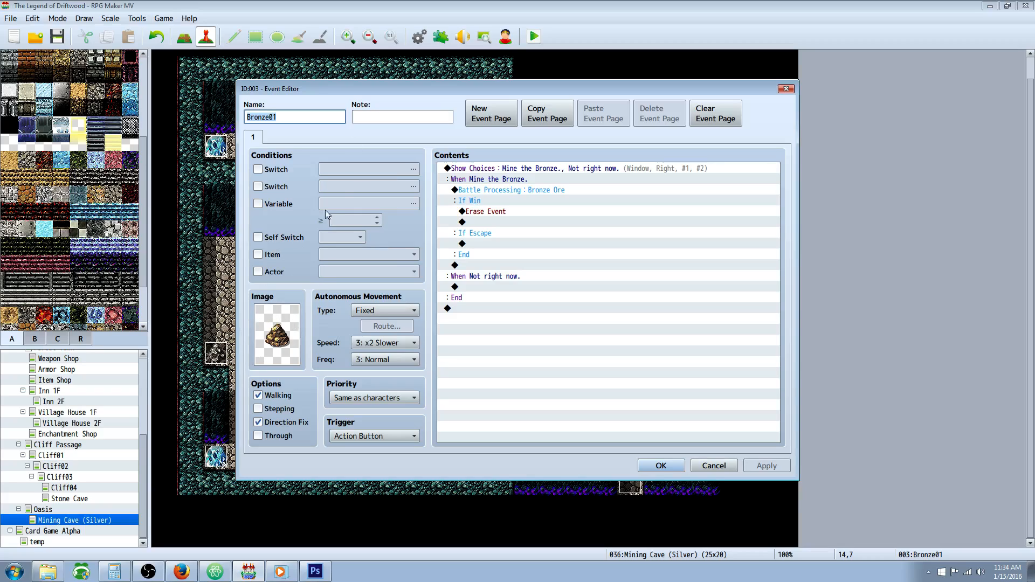
{"action": "mouse_move", "coordinate": [289, 164]}
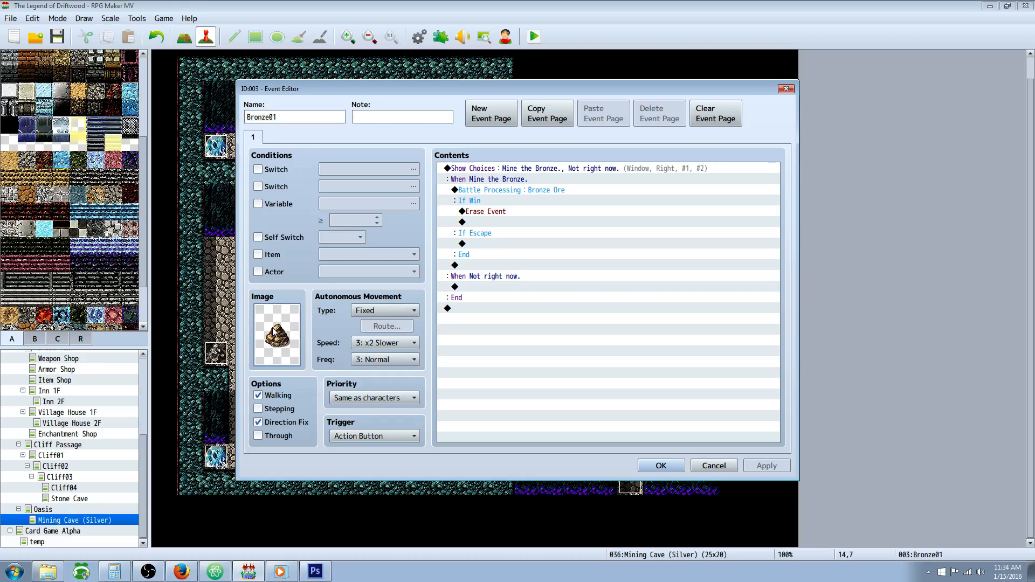
{"action": "left_click", "coordinate": [276, 333]}
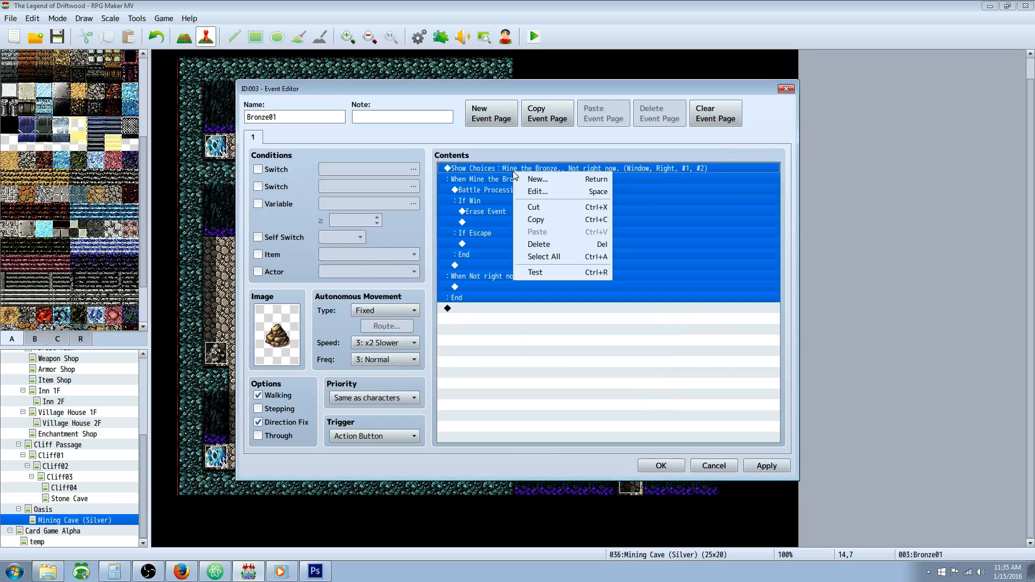
Inspect the mining Show Choices and confirm the Bronze Ore troop battle
{"action": "left_click", "coordinate": [538, 191]}
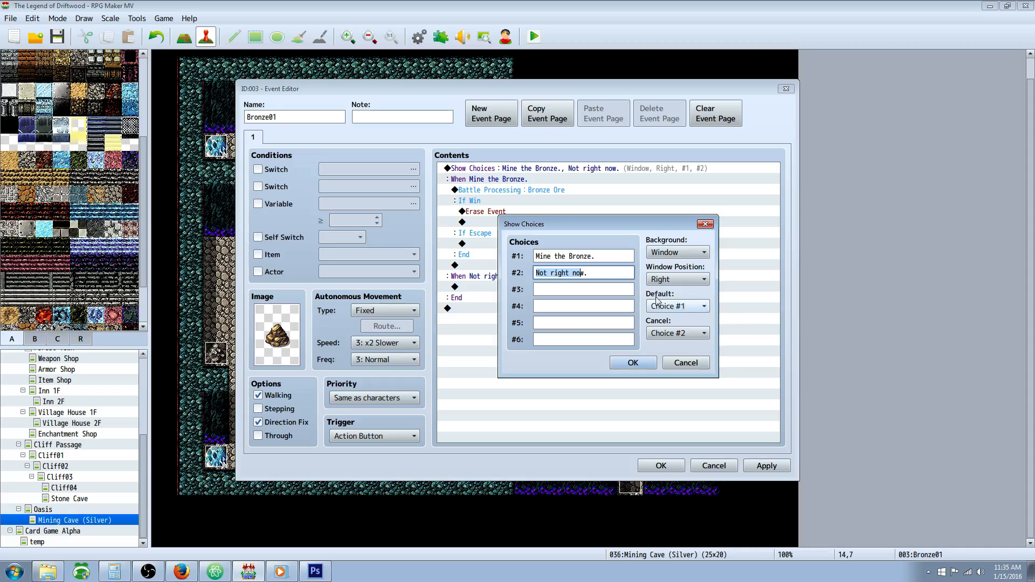
{"action": "left_click", "coordinate": [632, 362]}
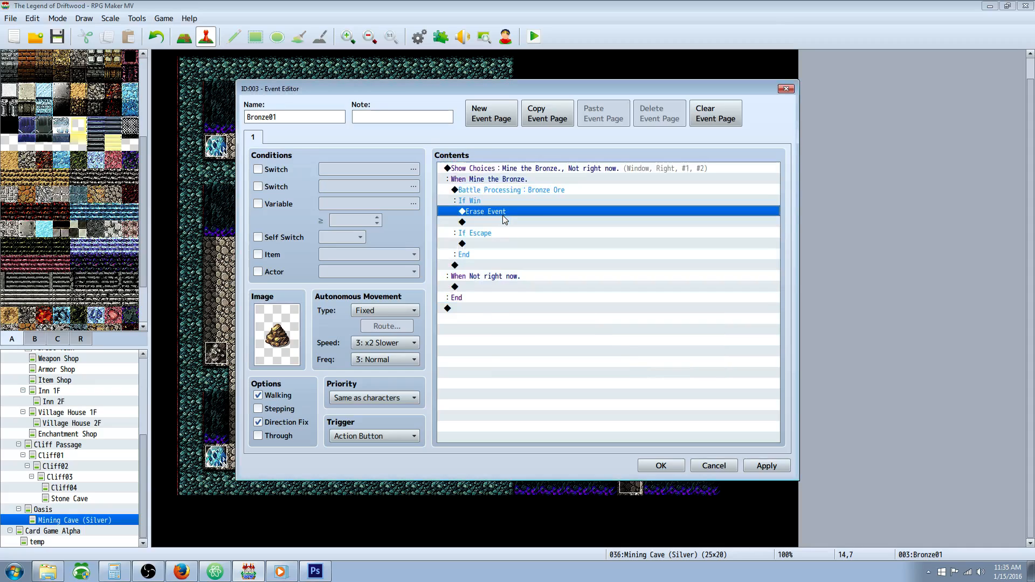
{"action": "left_click", "coordinate": [511, 190]}
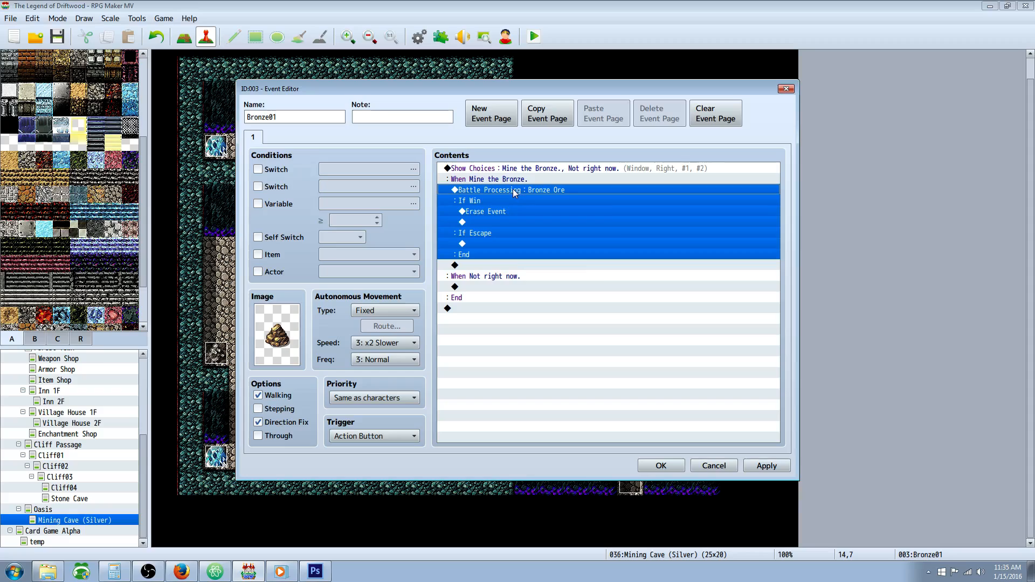
{"action": "double_click", "coordinate": [508, 191]}
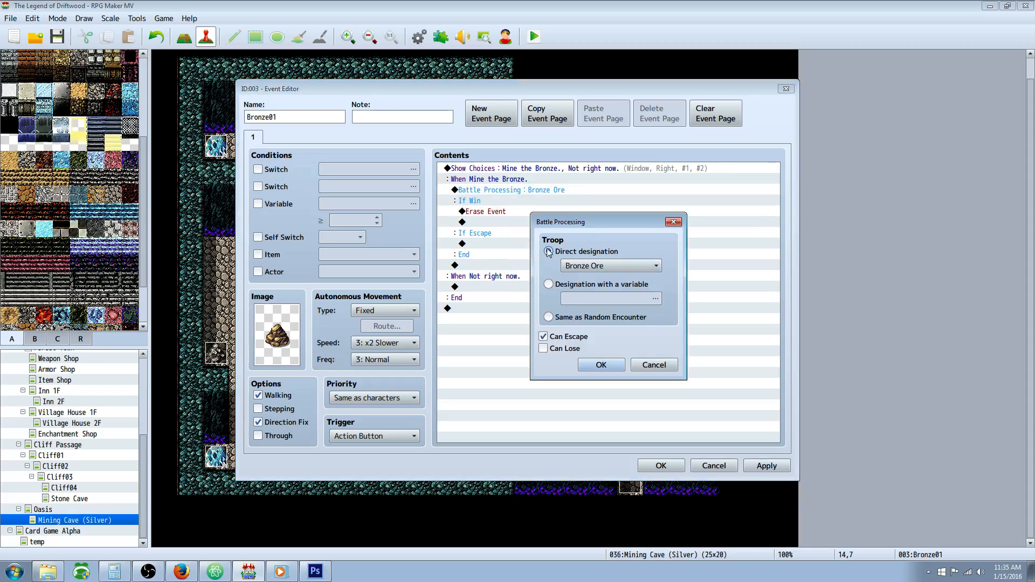
{"action": "left_click", "coordinate": [547, 251]}
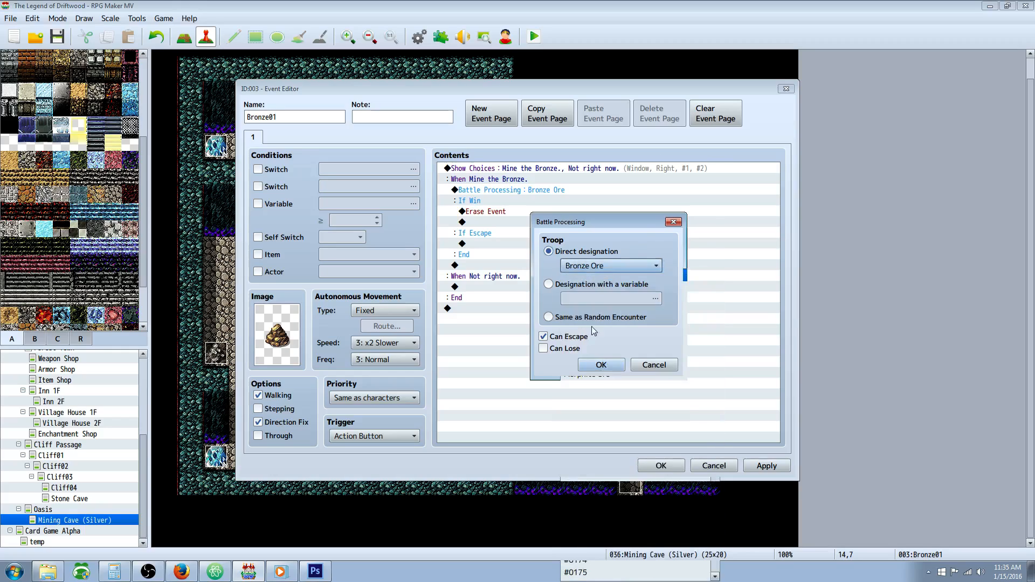
{"action": "mouse_move", "coordinate": [599, 365]}
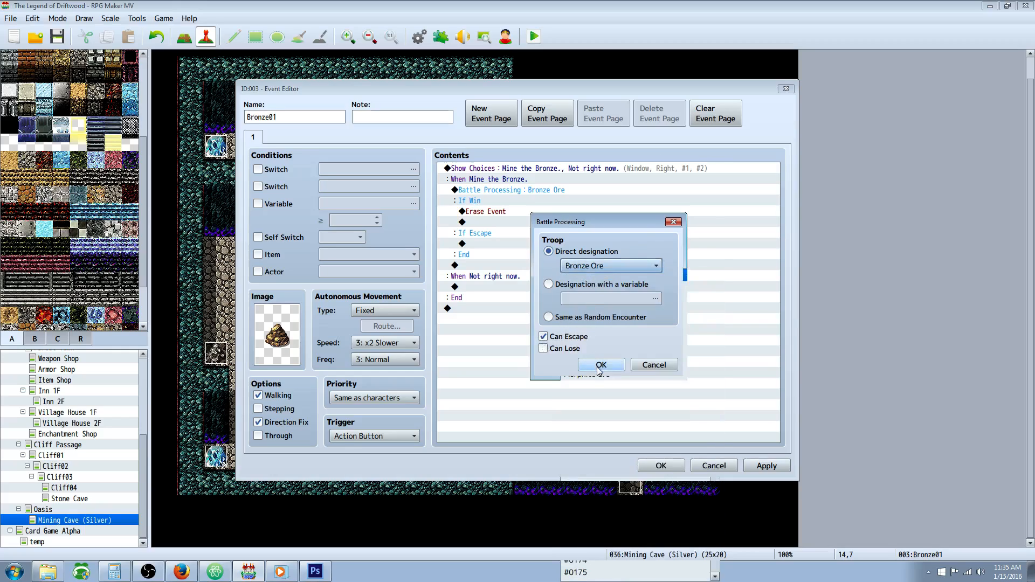
{"action": "left_click", "coordinate": [600, 365]}
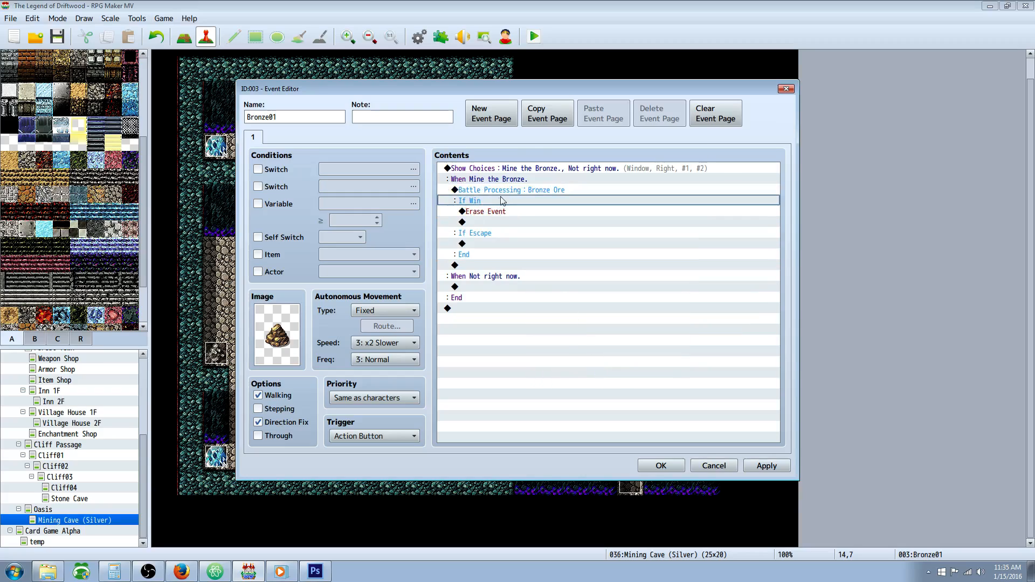
Add Erase Event under the If Win branch and close the event
{"action": "left_click", "coordinate": [488, 221]}
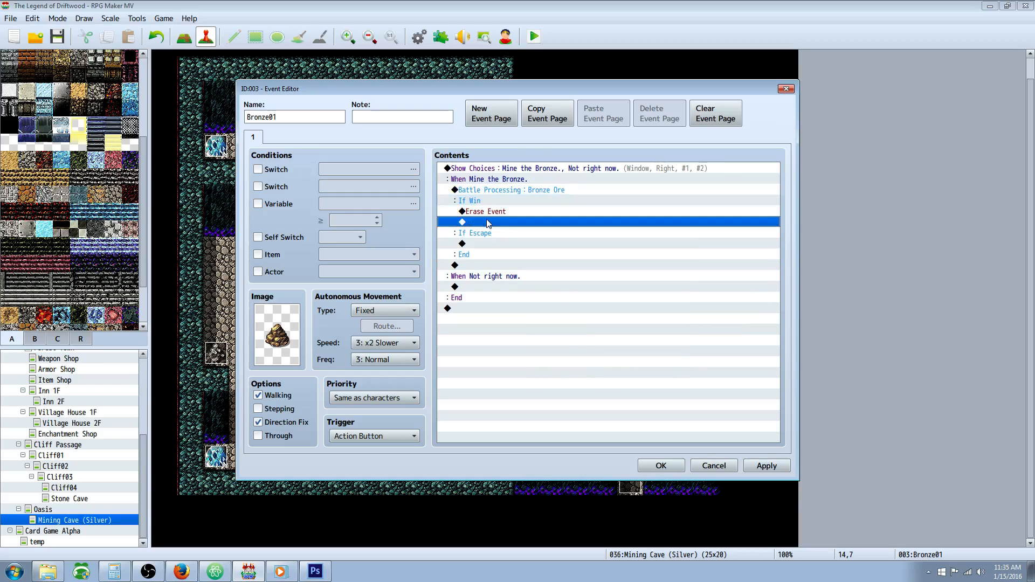
{"action": "double_click", "coordinate": [488, 221]}
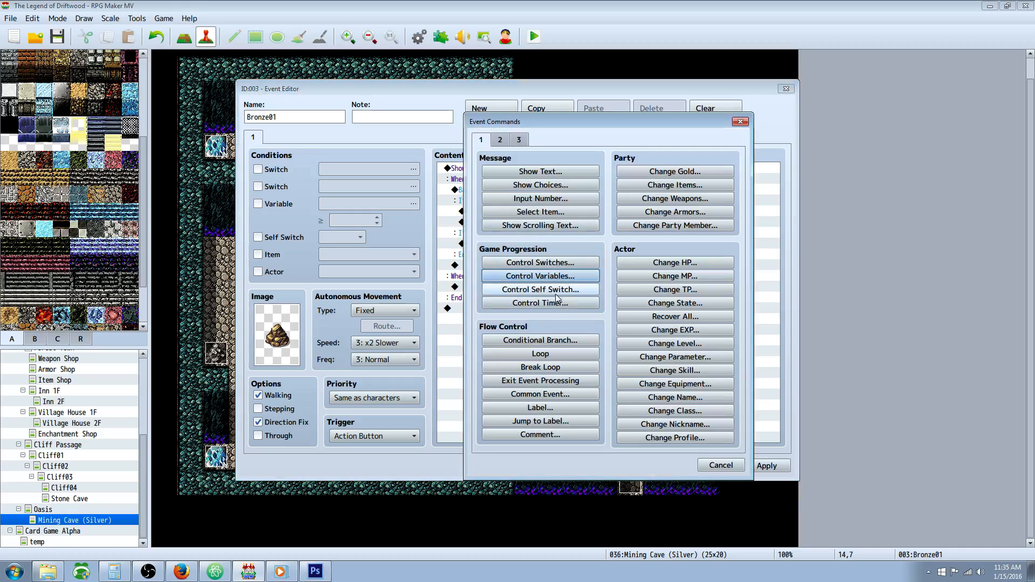
{"action": "left_click", "coordinate": [500, 139]}
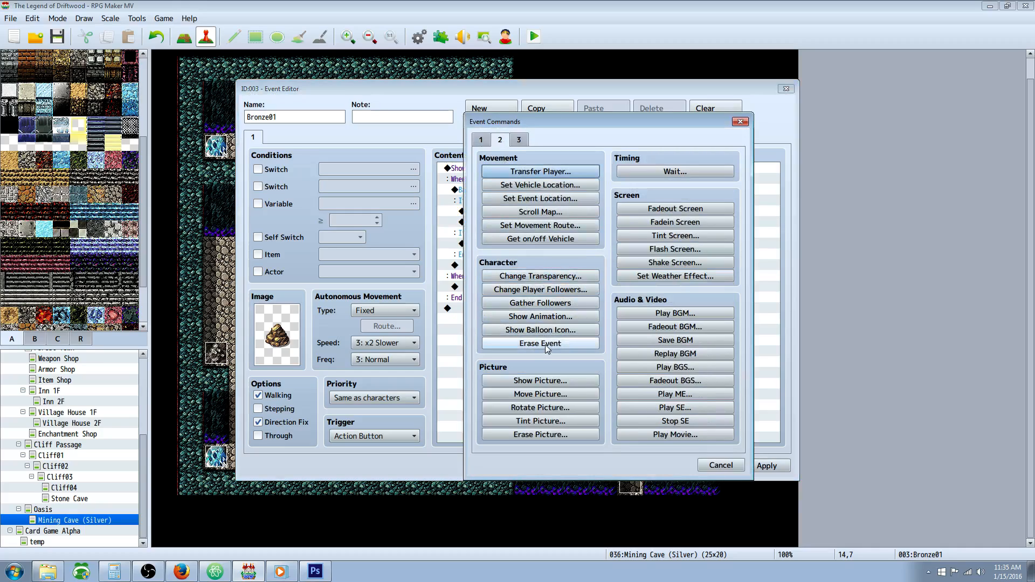
{"action": "left_click", "coordinate": [540, 343]}
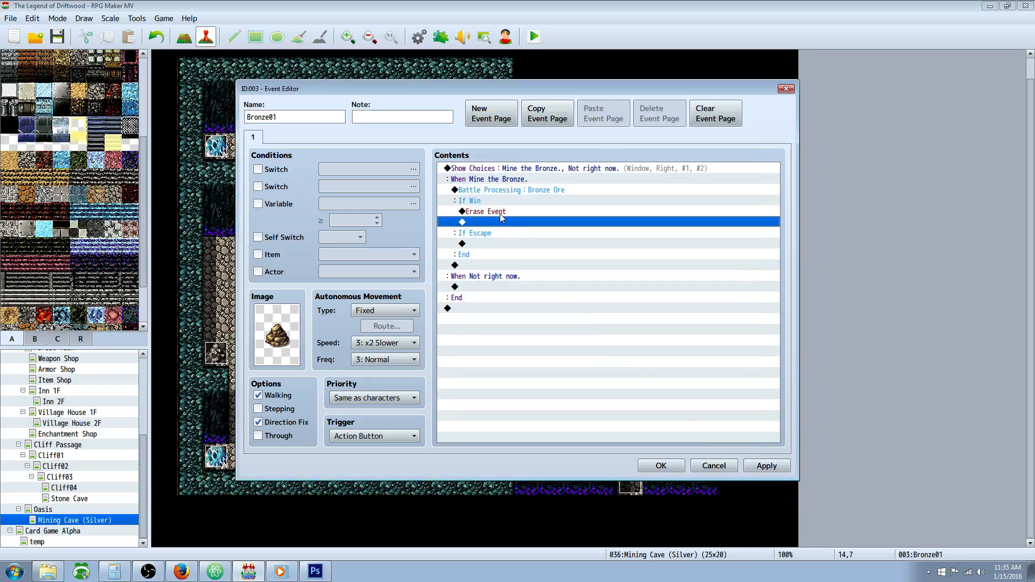
{"action": "left_click", "coordinate": [485, 211]}
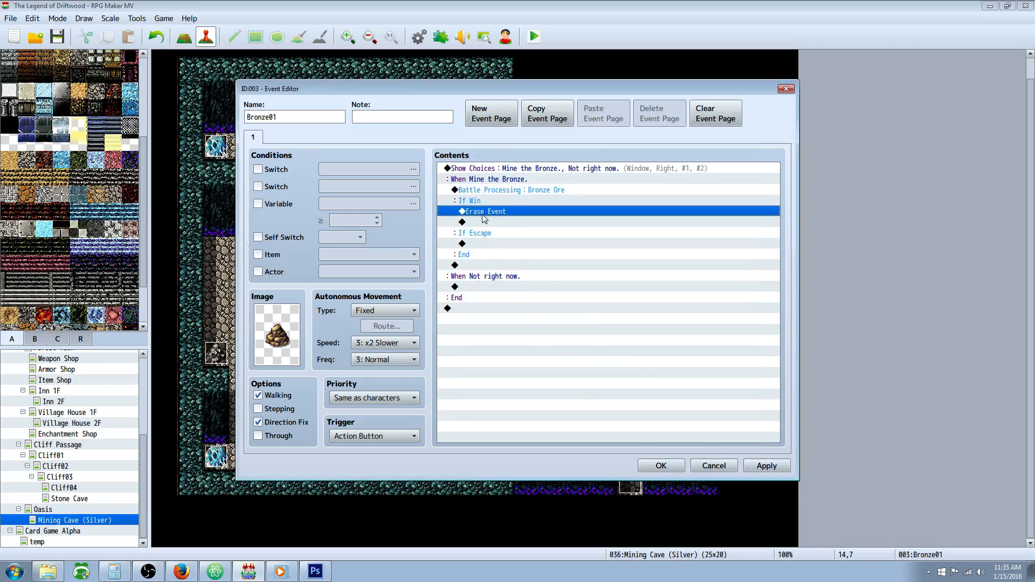
{"action": "left_click", "coordinate": [594, 221]}
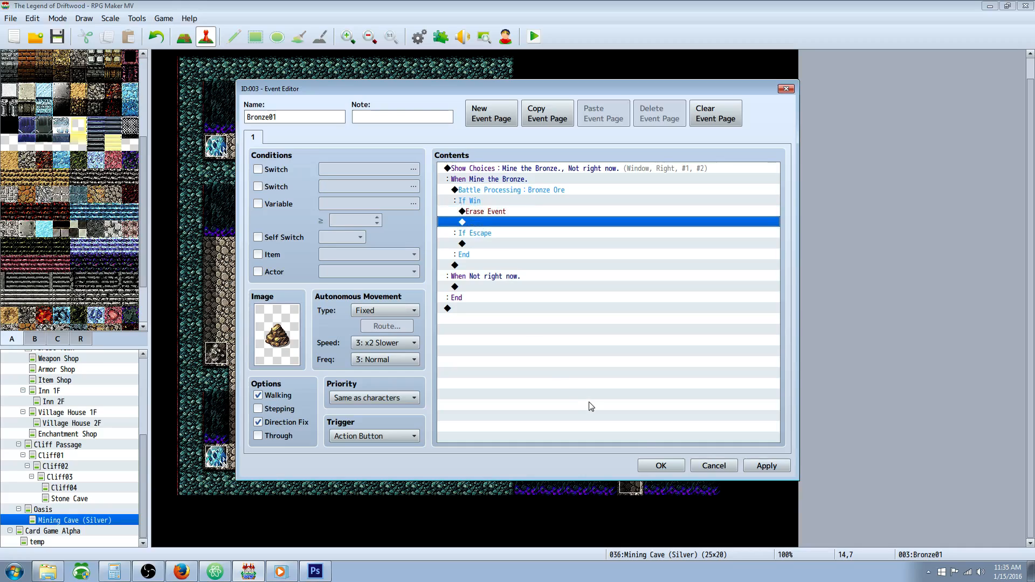
{"action": "left_click", "coordinate": [660, 465]}
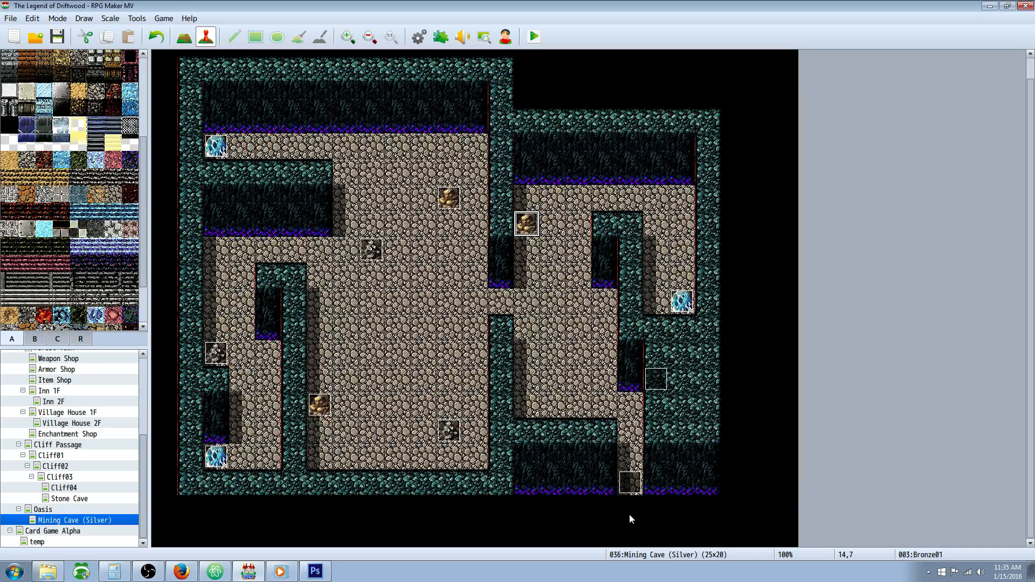
{"action": "mouse_move", "coordinate": [626, 500]}
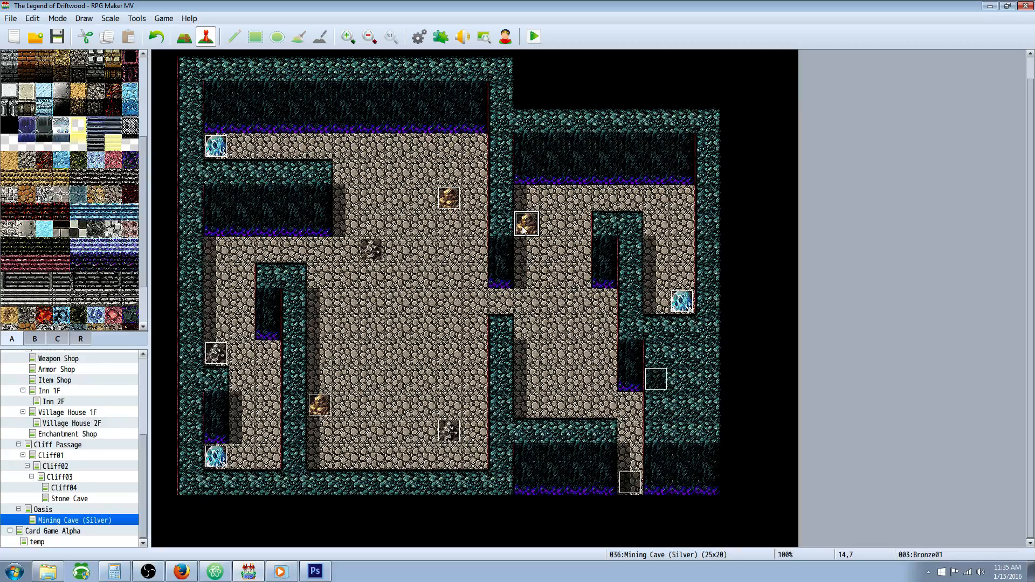
{"action": "mouse_move", "coordinate": [653, 403]}
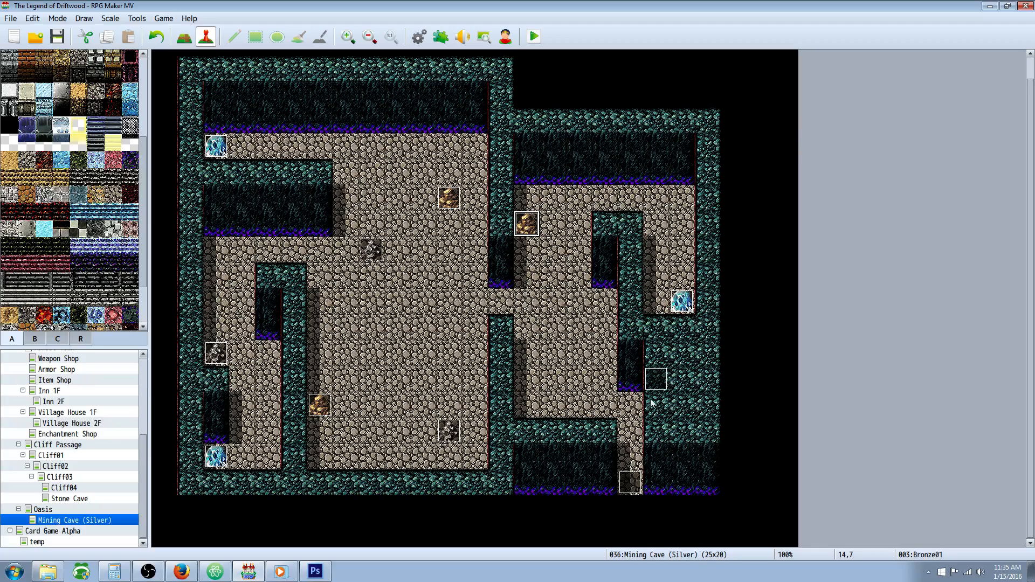
Reopen the Bronze01 event, inspect its Erase Event command, and close it
{"action": "right_click", "coordinate": [525, 224]}
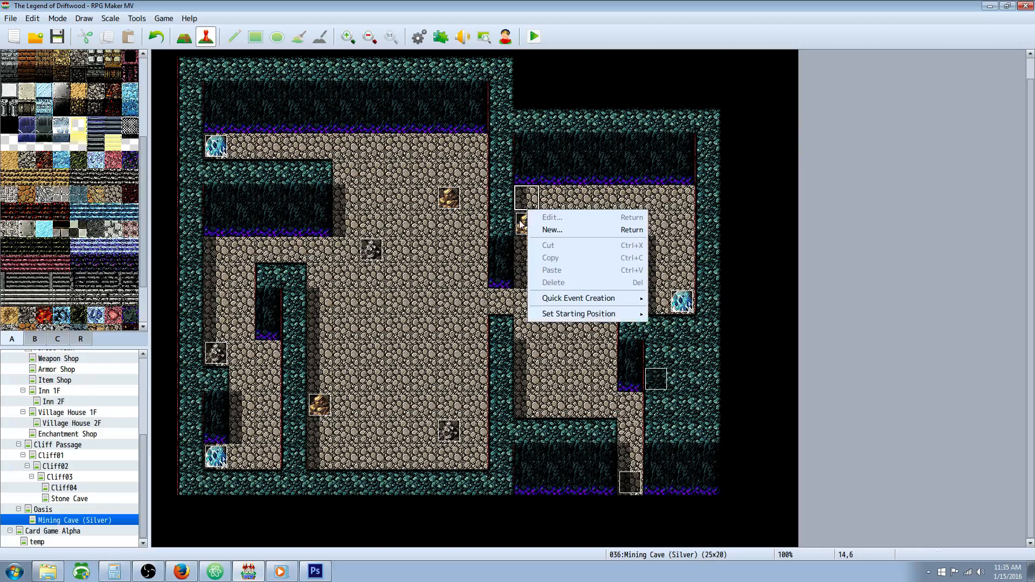
{"action": "left_click", "coordinate": [550, 217]}
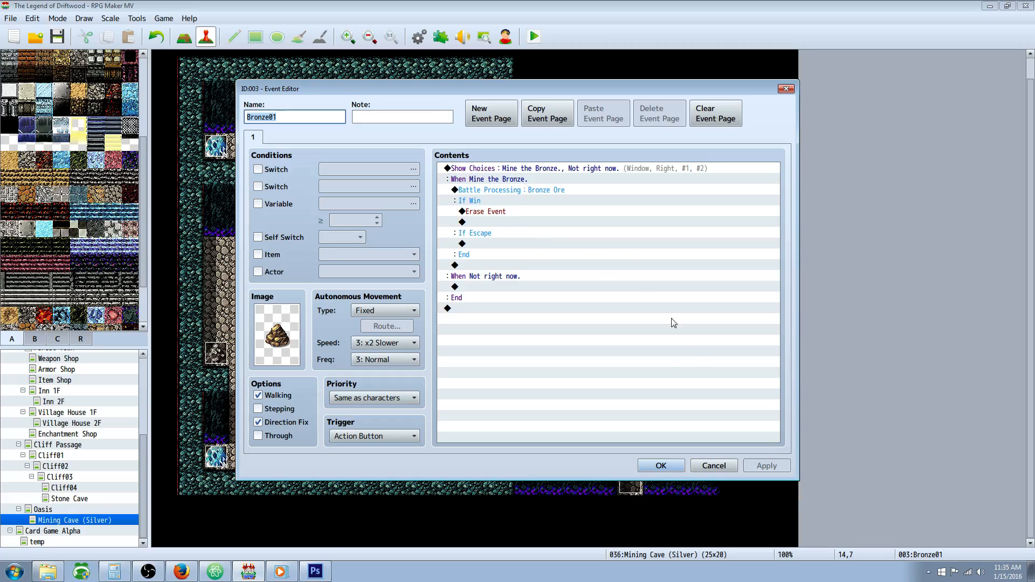
{"action": "mouse_move", "coordinate": [506, 236]}
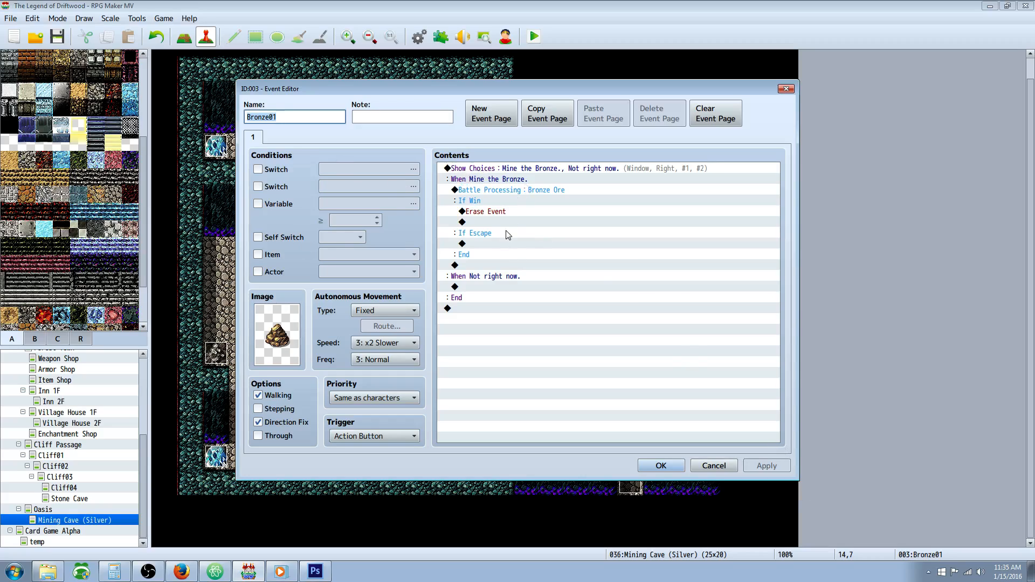
{"action": "left_click", "coordinate": [484, 211]}
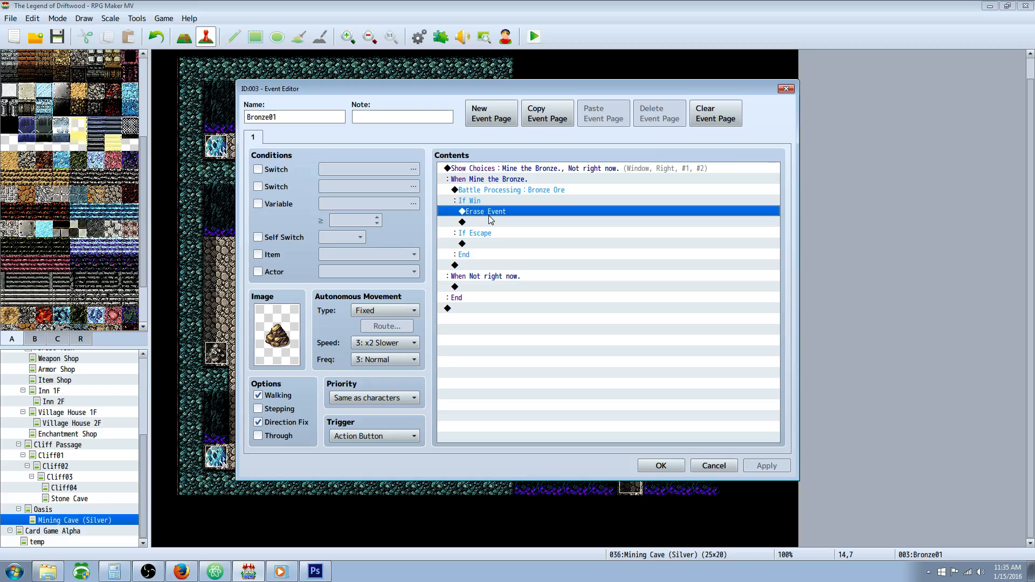
{"action": "left_click", "coordinate": [490, 221]}
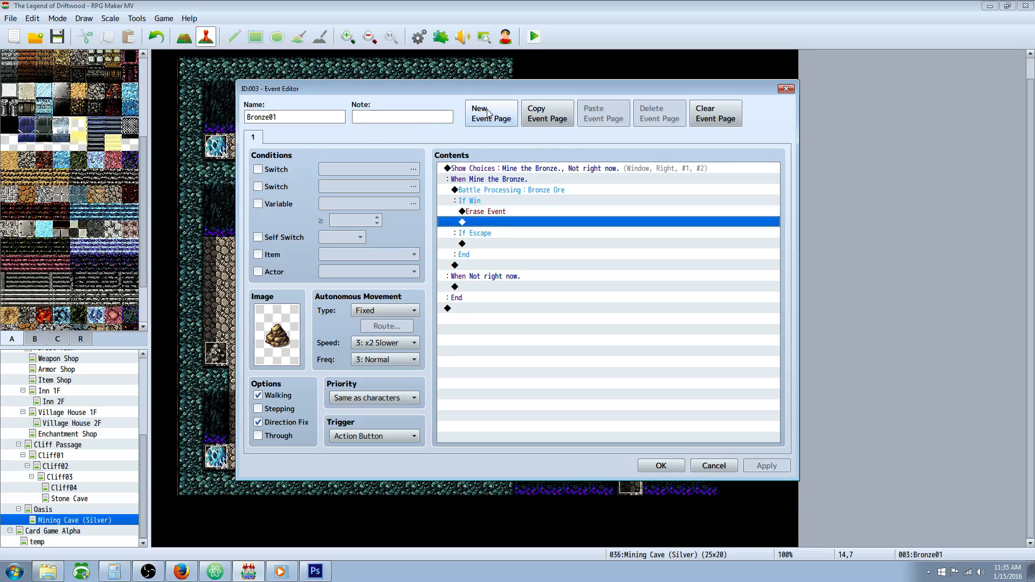
{"action": "left_click", "coordinate": [491, 113]}
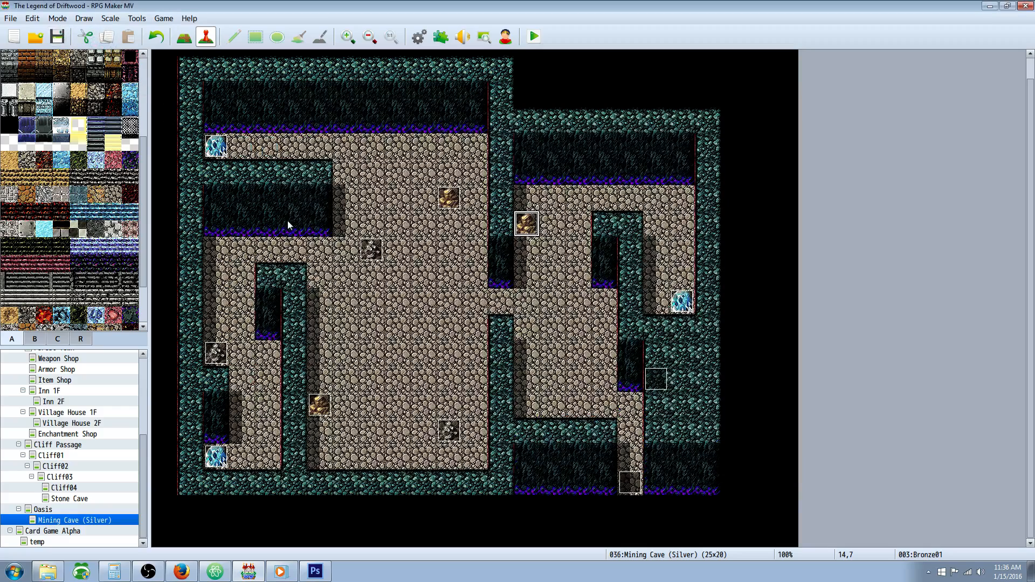
{"action": "mouse_move", "coordinate": [534, 224]}
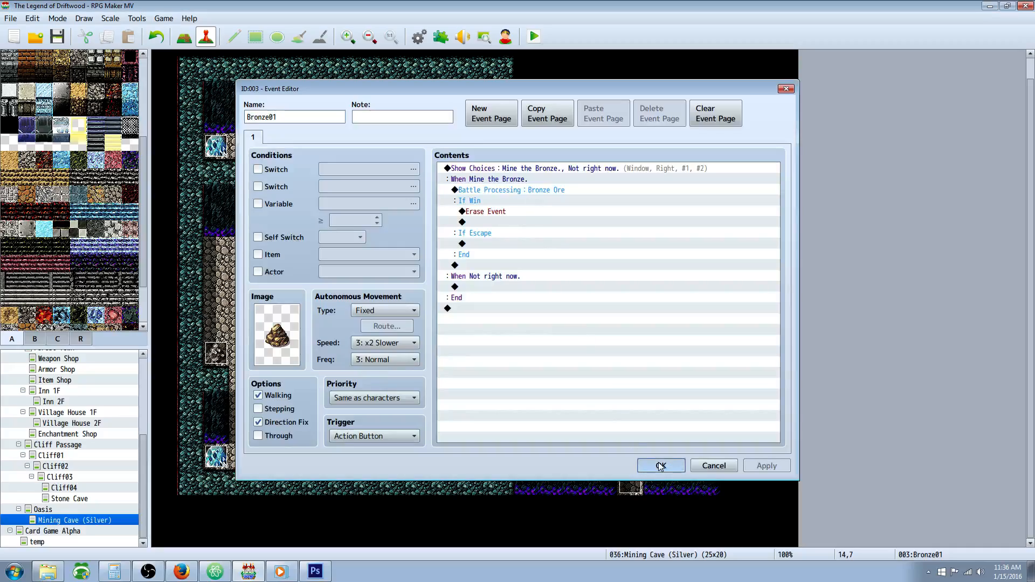
View the battle-music autorun events EV011 in Mining Cave and EV030 on Oasis
{"action": "left_click", "coordinate": [660, 466]}
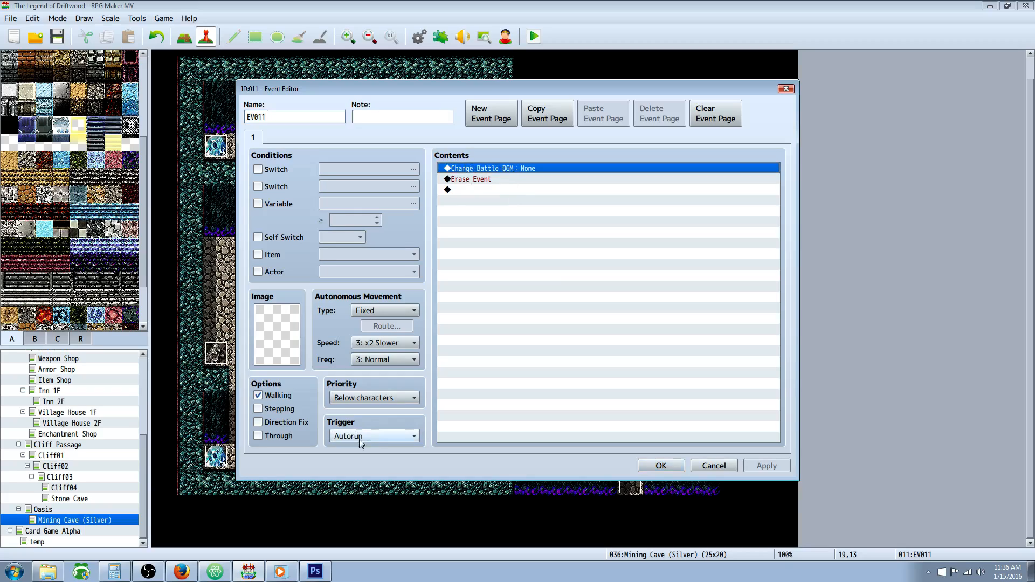
{"action": "mouse_move", "coordinate": [519, 175]}
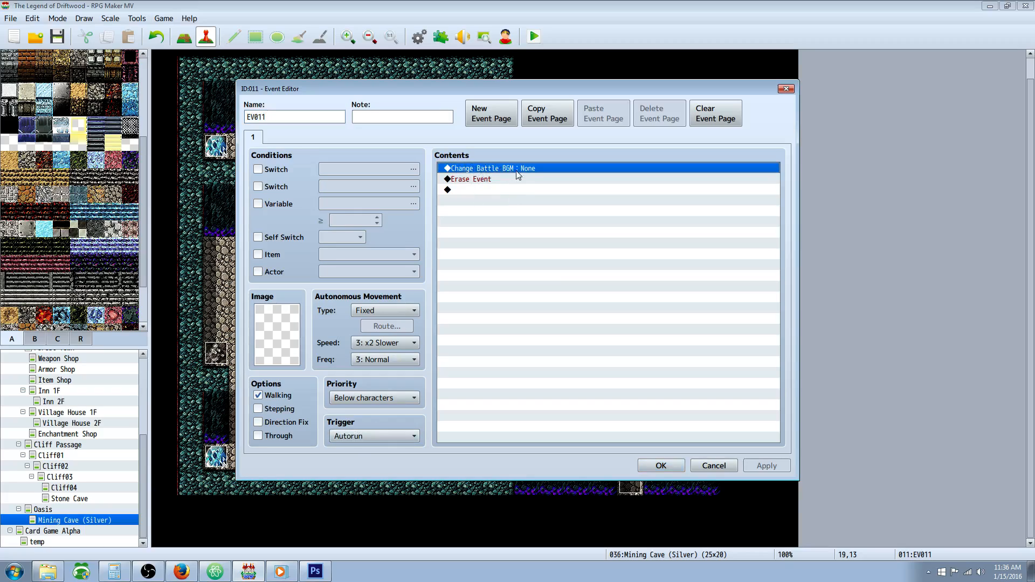
{"action": "mouse_move", "coordinate": [515, 165]}
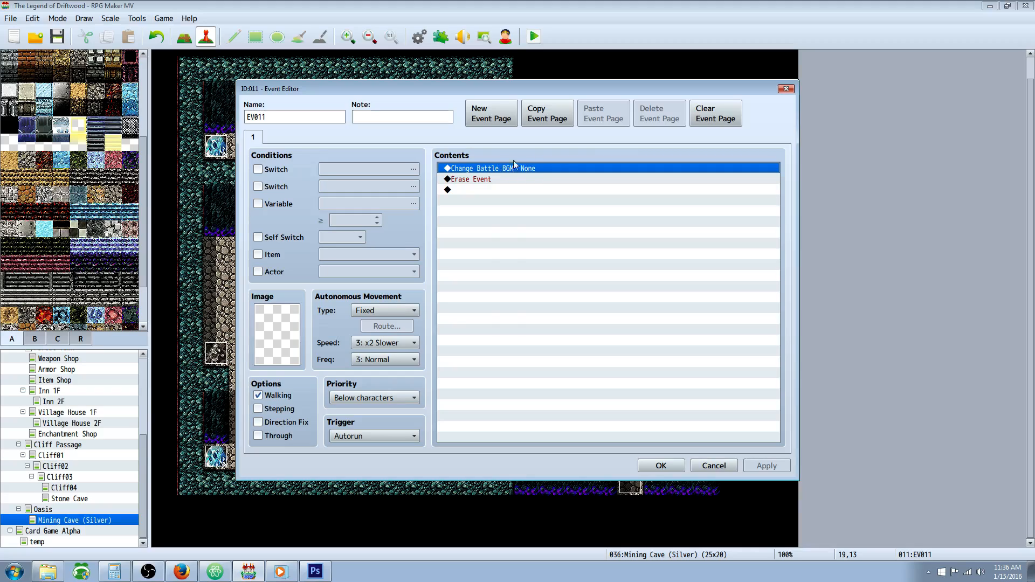
{"action": "left_click", "coordinate": [468, 179]}
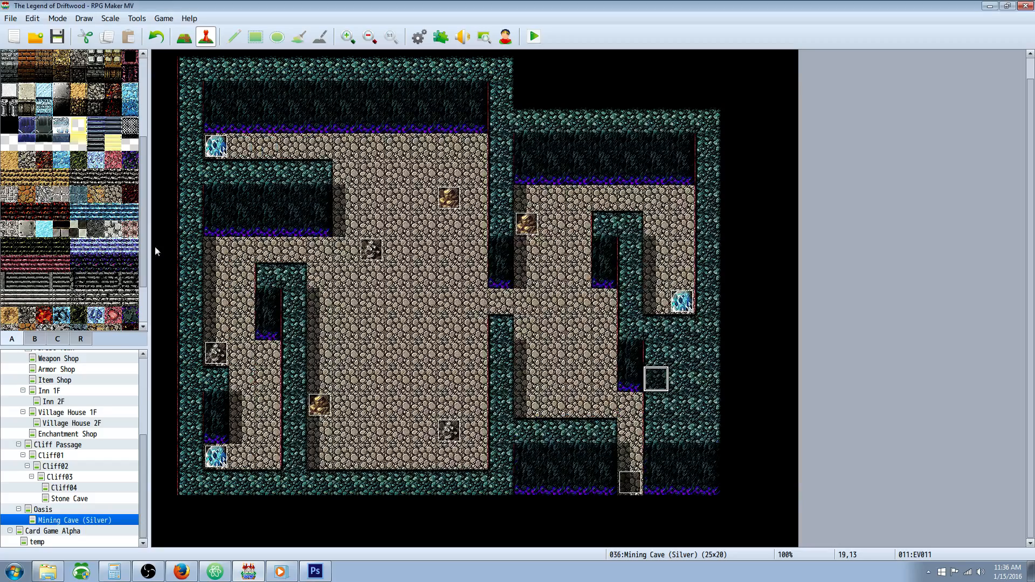
{"action": "left_click", "coordinate": [43, 509]}
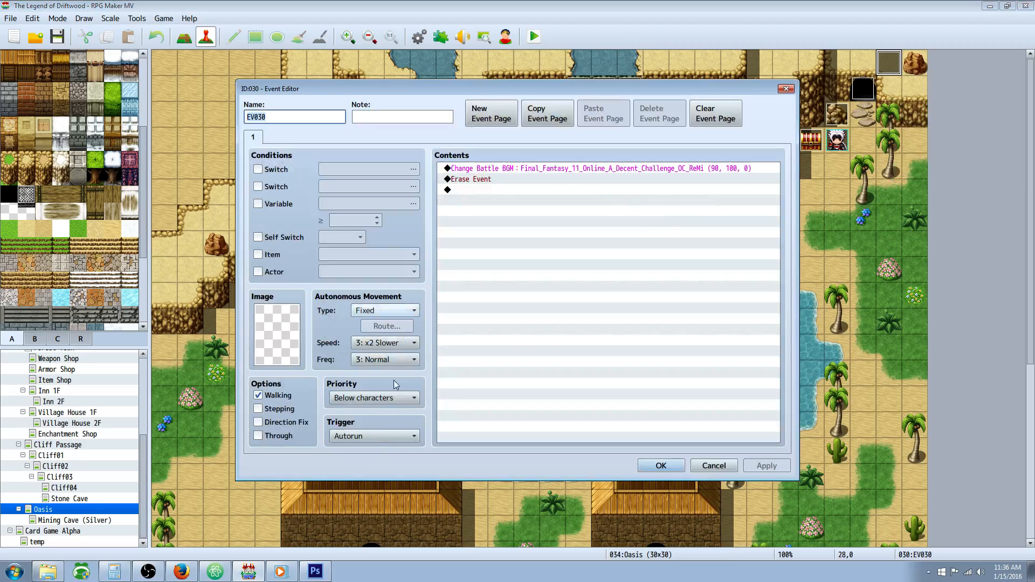
{"action": "left_click", "coordinate": [598, 168]}
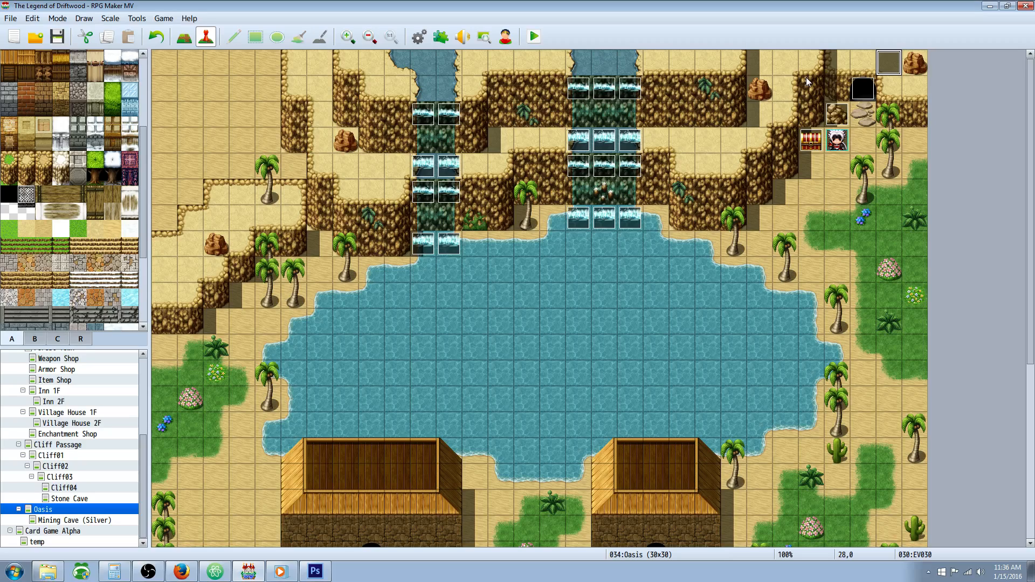
{"action": "mouse_move", "coordinate": [890, 63]}
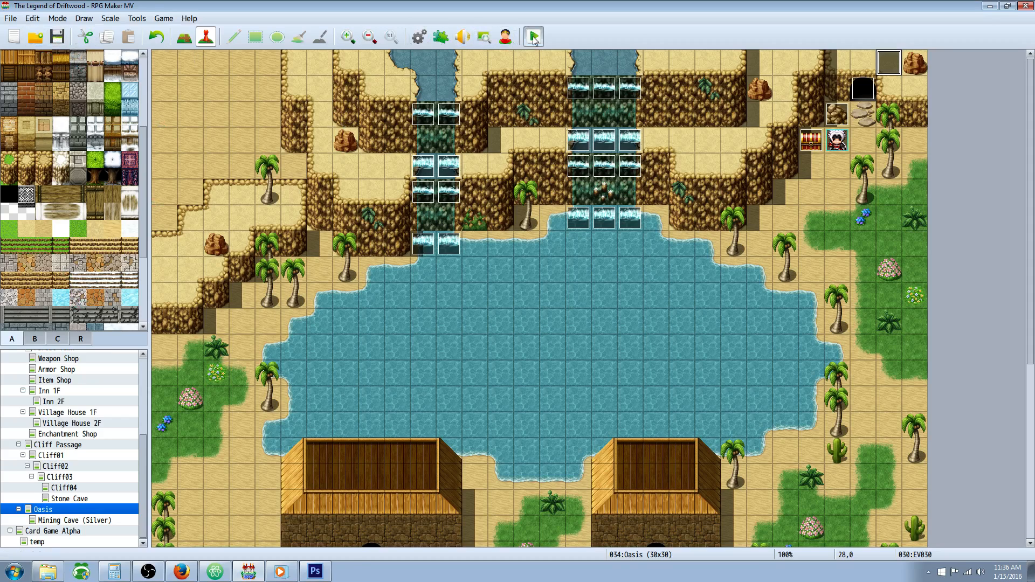
{"action": "left_click", "coordinate": [532, 36]}
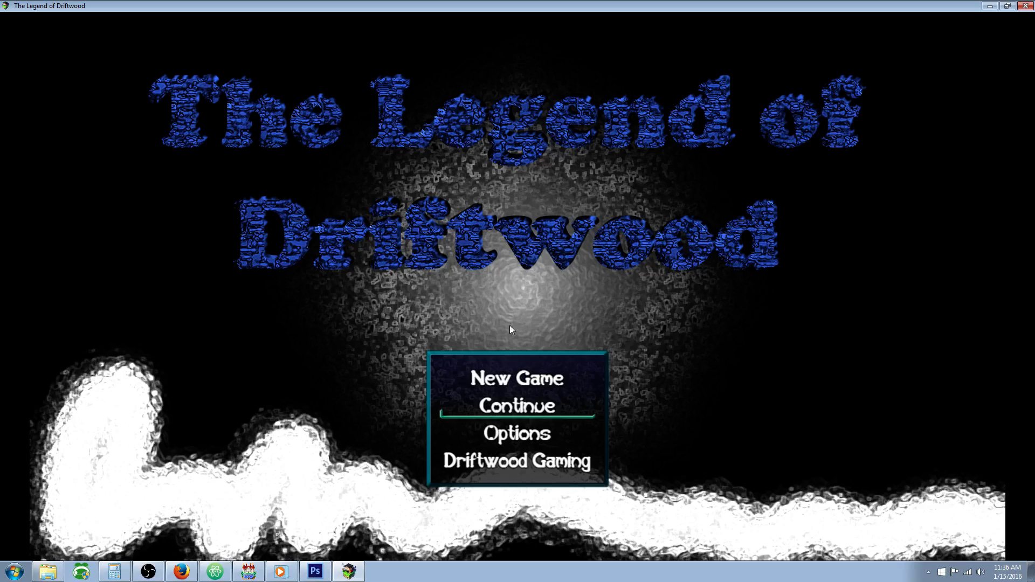
{"action": "left_click", "coordinate": [517, 378]}
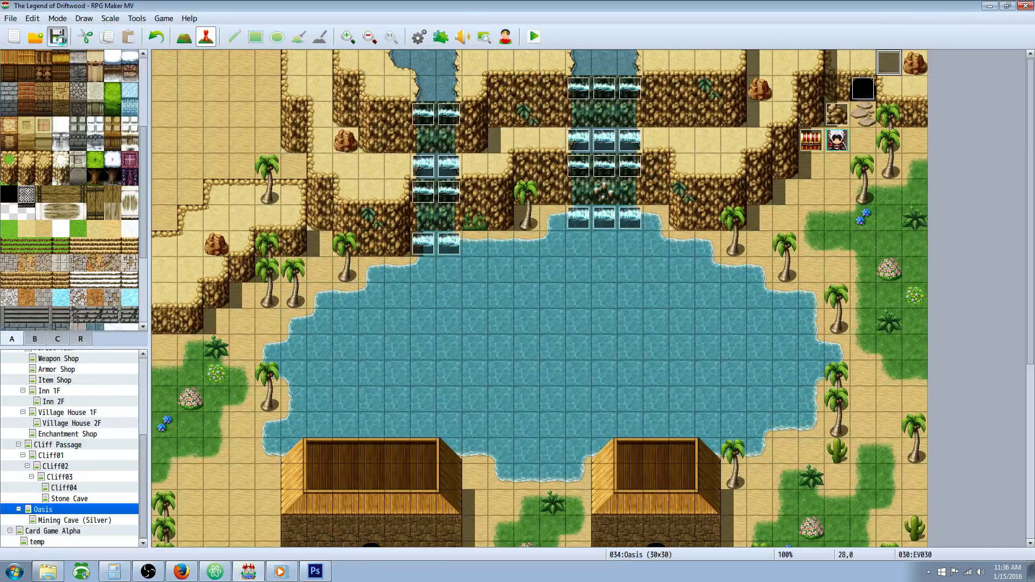
Open the Intro (Noobkx) map and view its intro event
{"action": "scroll", "scroll_direction": "up", "scroll_amount": 3}
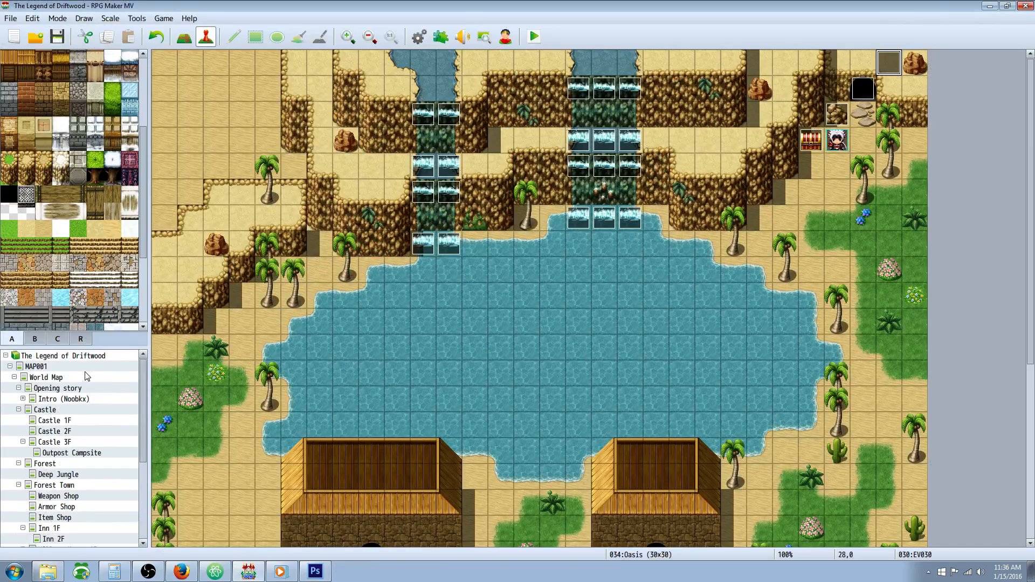
{"action": "double_click", "coordinate": [56, 388]}
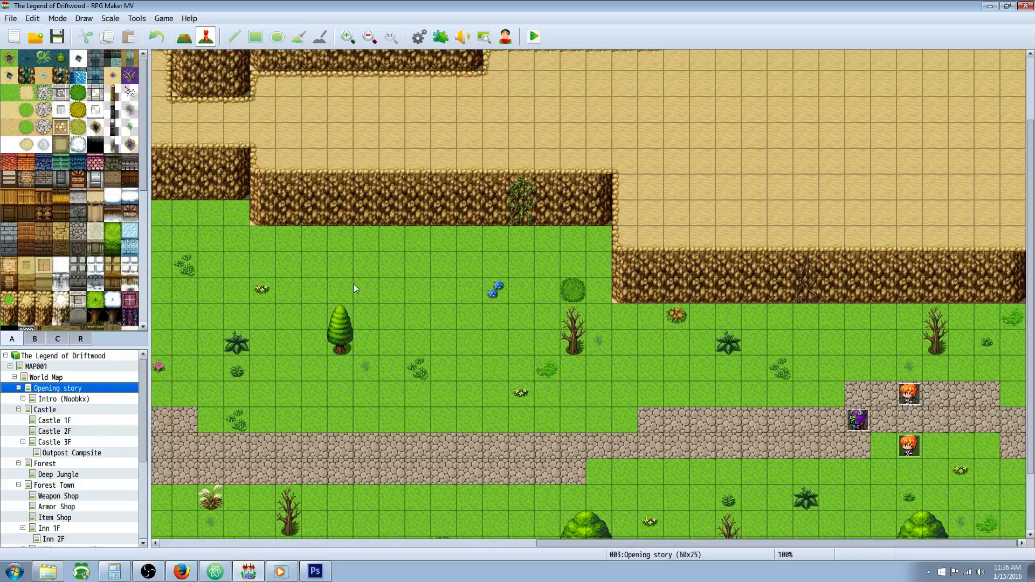
{"action": "left_click", "coordinate": [63, 399]}
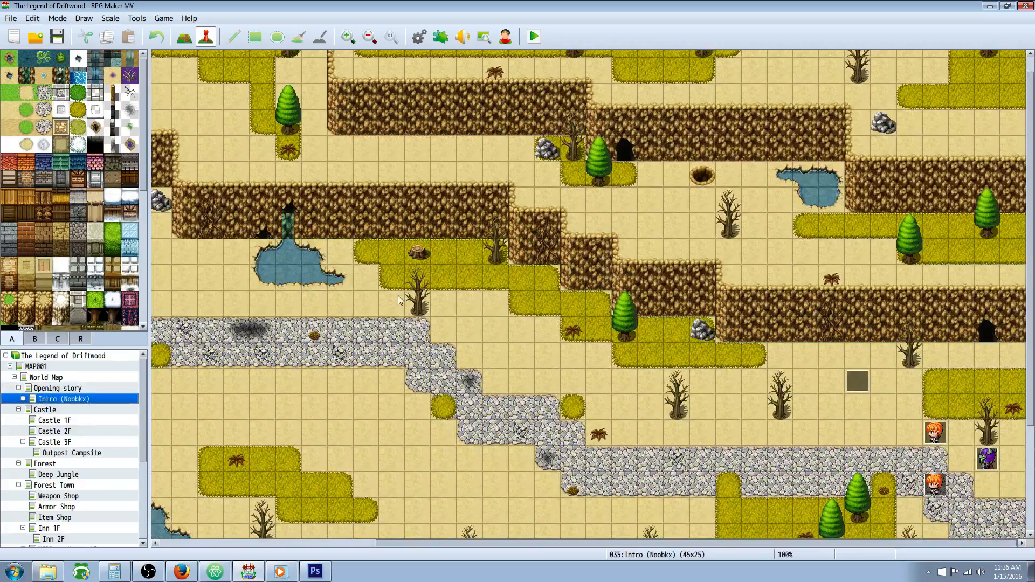
{"action": "right_click", "coordinate": [856, 398]}
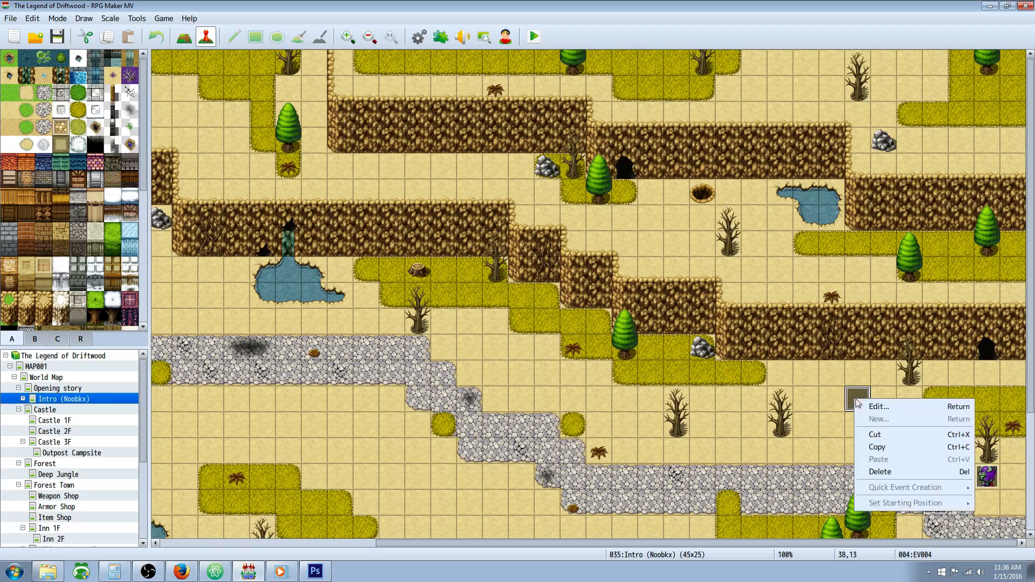
{"action": "left_click", "coordinate": [878, 406]}
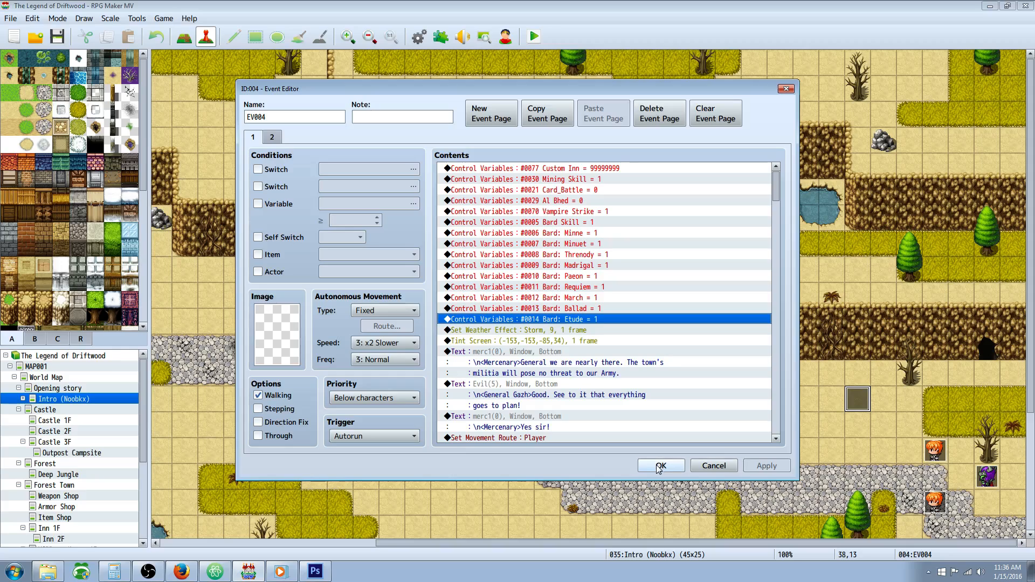
{"action": "left_click", "coordinate": [660, 465]}
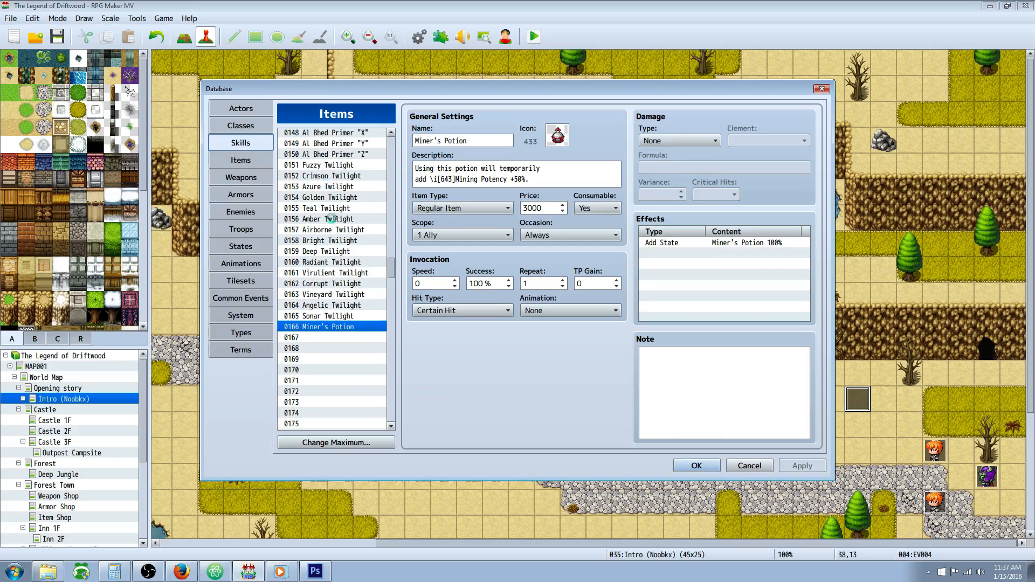
Check the Mining skill, then confirm the intro event sets Mining Skill to 1
{"action": "left_click", "coordinate": [239, 141]}
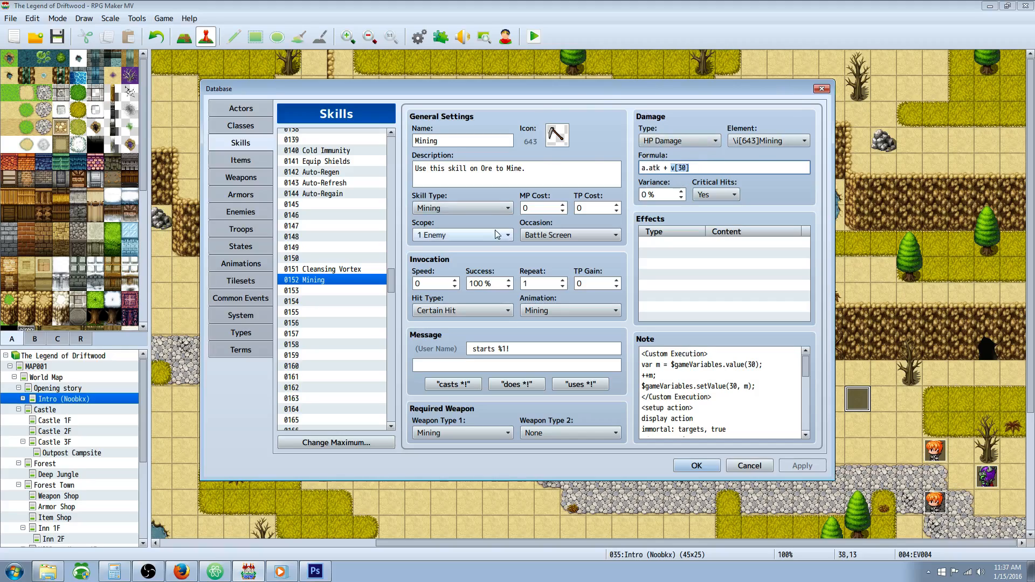
{"action": "mouse_move", "coordinate": [495, 282]}
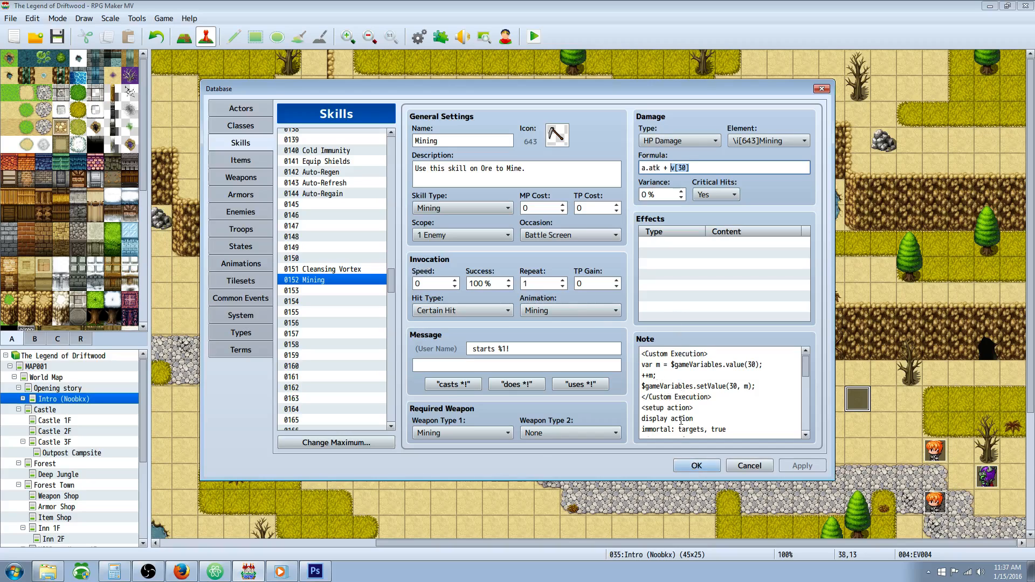
{"action": "left_click", "coordinate": [695, 465]}
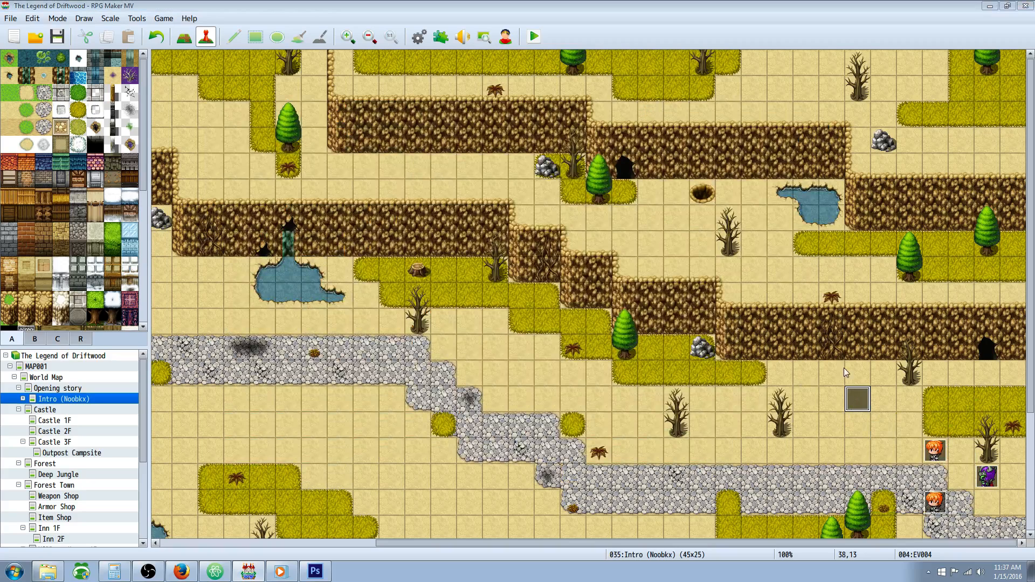
{"action": "double_click", "coordinate": [858, 398]}
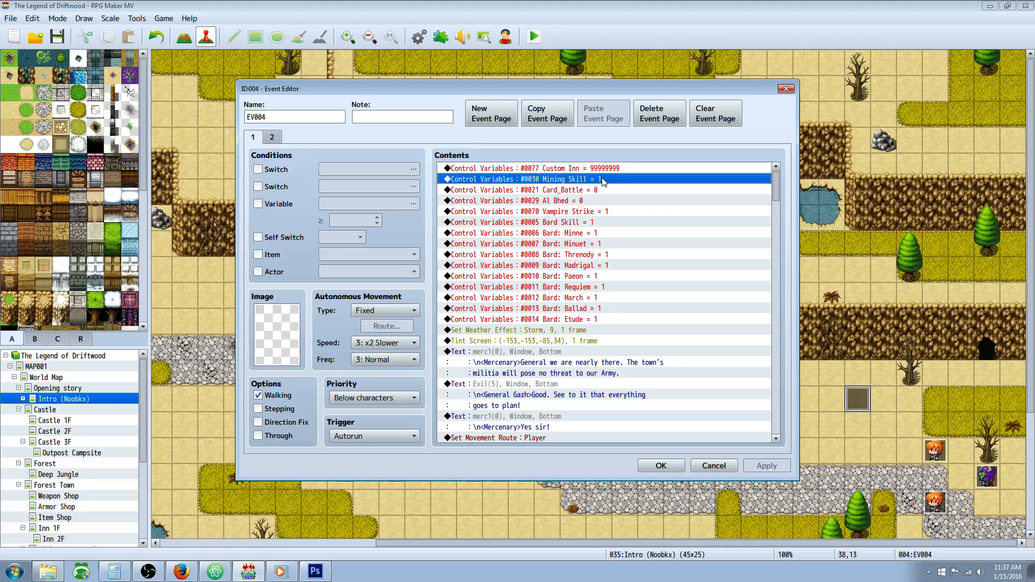
{"action": "mouse_move", "coordinate": [588, 185]}
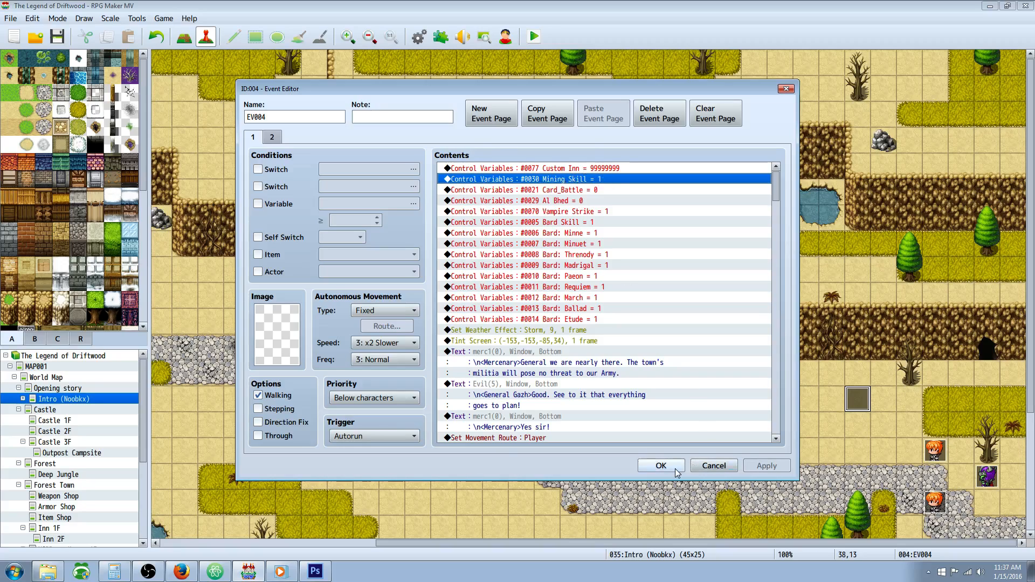
{"action": "left_click", "coordinate": [661, 465]}
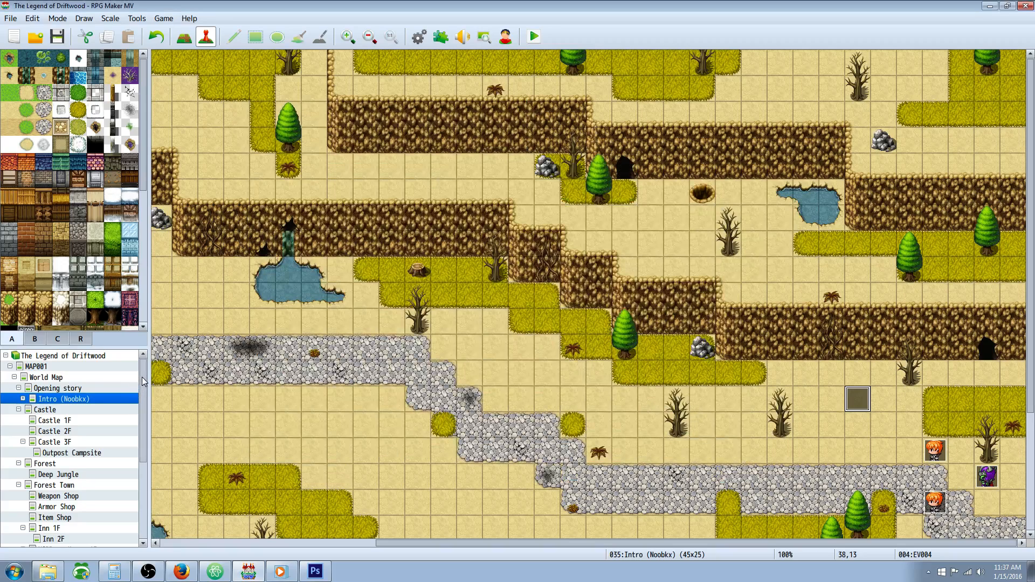
{"action": "scroll", "scroll_direction": "down", "scroll_amount": 3}
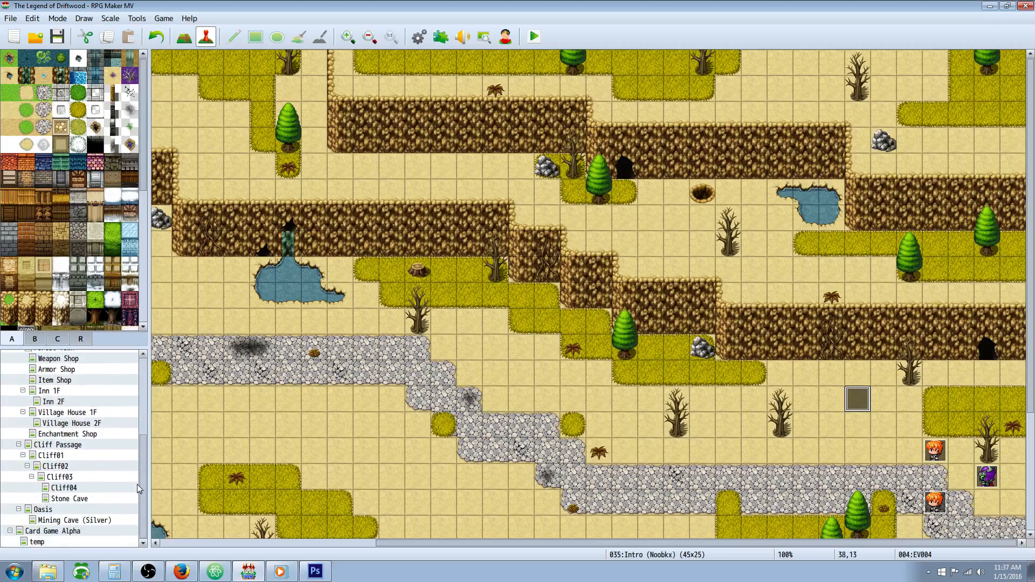
Inspect the Oasis chest event's Pickaxe +1 and Mining Skill = 150 commands
{"action": "left_click", "coordinate": [42, 509]}
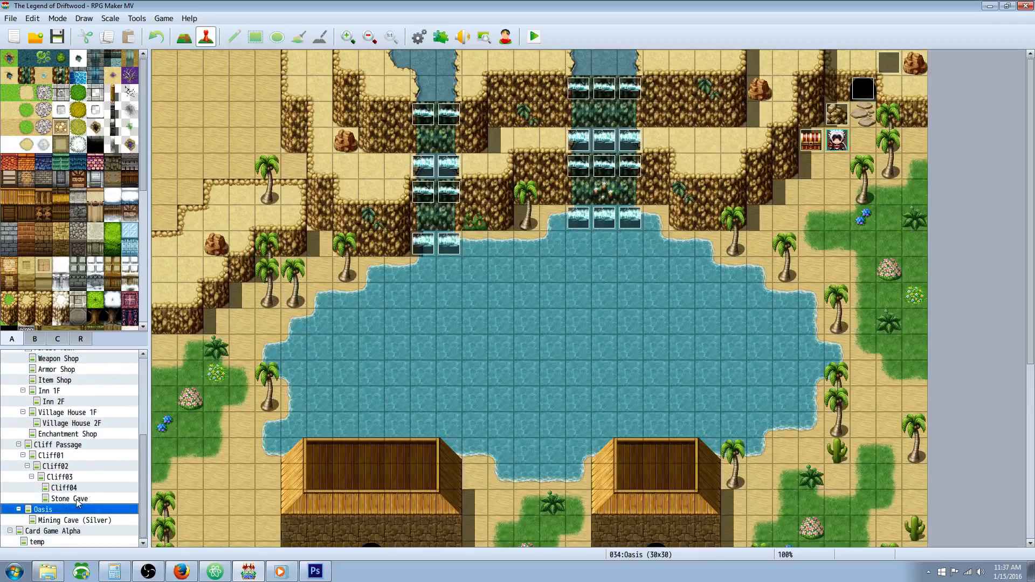
{"action": "scroll", "scroll_direction": "down", "scroll_amount": 3}
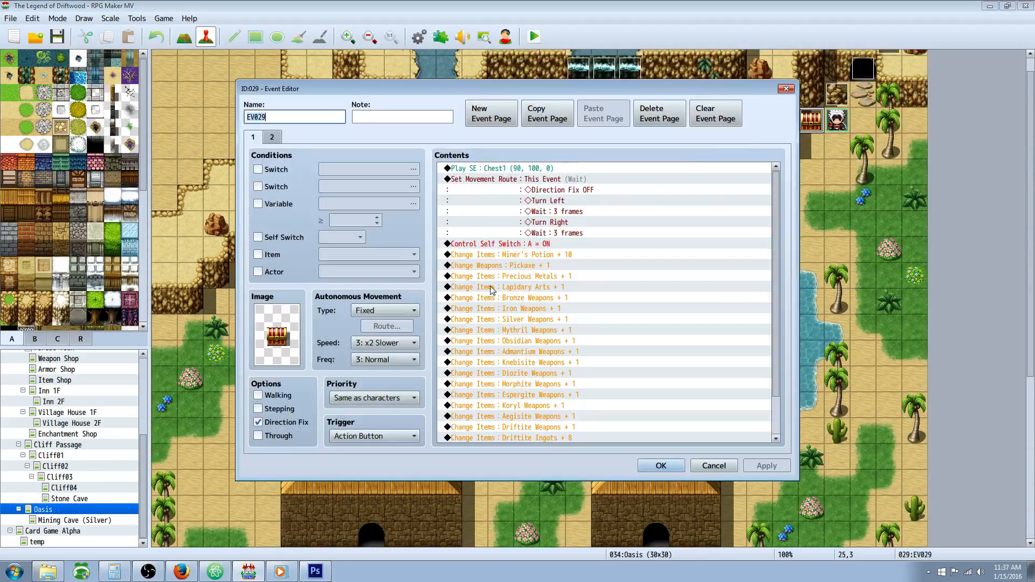
{"action": "scroll", "scroll_direction": "down", "scroll_amount": 3}
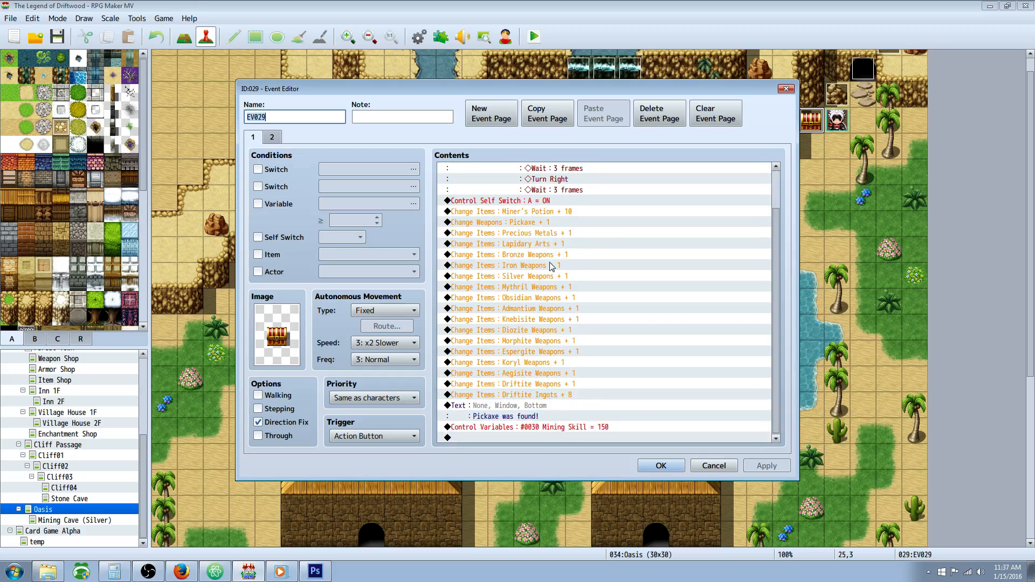
{"action": "left_click", "coordinate": [506, 221]}
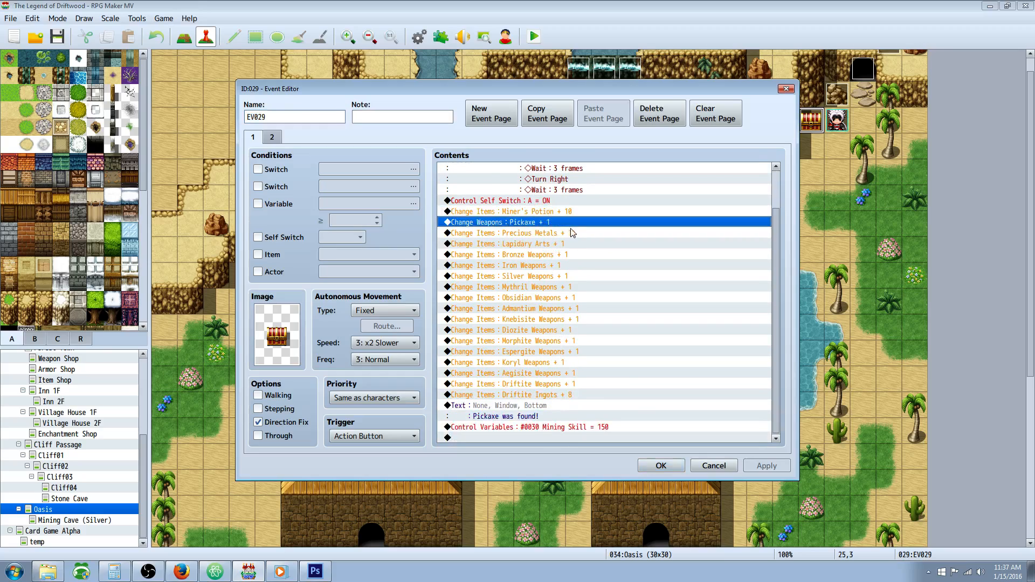
{"action": "mouse_move", "coordinate": [583, 437]}
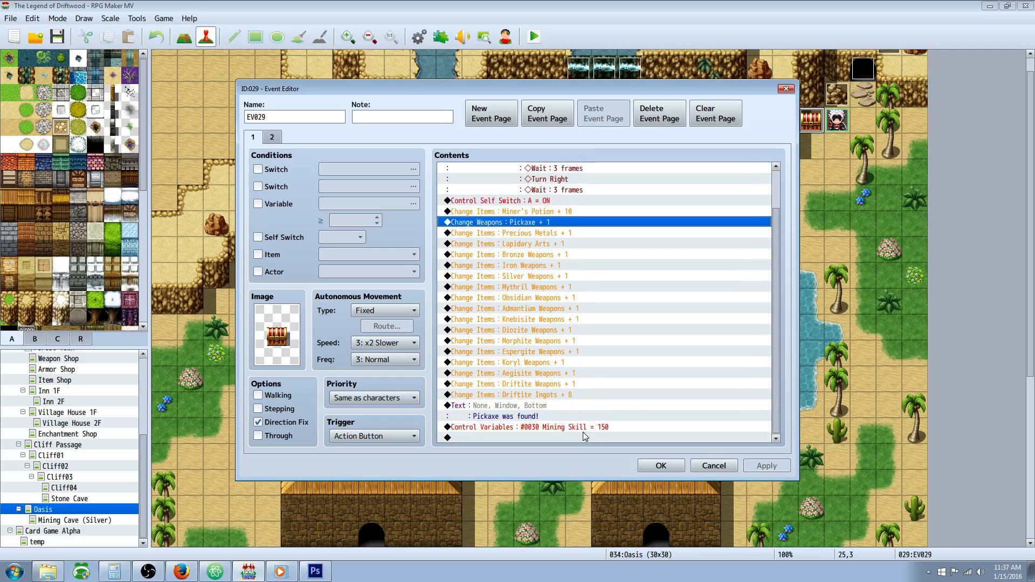
{"action": "left_click", "coordinate": [529, 426]}
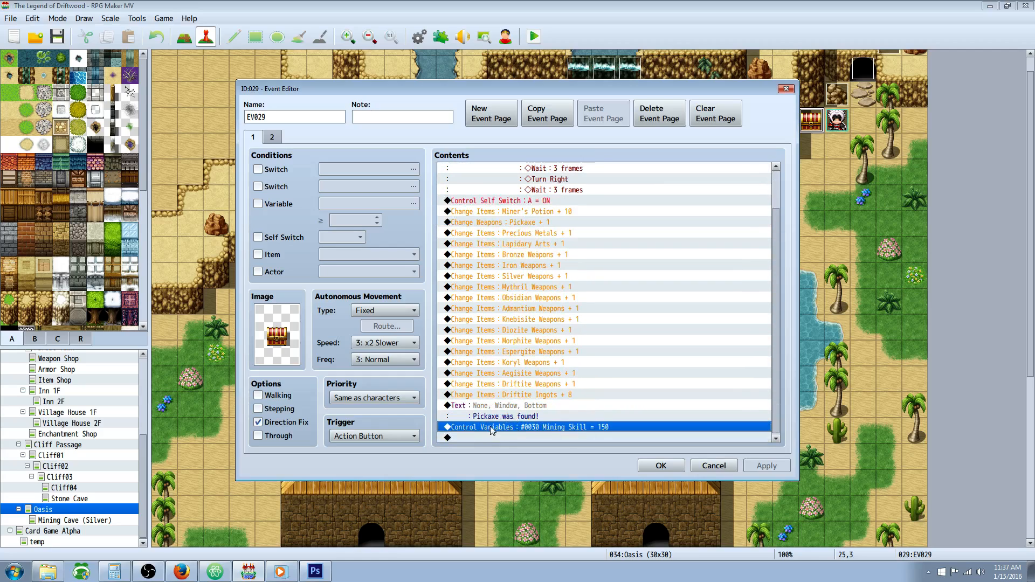
{"action": "mouse_move", "coordinate": [609, 437]}
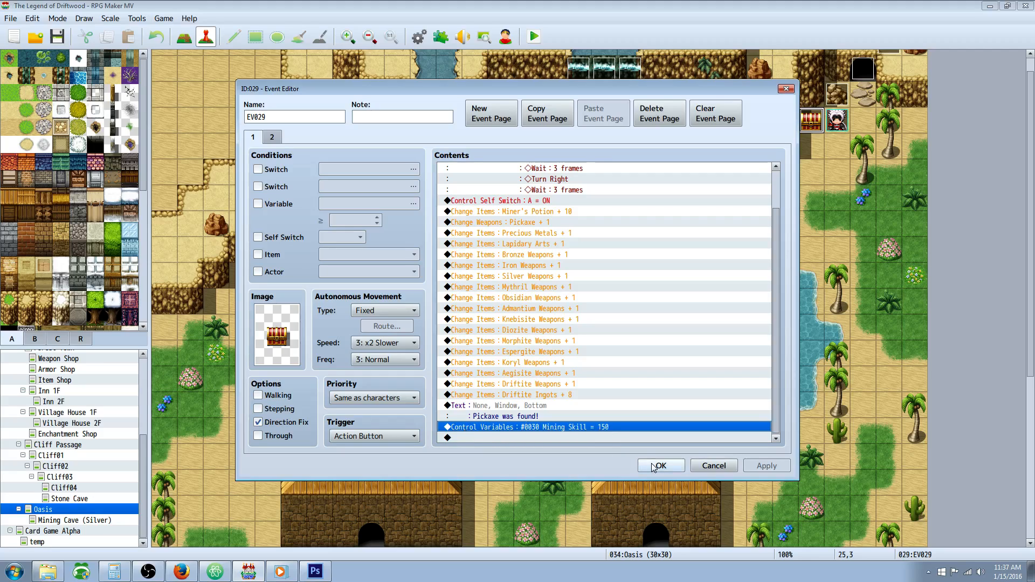
{"action": "mouse_move", "coordinate": [491, 453]}
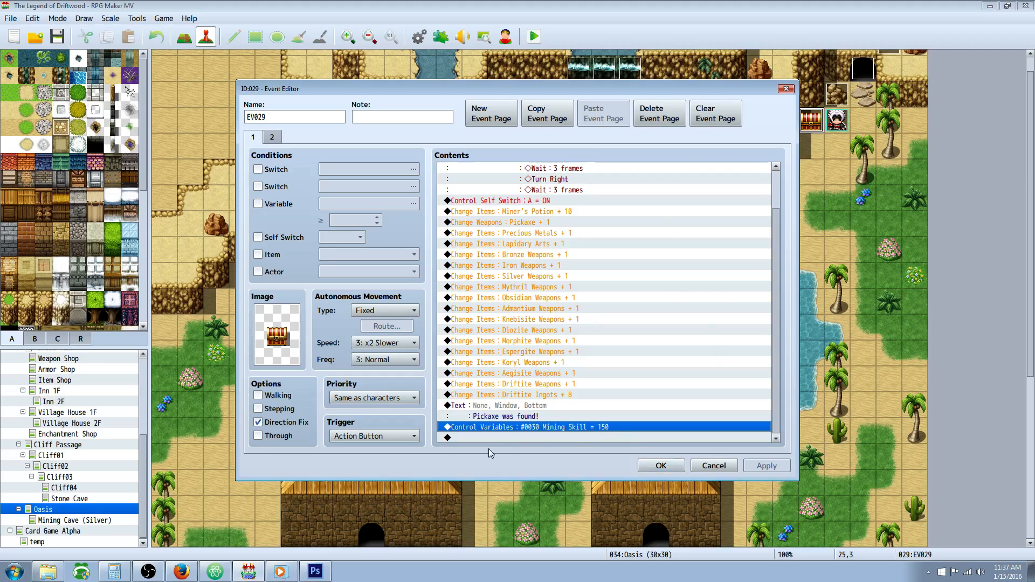
{"action": "mouse_move", "coordinate": [715, 113]}
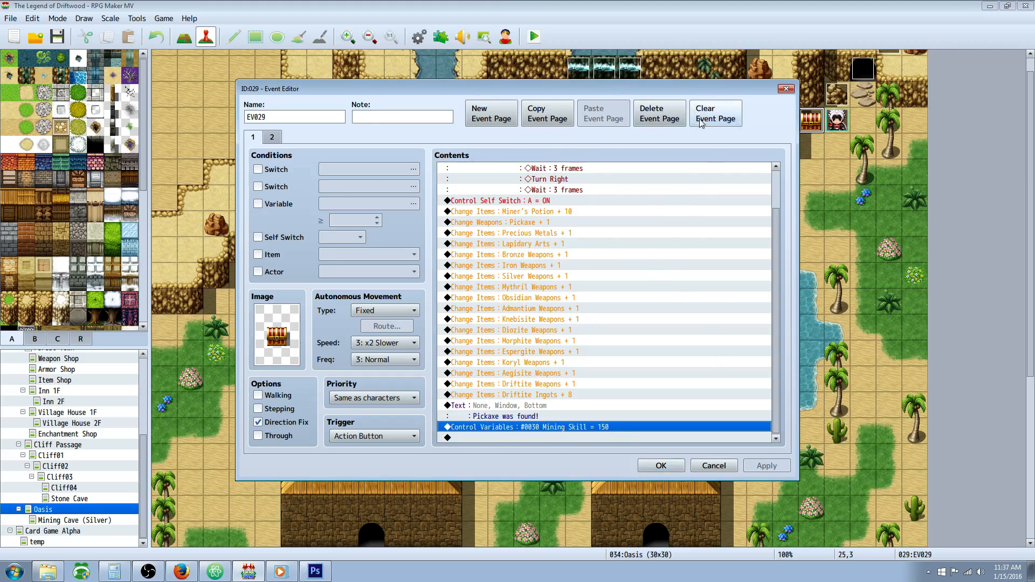
{"action": "mouse_move", "coordinate": [621, 419]}
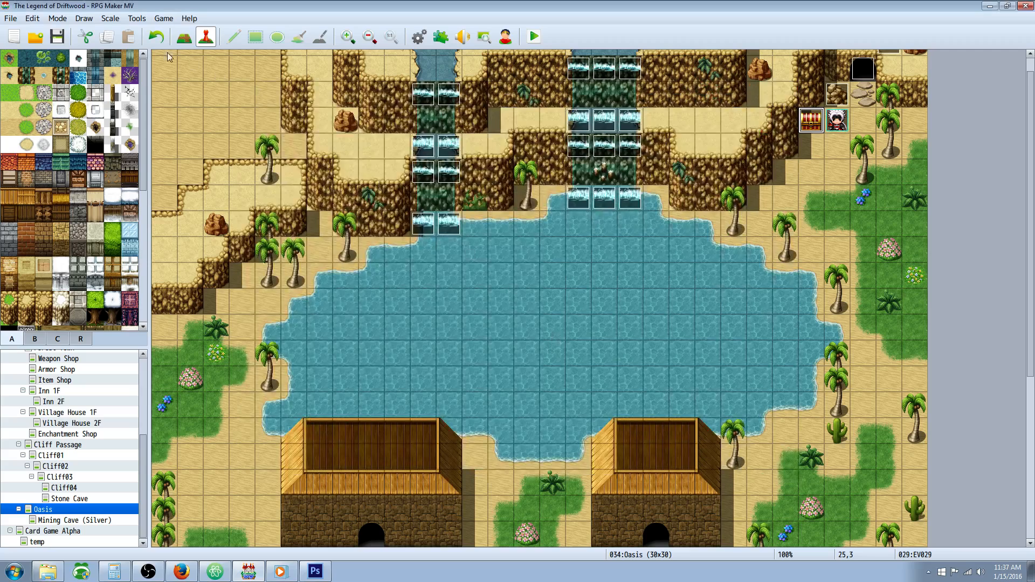
{"action": "mouse_move", "coordinate": [511, 25]}
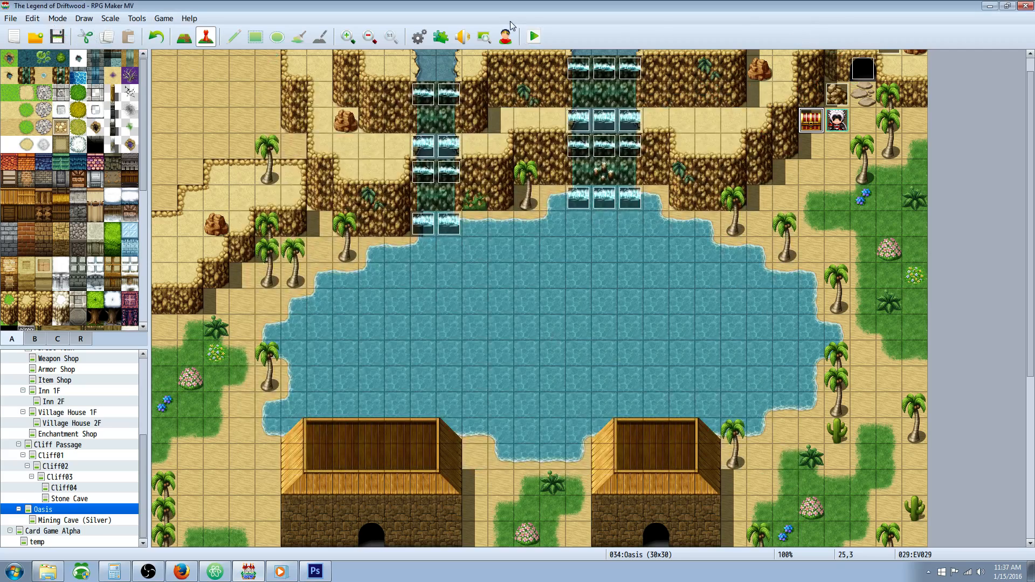
{"action": "left_click", "coordinate": [532, 36]}
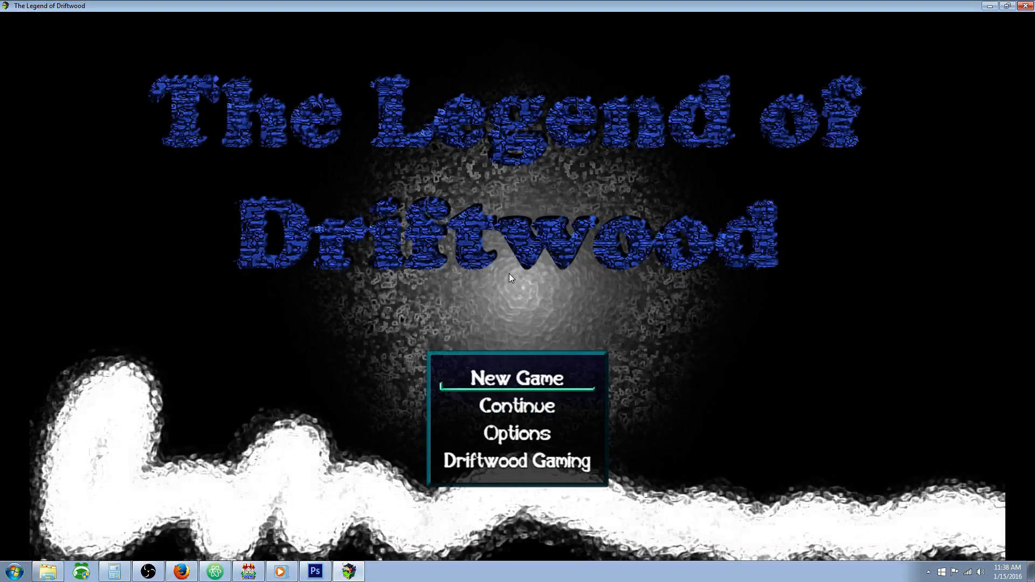
{"action": "left_click", "coordinate": [517, 378]}
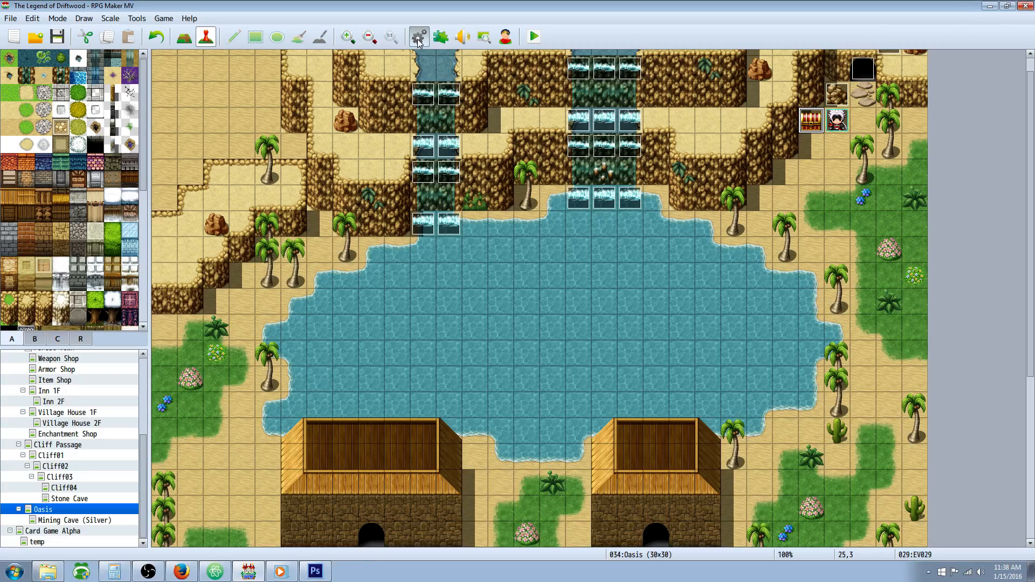
Check the Ronin class's Equip Weapon: Mining trait in the database
{"action": "left_click", "coordinate": [418, 36]}
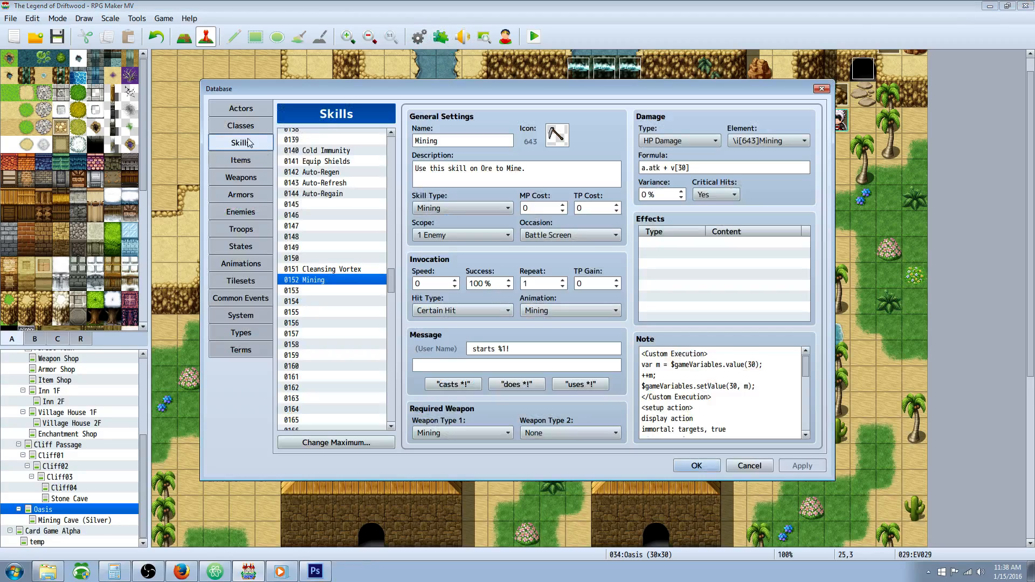
{"action": "left_click", "coordinate": [240, 126]}
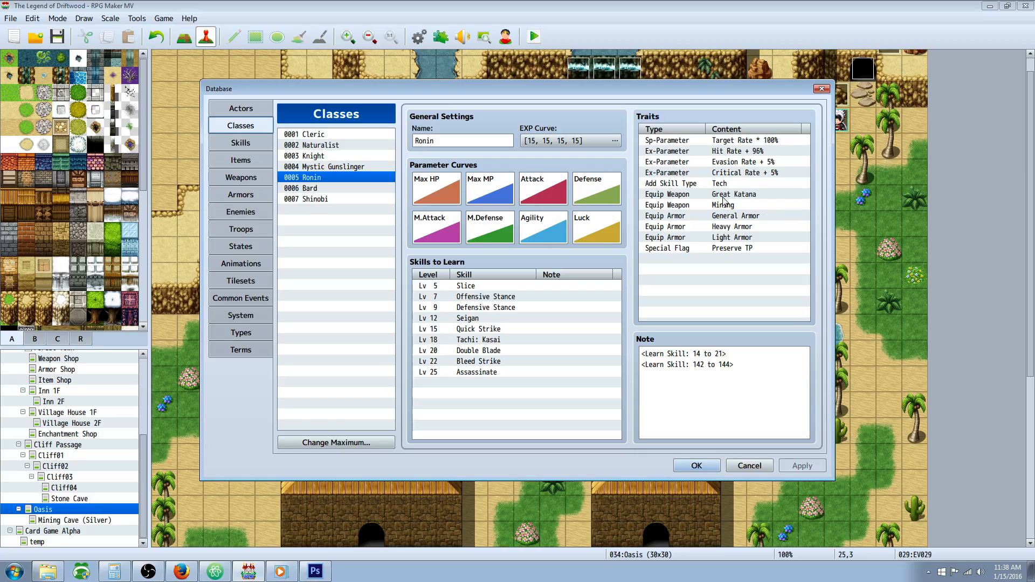
{"action": "left_click", "coordinate": [723, 205]}
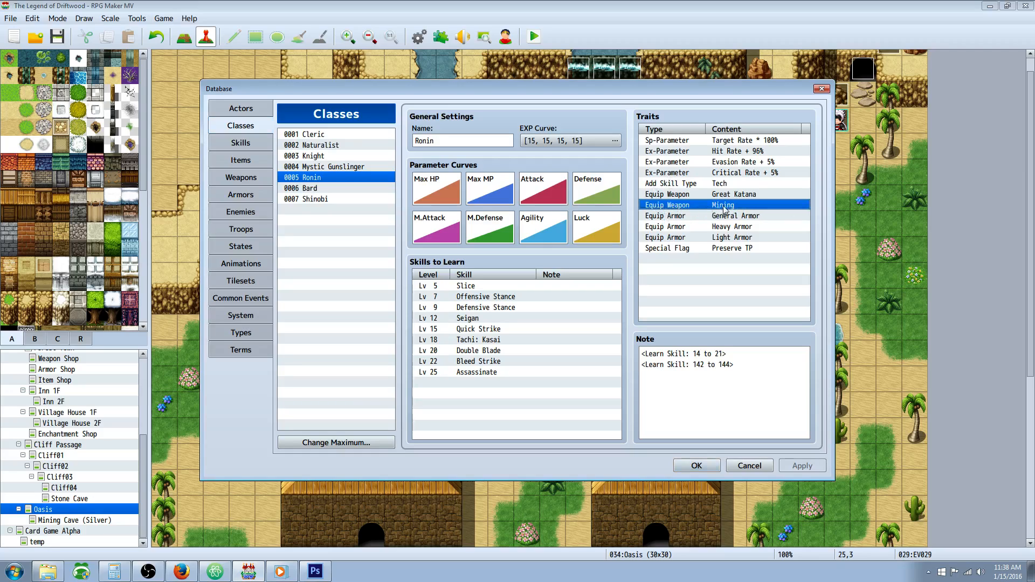
{"action": "mouse_move", "coordinate": [318, 186]}
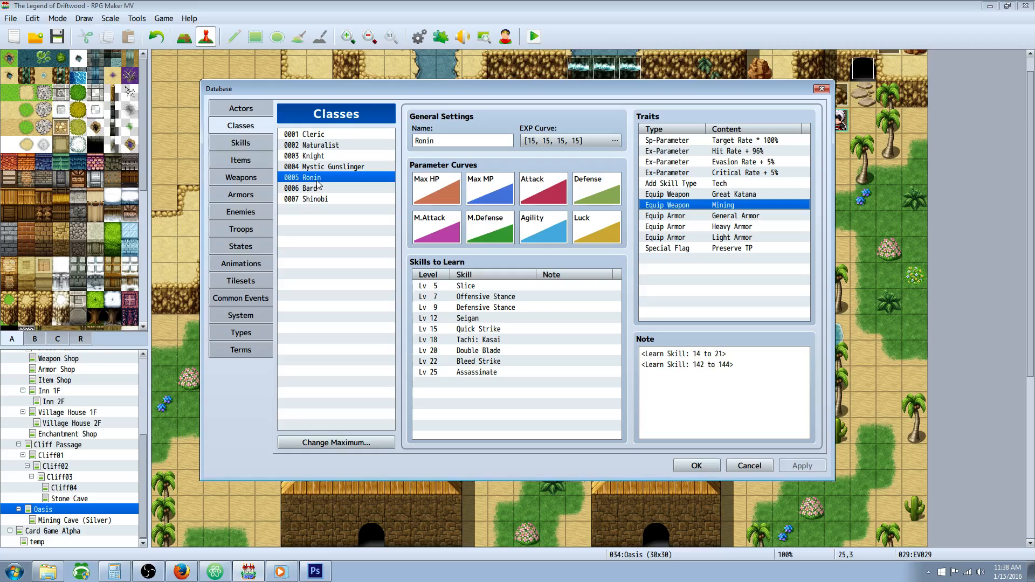
Add an Equip Weapon: Mining trait to the Cleric class
{"action": "left_click", "coordinate": [304, 134]}
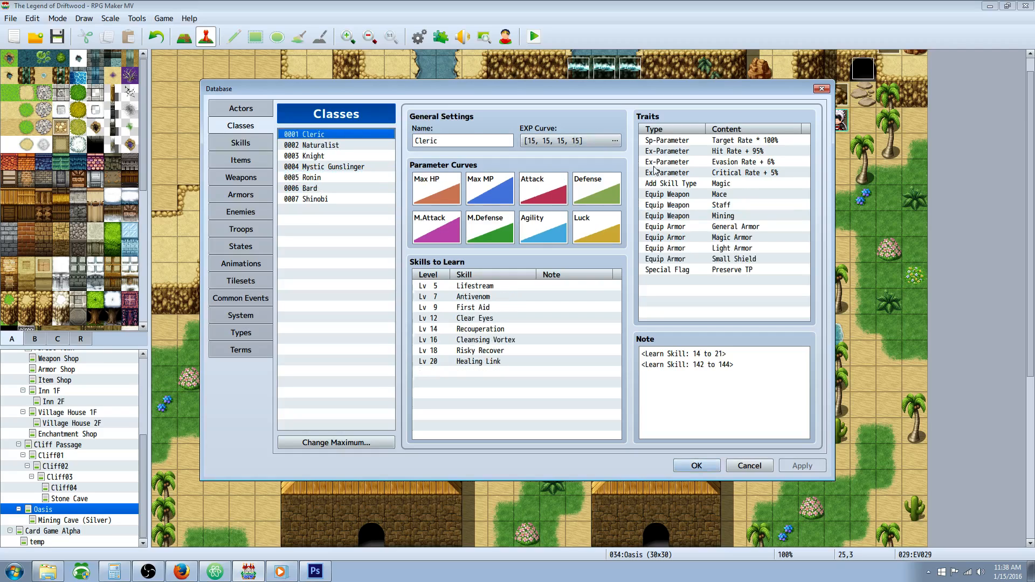
{"action": "right_click", "coordinate": [719, 281]}
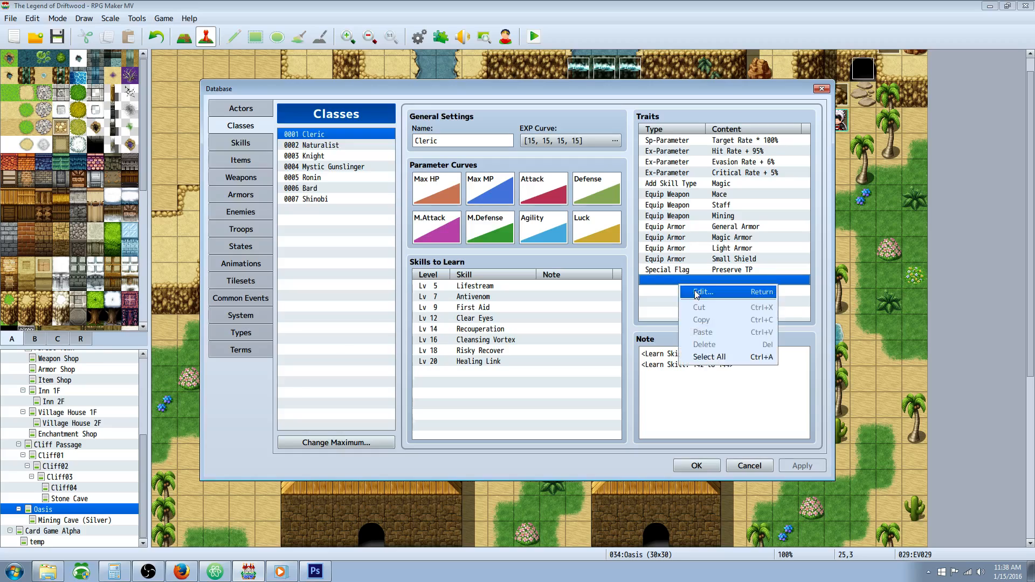
{"action": "left_click", "coordinate": [705, 291]}
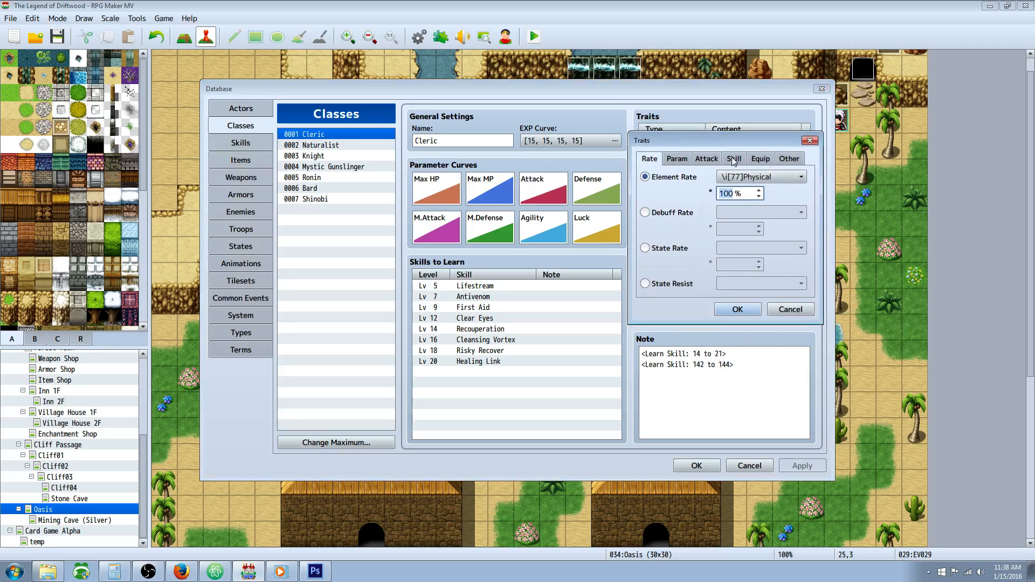
{"action": "left_click", "coordinate": [760, 158]}
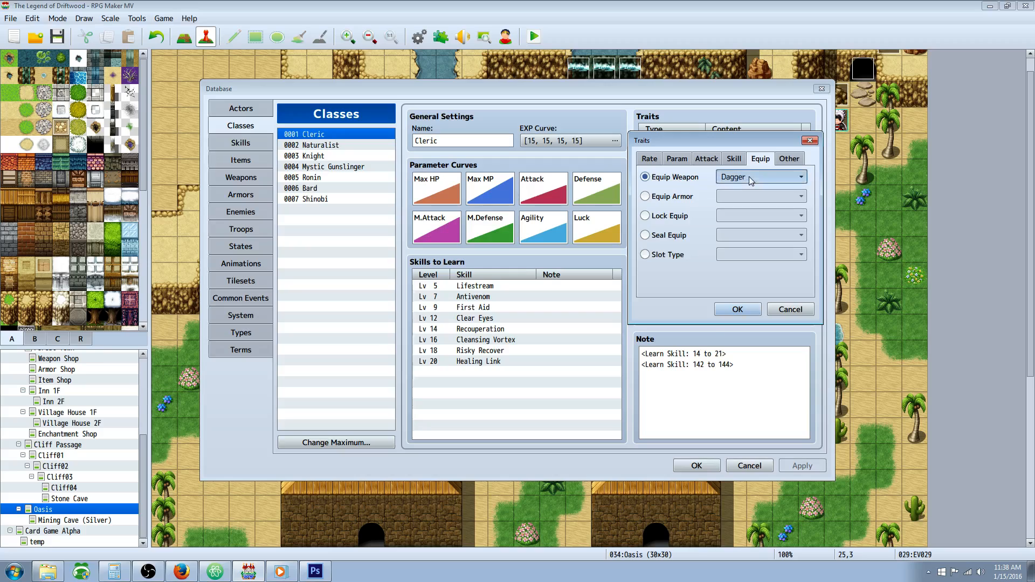
{"action": "left_click", "coordinate": [799, 176]}
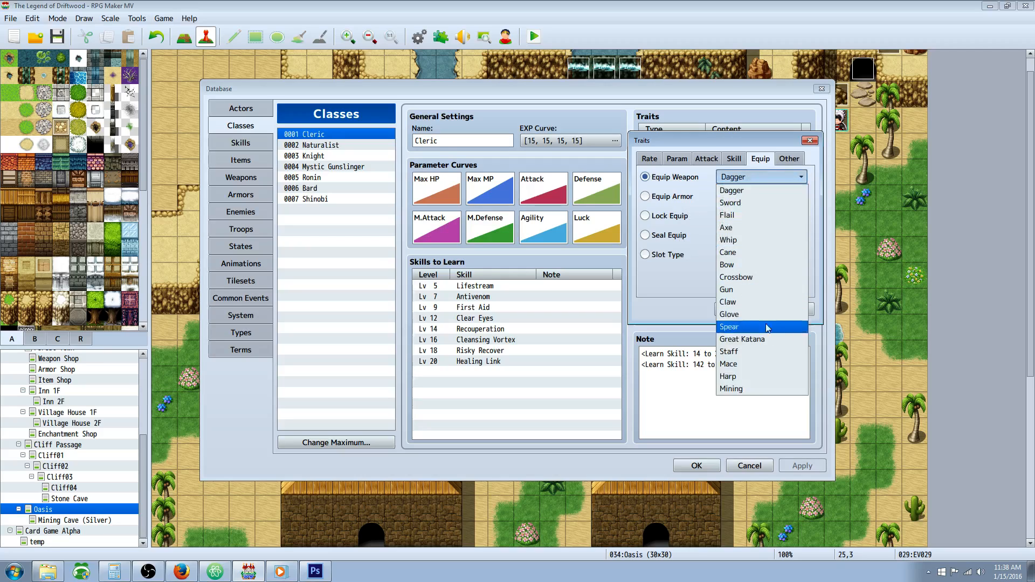
{"action": "left_click", "coordinate": [731, 388]}
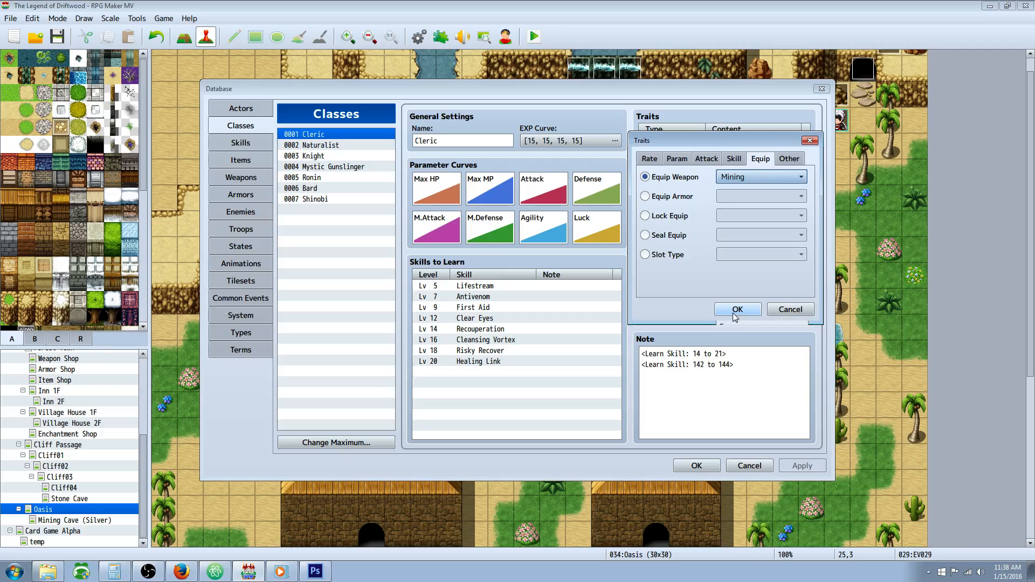
{"action": "left_click", "coordinate": [737, 309]}
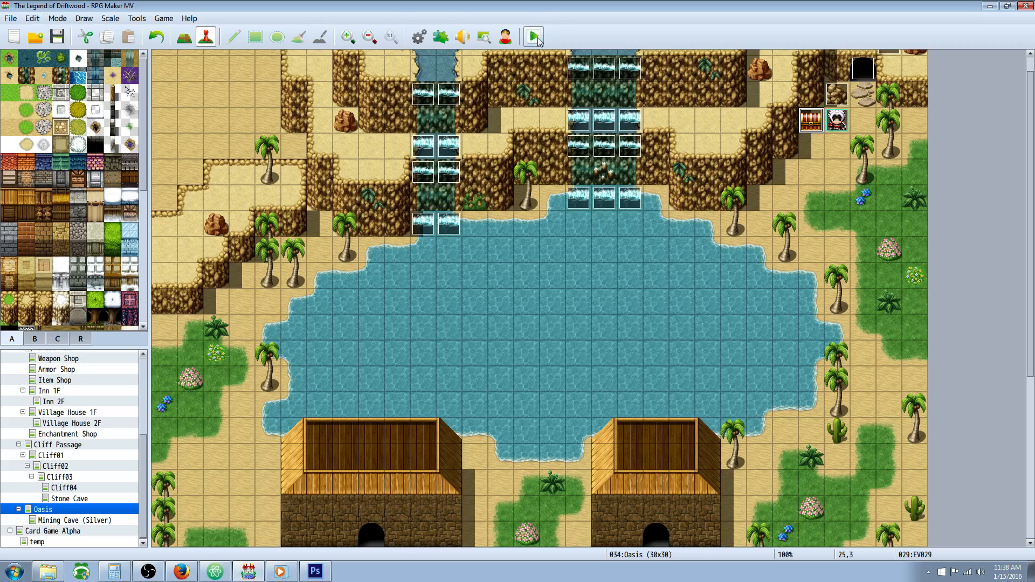
Start a full-screen playtest and check the hero's equipment in the menu
{"action": "left_click", "coordinate": [533, 36]}
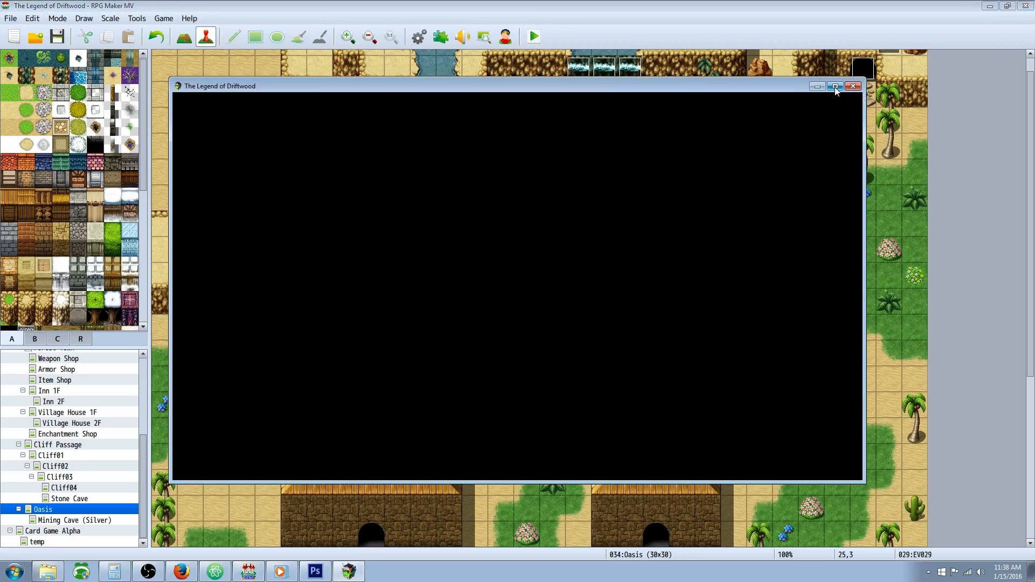
{"action": "left_click", "coordinate": [835, 86]}
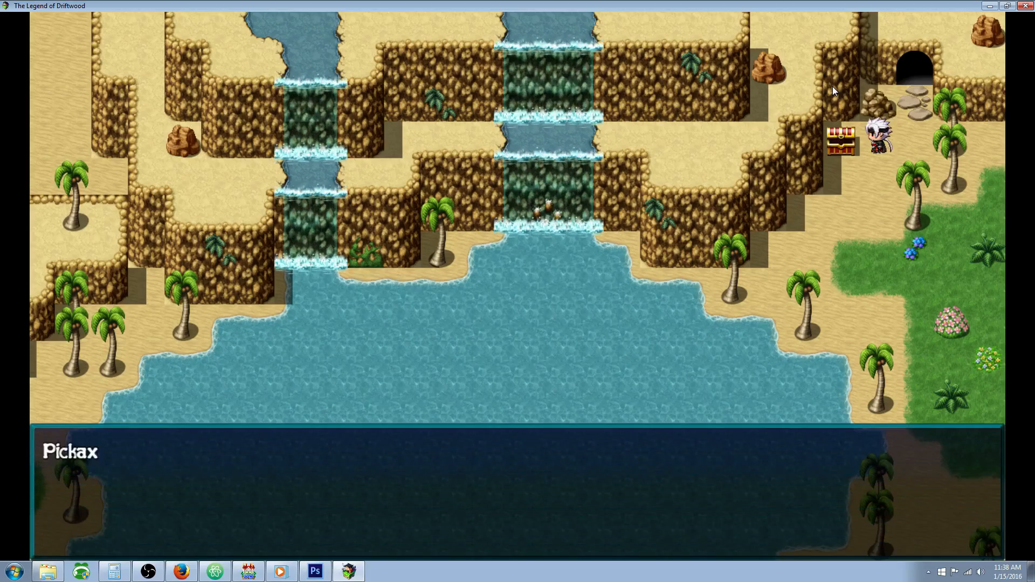
{"action": "key", "text": "Escape"}
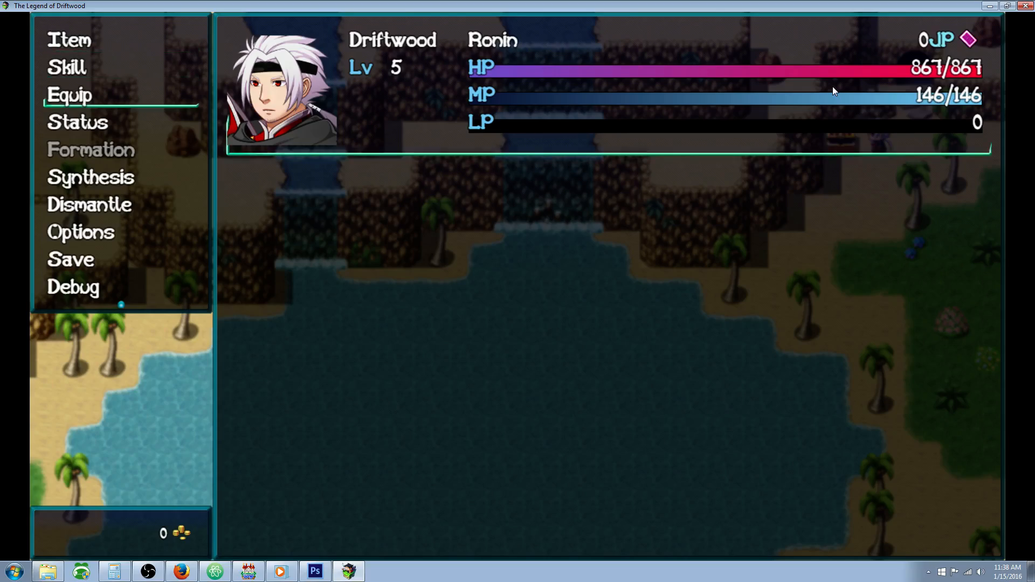
{"action": "left_click", "coordinate": [69, 94]}
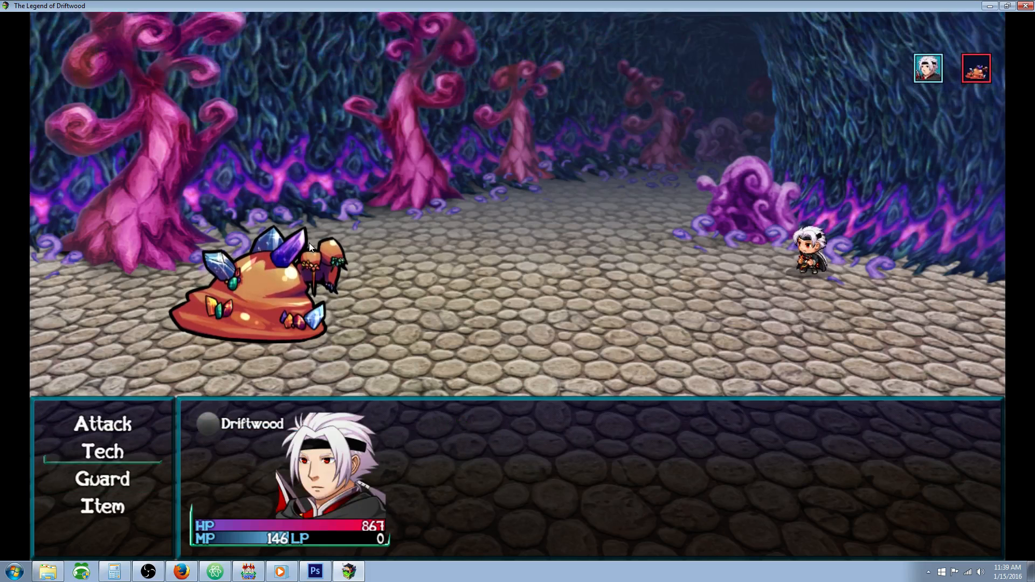
Select Attack on the ore creature, back out, and Retreat from battle
{"action": "left_click", "coordinate": [102, 423]}
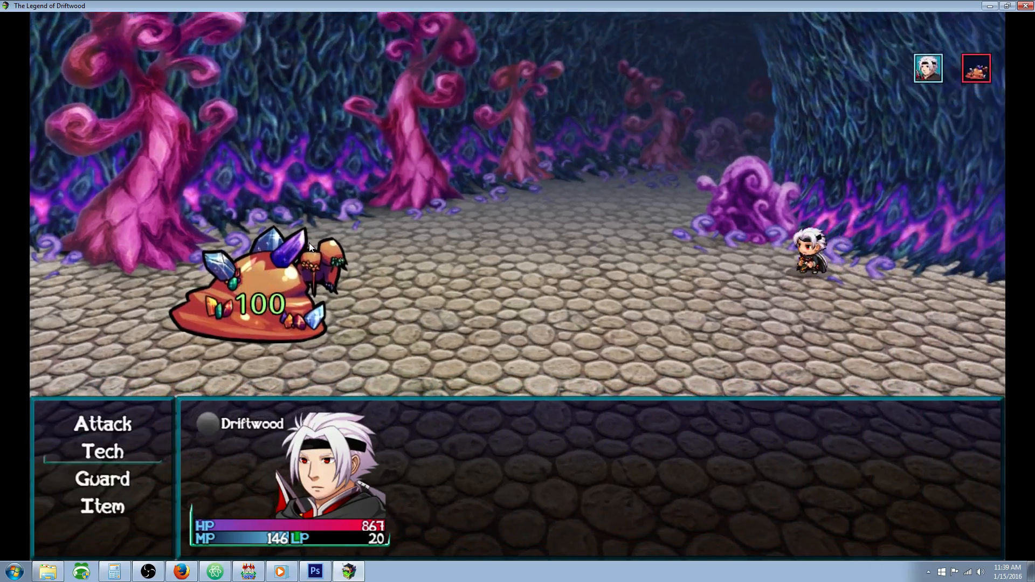
{"action": "left_click", "coordinate": [102, 424]}
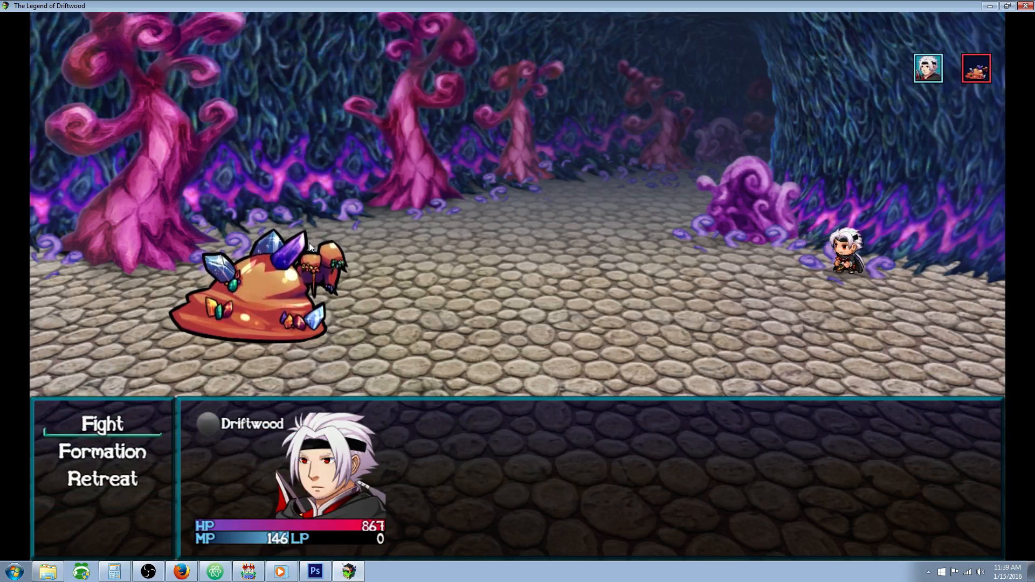
{"action": "left_click", "coordinate": [102, 479]}
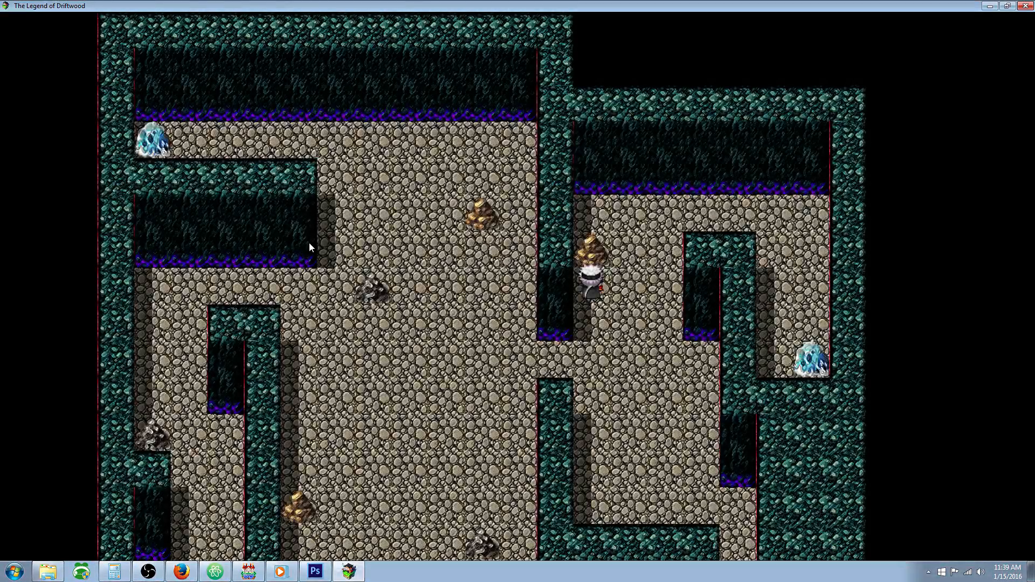
Confirm the Pickaxe is equipped, then use Mining on the Bronze Ore
{"action": "key", "text": "Escape"}
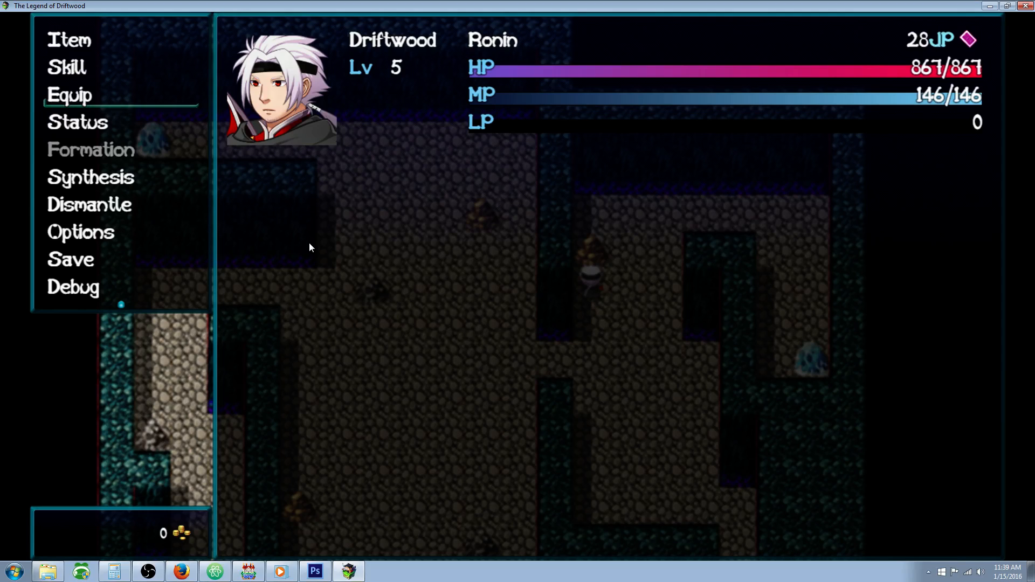
{"action": "left_click", "coordinate": [68, 95]}
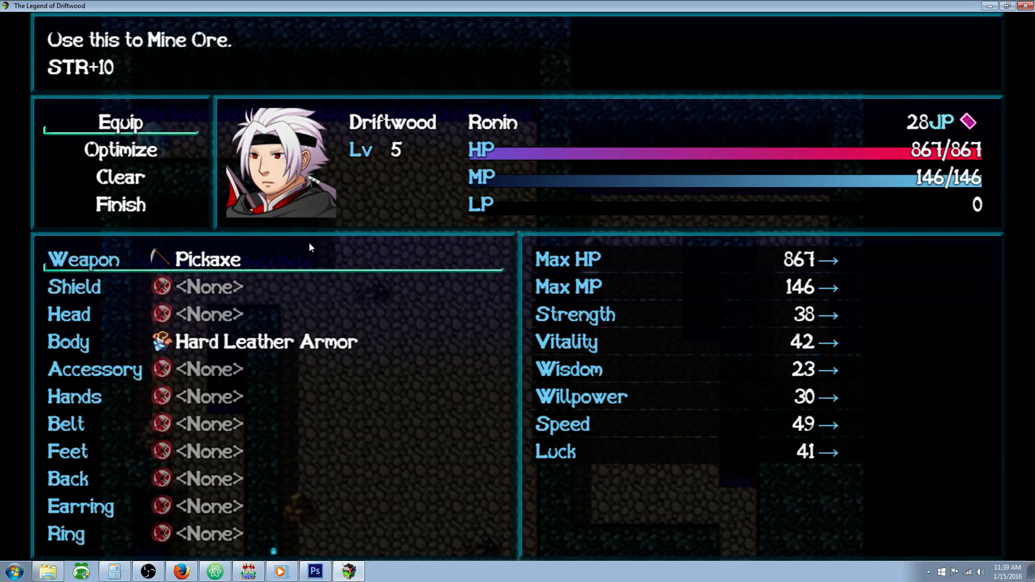
{"action": "key", "text": "escape"}
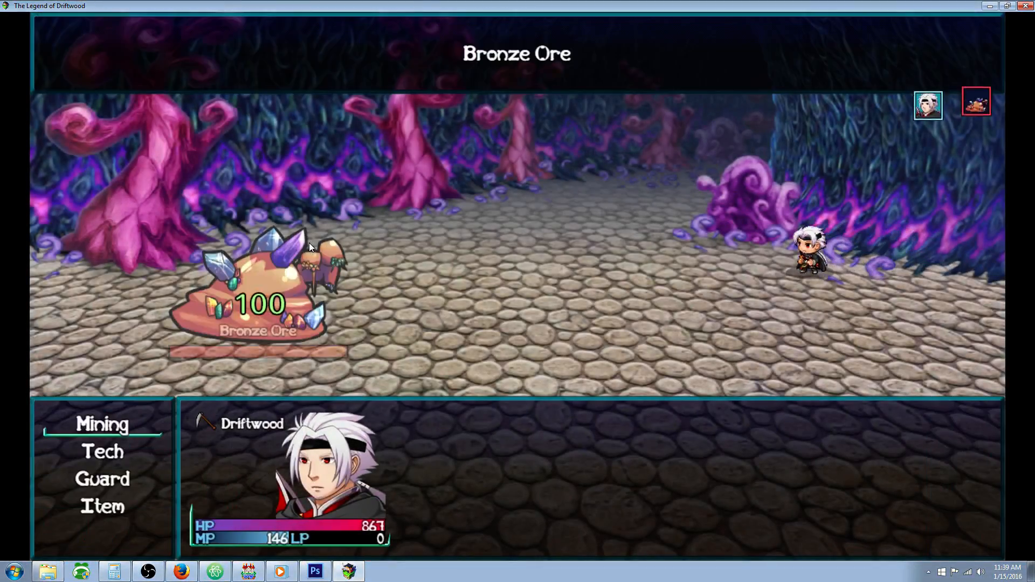
{"action": "left_click", "coordinate": [102, 423]}
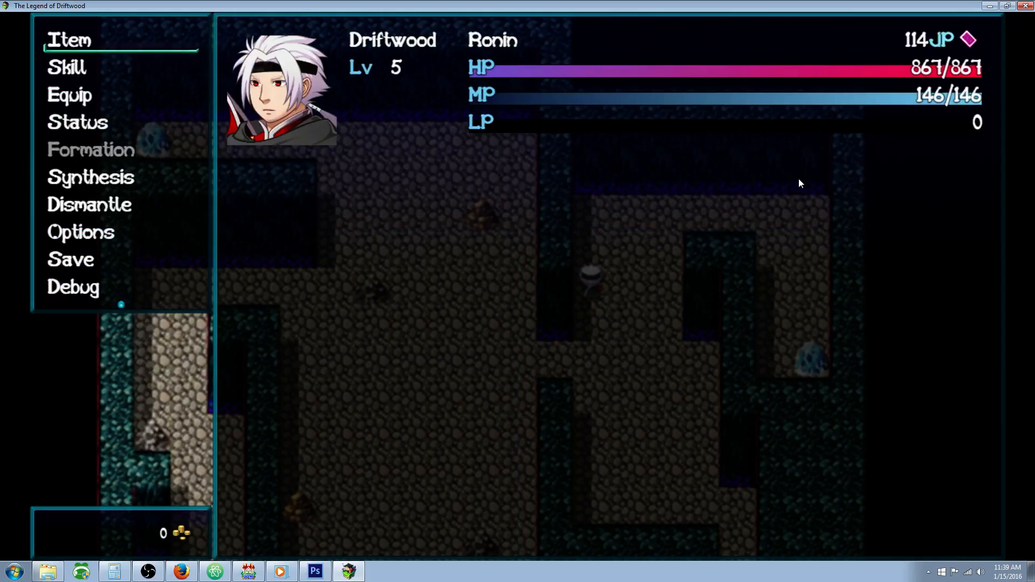
Craft a Bronze Ingot in Synthesis, review the inventory, and return to the map
{"action": "left_click", "coordinate": [91, 177]}
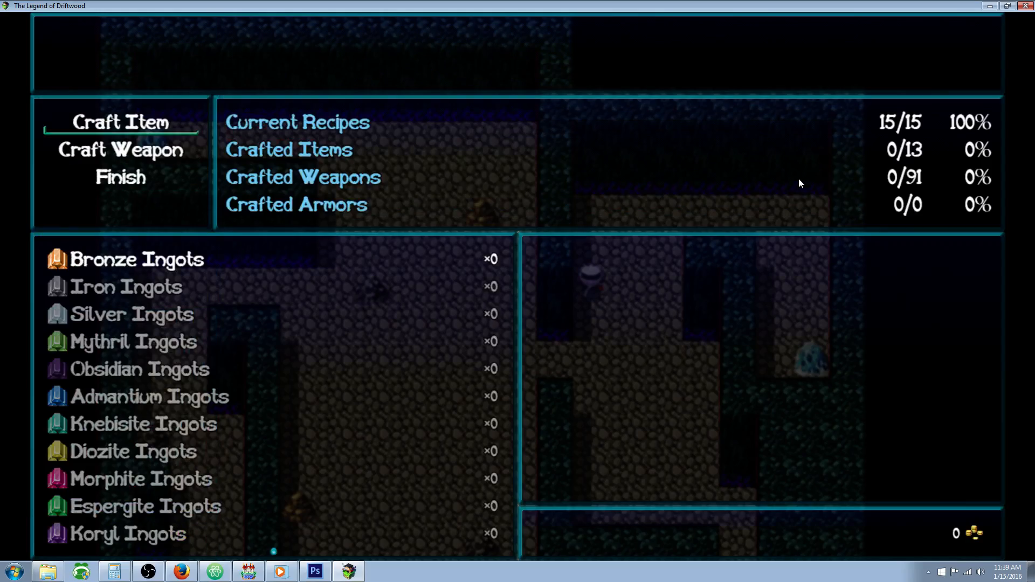
{"action": "left_click", "coordinate": [136, 259]}
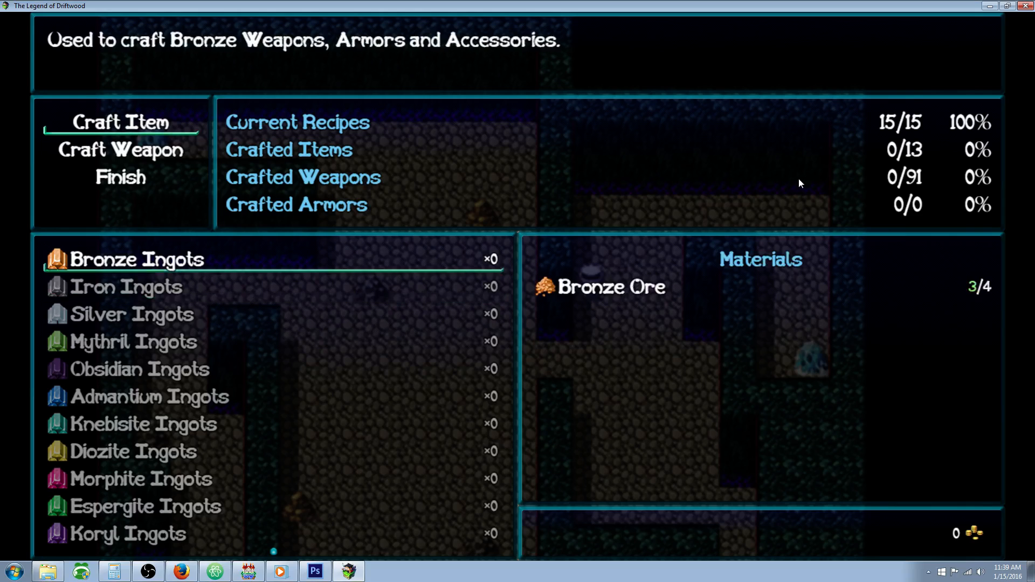
{"action": "scroll", "scroll_direction": "down", "scroll_amount": 3}
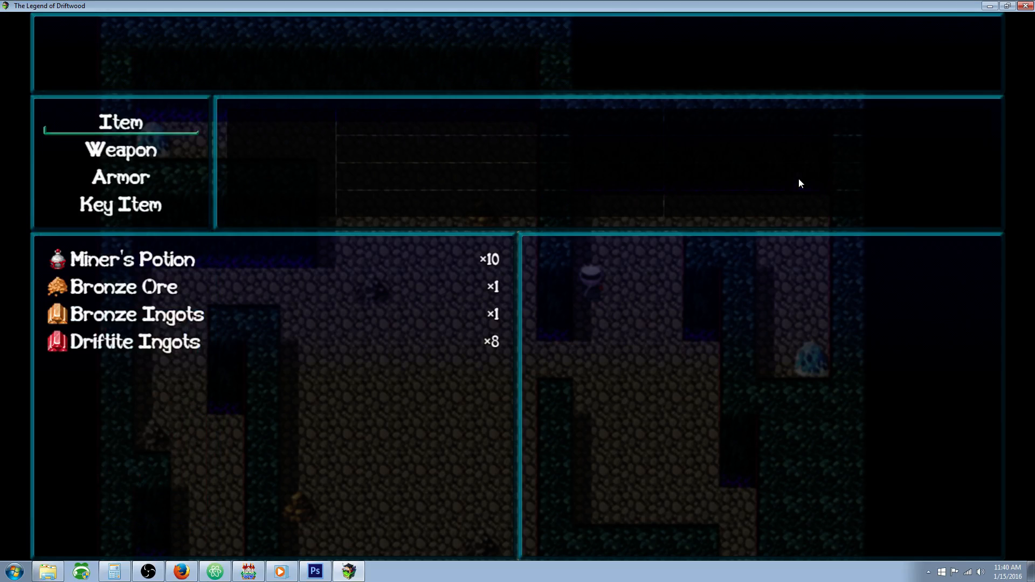
{"action": "left_click", "coordinate": [123, 285]}
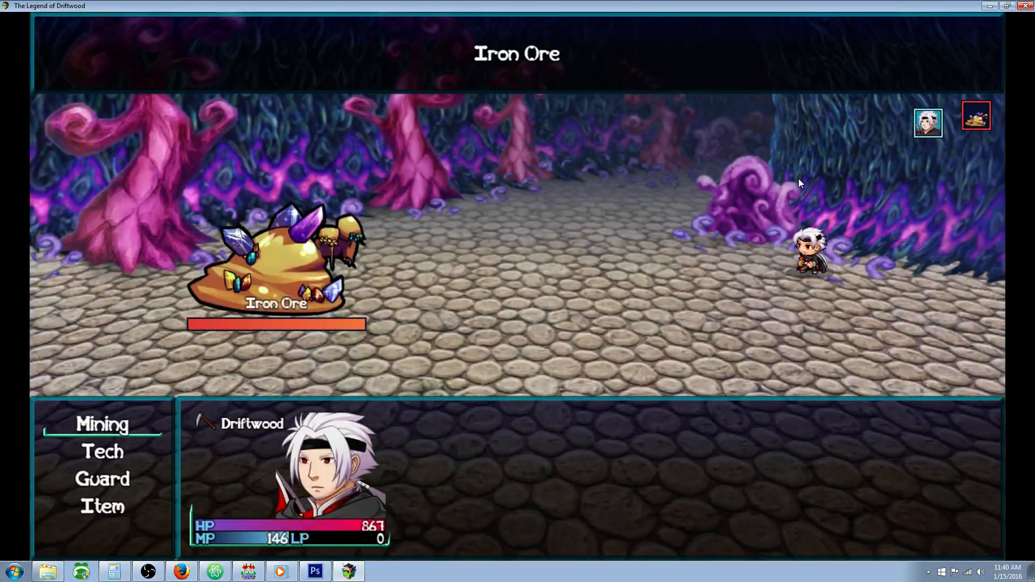
Mine the Iron Ore, then fight the next deposit using Guard and Mining
{"action": "left_click", "coordinate": [103, 424]}
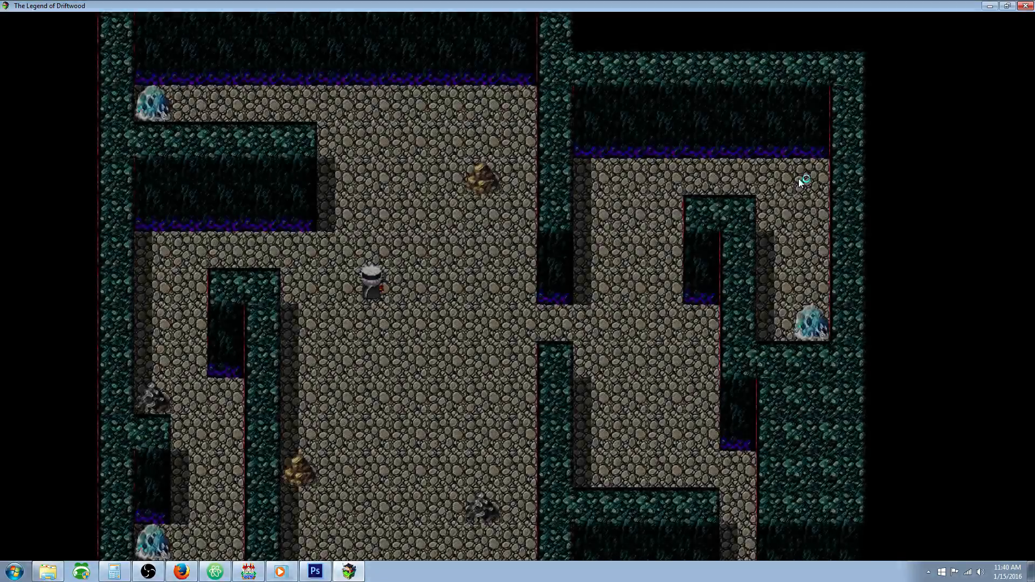
{"action": "key", "text": "up"}
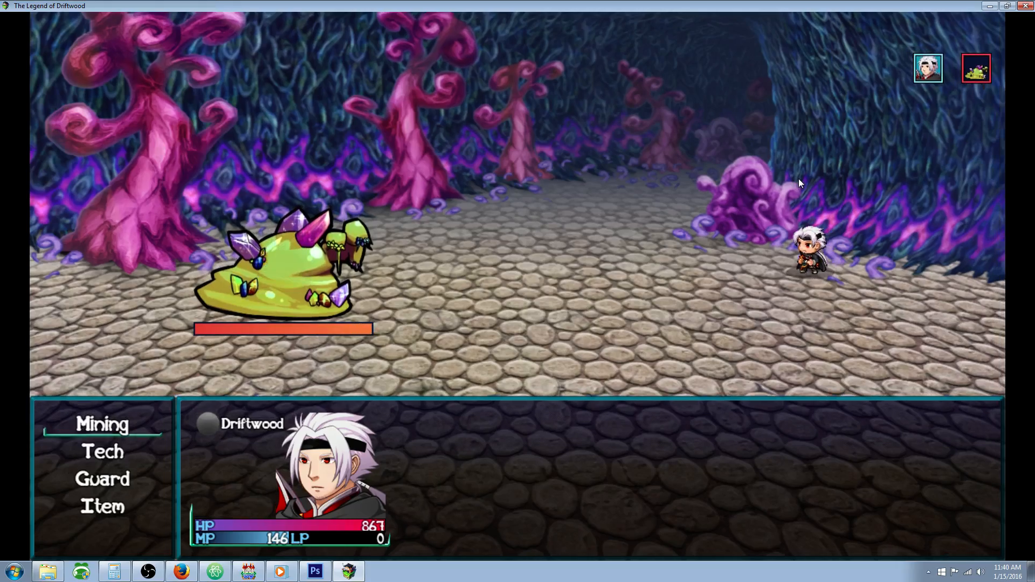
{"action": "left_click", "coordinate": [102, 423]}
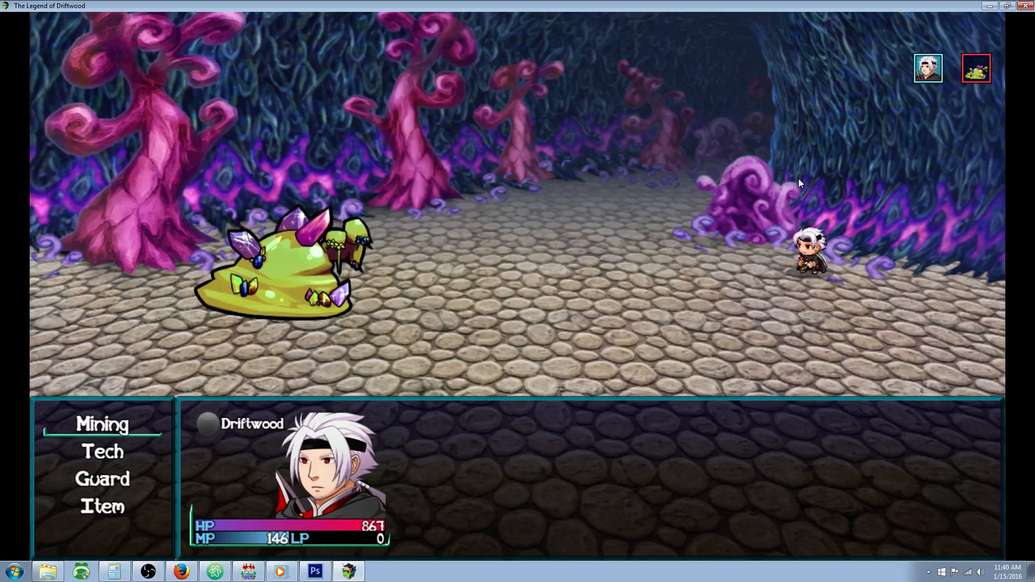
{"action": "left_click", "coordinate": [102, 423]}
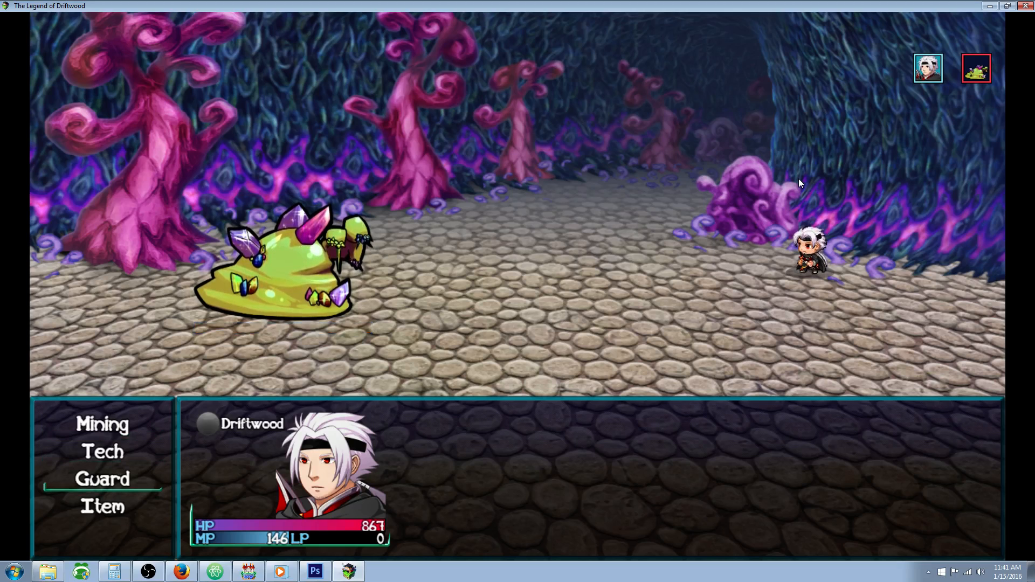
{"action": "left_click", "coordinate": [102, 423]}
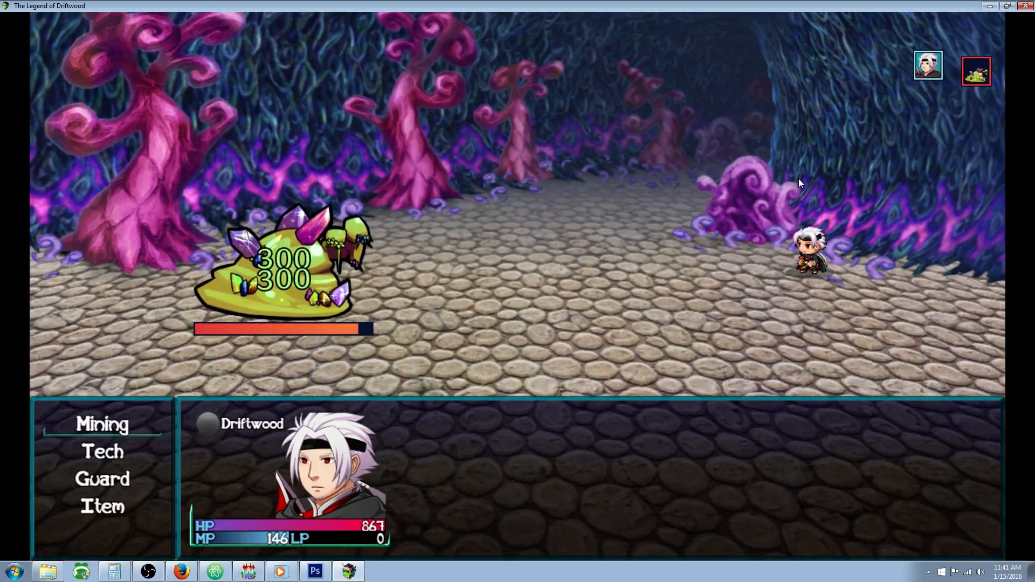
{"action": "left_click", "coordinate": [103, 507]}
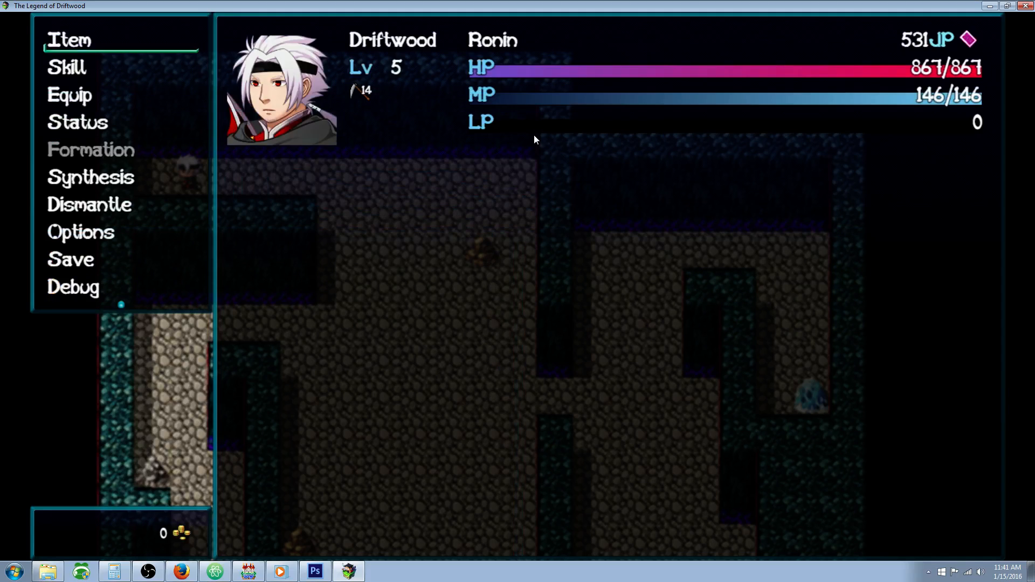
Craft Silver Ingots, then forge the Driftite Katana under Craft Weapon
{"action": "left_click", "coordinate": [91, 177]}
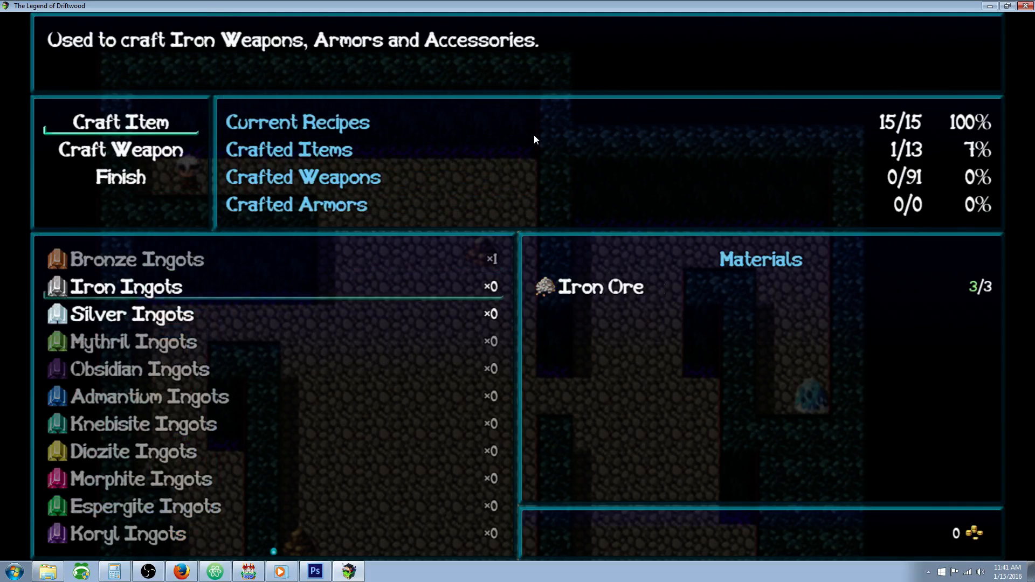
{"action": "left_click", "coordinate": [129, 313]}
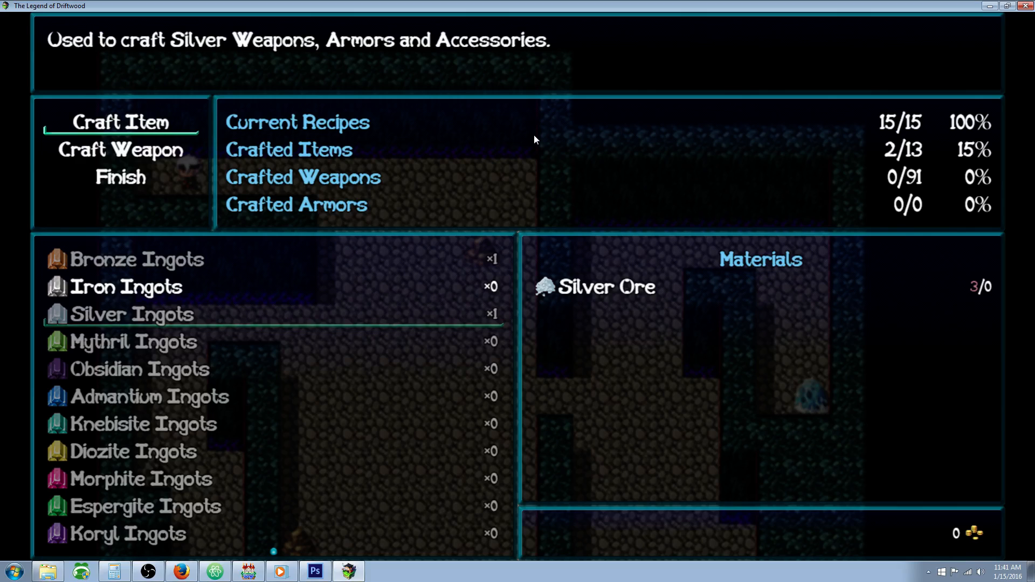
{"action": "left_click", "coordinate": [120, 150]}
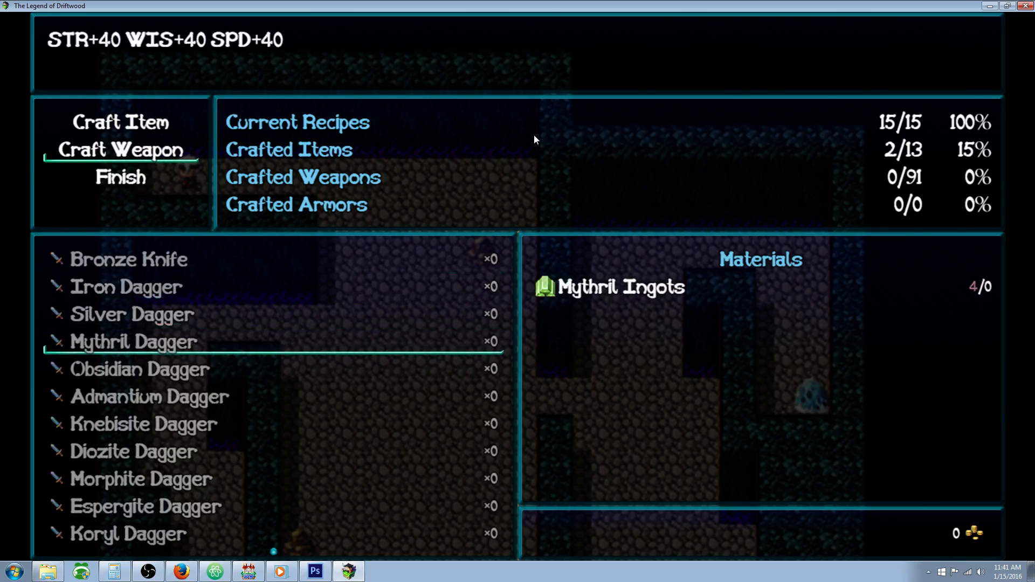
{"action": "scroll", "scroll_direction": "down", "scroll_amount": 3}
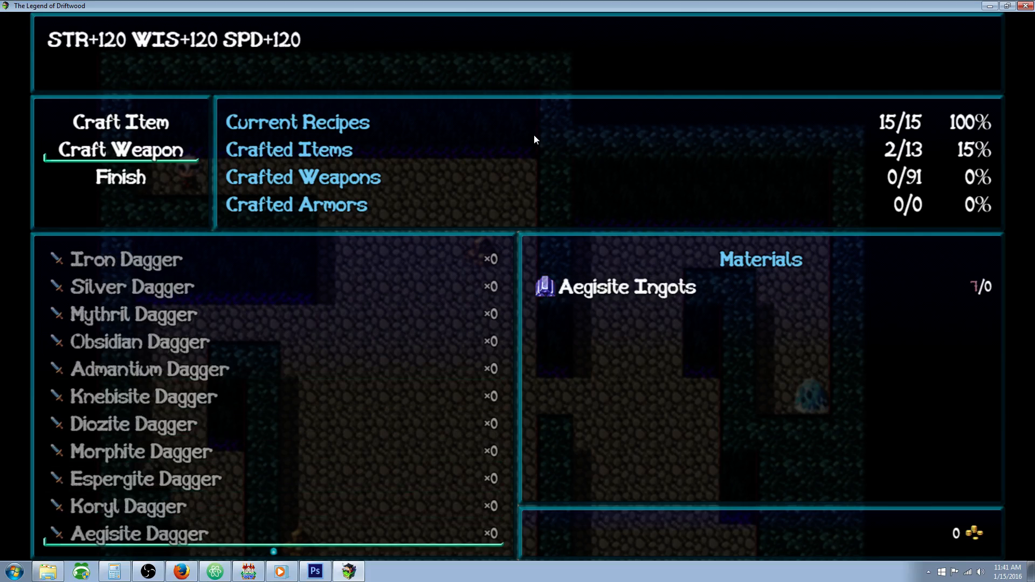
{"action": "scroll", "scroll_direction": "down", "scroll_amount": 3}
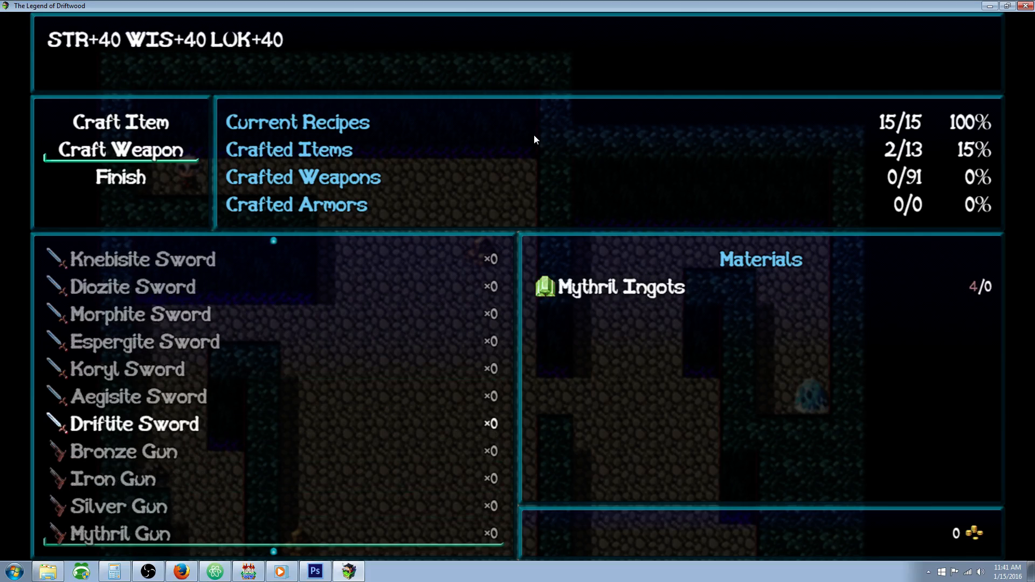
{"action": "scroll", "scroll_direction": "down", "scroll_amount": 3}
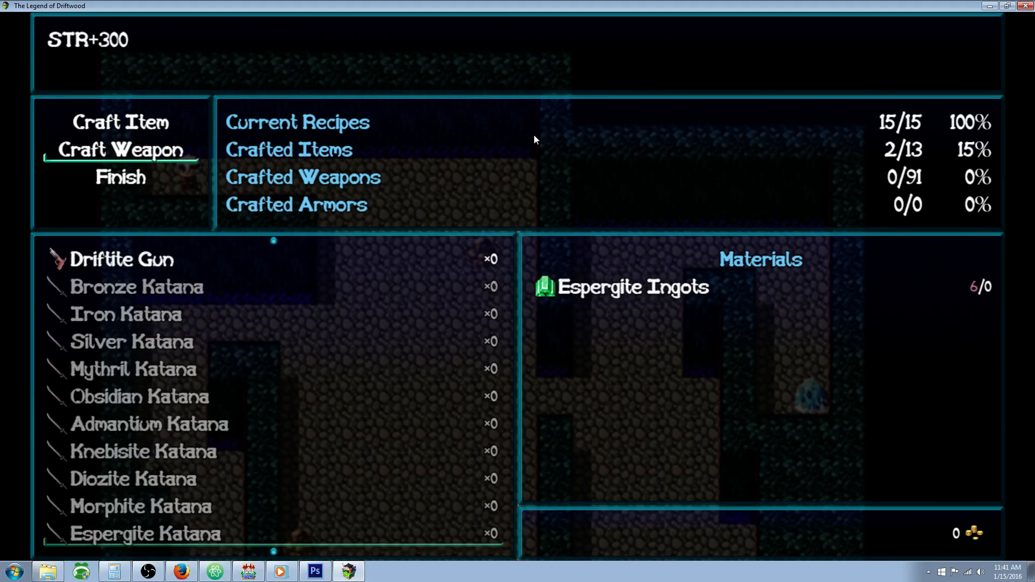
{"action": "scroll", "scroll_direction": "down", "scroll_amount": 3}
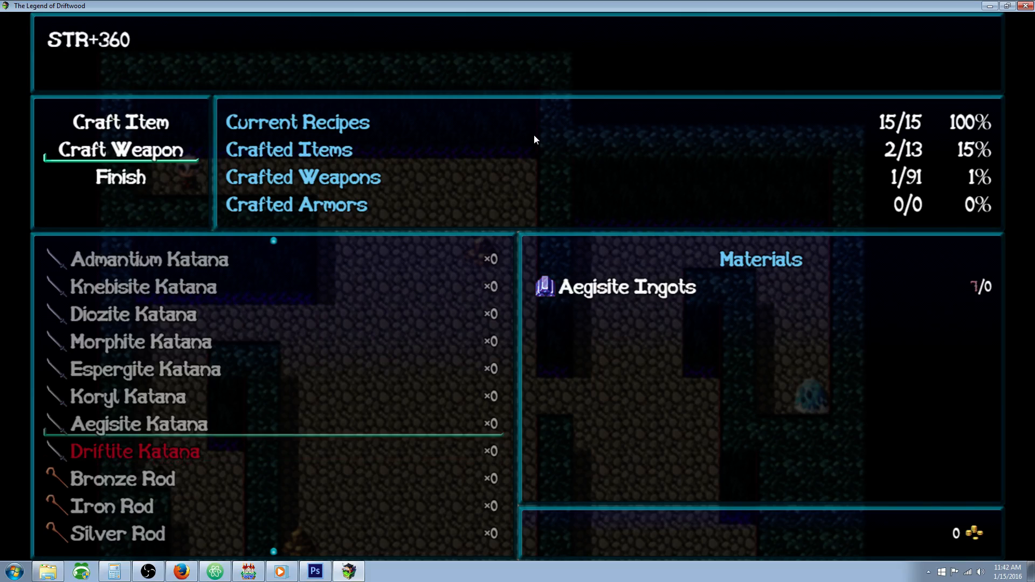
{"action": "left_click", "coordinate": [140, 341]}
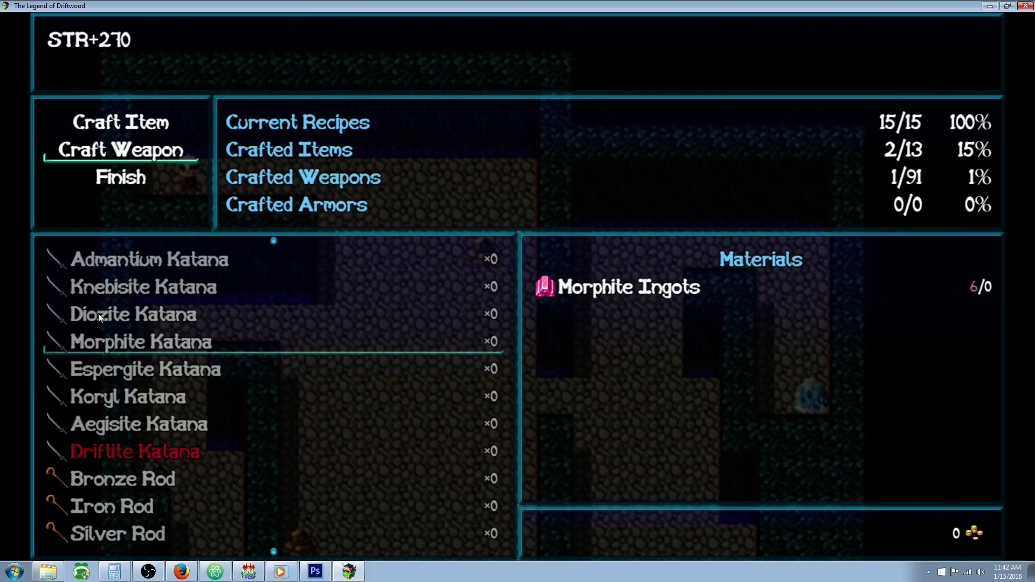
{"action": "mouse_move", "coordinate": [120, 470]}
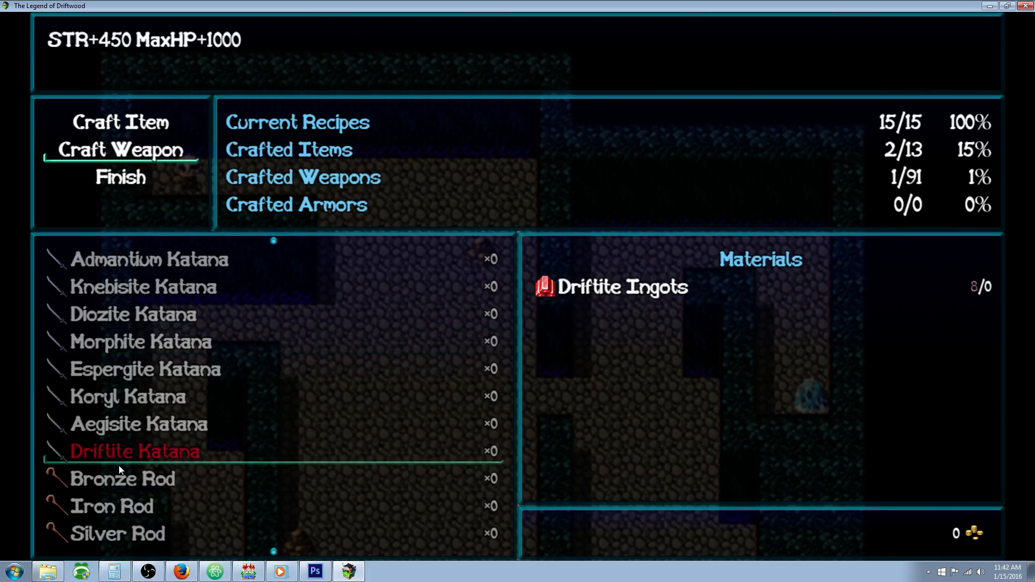
{"action": "mouse_move", "coordinate": [267, 459]}
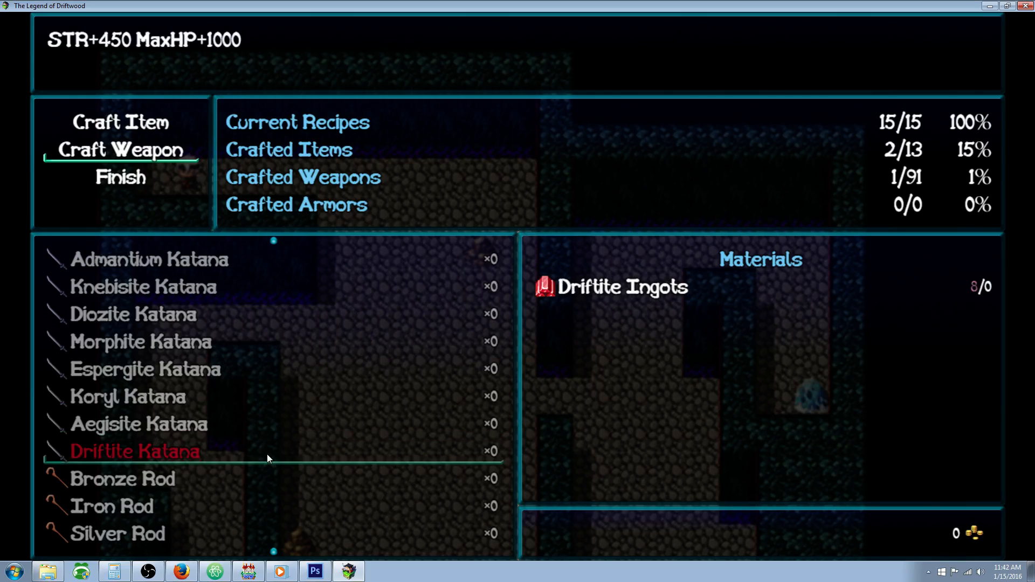
{"action": "key", "text": "escape"}
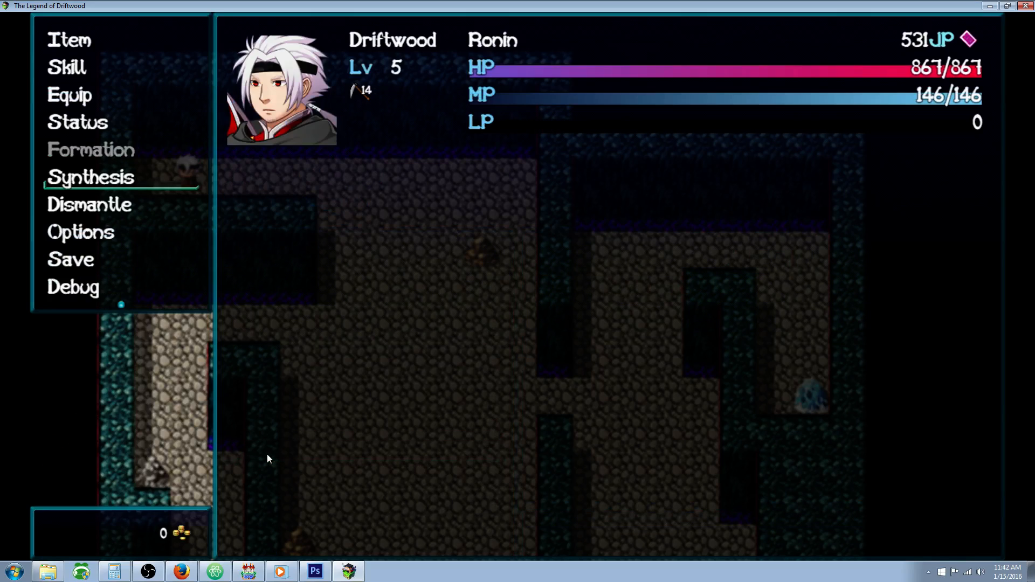
Equip the Driftite Katana in the hero's Weapon slot
{"action": "left_click", "coordinate": [68, 95]}
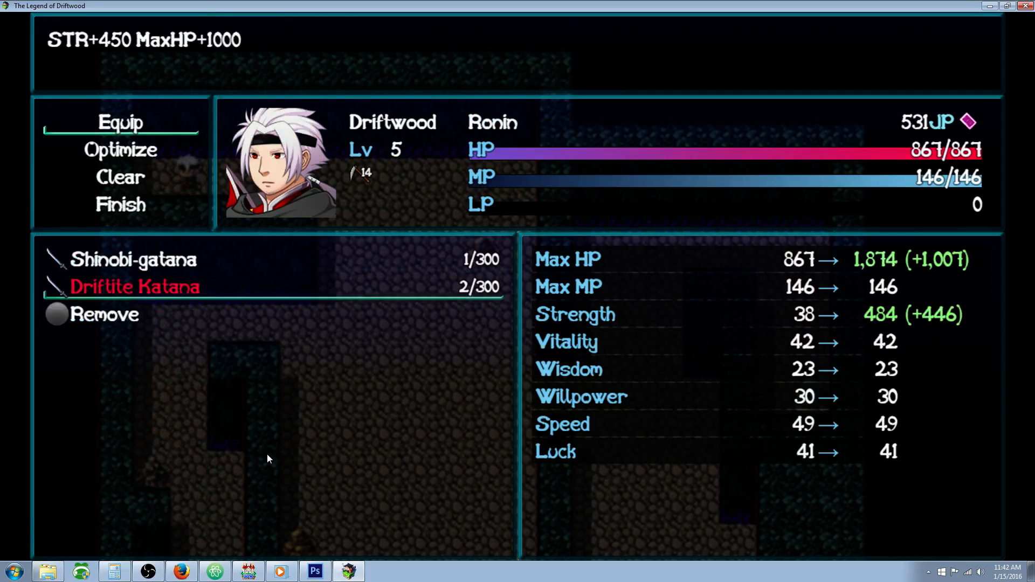
{"action": "left_click", "coordinate": [135, 285]}
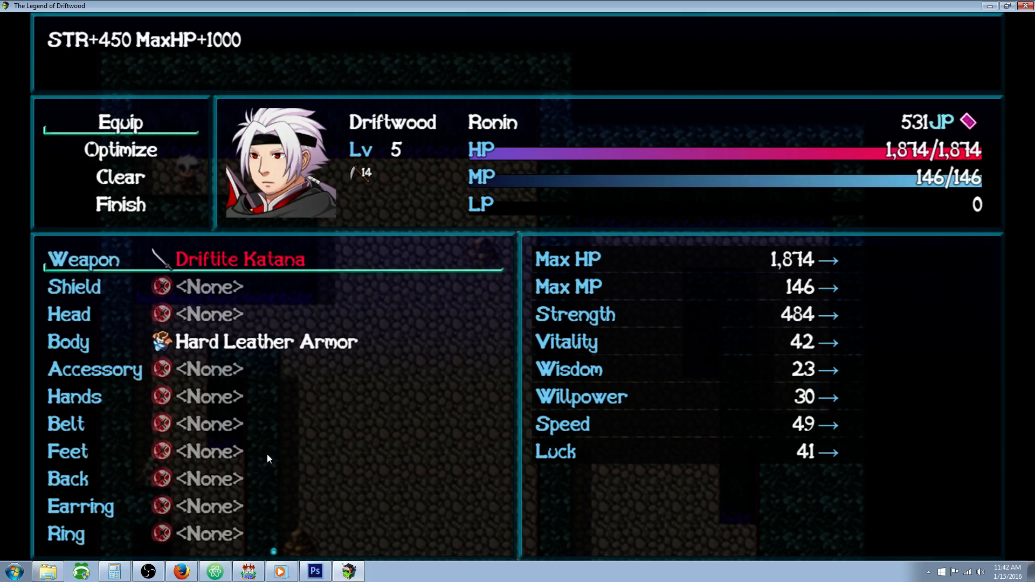